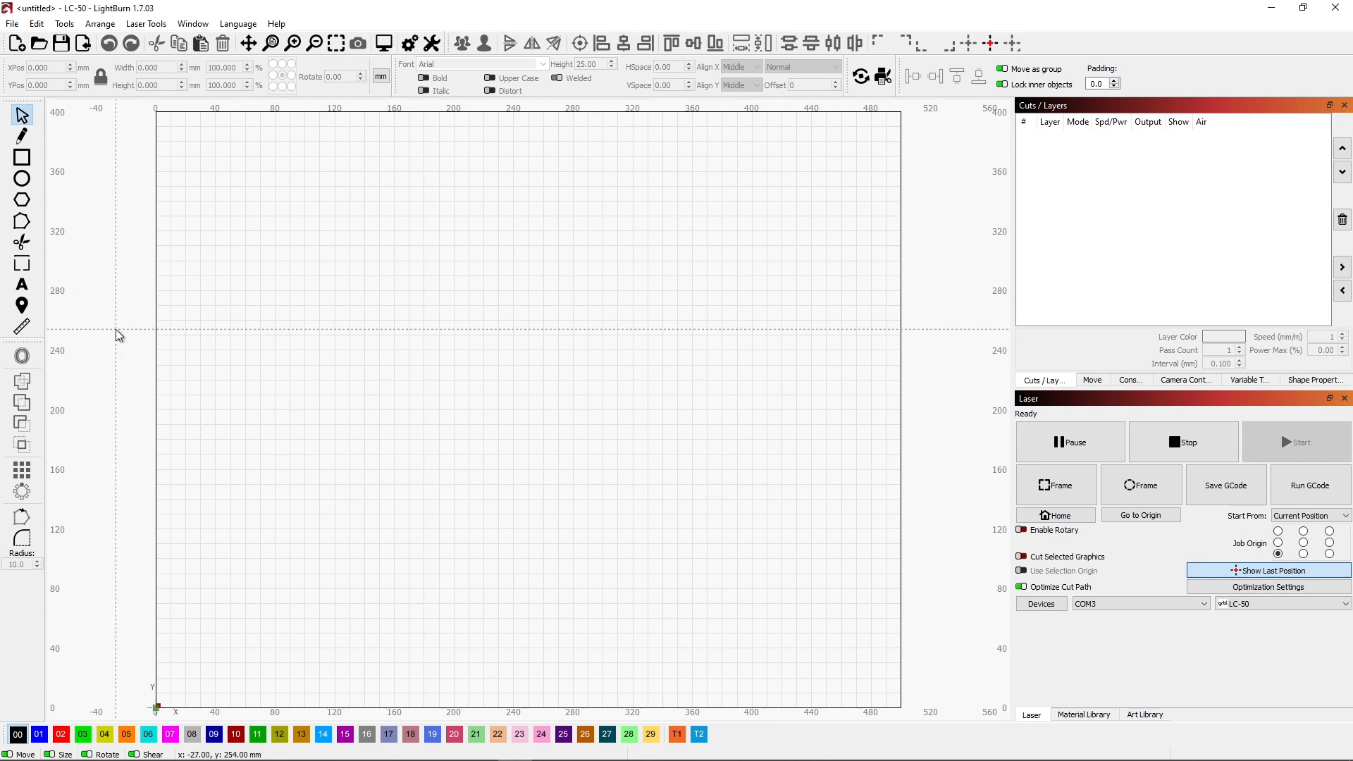
mouse_move(178, 342)
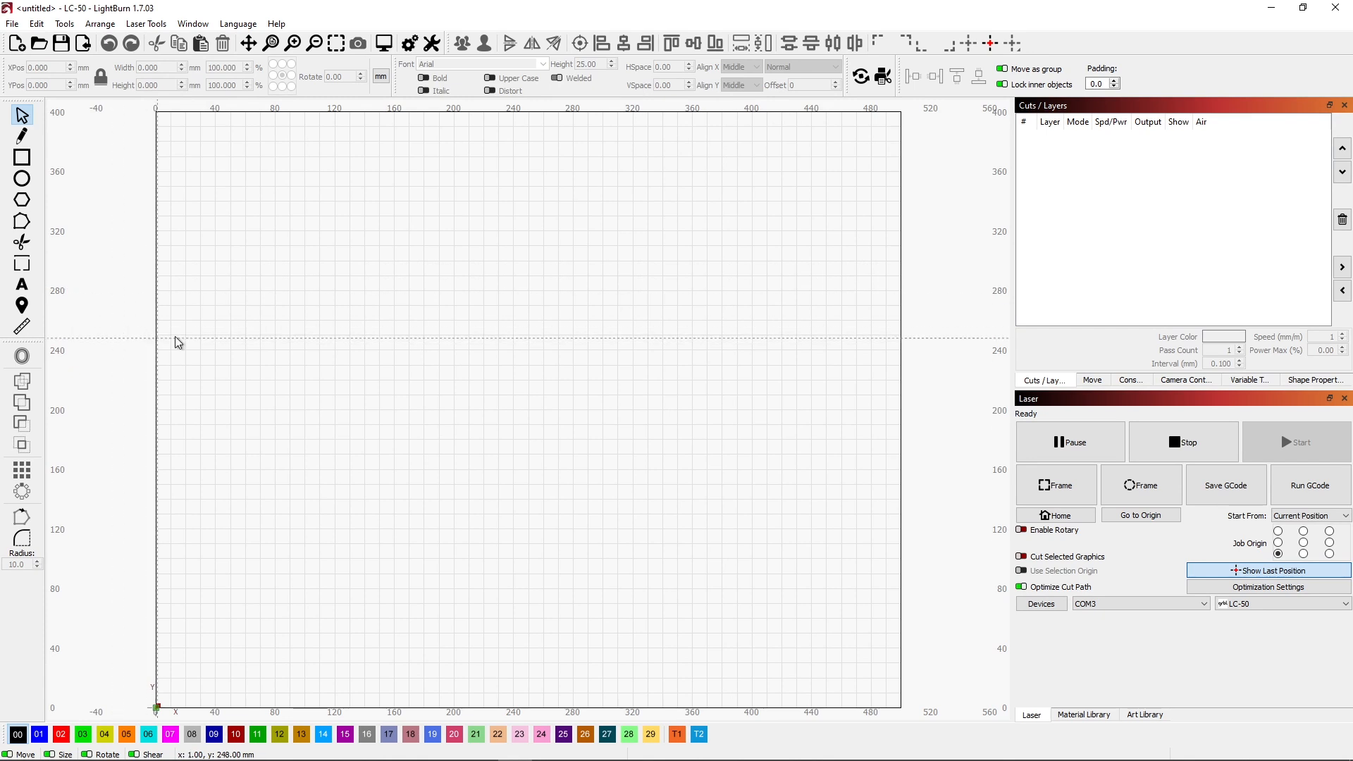
mouse_move(1112, 693)
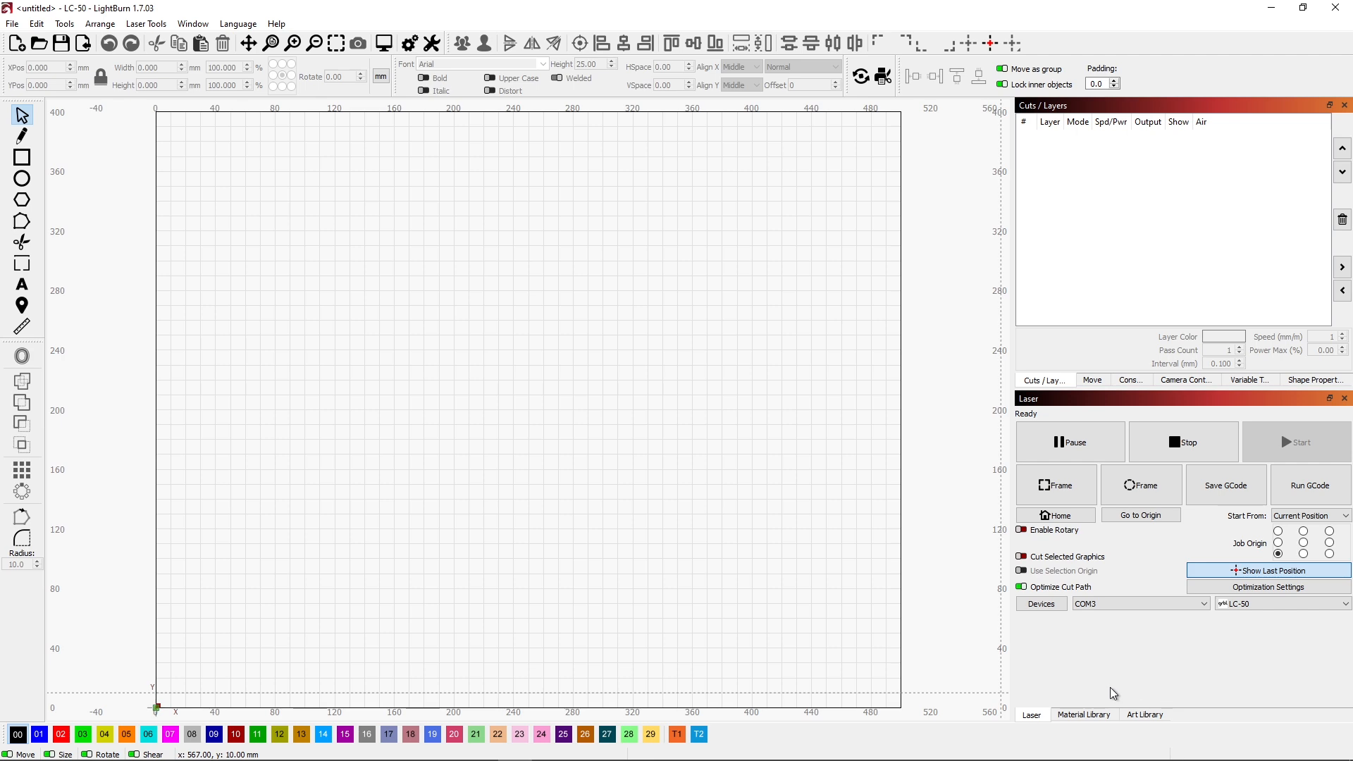
mouse_move(1203, 543)
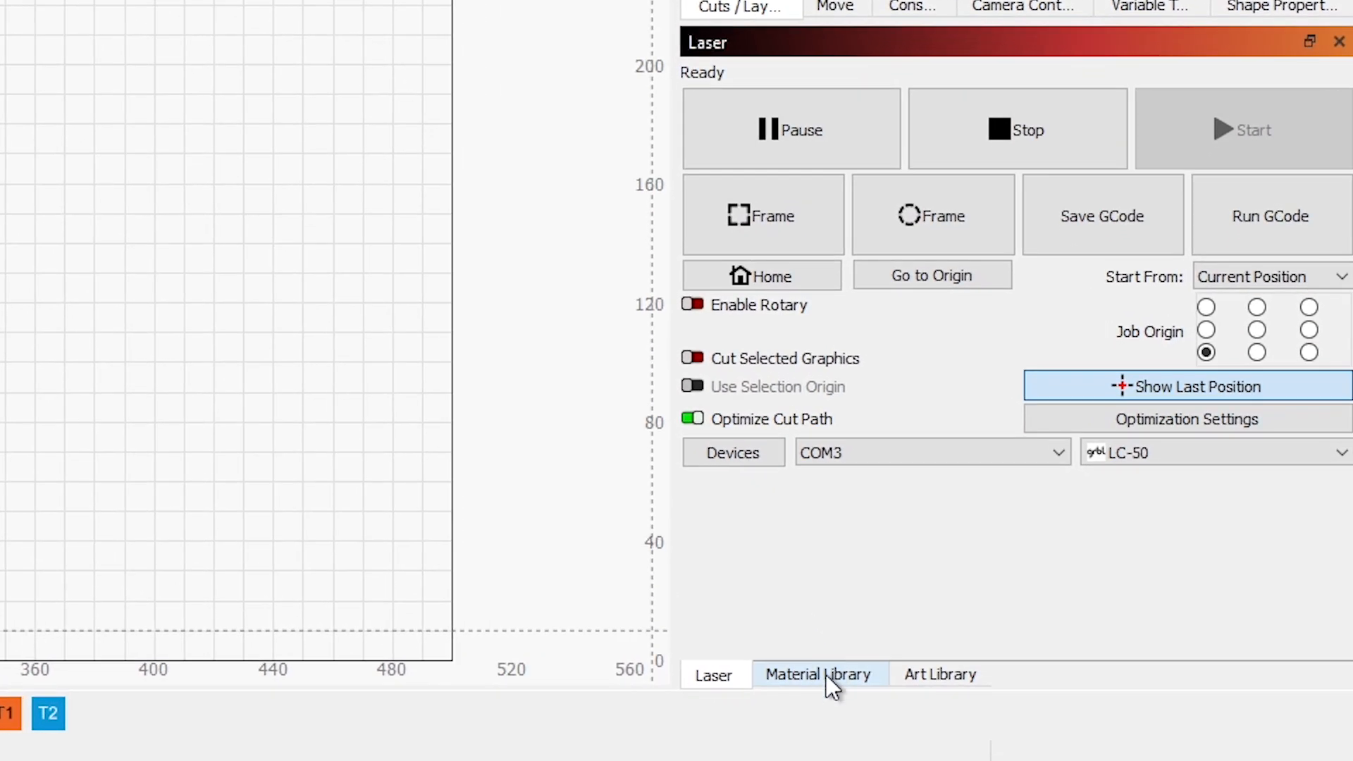
mouse_move(814, 704)
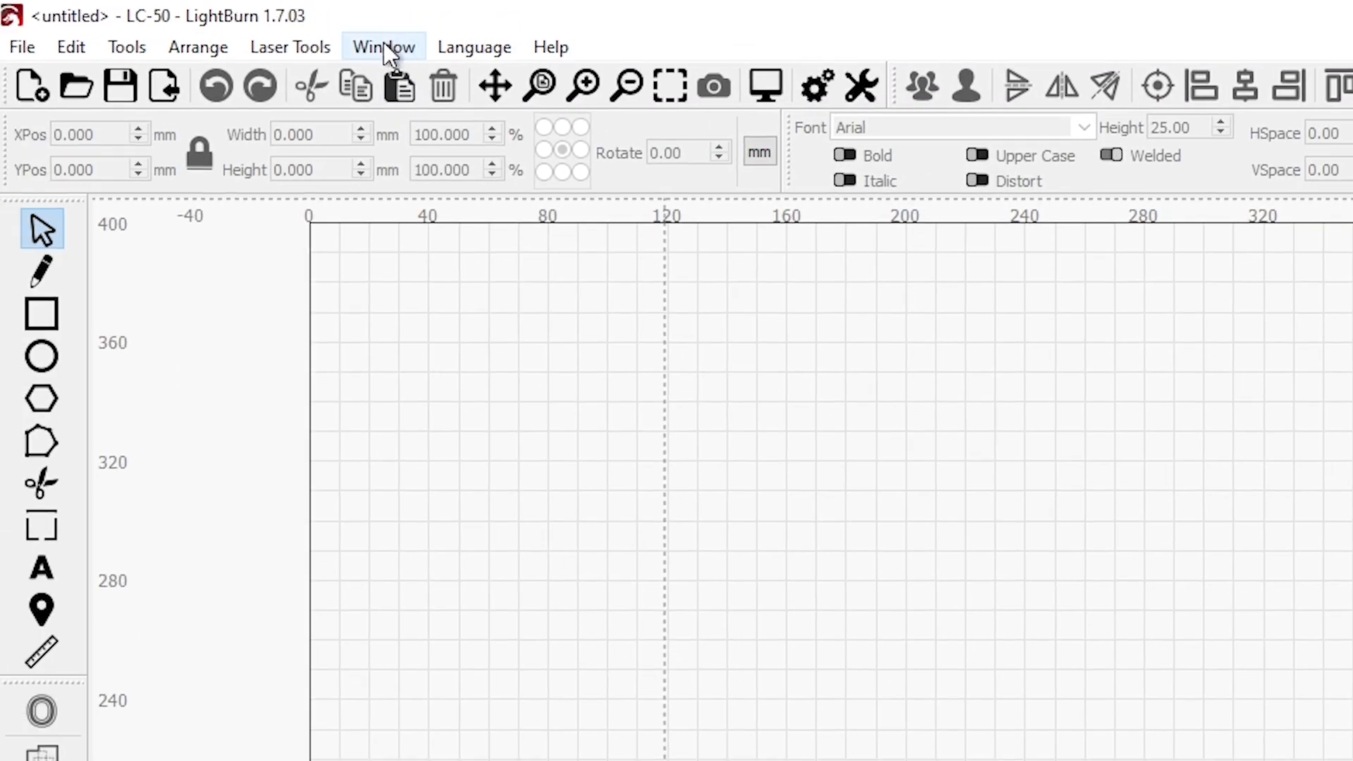
- Show the empty Material Library panel, with no library loaded
left_click(382, 47)
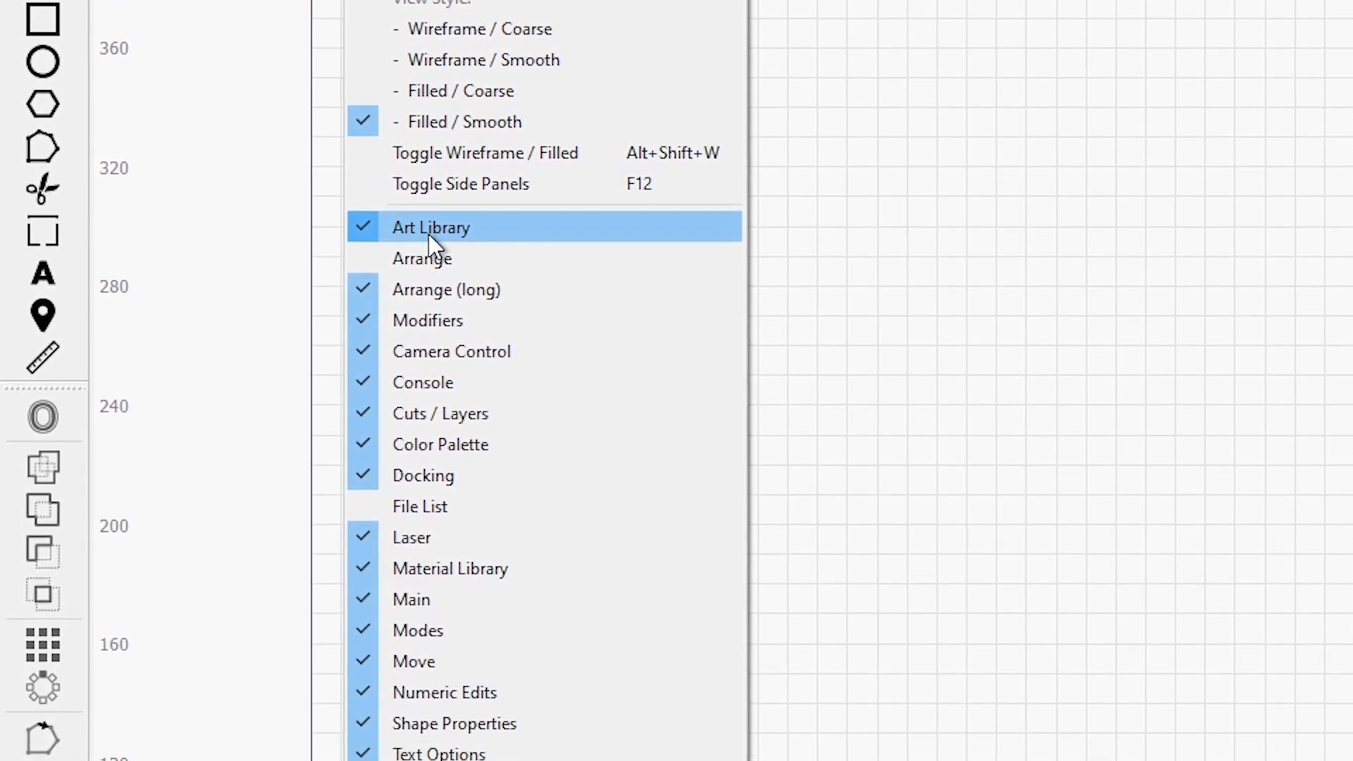
mouse_move(434, 592)
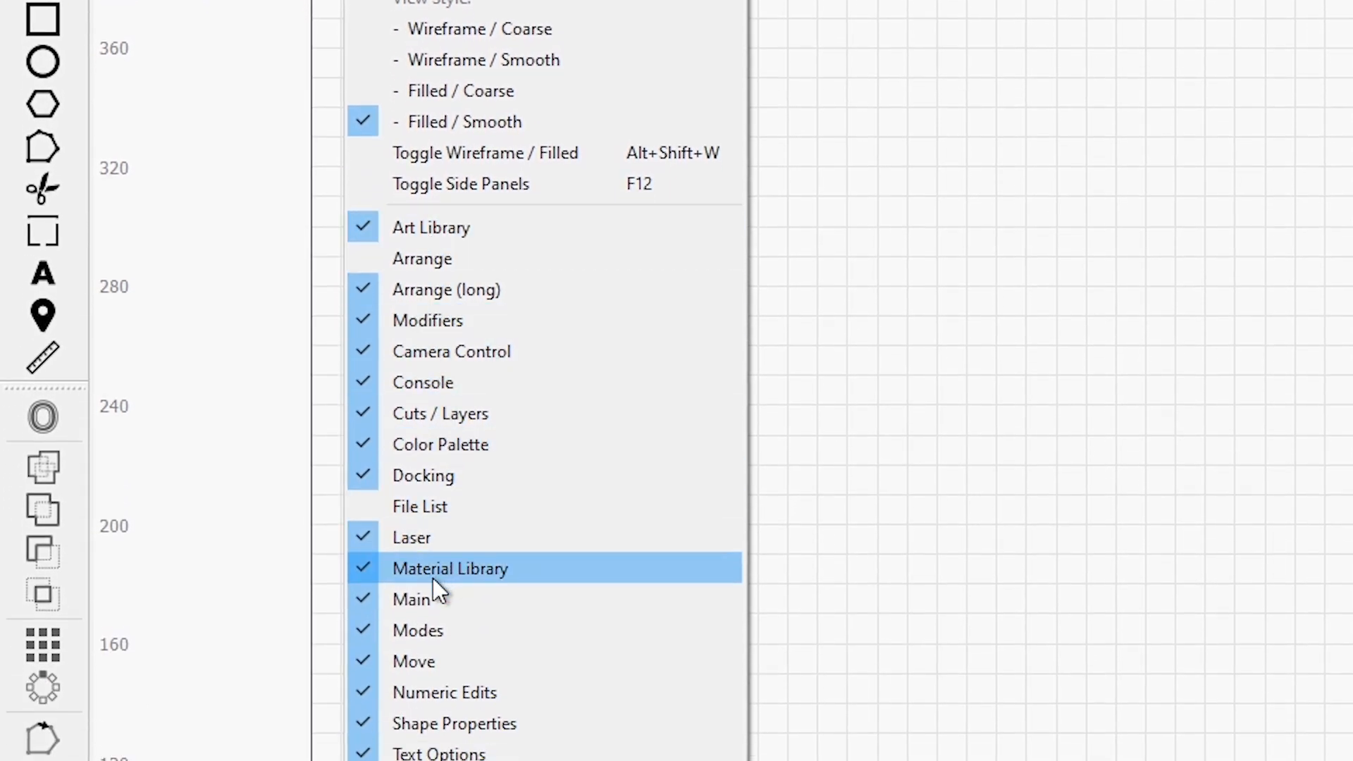
mouse_move(437, 584)
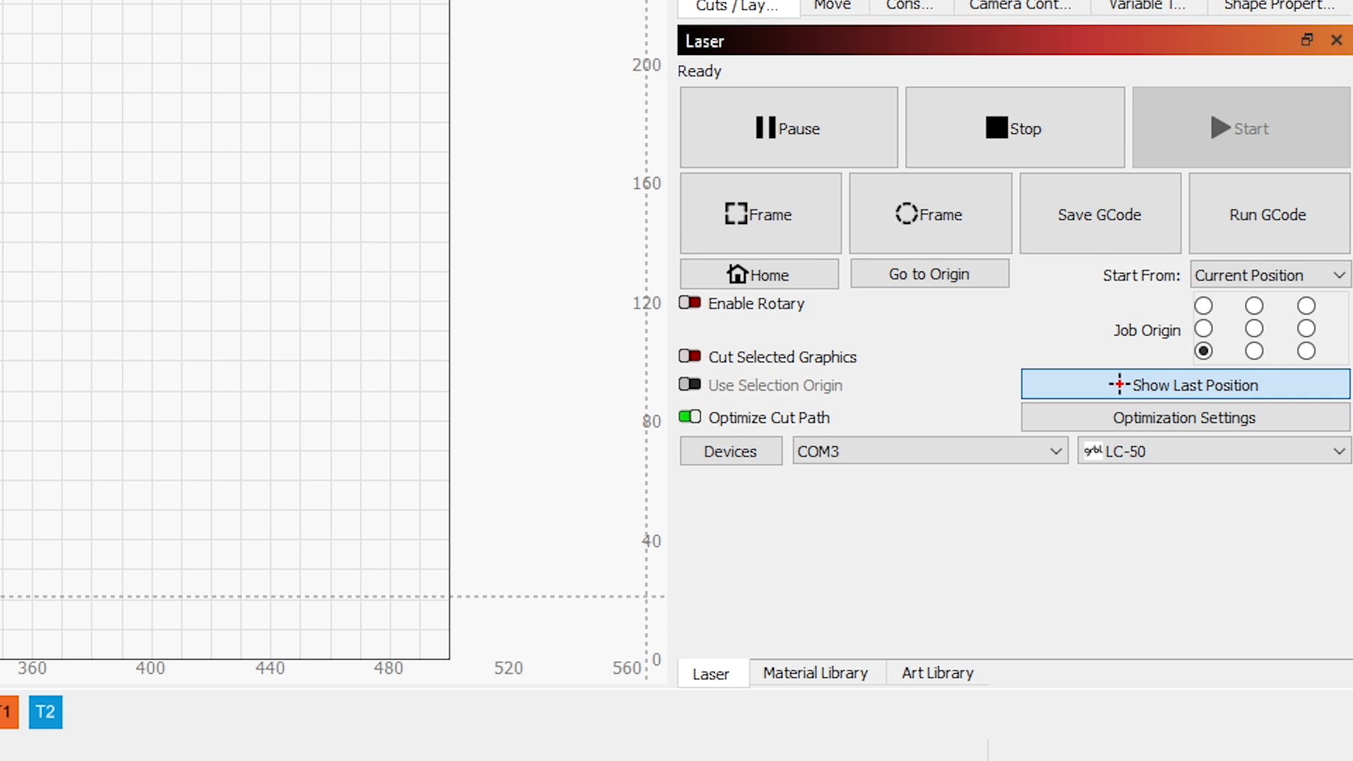
left_click(817, 673)
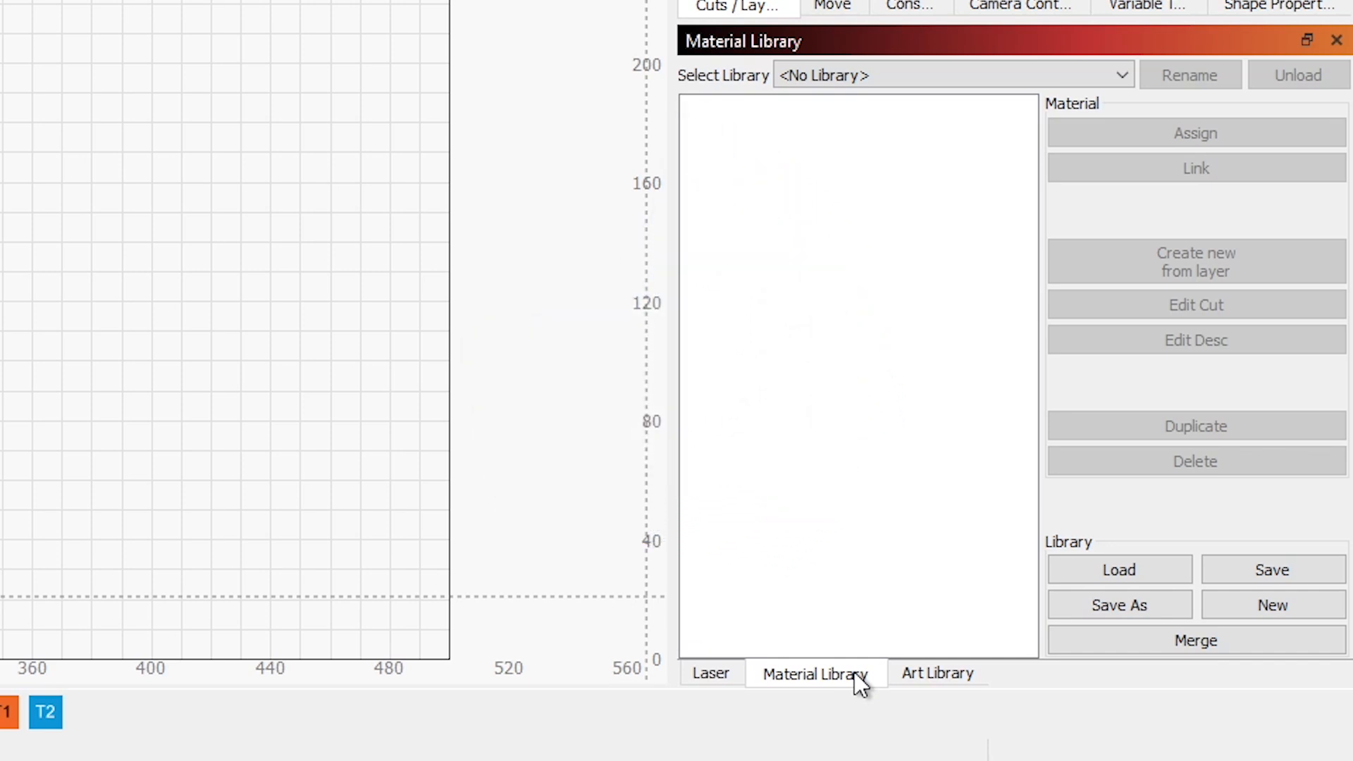
mouse_move(831, 239)
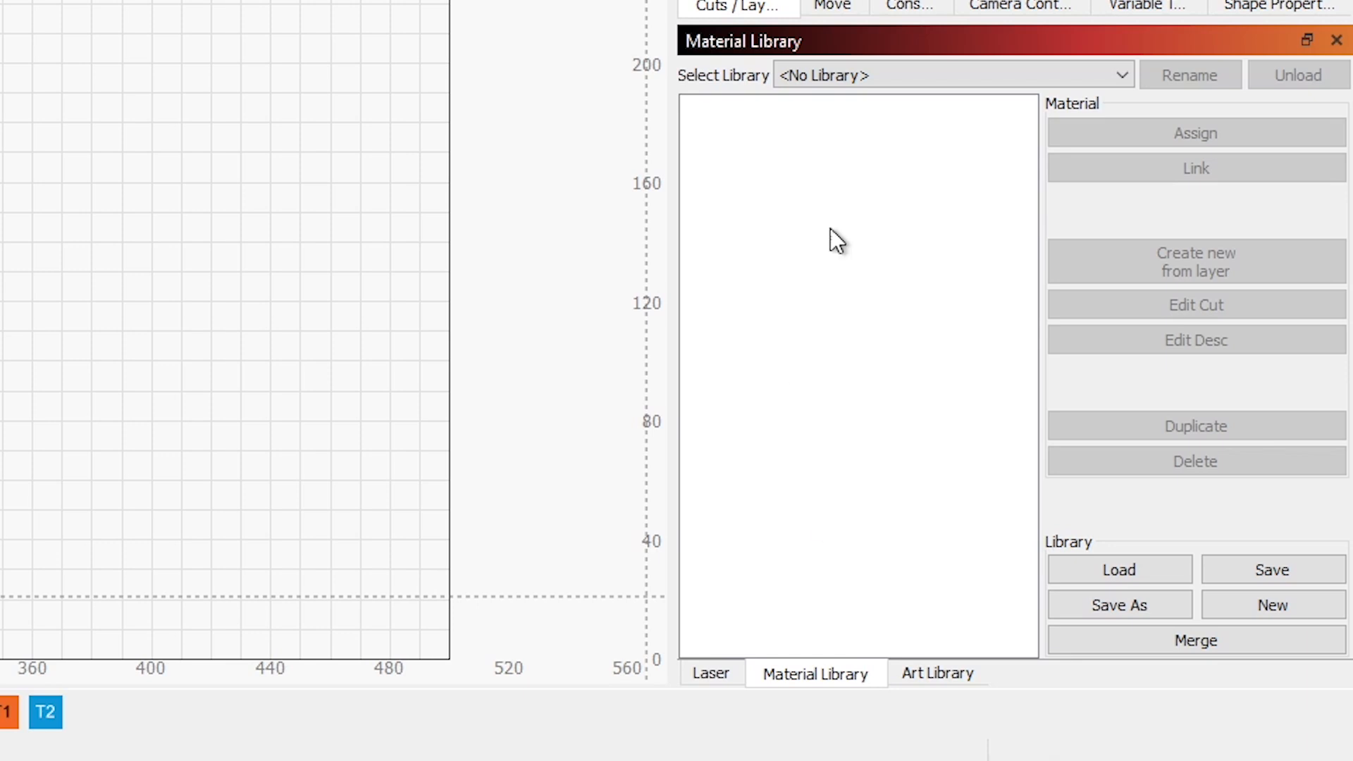
mouse_move(885, 420)
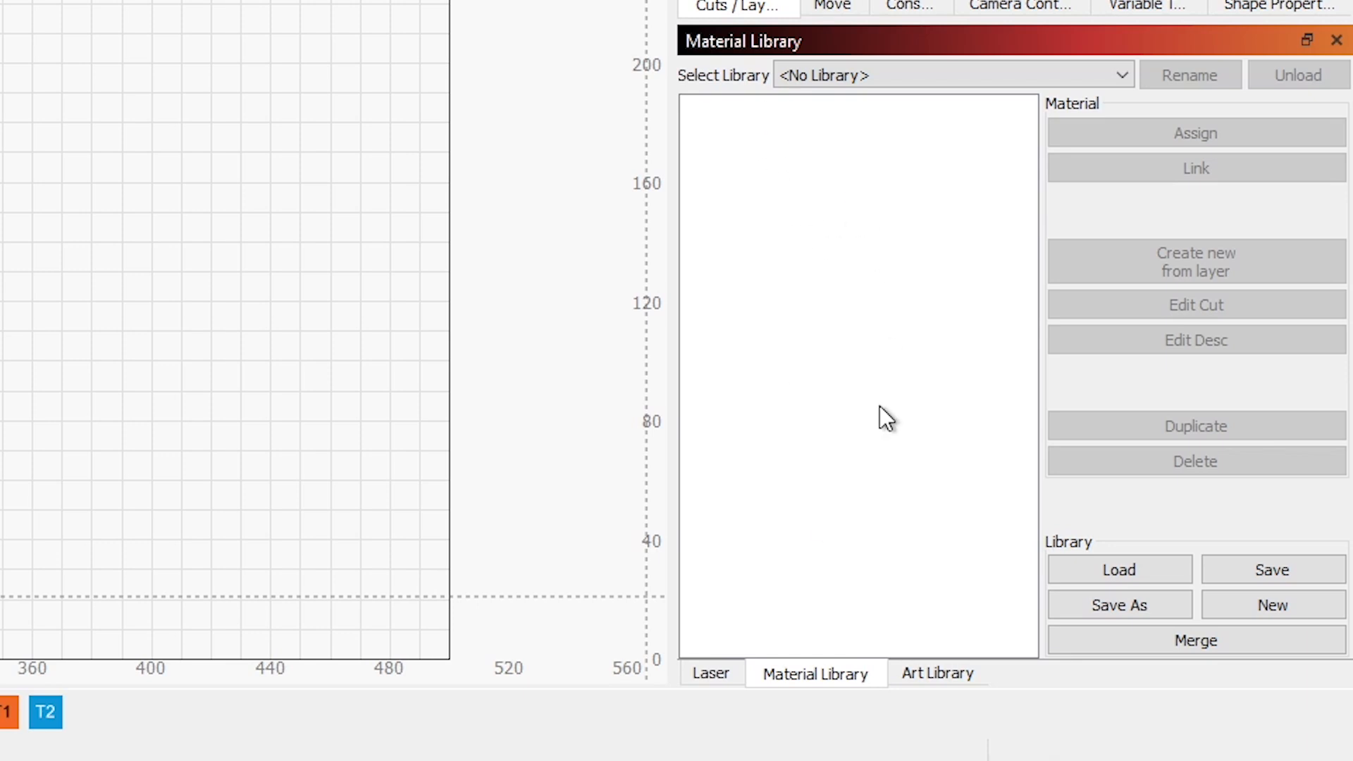
mouse_move(873, 221)
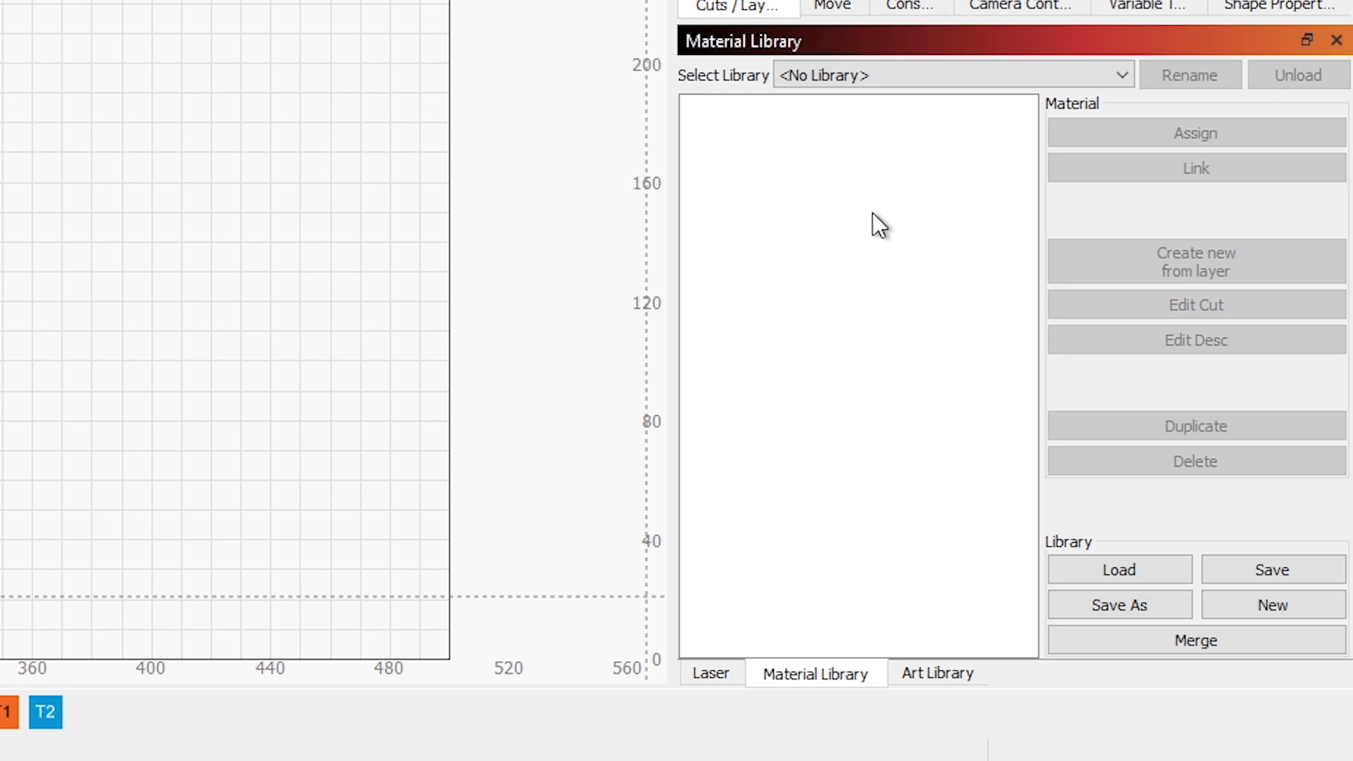
mouse_move(790, 394)
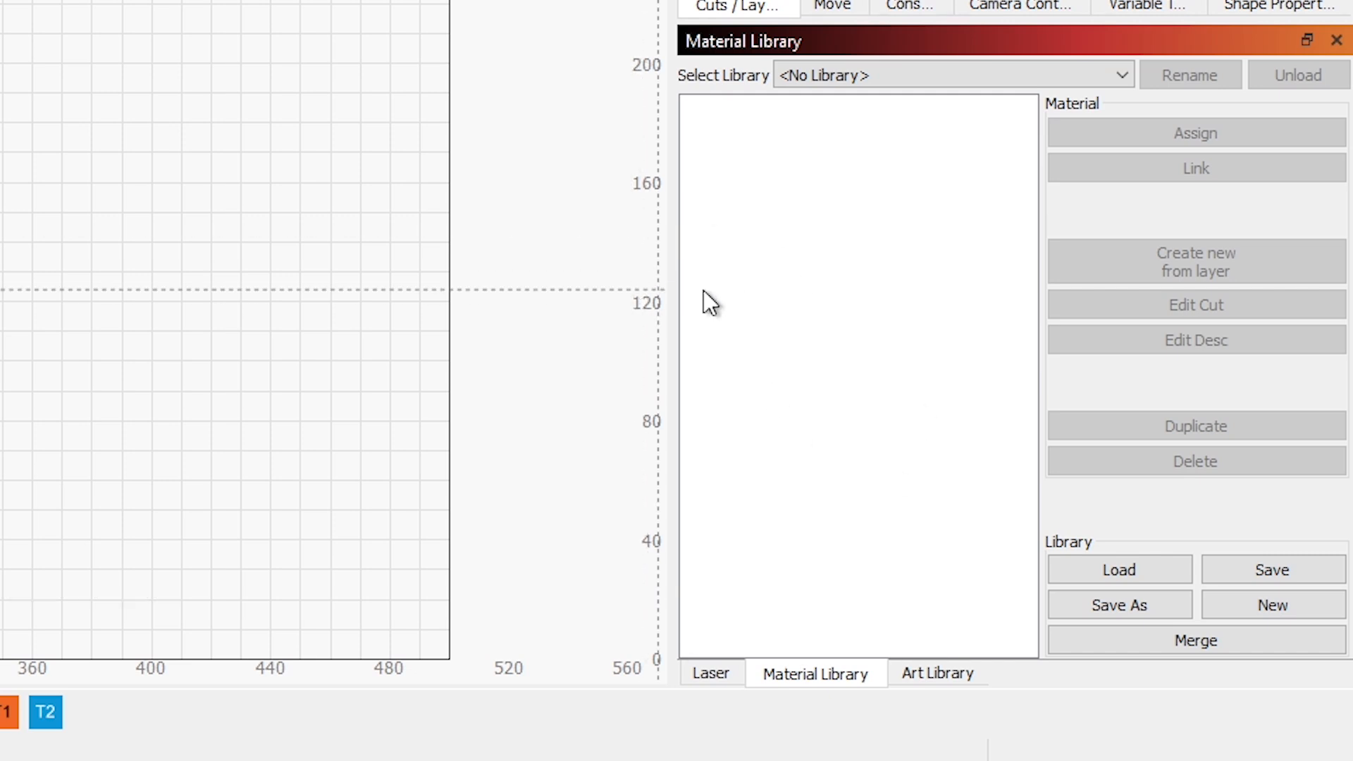
mouse_move(860, 333)
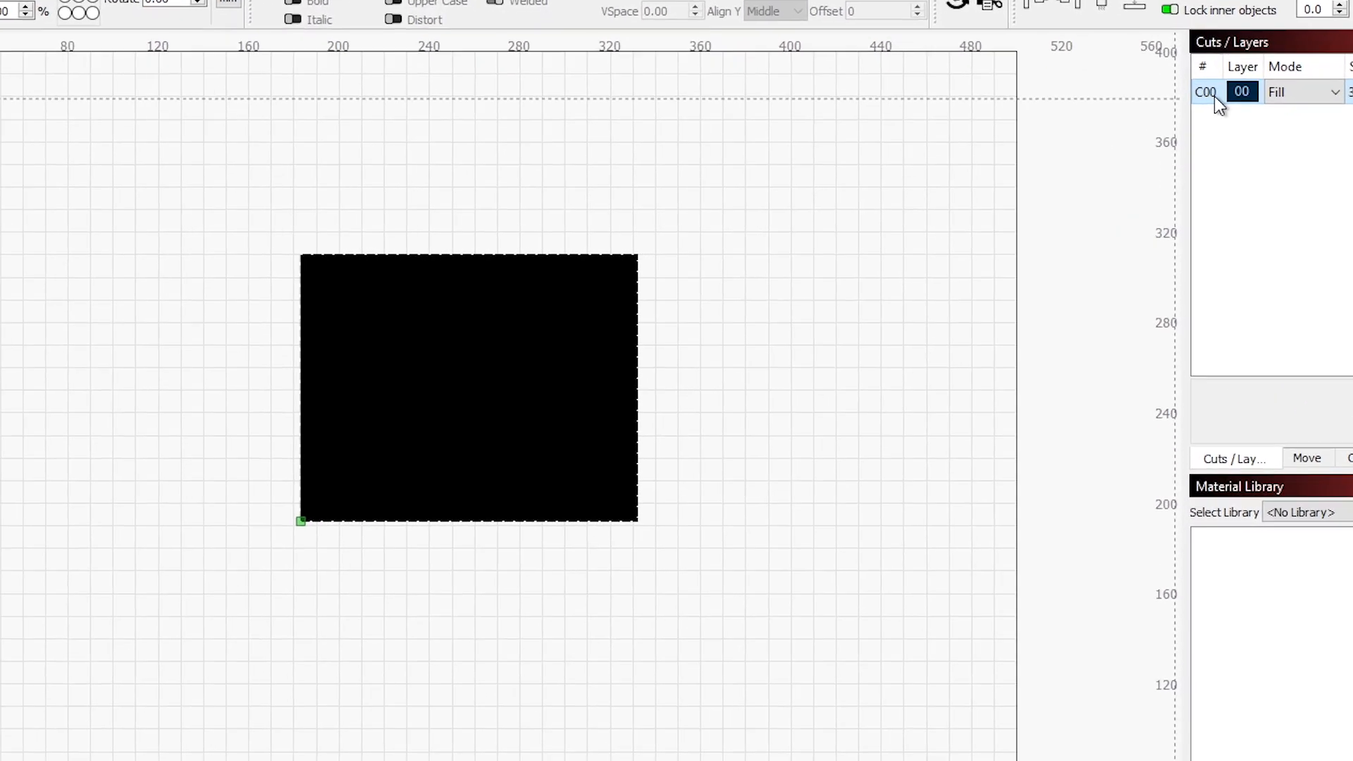
- Set layer C00's cut settings to 2000 mm/min speed and 25% max power
double_click(1207, 92)
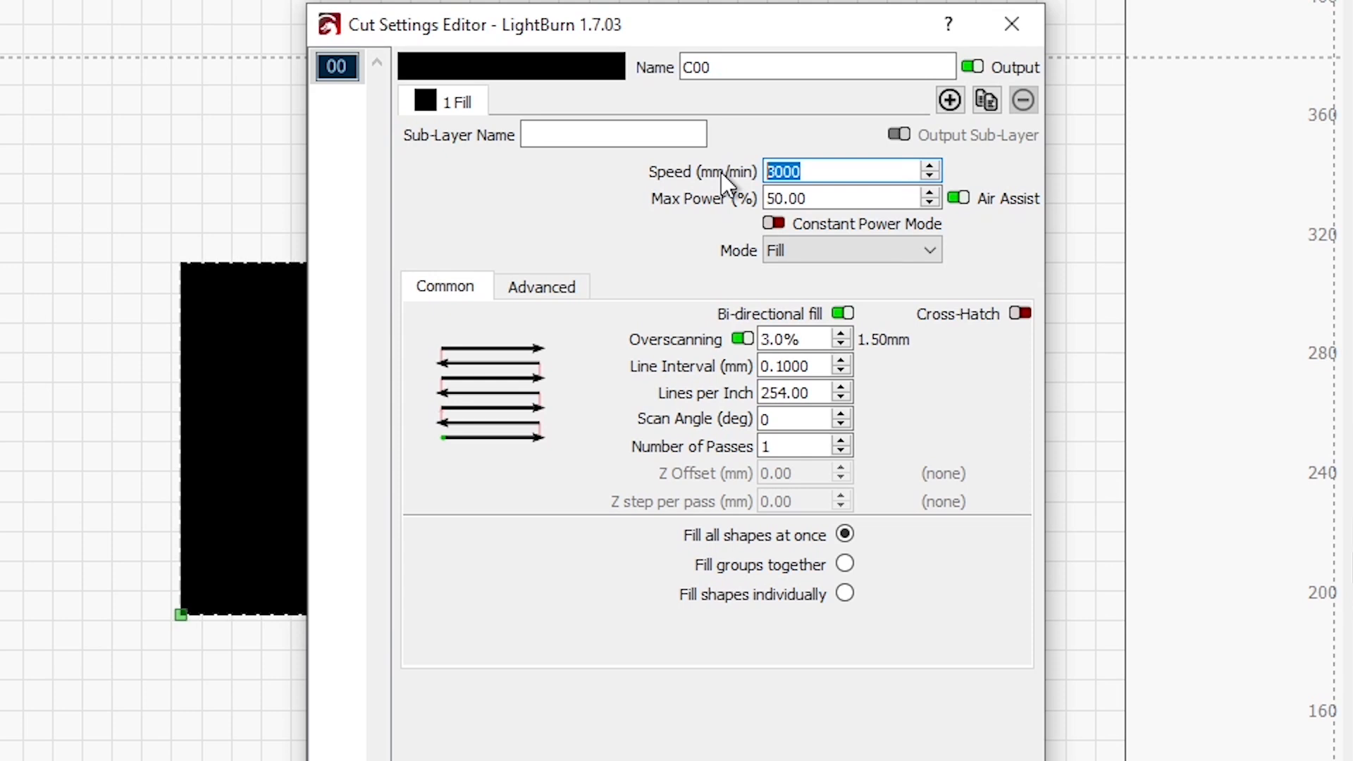
type("2000")
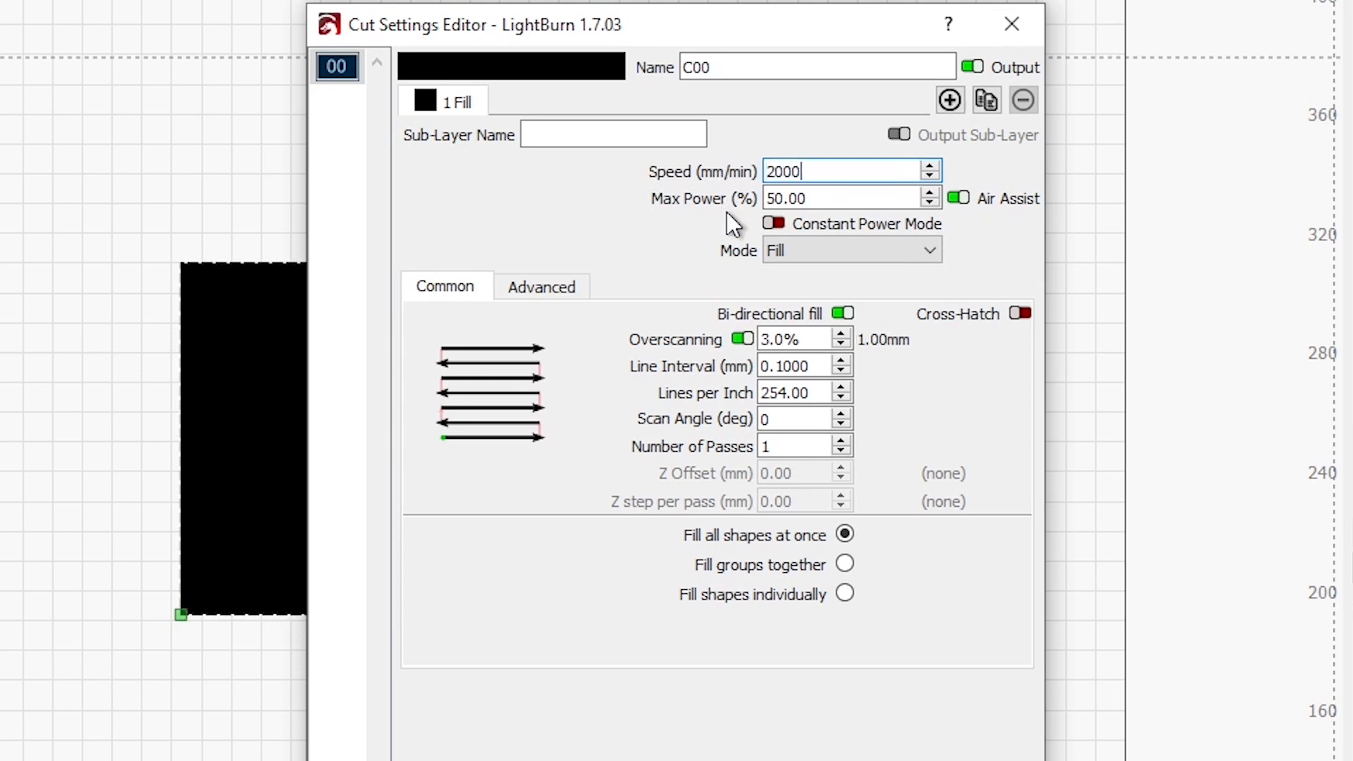
mouse_move(691, 182)
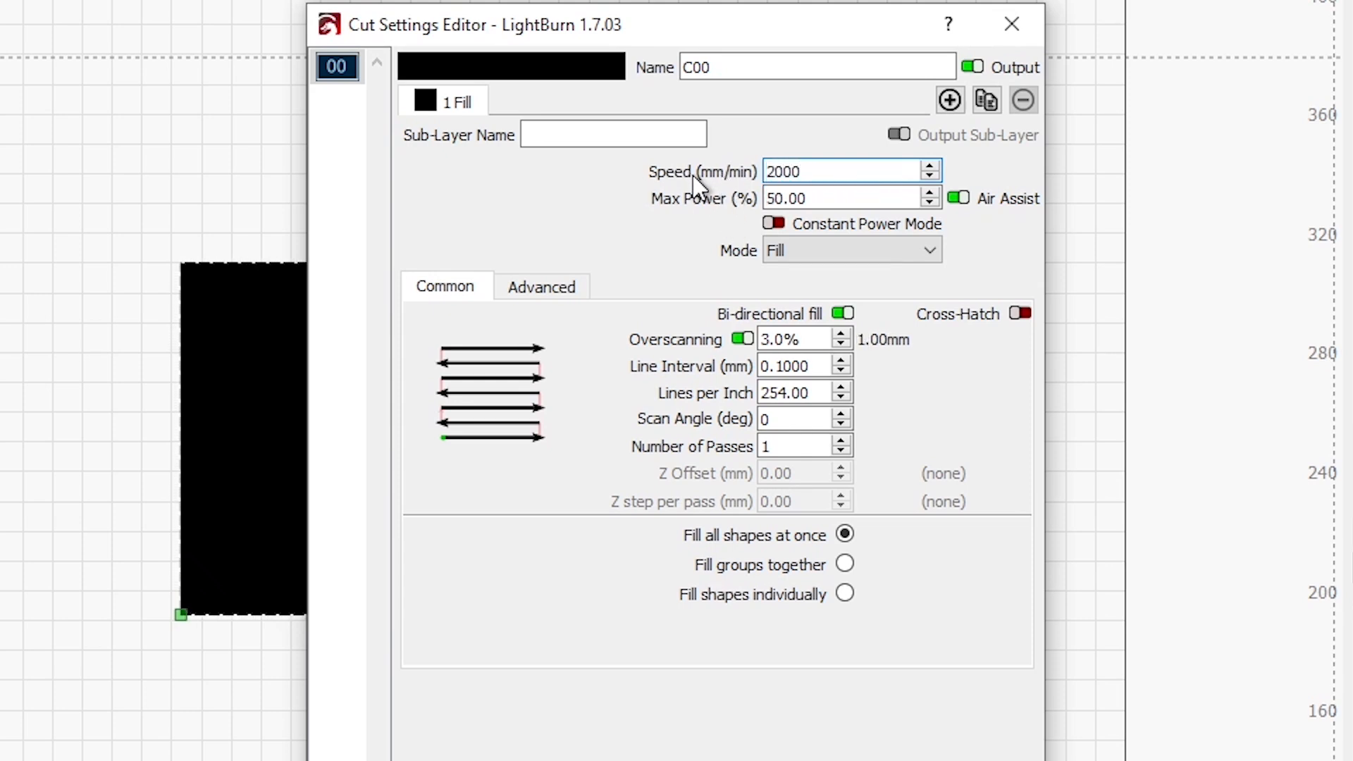
type("25")
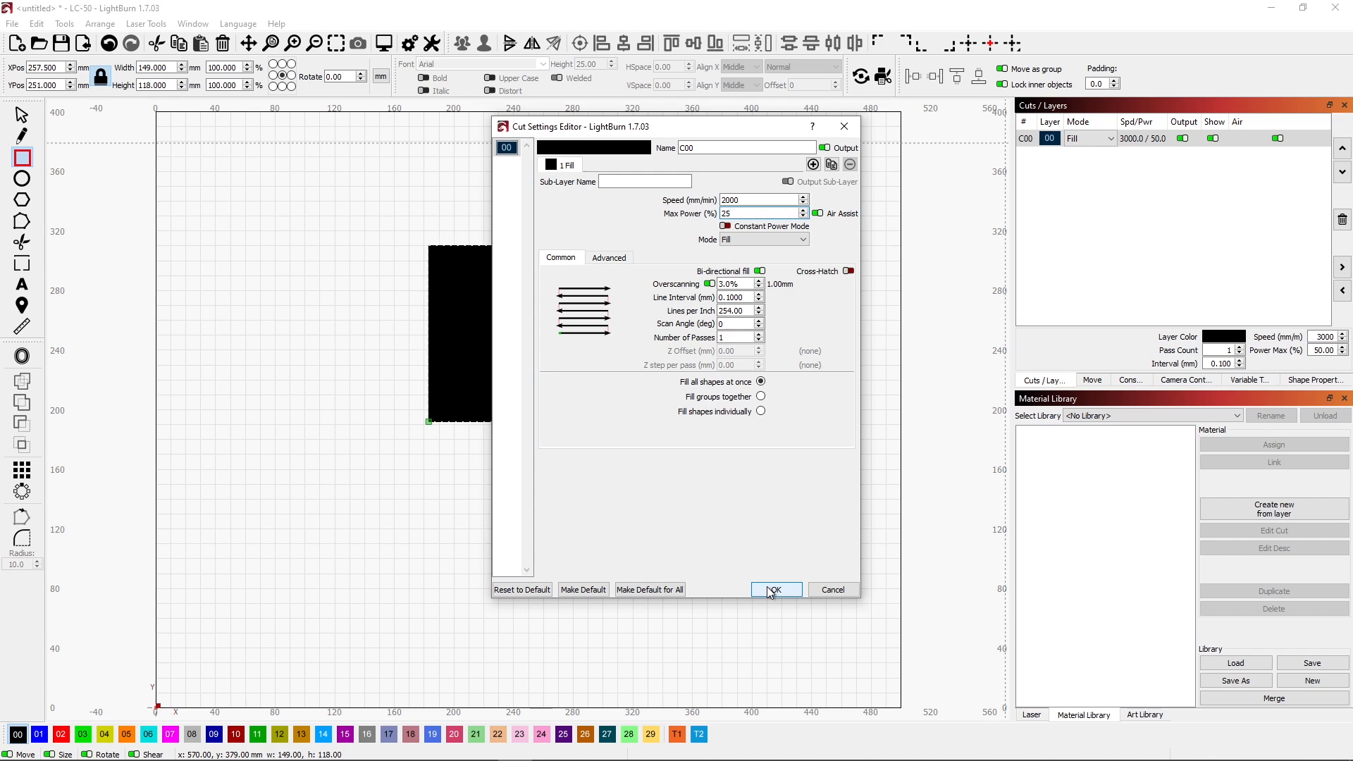
- Confirm the layer settings and start a material entry 'Stuff' titled 'Etch - Blue'
left_click(775, 589)
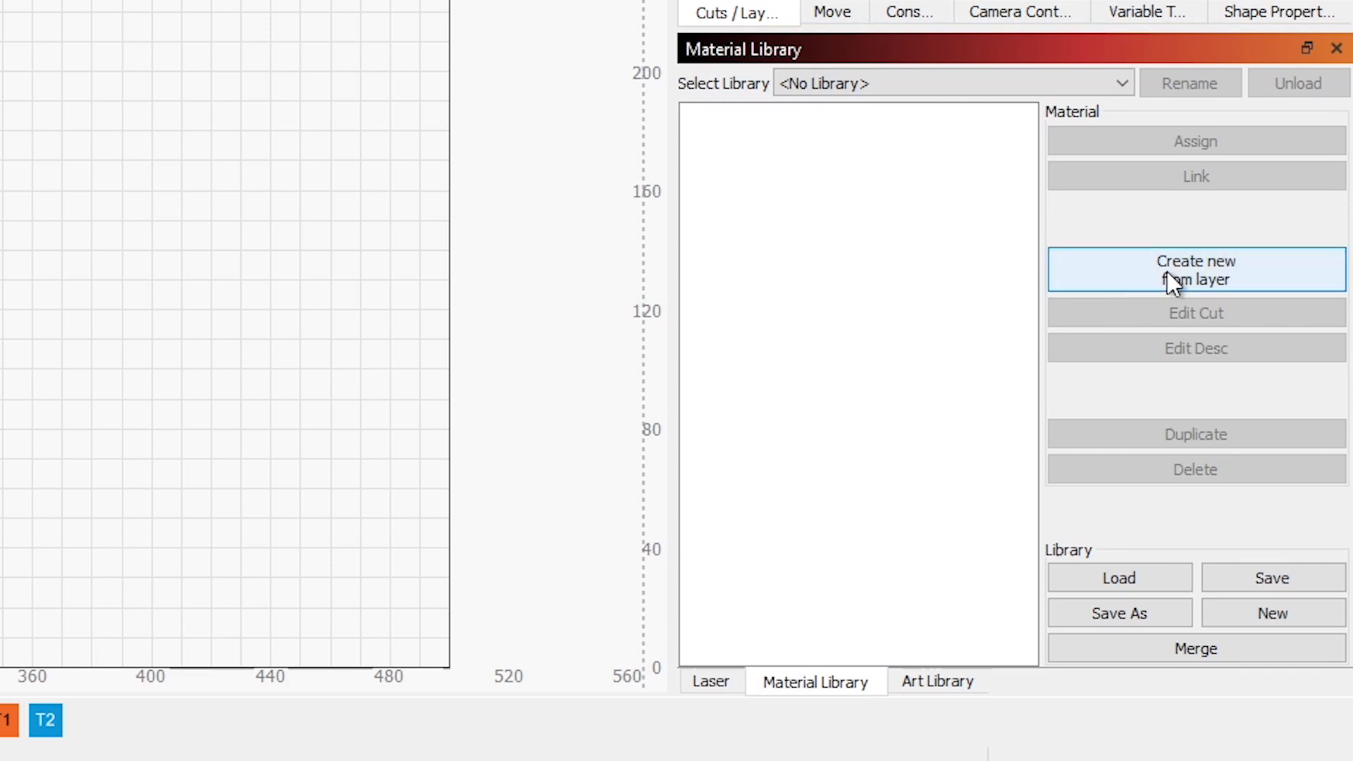
left_click(1196, 270)
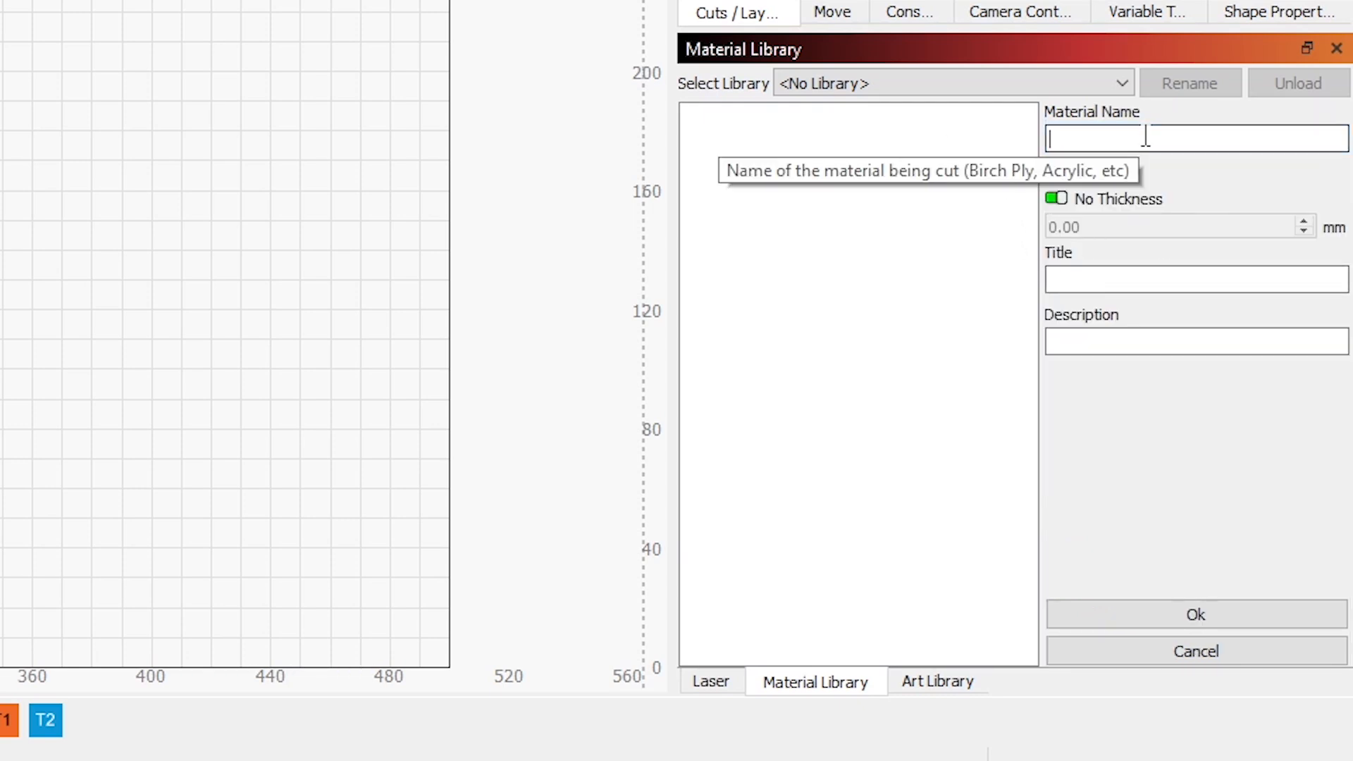
type("Stuff")
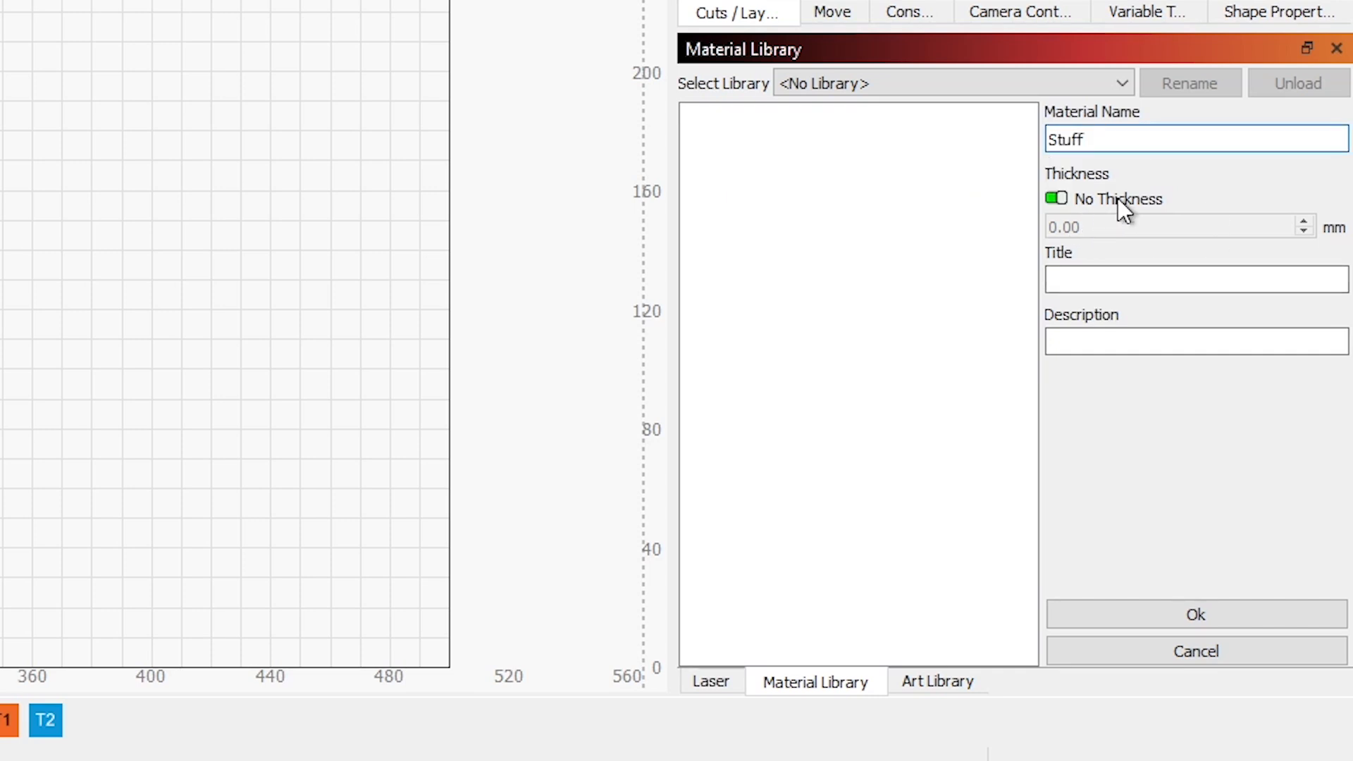
mouse_move(1125, 210)
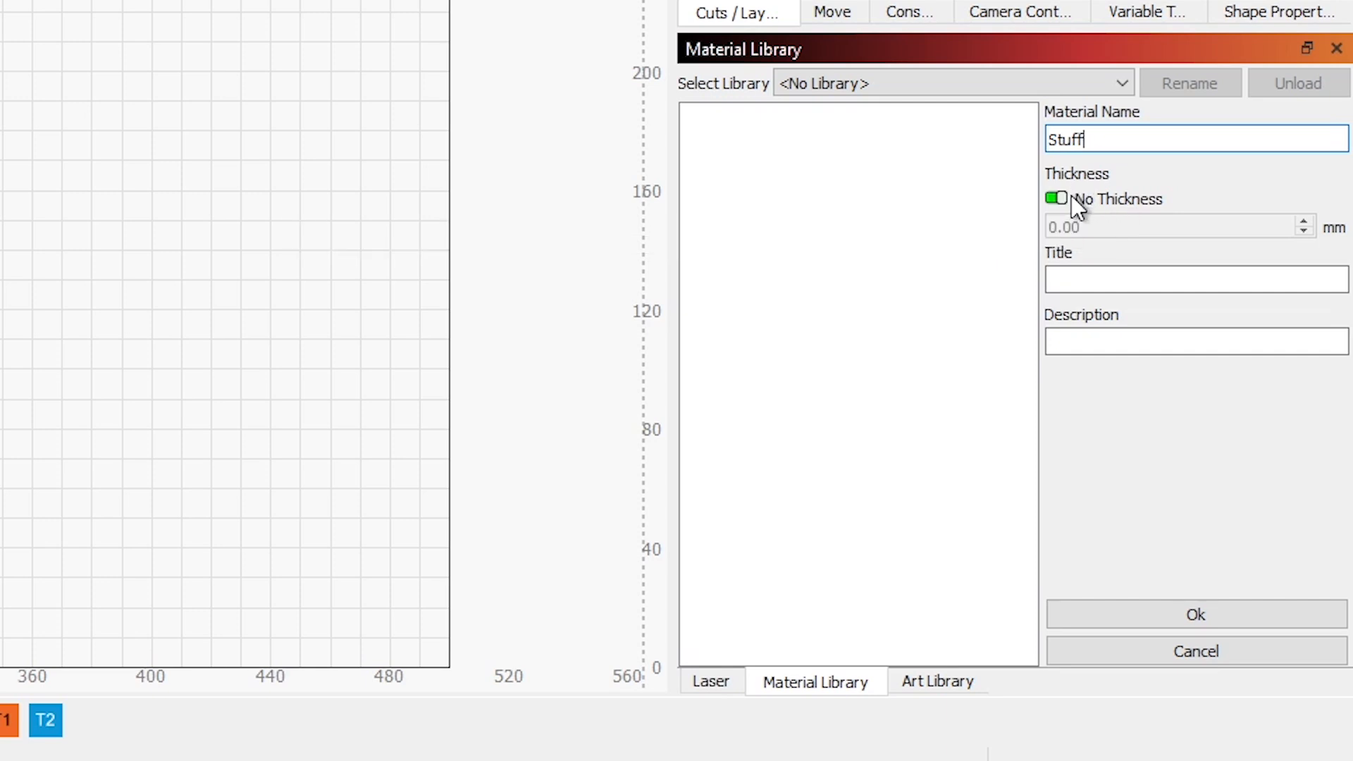
mouse_move(1124, 210)
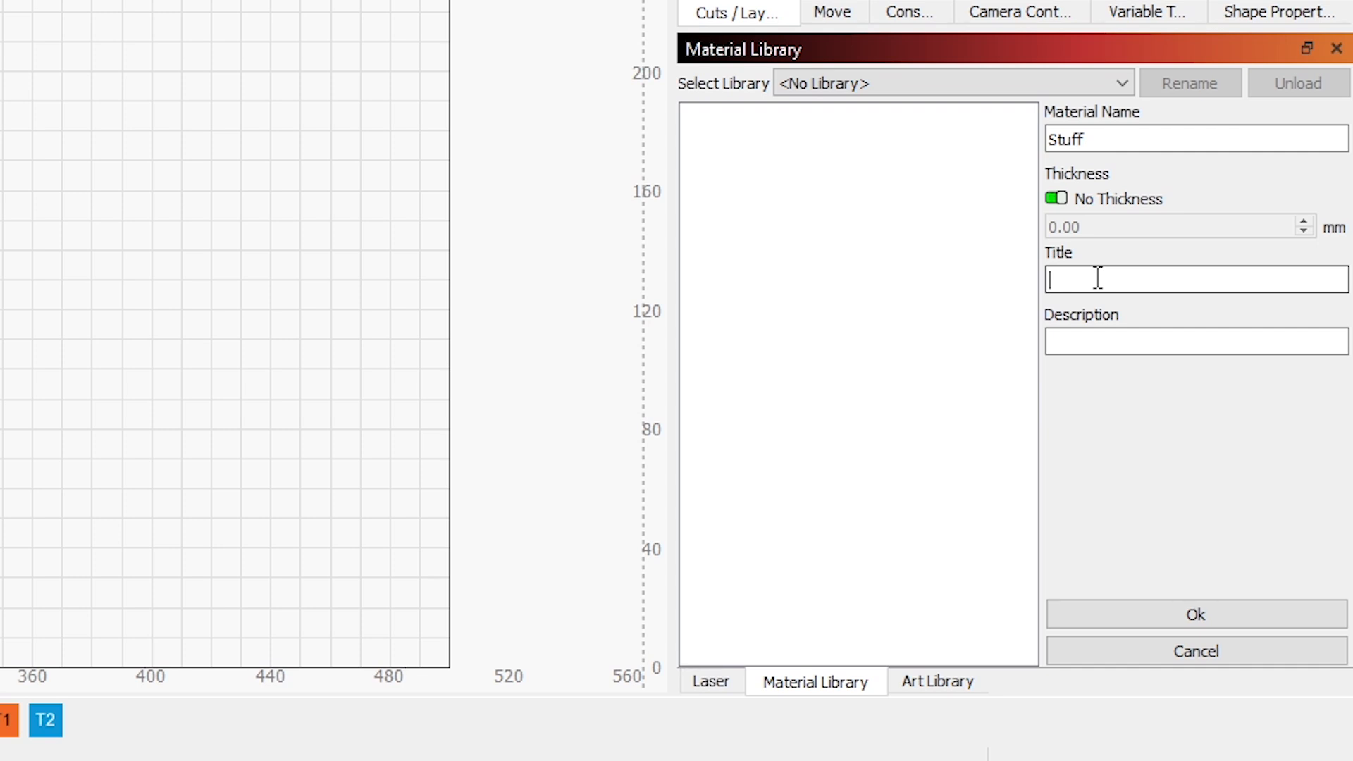
type("et")
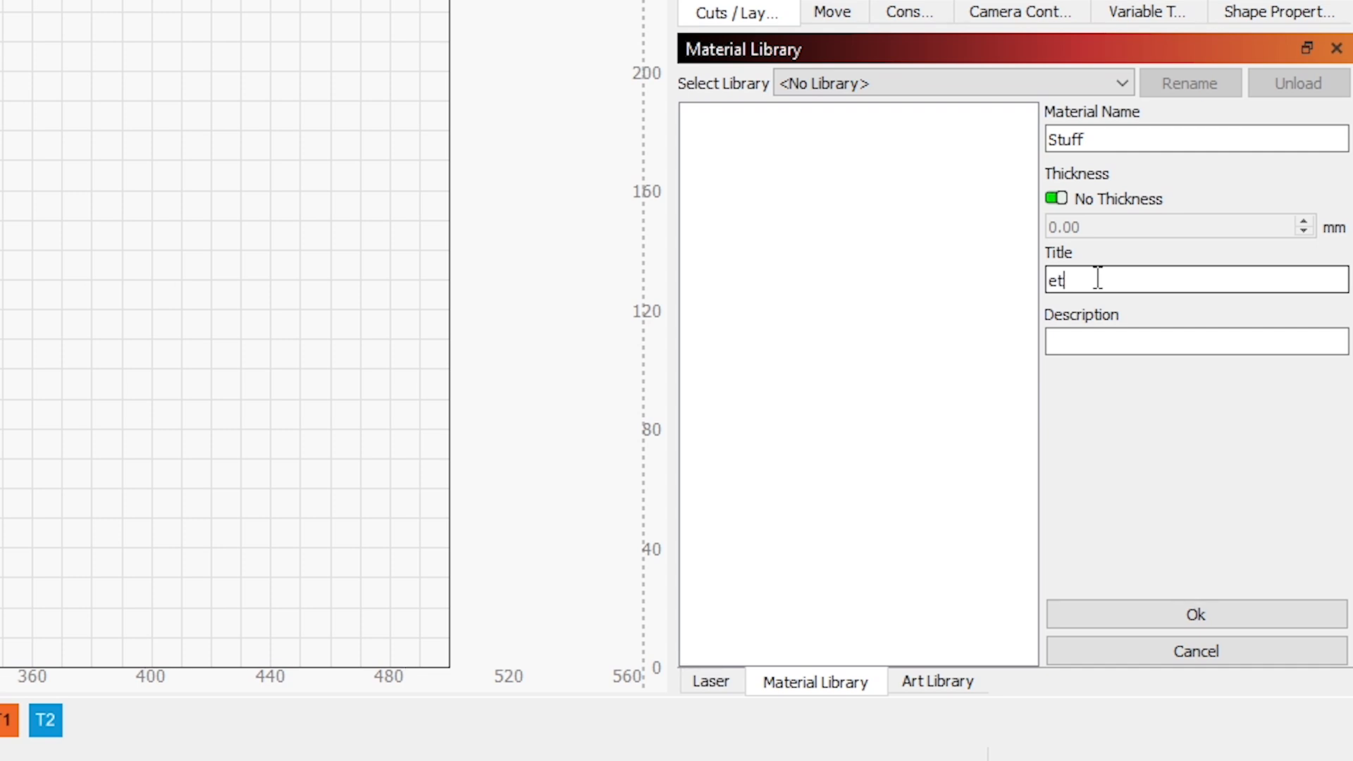
type("Etch")
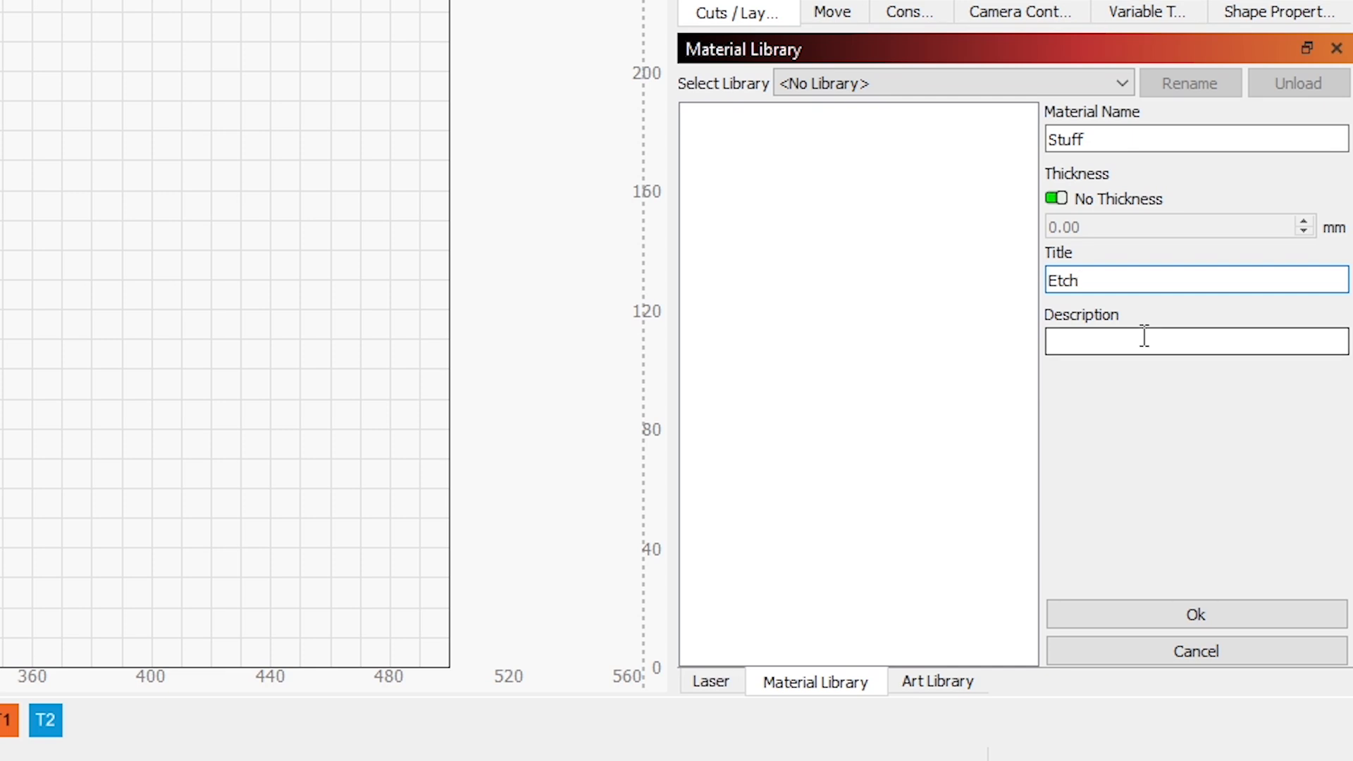
mouse_move(1136, 267)
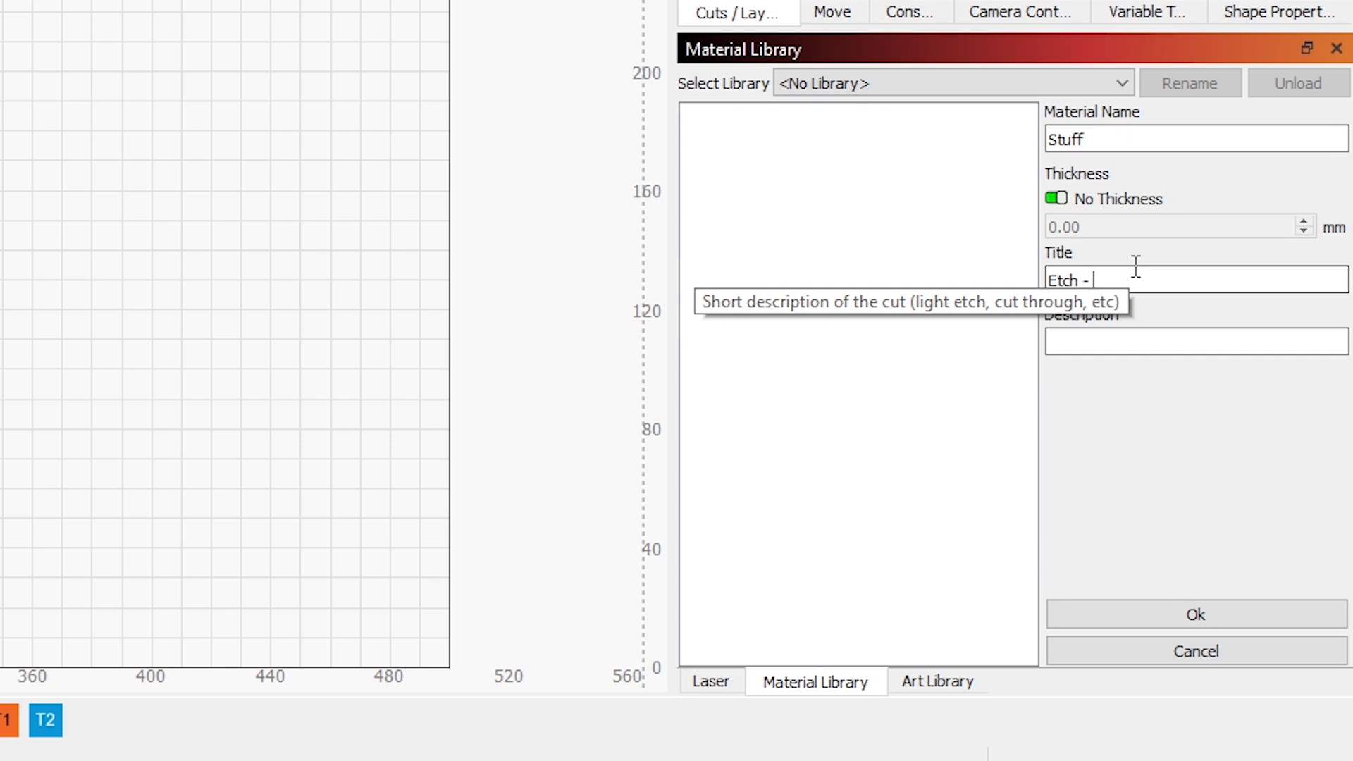
type("Blue")
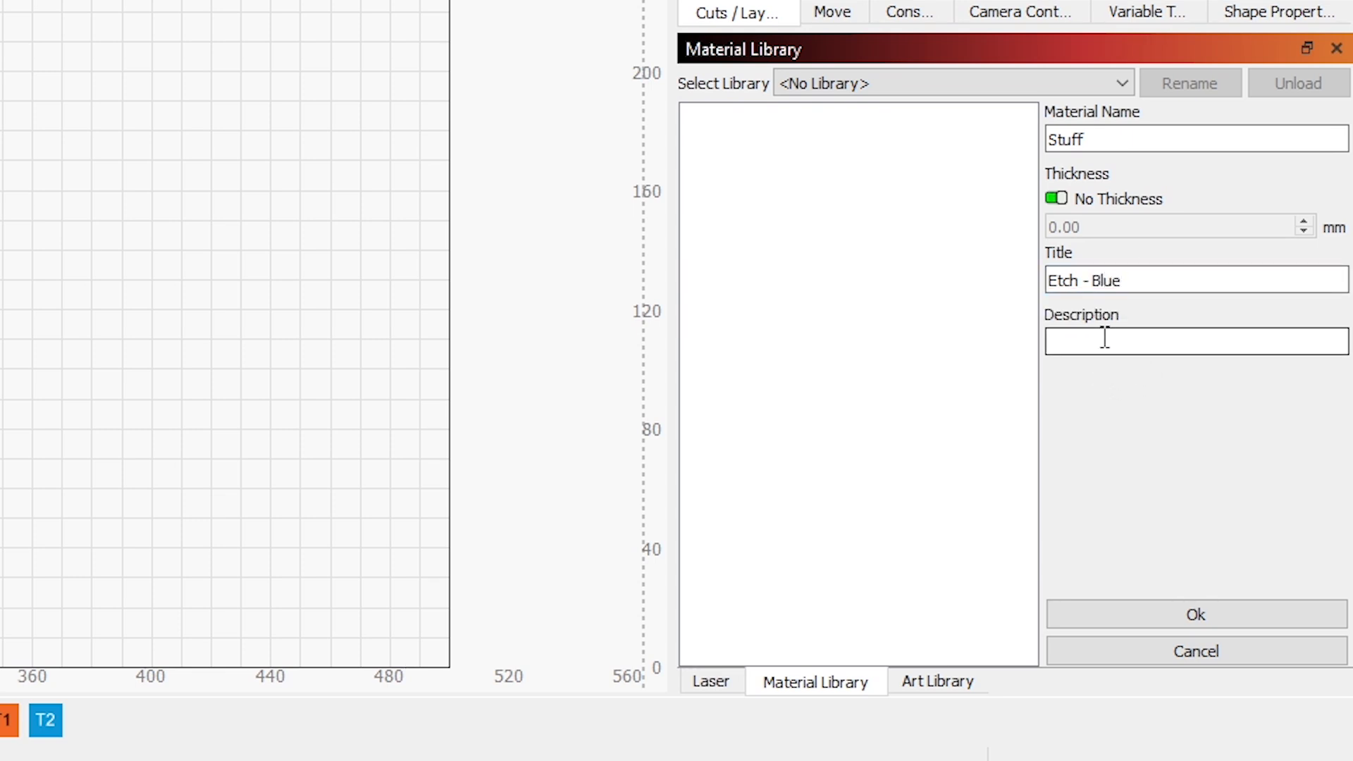
- Describe the entry as 'Etch blue stuff' and save it
left_click(1102, 341)
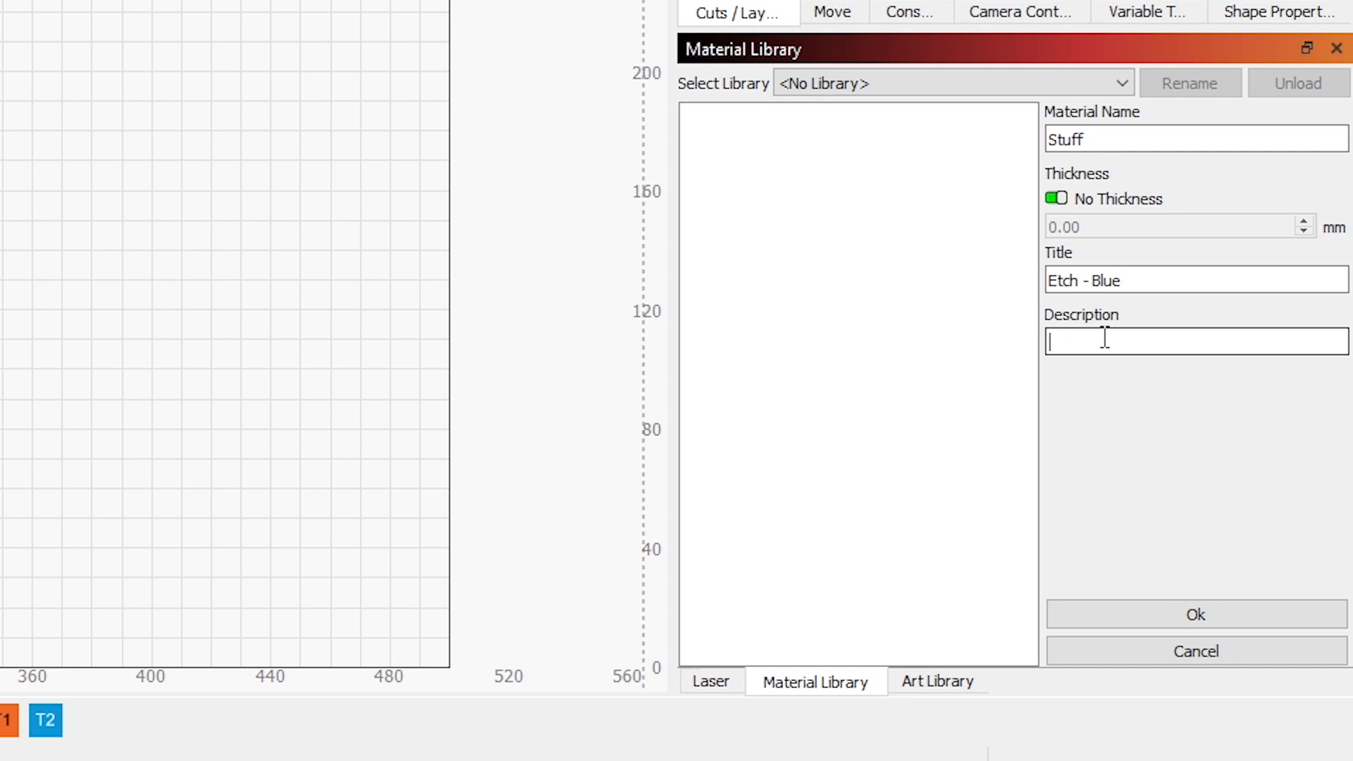
type("Etch blue")
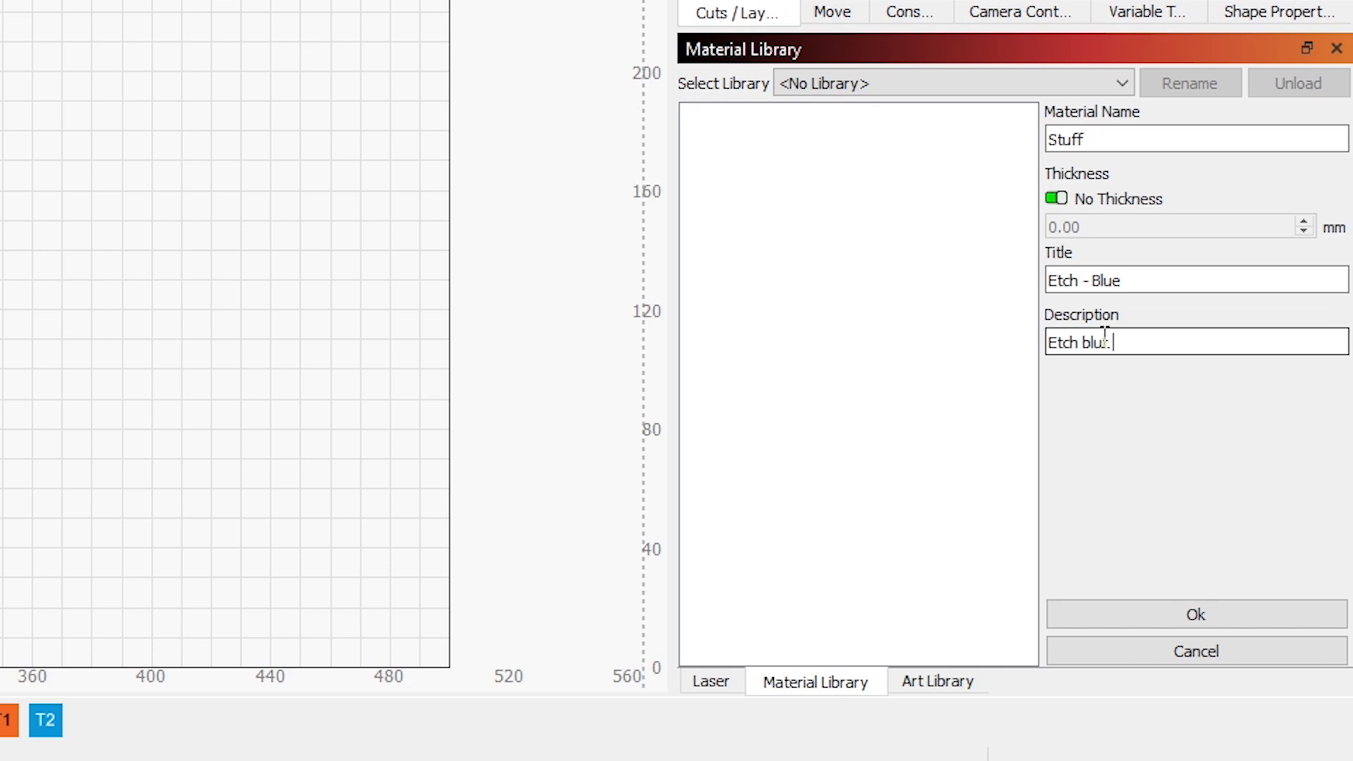
type("stuff")
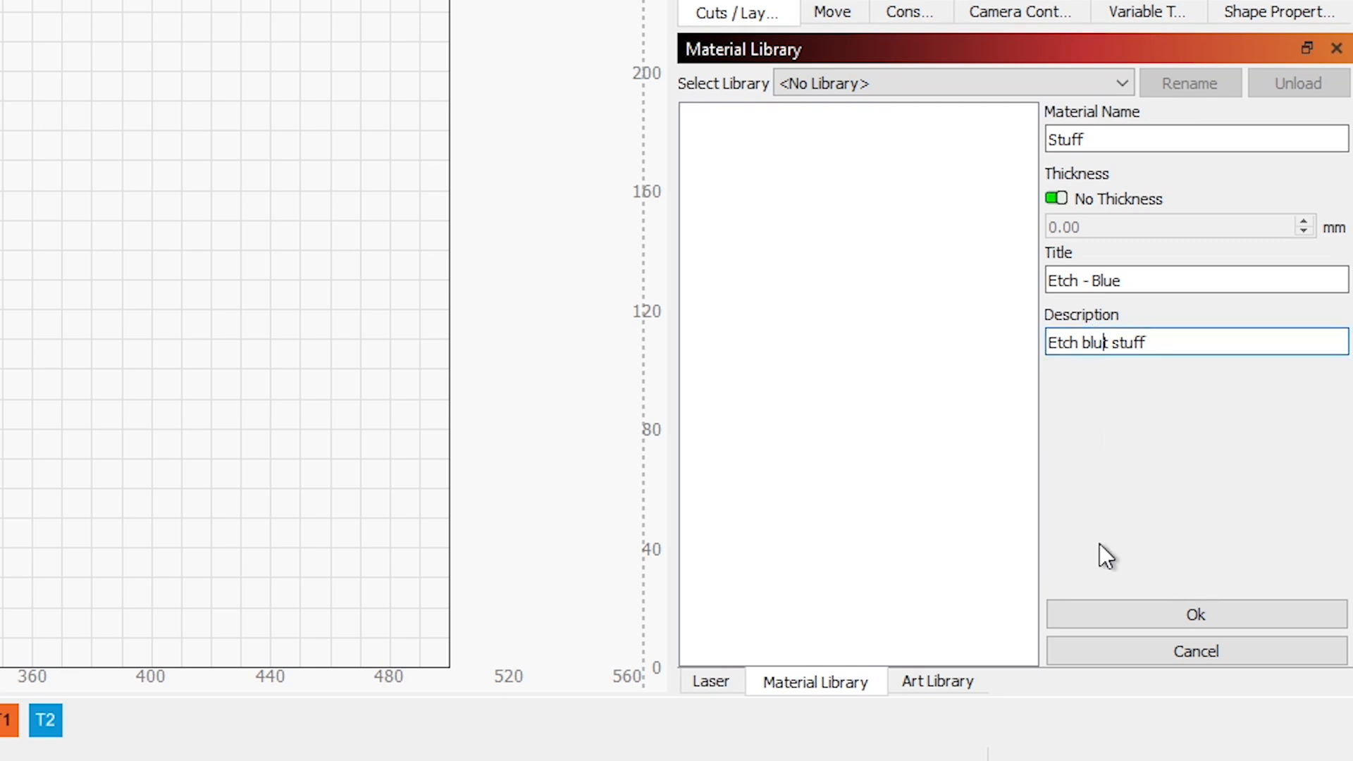
type("e")
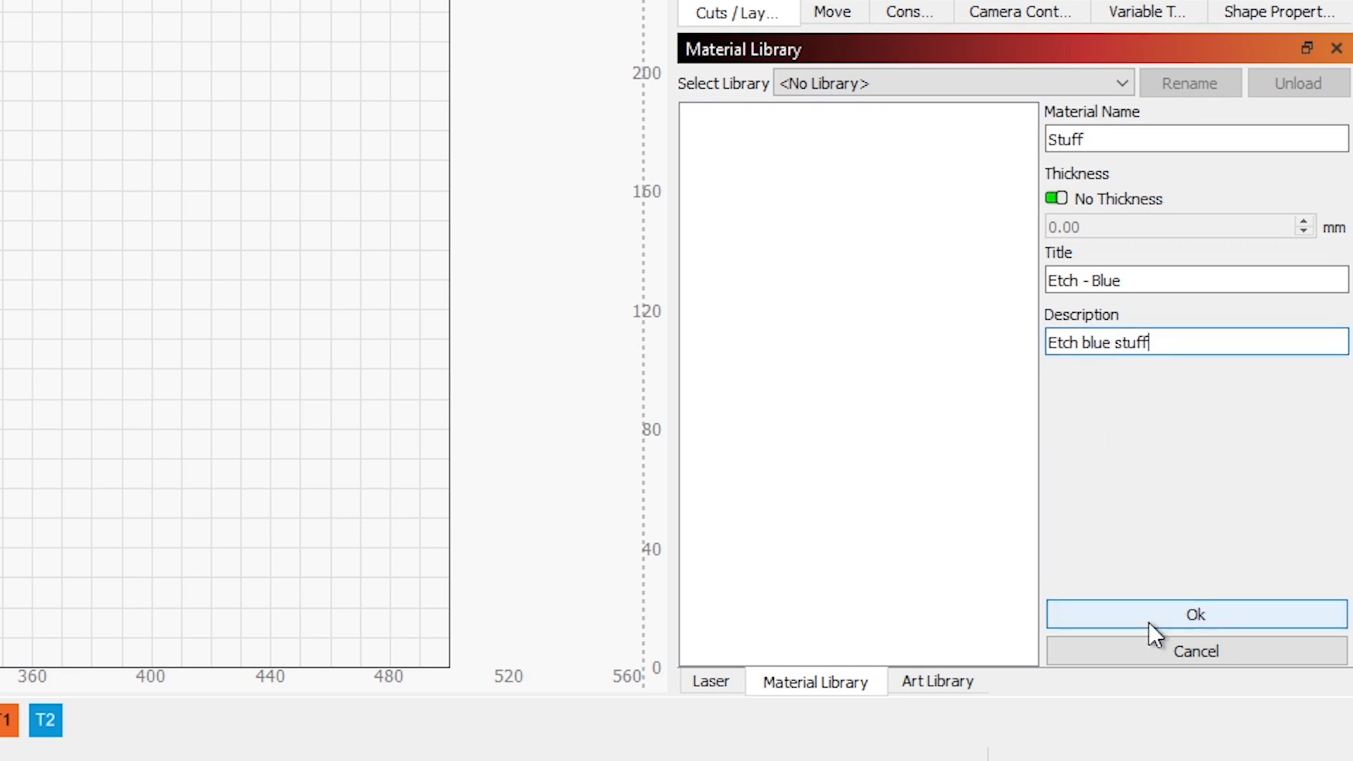
left_click(1197, 634)
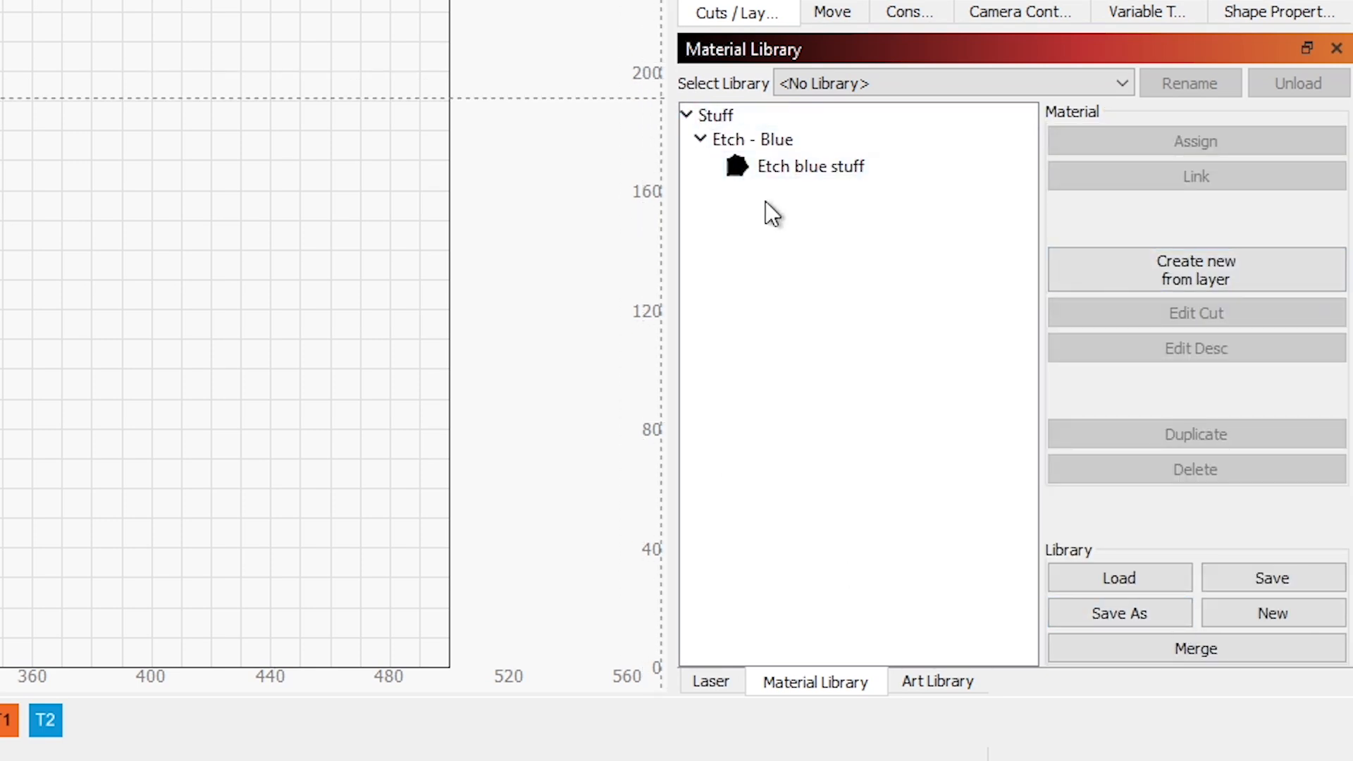
left_click(715, 115)
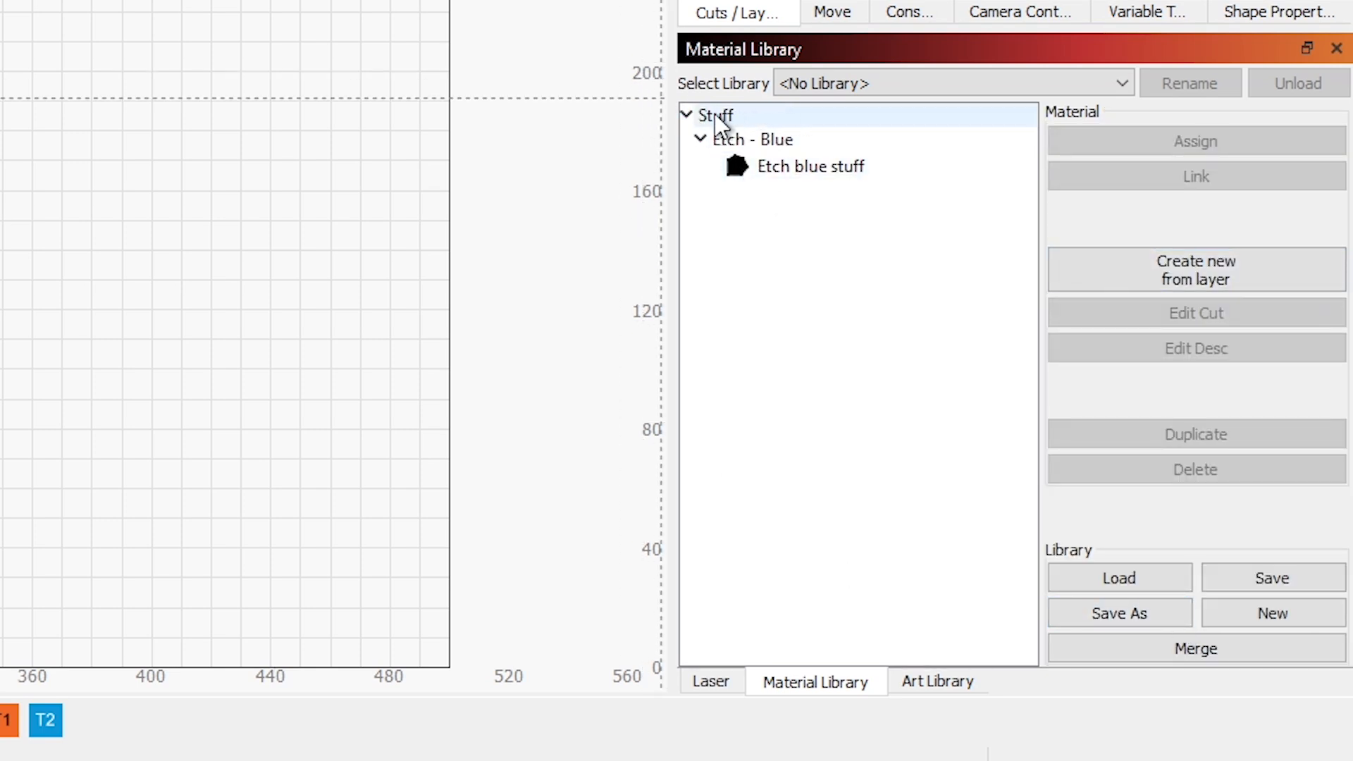
left_click(810, 166)
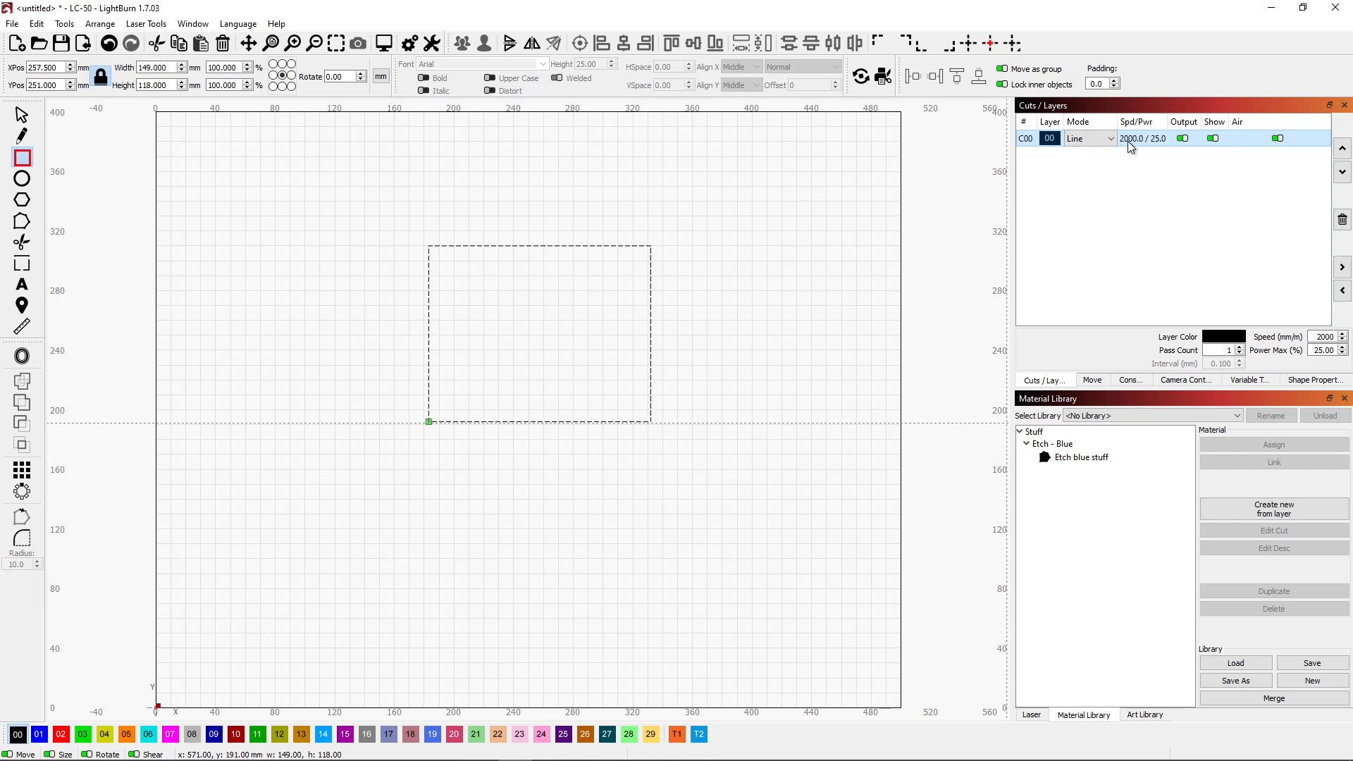
- Raise layer C00's max power to 30% and apply the cut settings
double_click(1143, 138)
type("30")
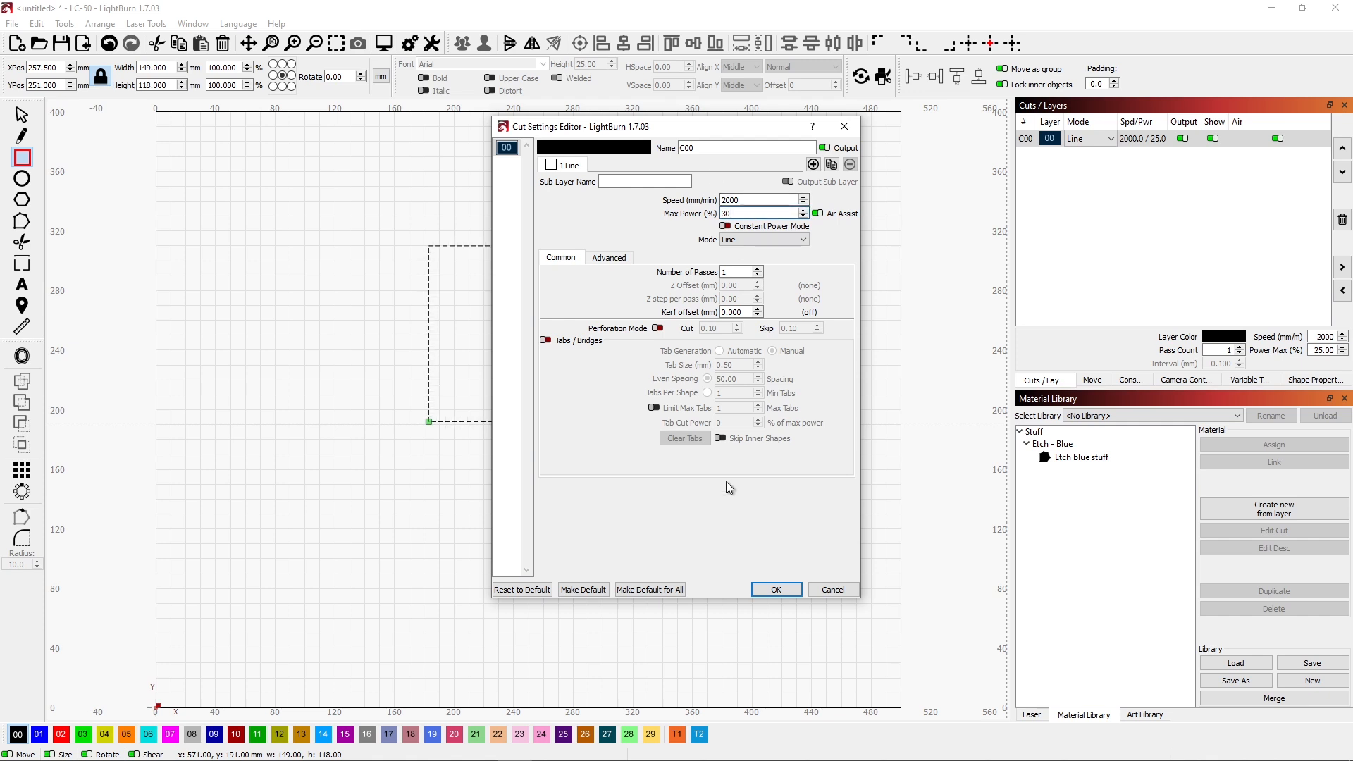
left_click(777, 589)
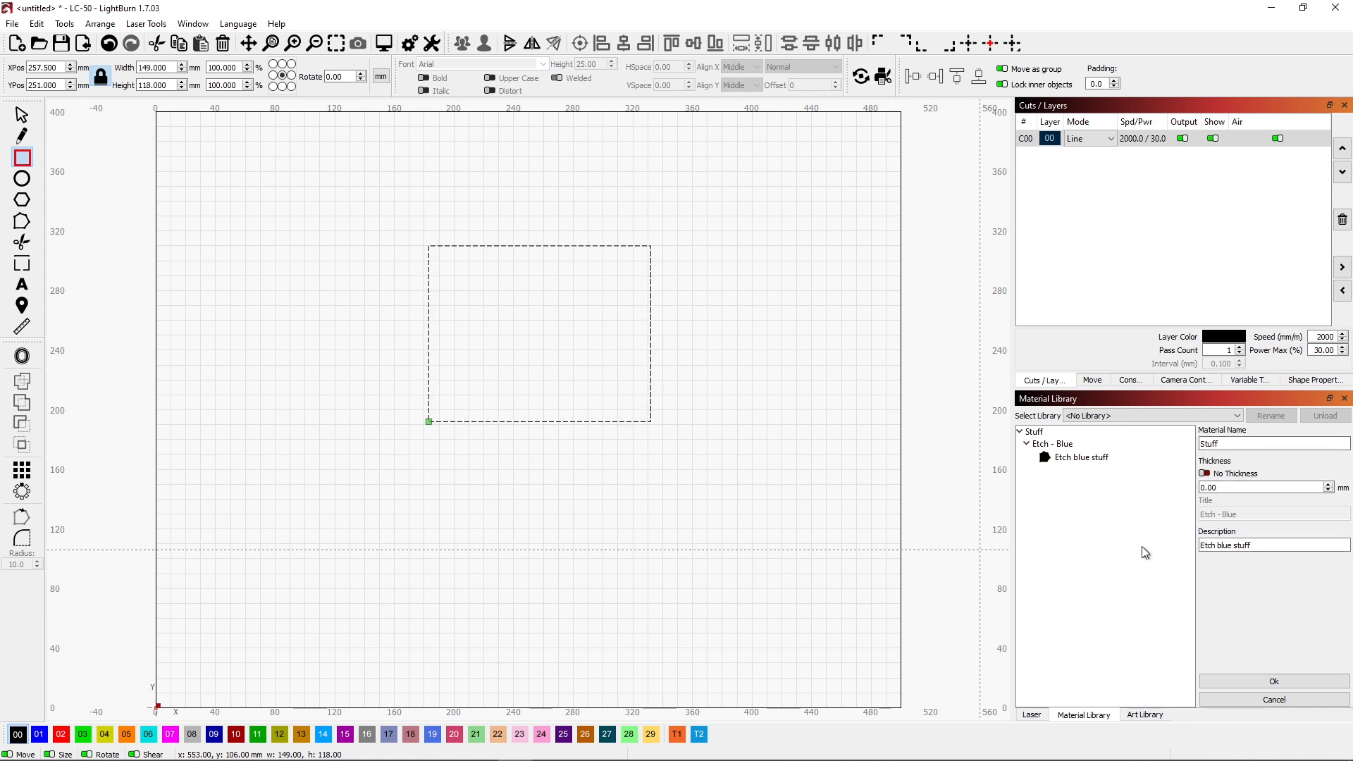
- Save a 'Line - Blue' entry described 'Line blue stuff' with No Thickness enabled
left_click(1204, 473)
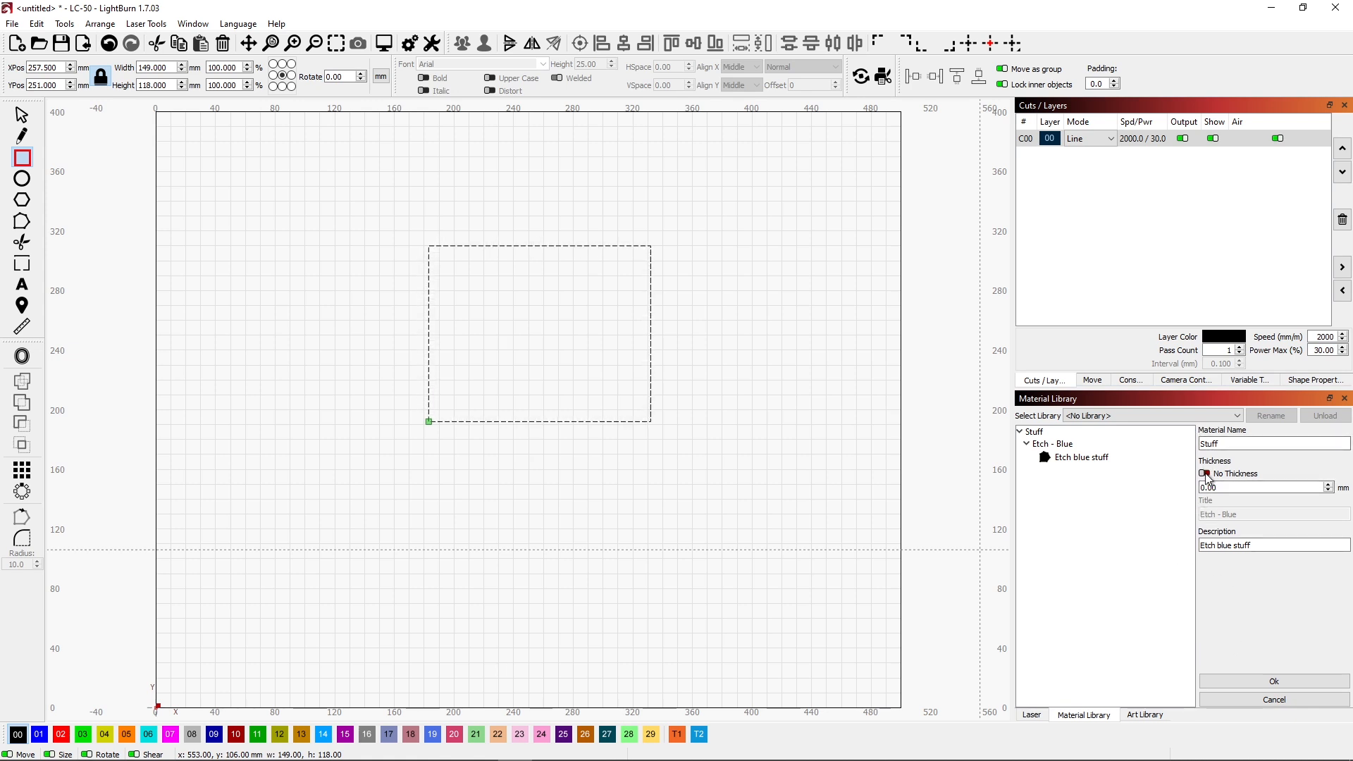
left_click(1204, 474)
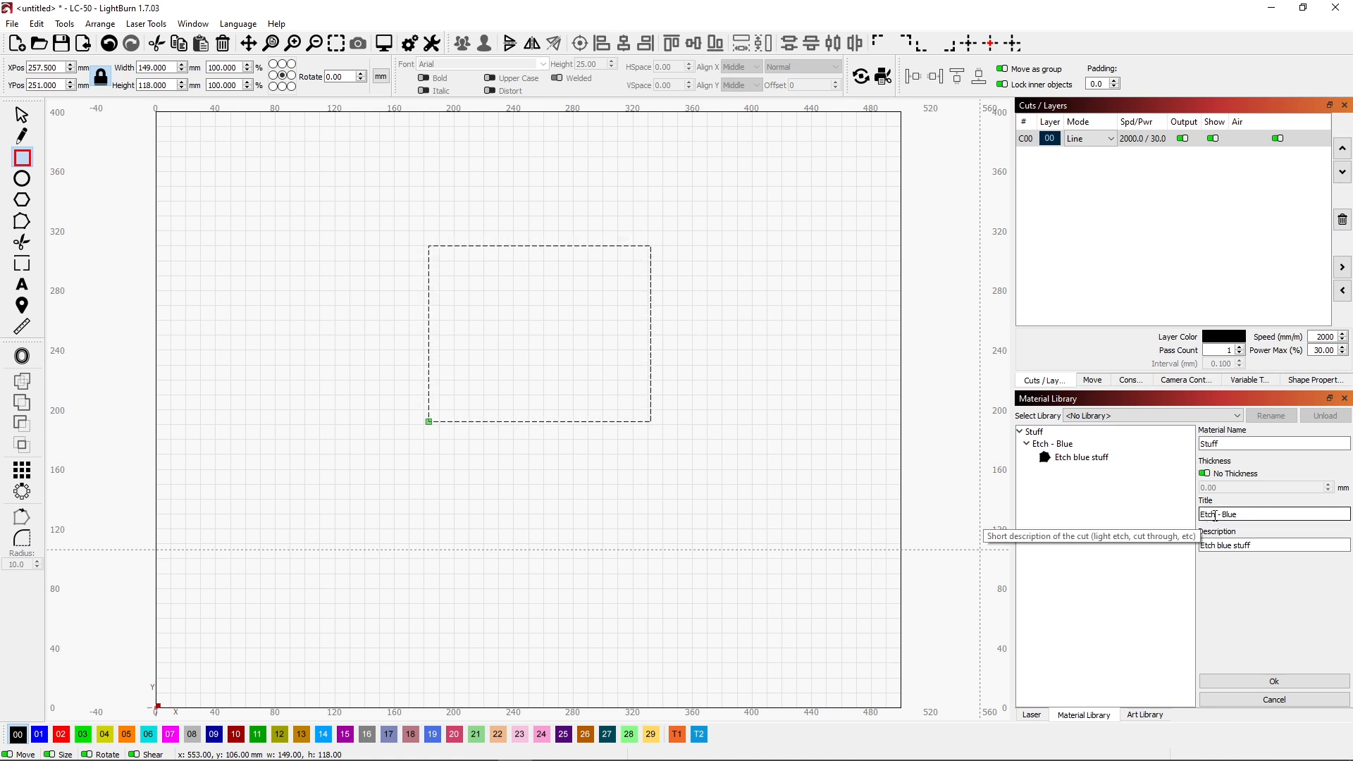
double_click(1208, 513)
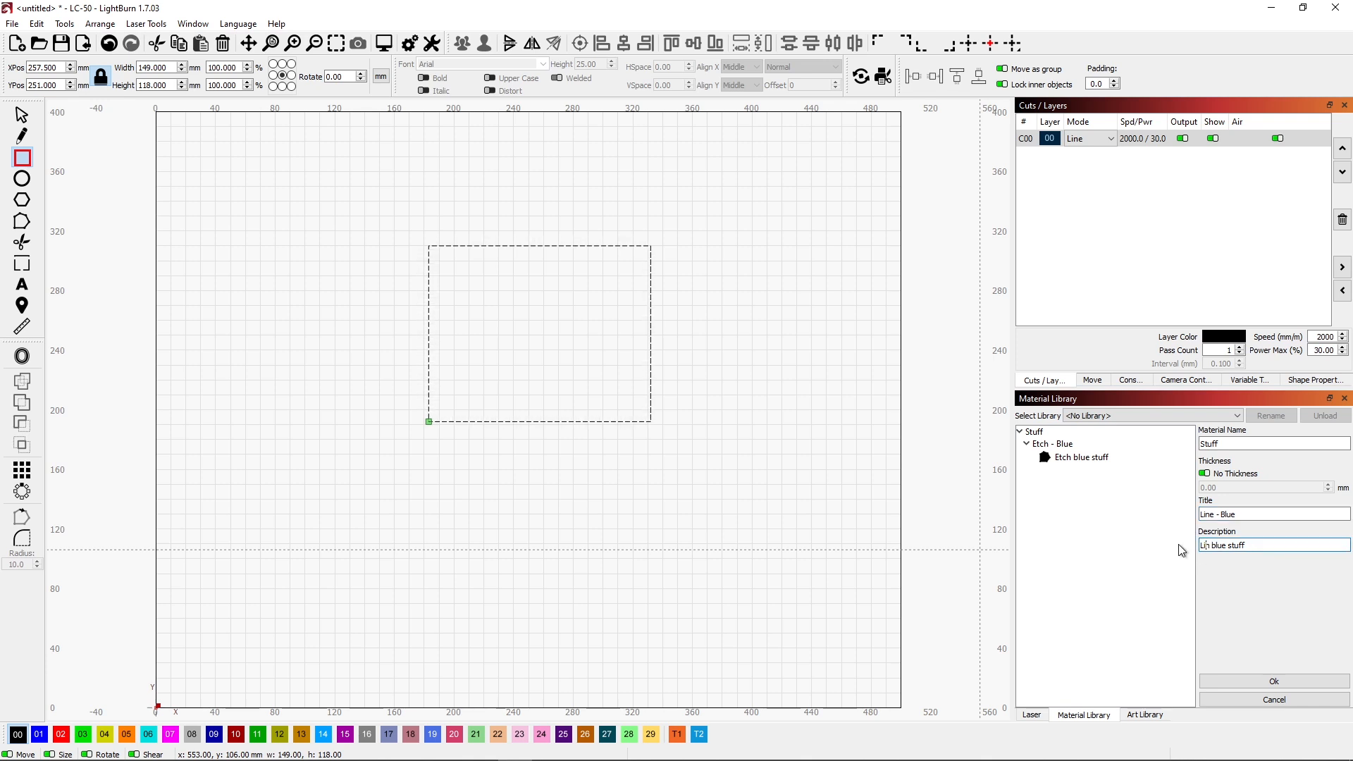
type("Line blue stuff")
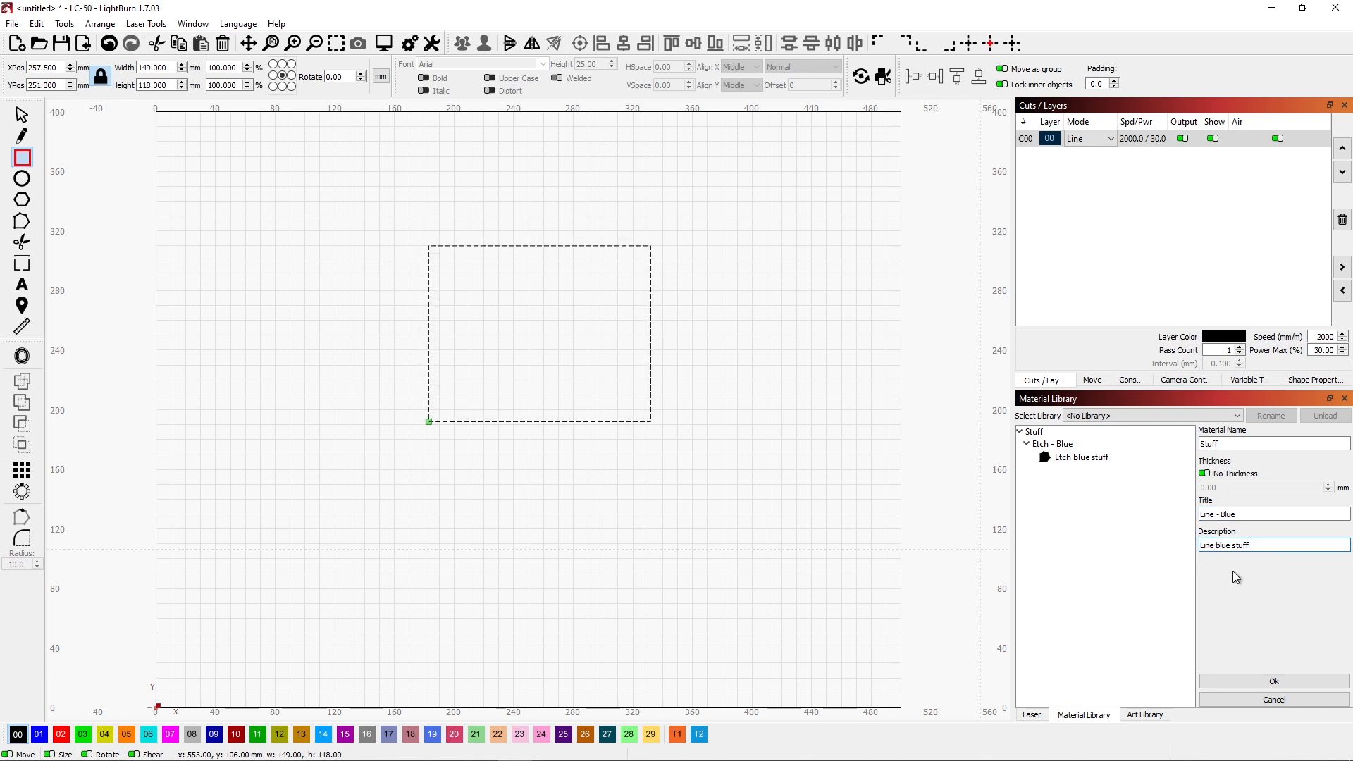
left_click(1275, 681)
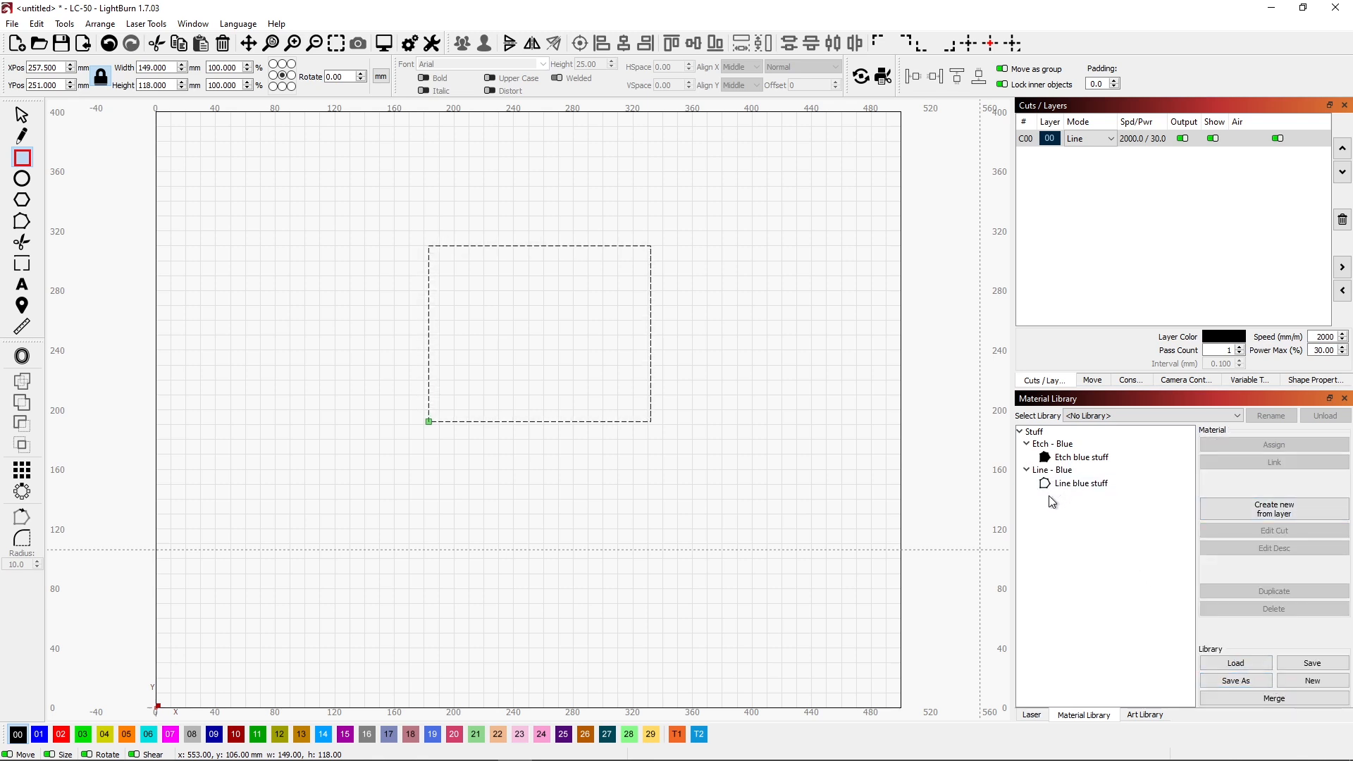
left_click(1049, 443)
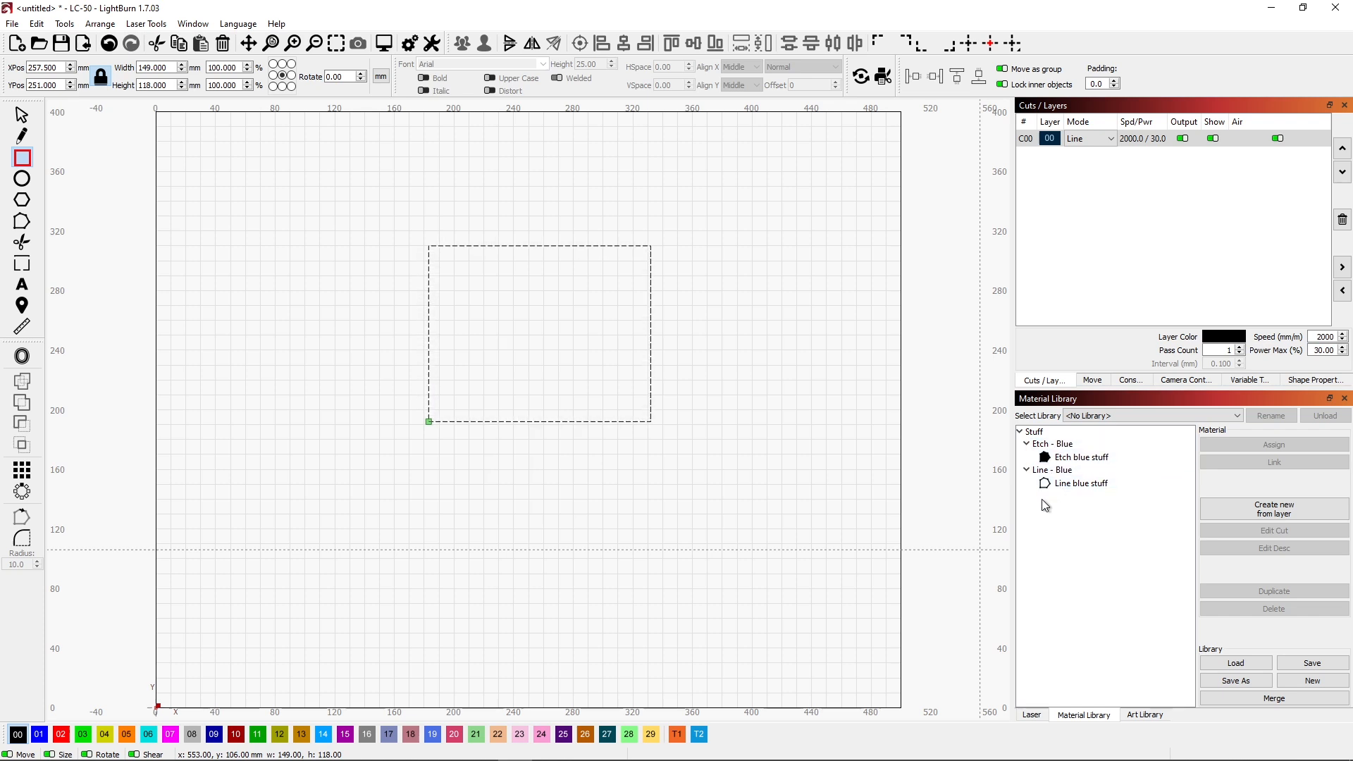
left_click(1054, 469)
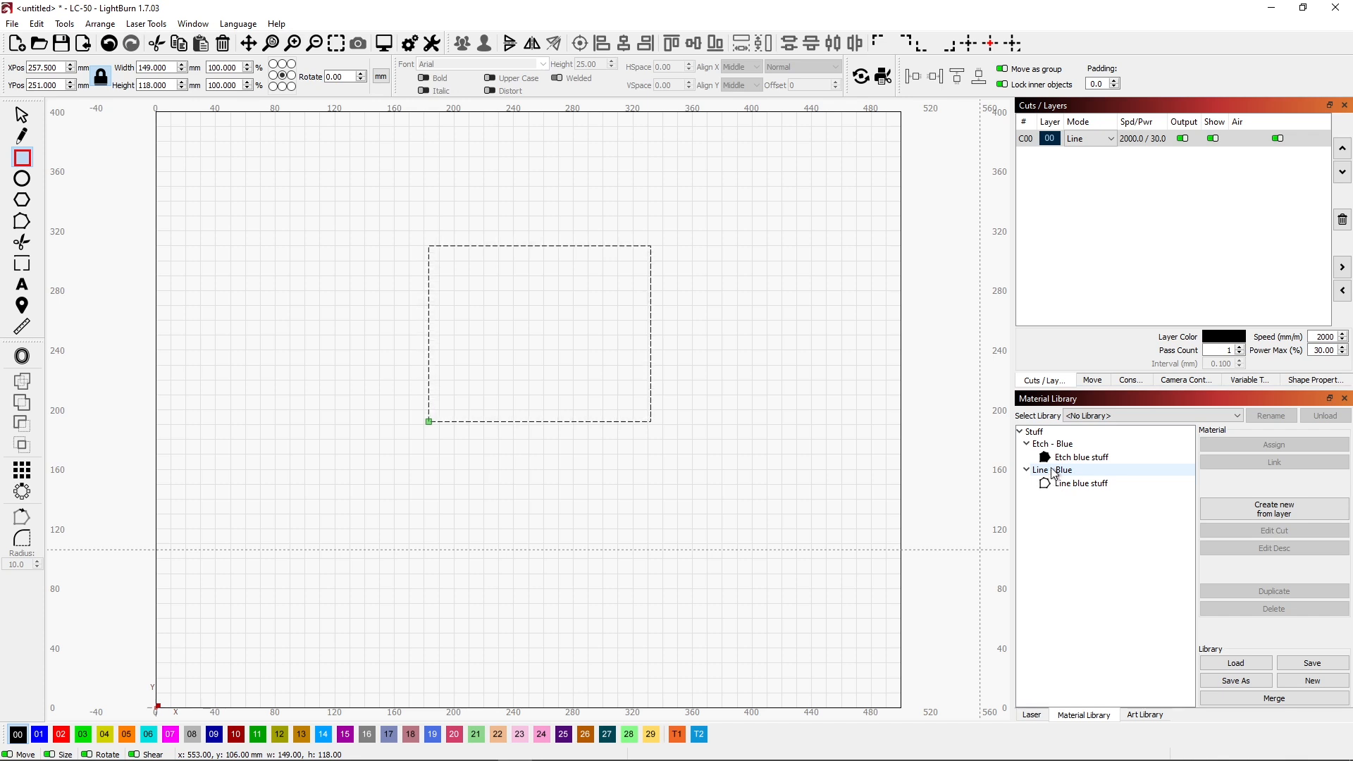
left_click(1079, 457)
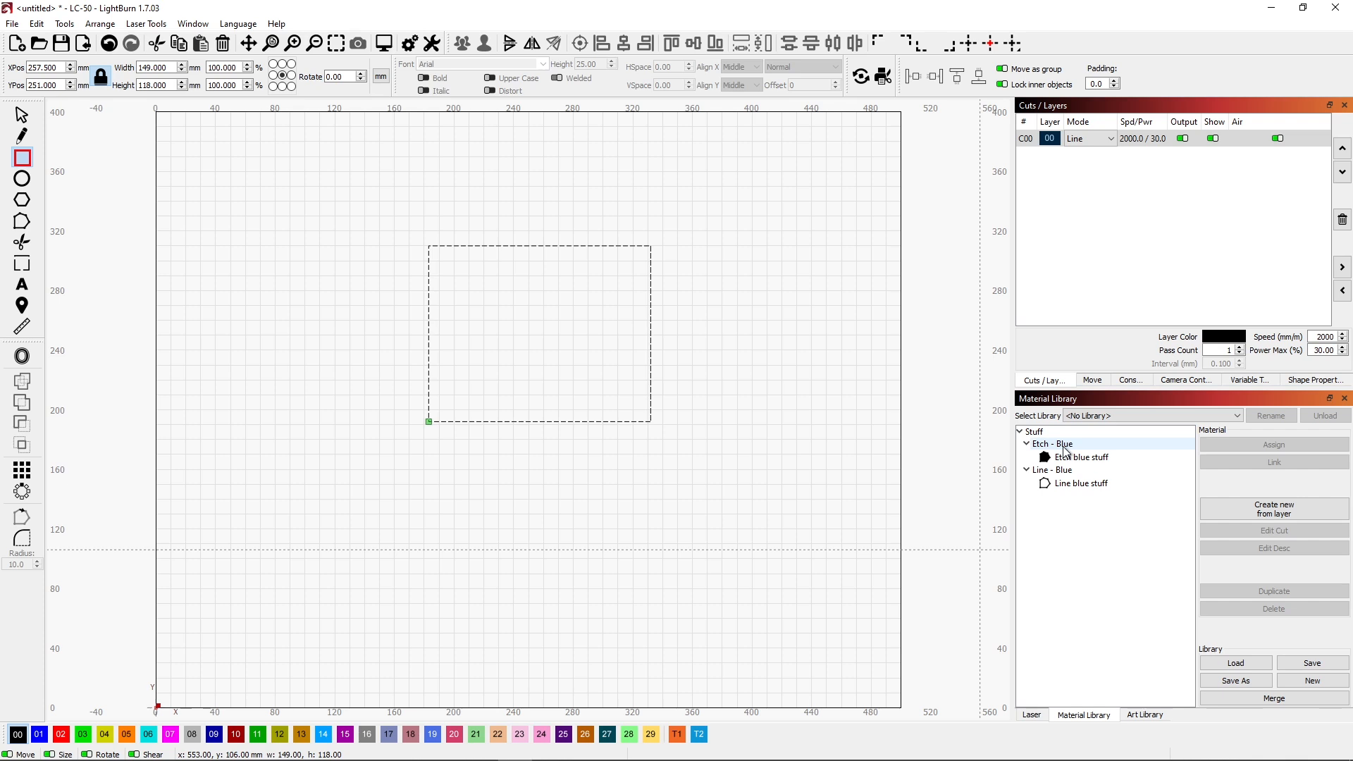
left_click(1080, 482)
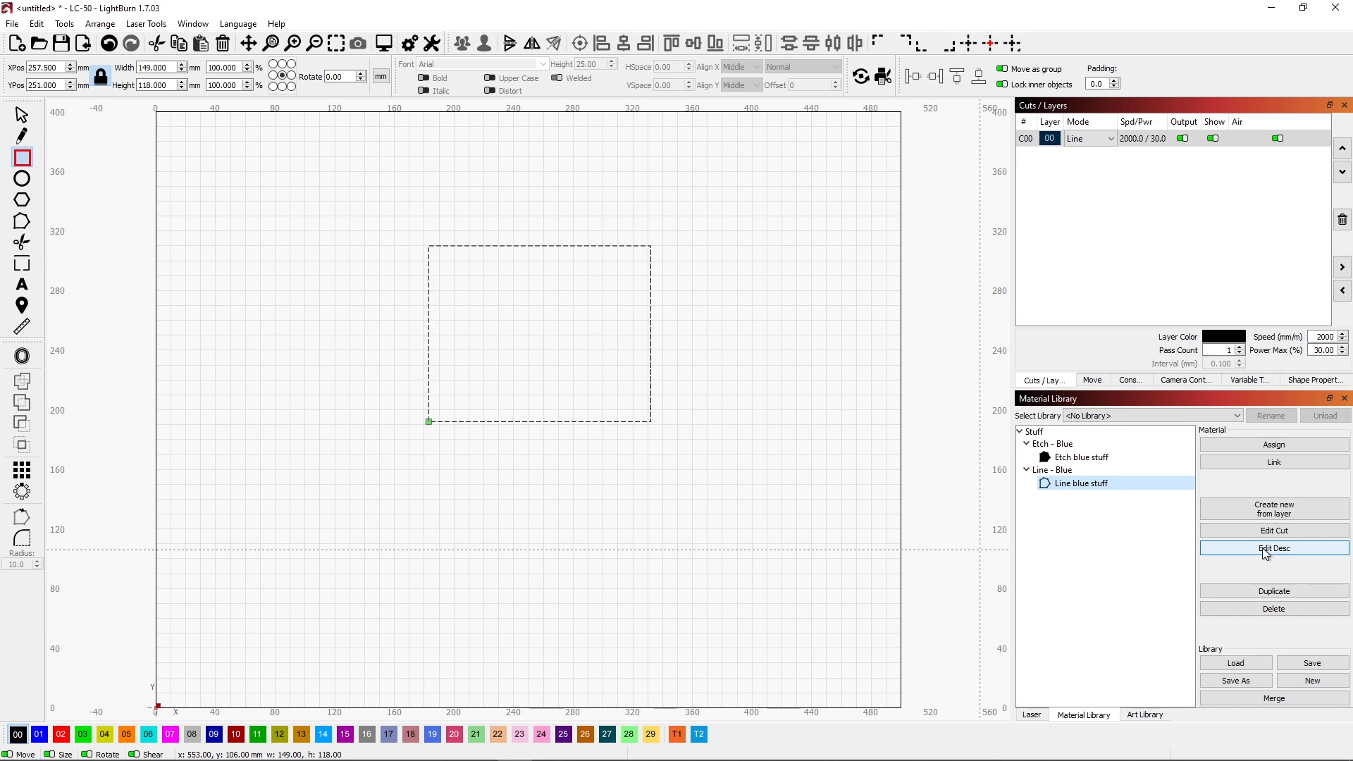
- Retitle the 'Line blue stuff' entry to 'Etch - Blue' through Edit Desc
left_click(1273, 548)
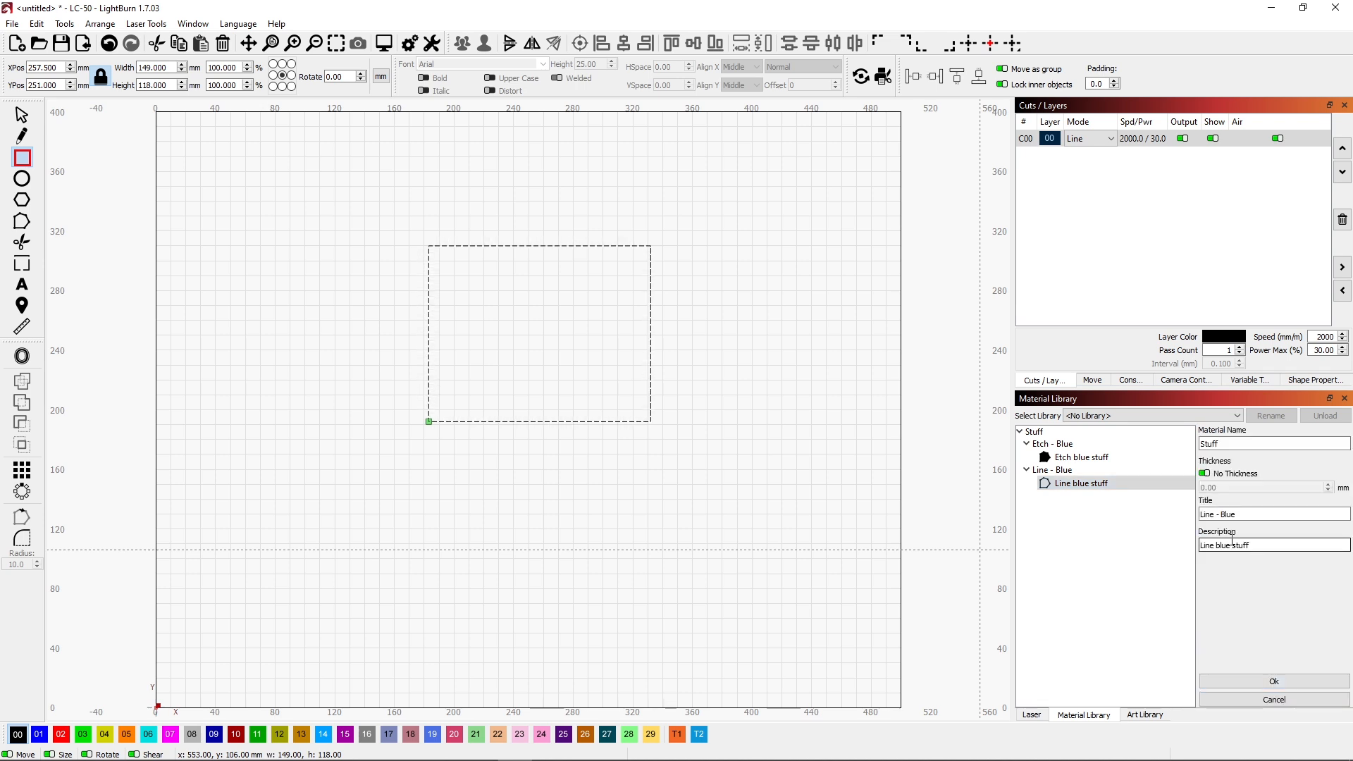
left_click(1273, 513)
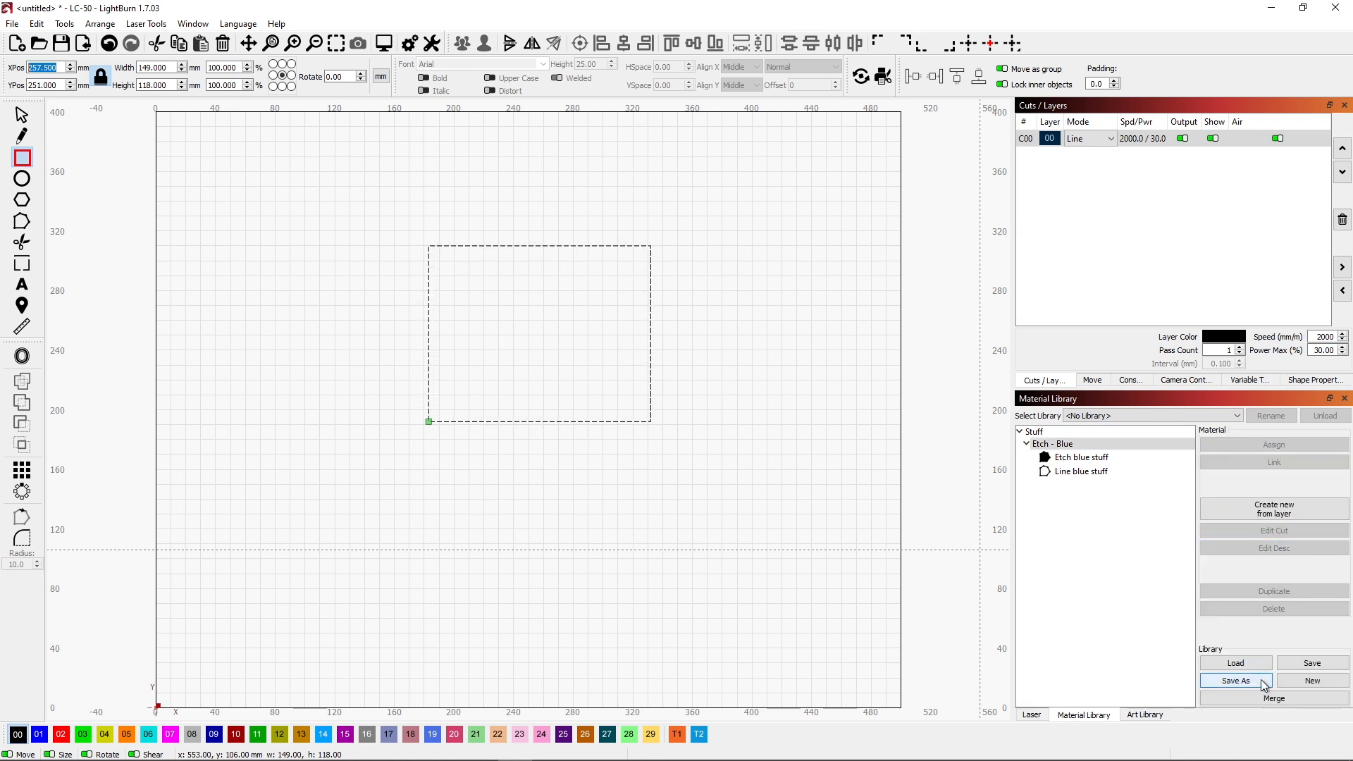
left_click(1081, 456)
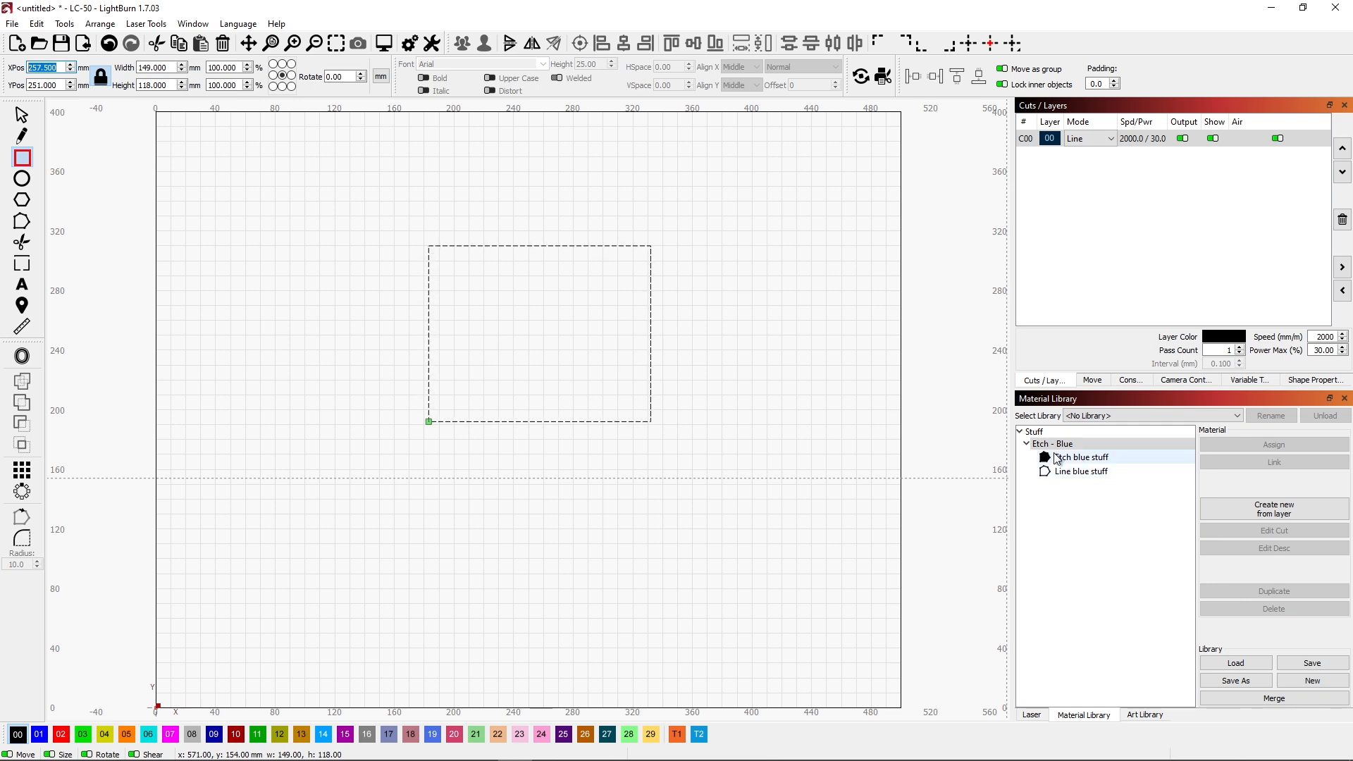
left_click(1019, 431)
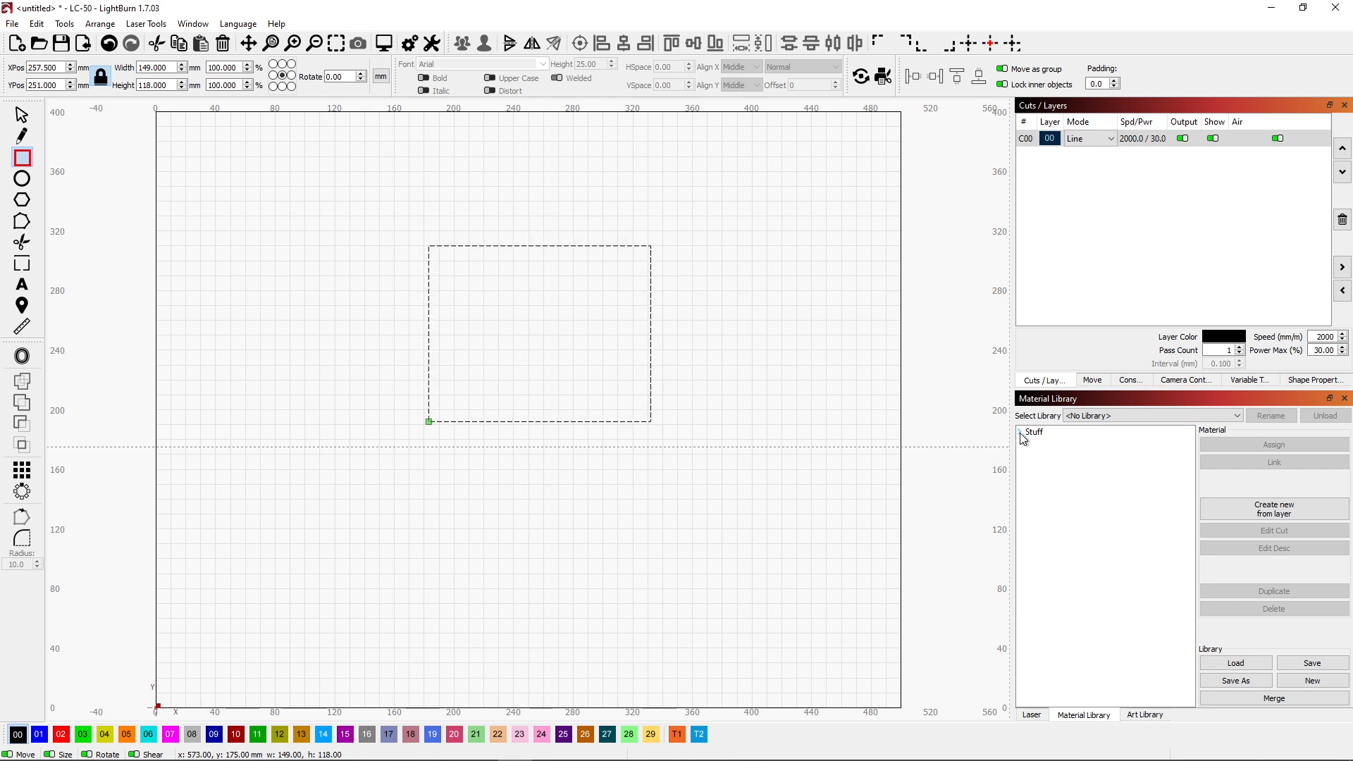
left_click(1021, 432)
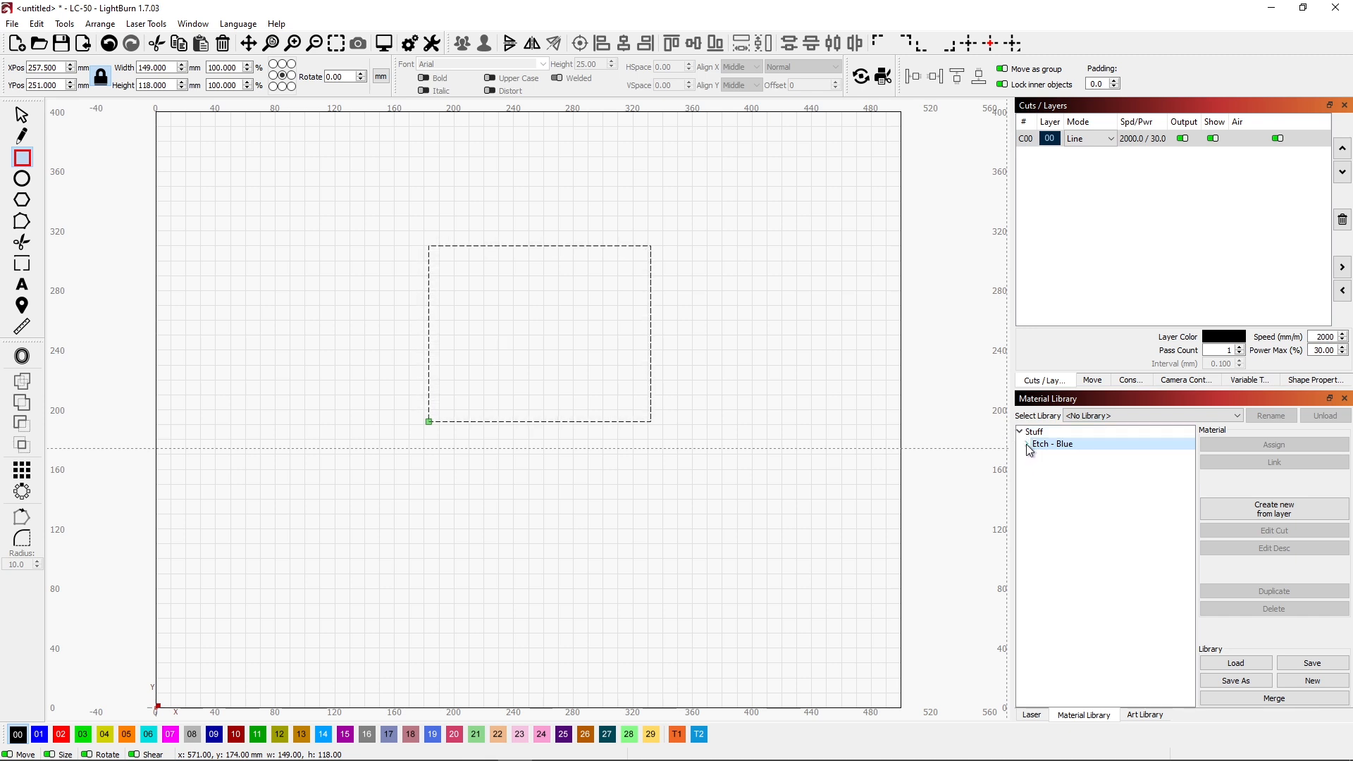
left_click(1027, 444)
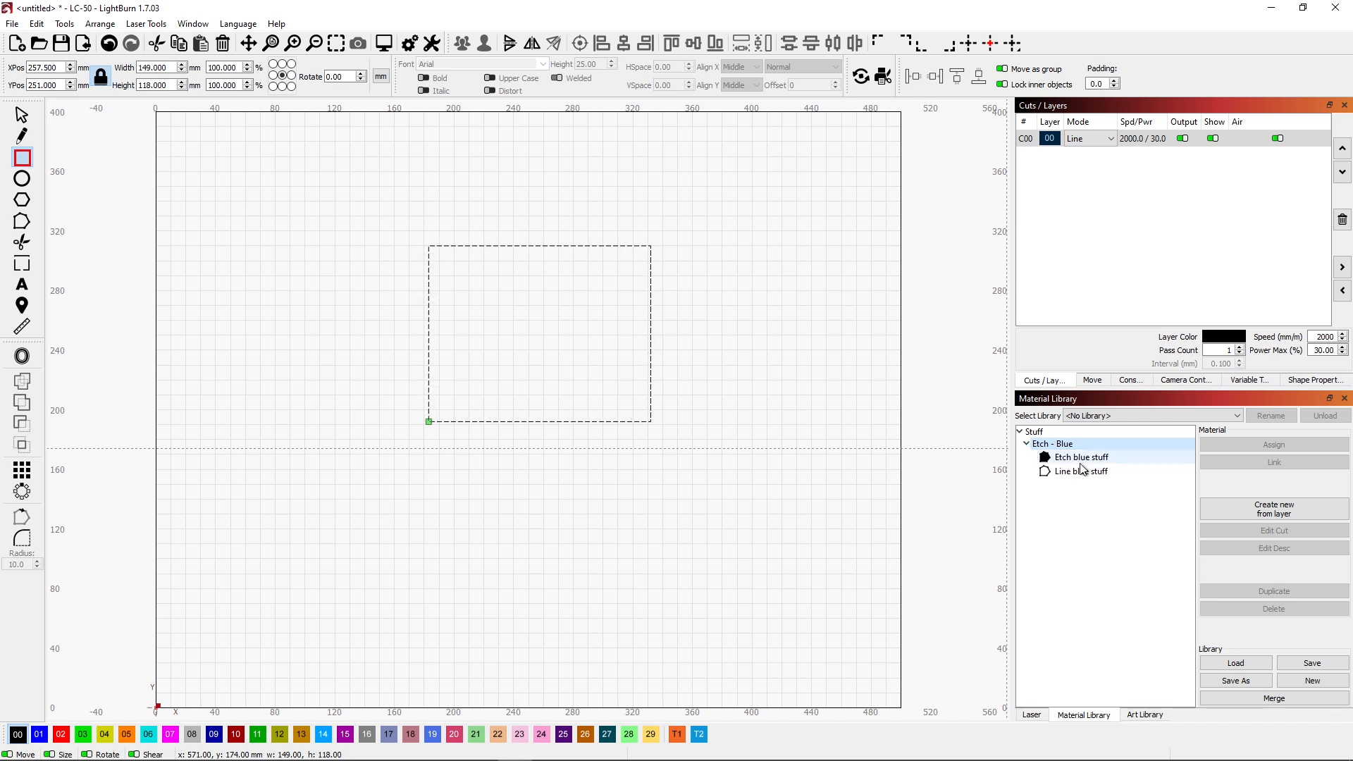
left_click(1081, 471)
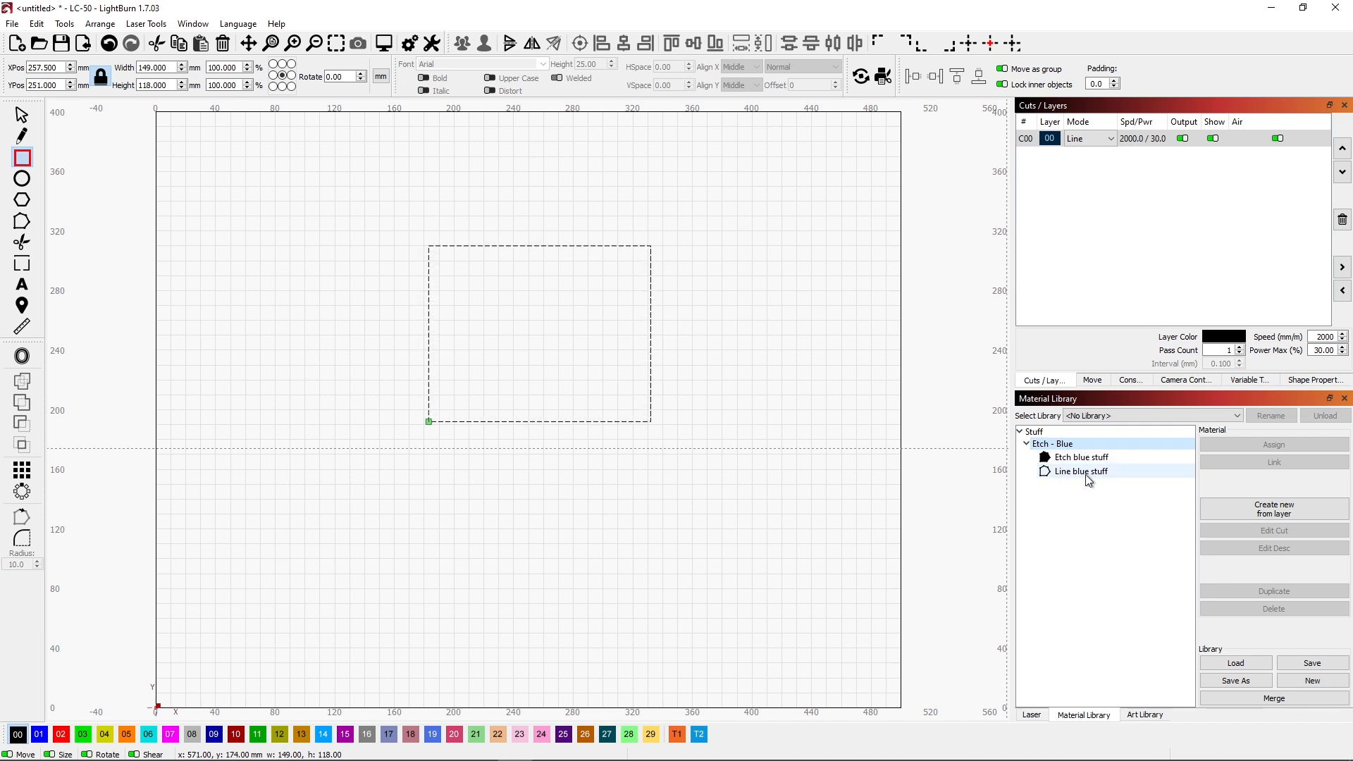
left_click(1025, 138)
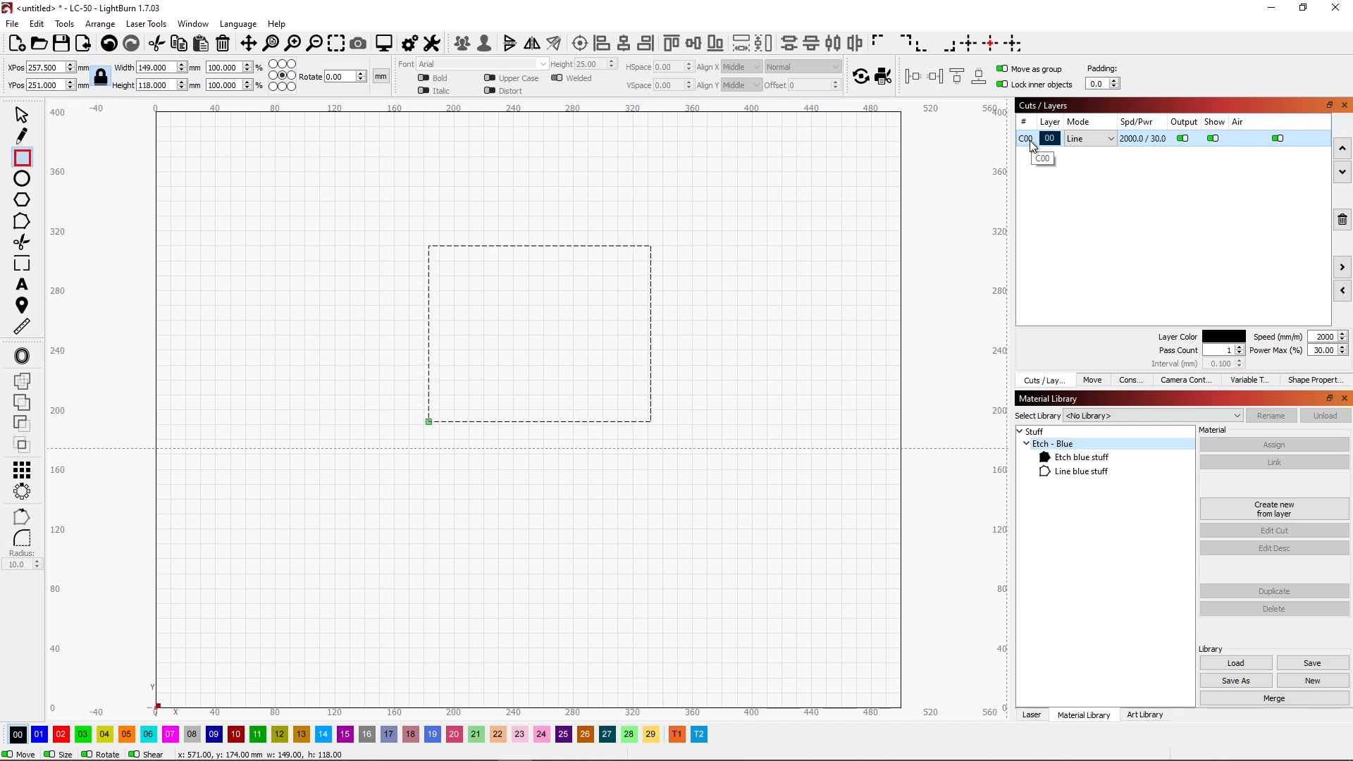
double_click(1049, 138)
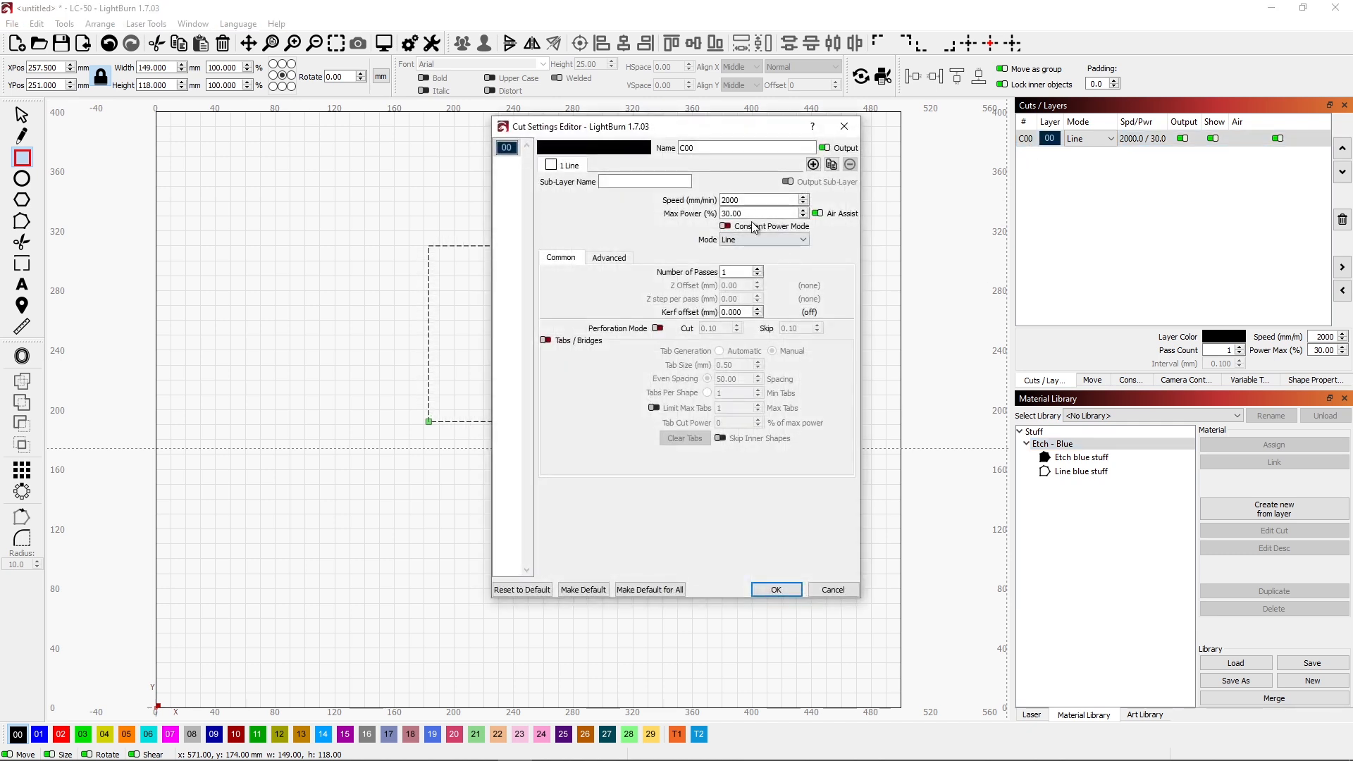
left_click(764, 239)
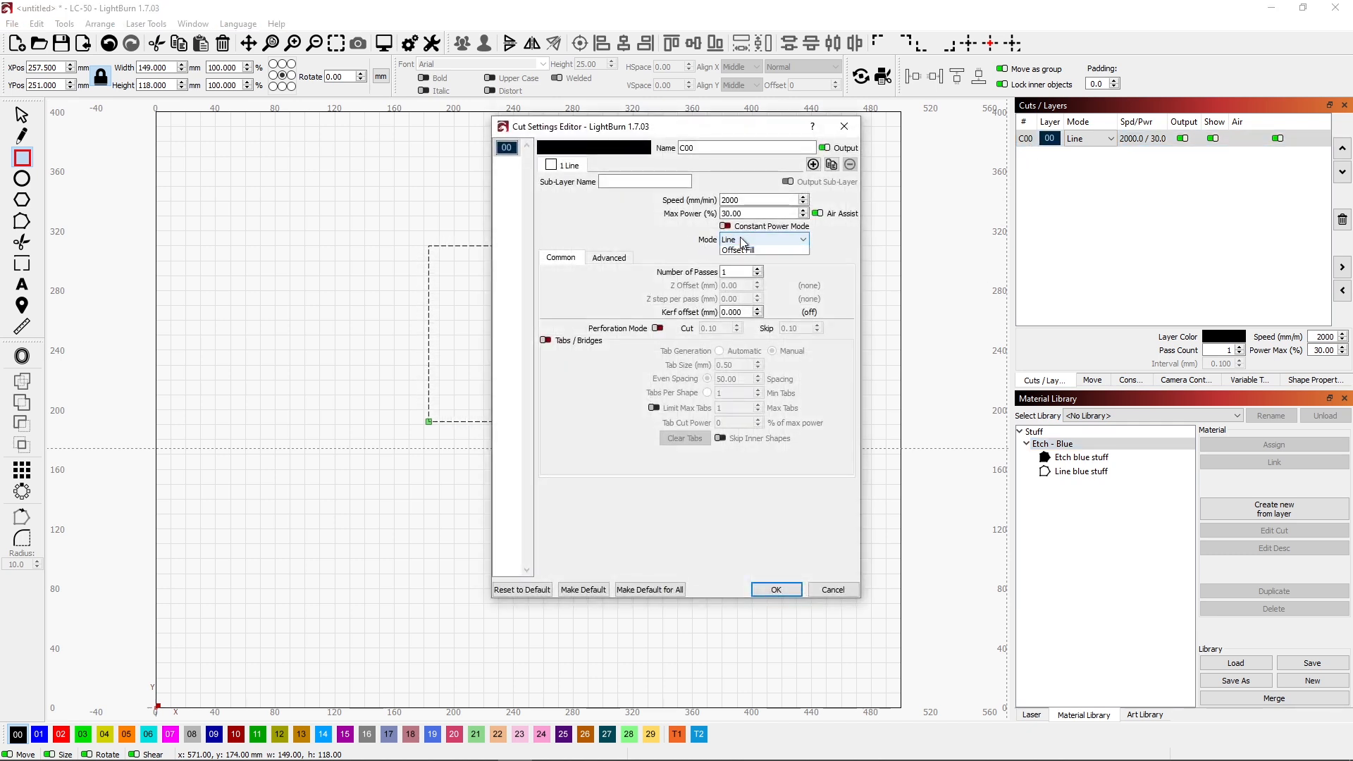
left_click(755, 249)
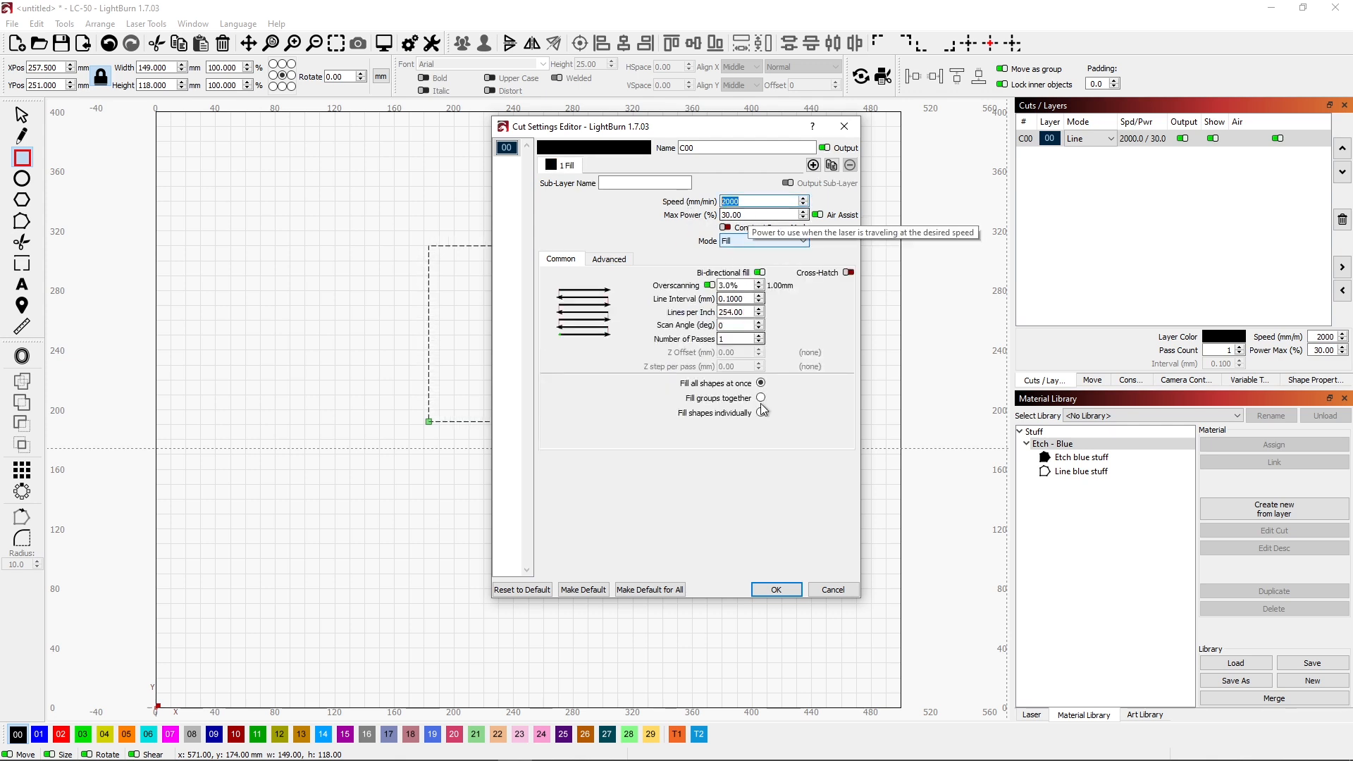
left_click(775, 589)
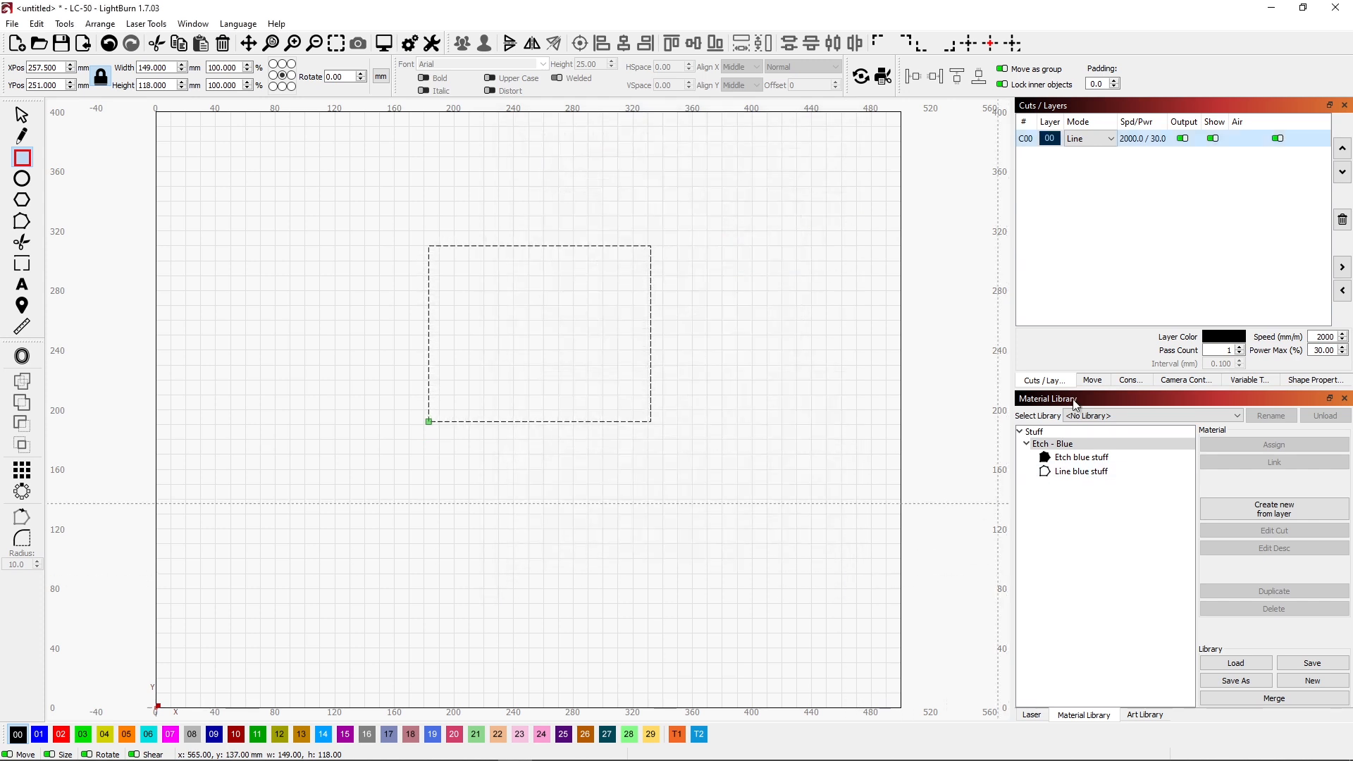
left_click(1080, 456)
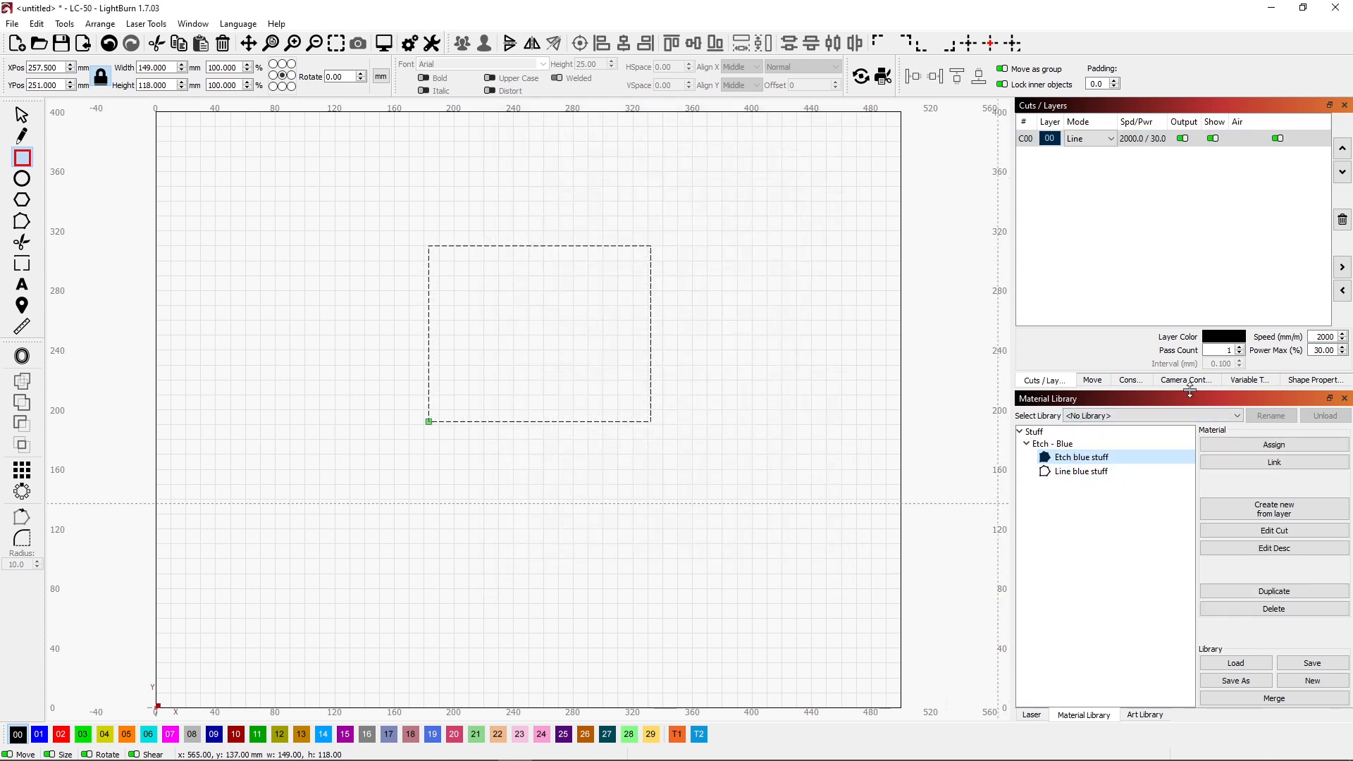
mouse_move(1260, 449)
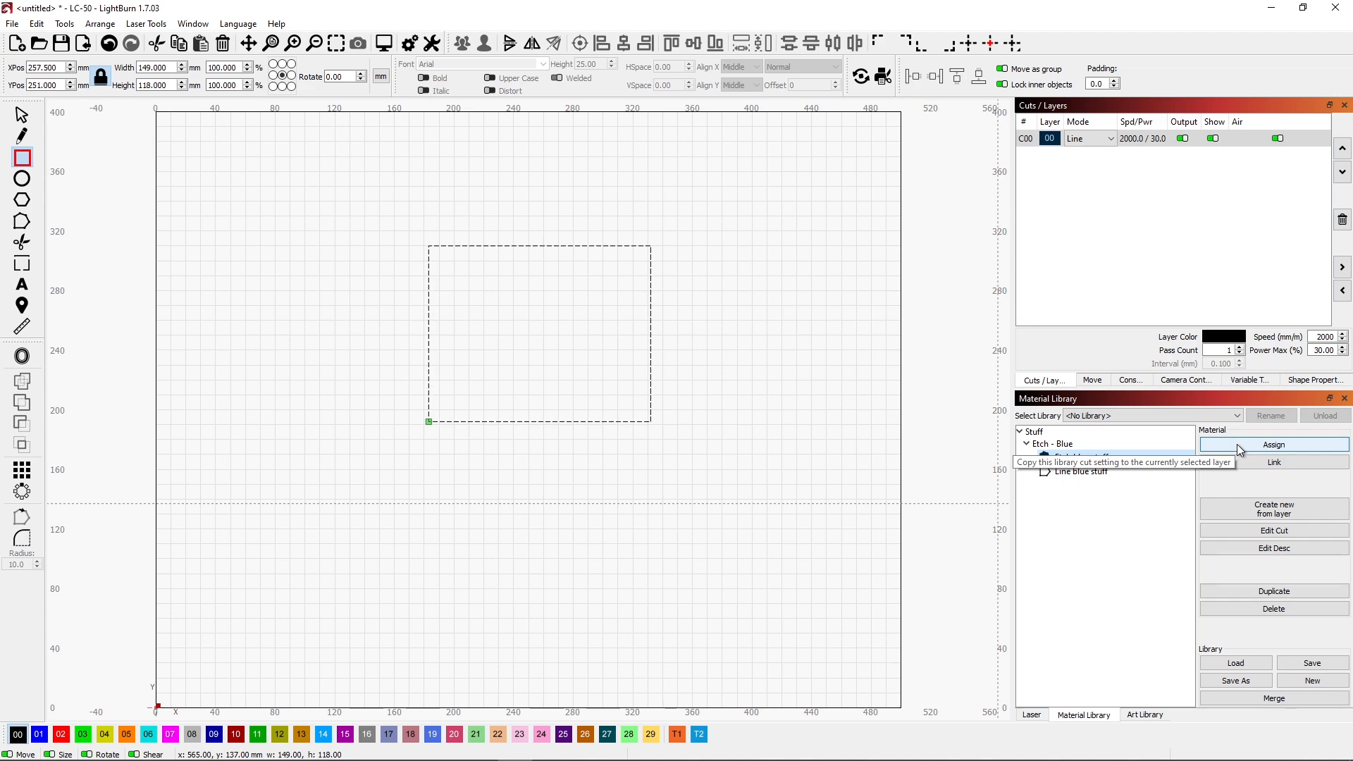
left_click(1274, 444)
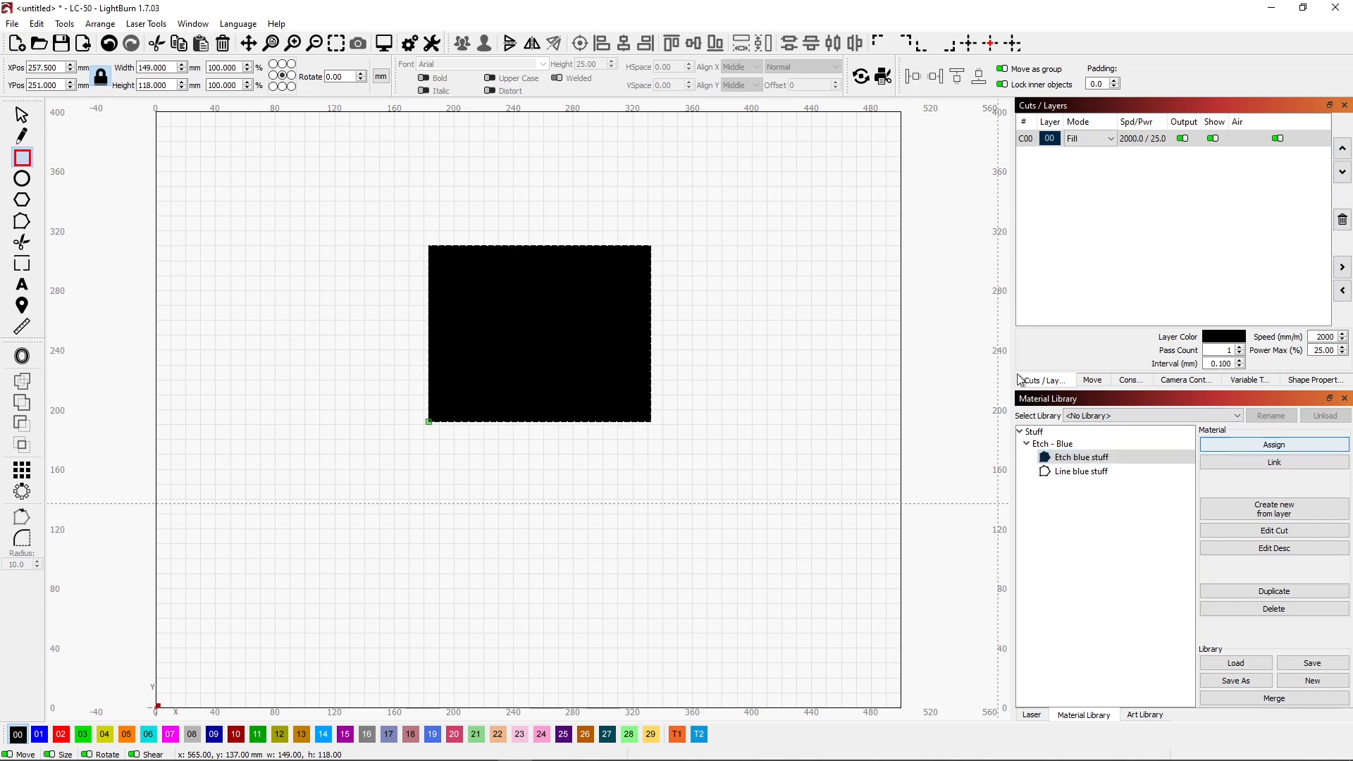
left_click(1037, 138)
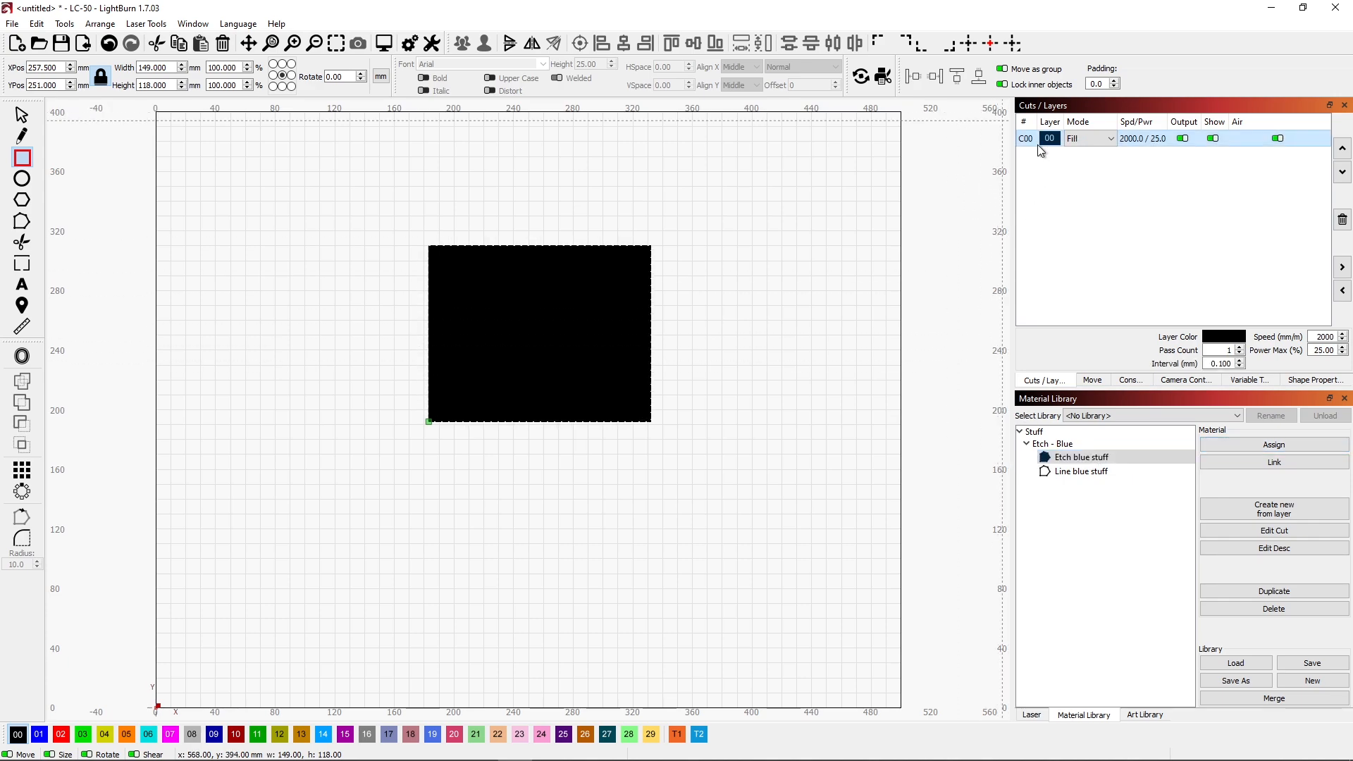
- Add a Line sub-layer to C00 at 2000 mm/min and 30% power, then confirm
double_click(1049, 138)
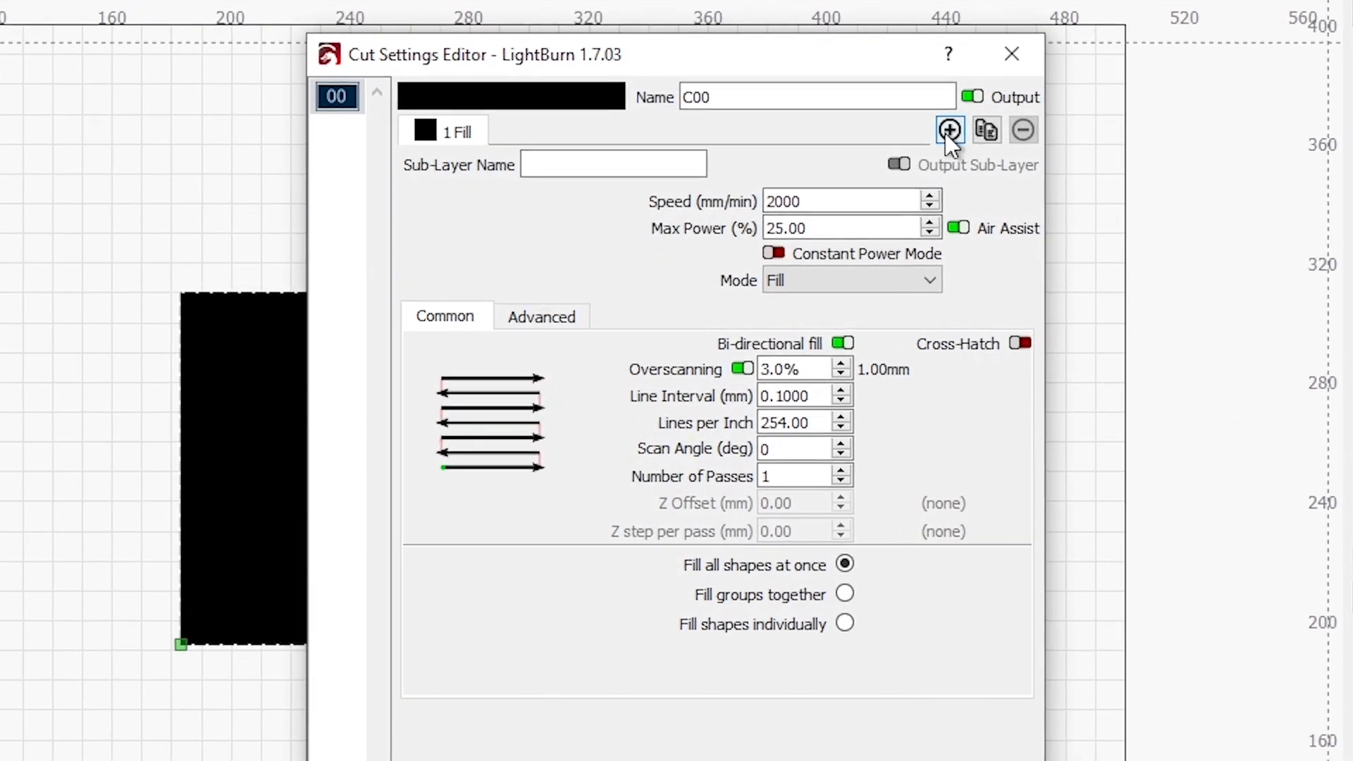
mouse_move(950, 131)
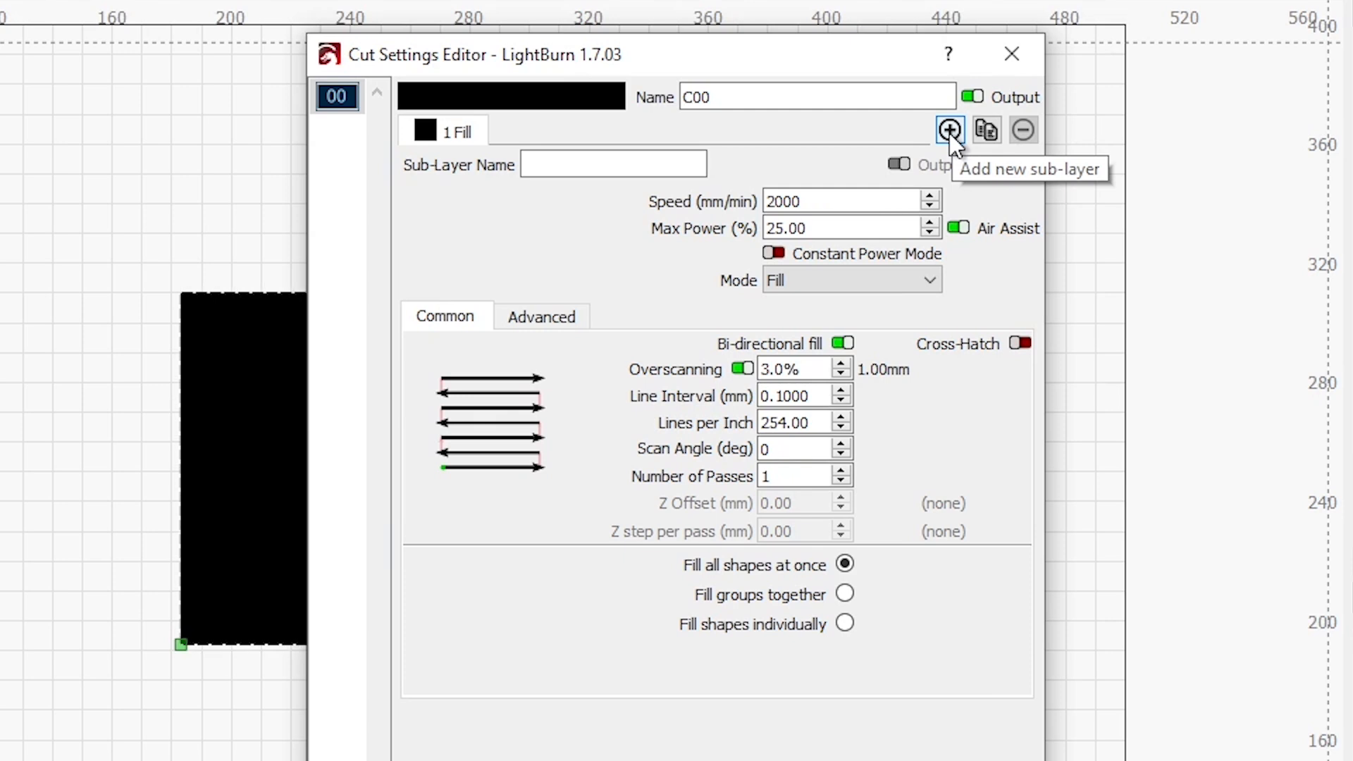
mouse_move(952, 145)
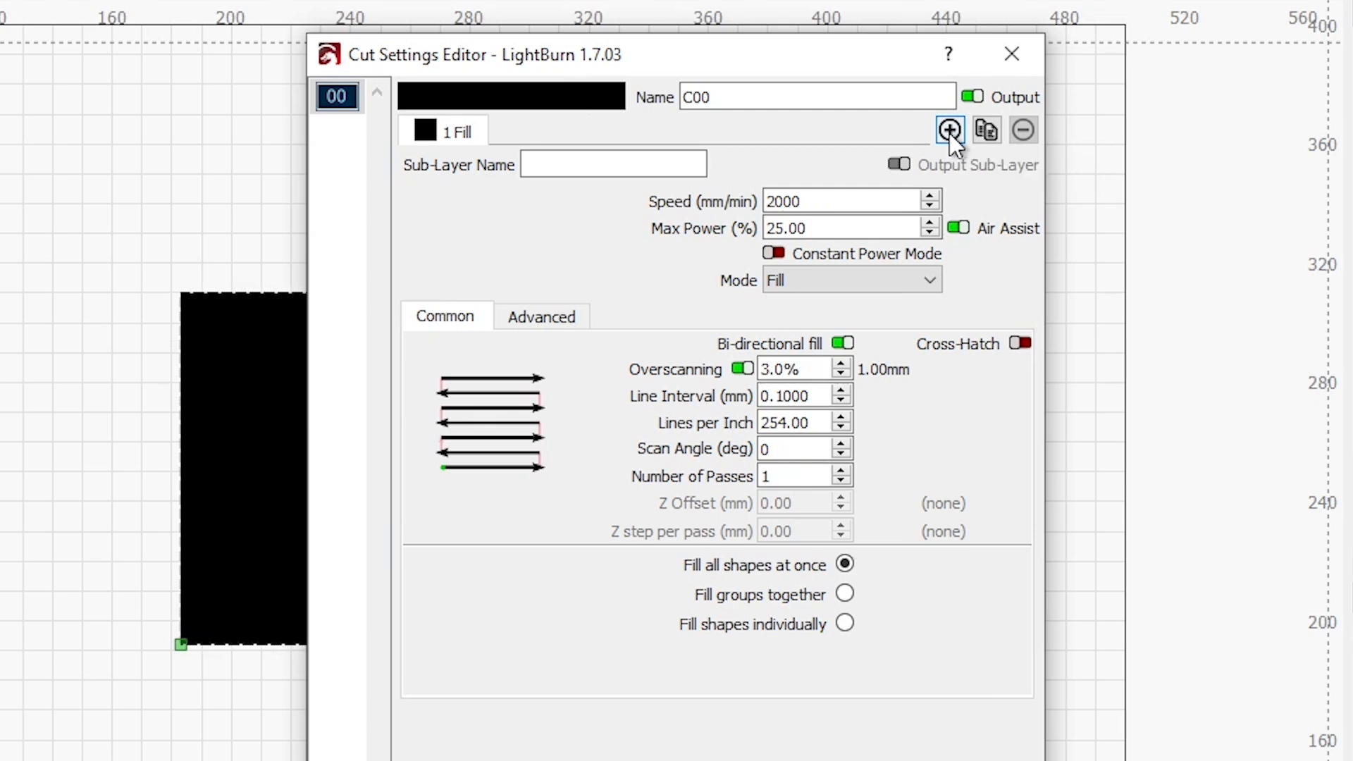
left_click(949, 132)
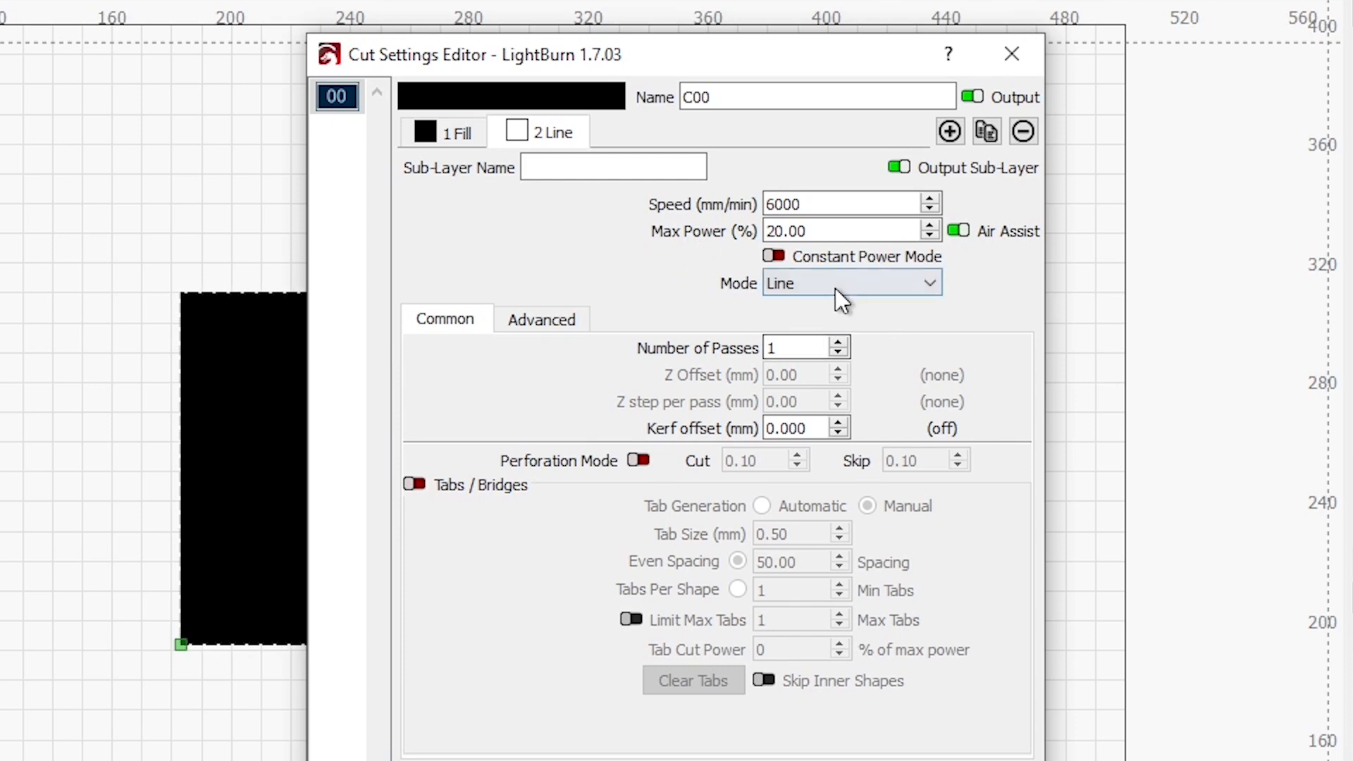
triple_click(842, 203)
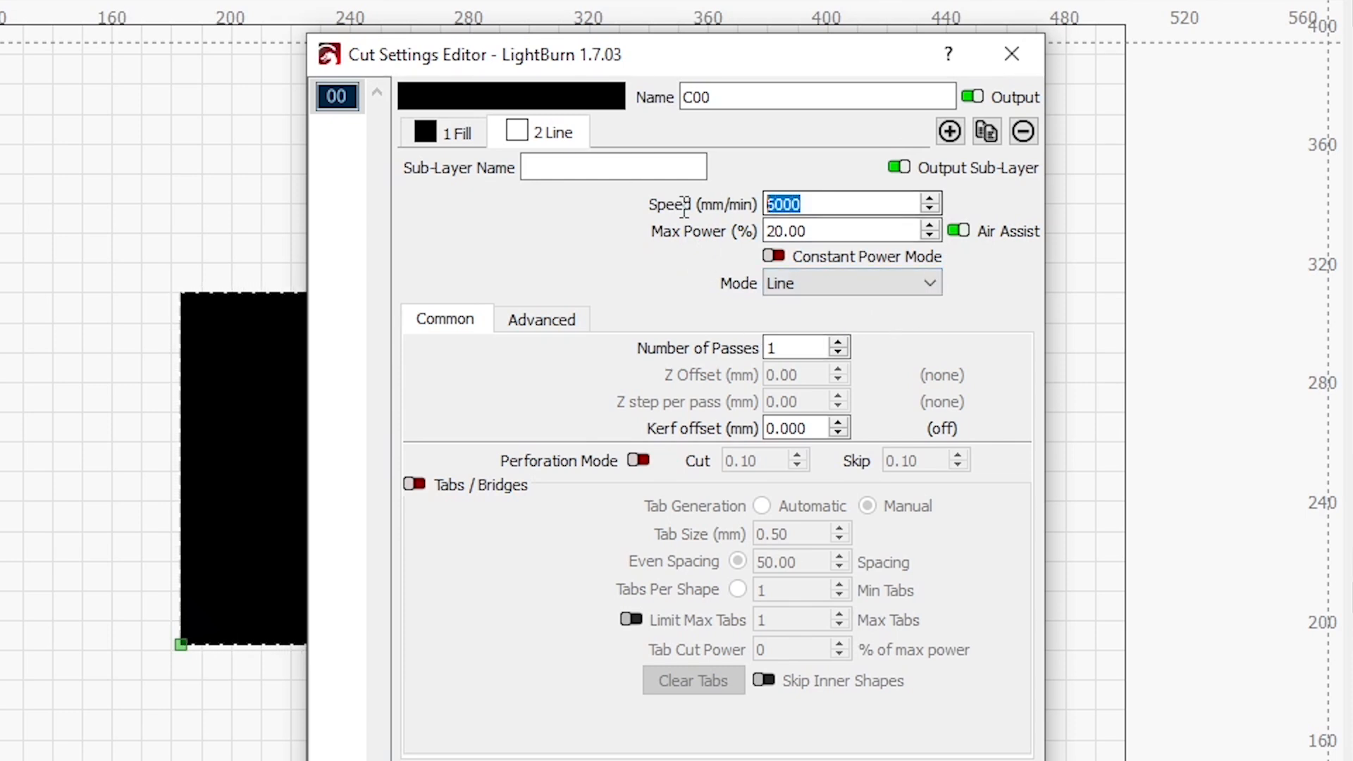
type("2000")
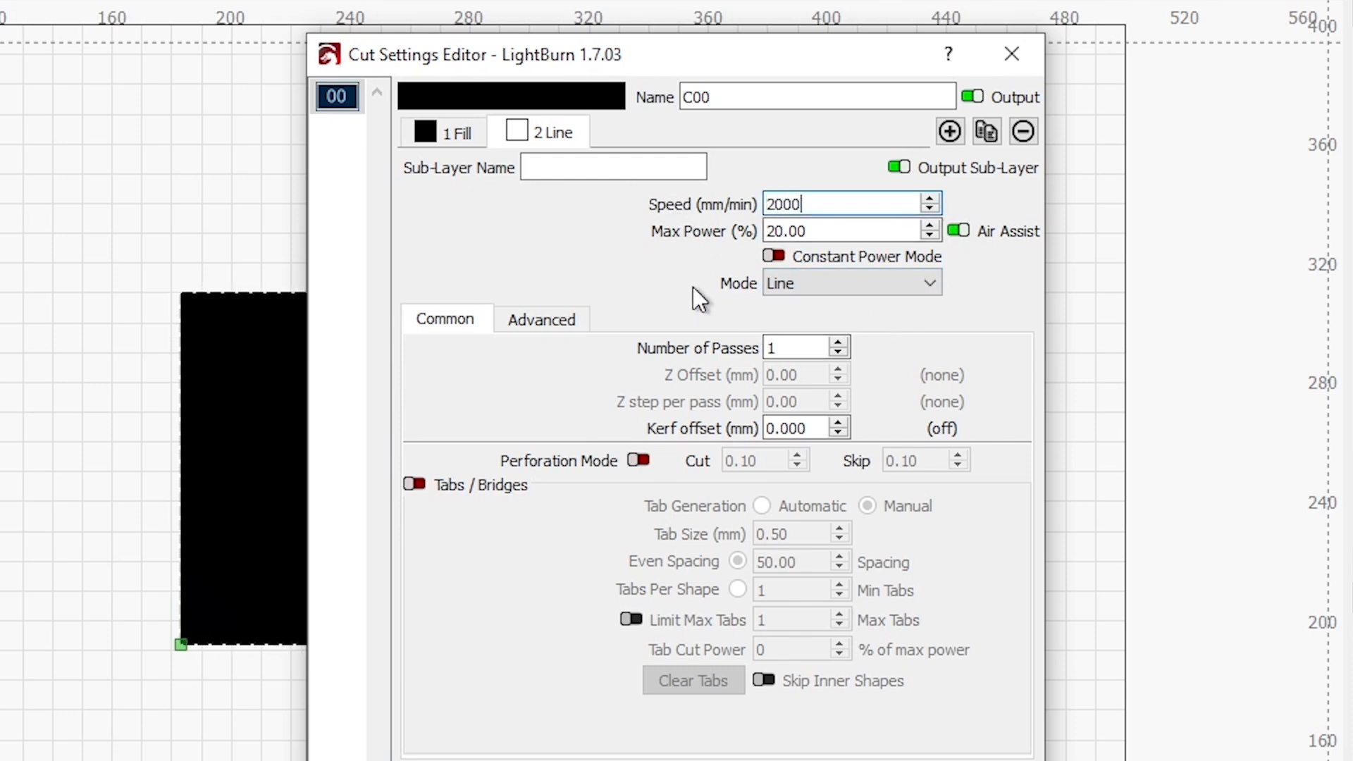
left_click(845, 230)
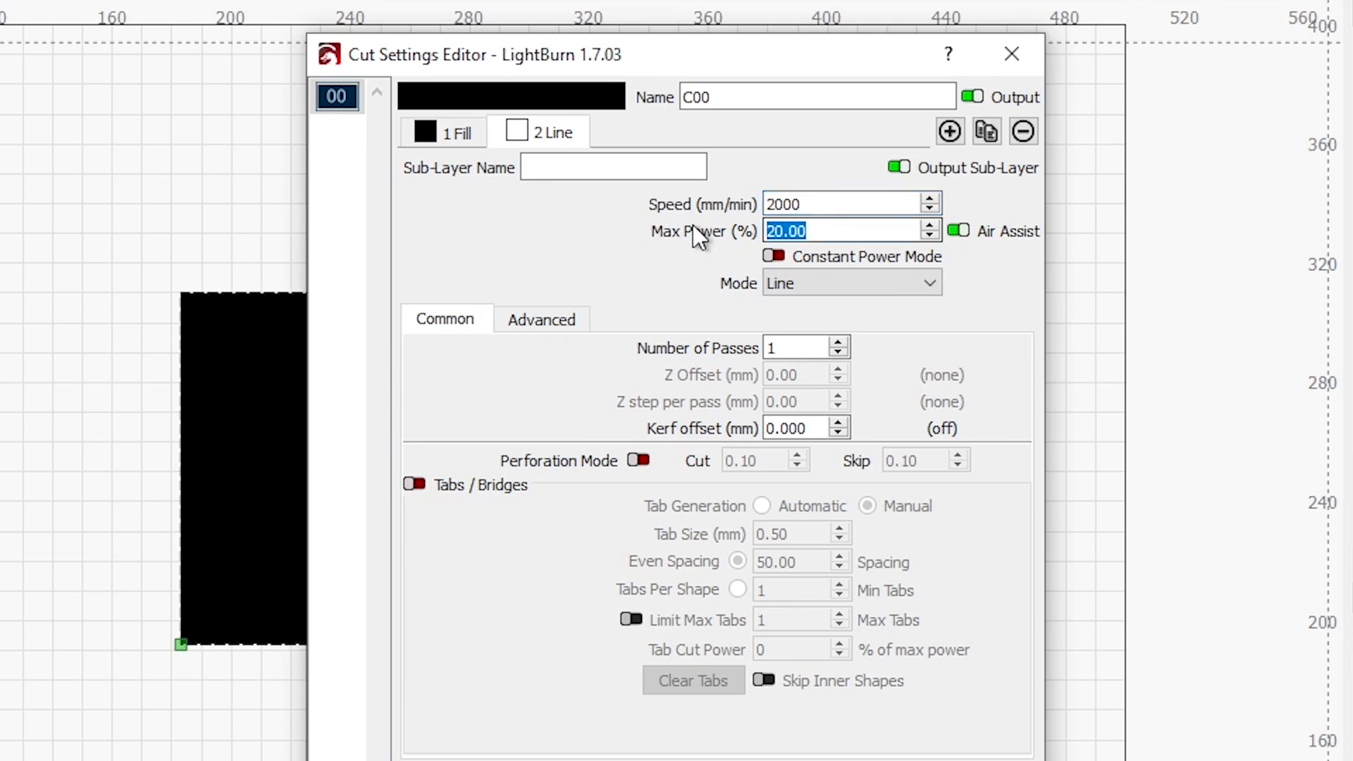
mouse_move(718, 260)
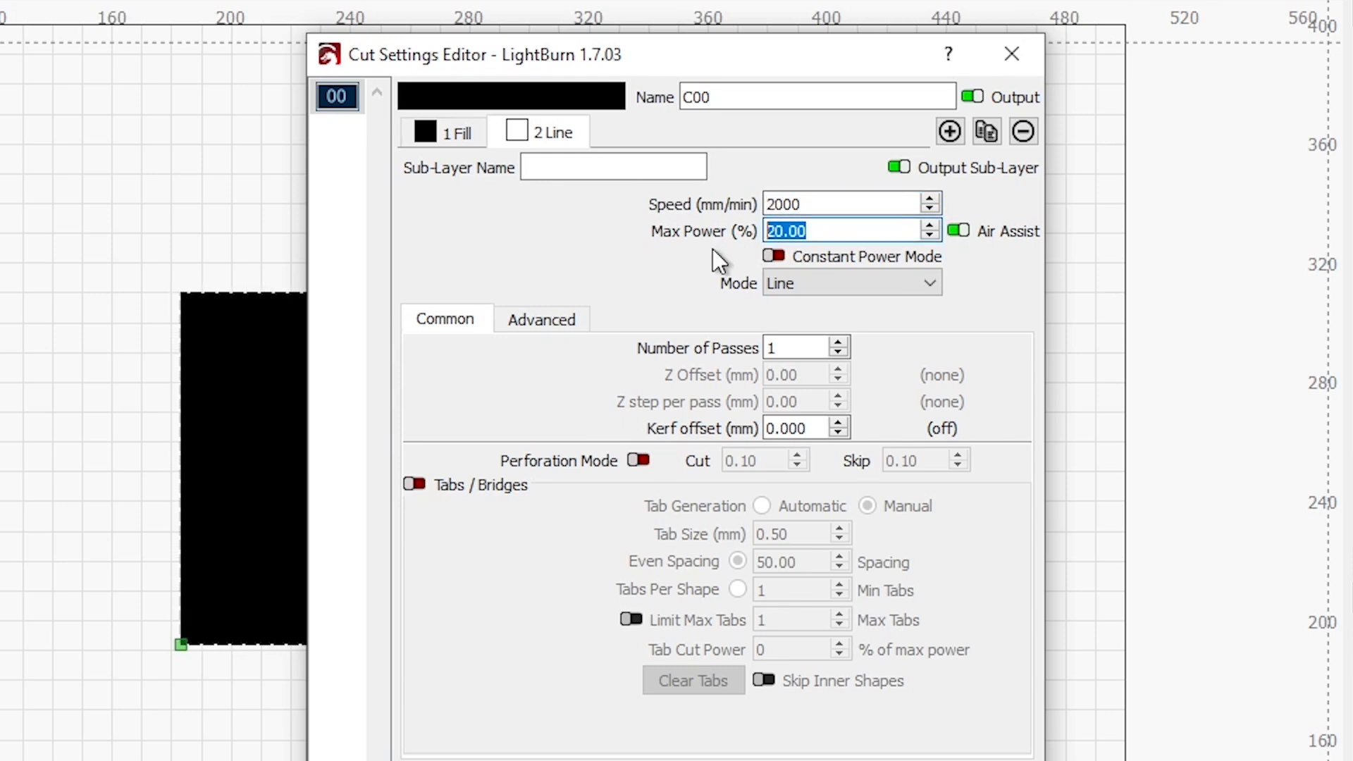
type("30")
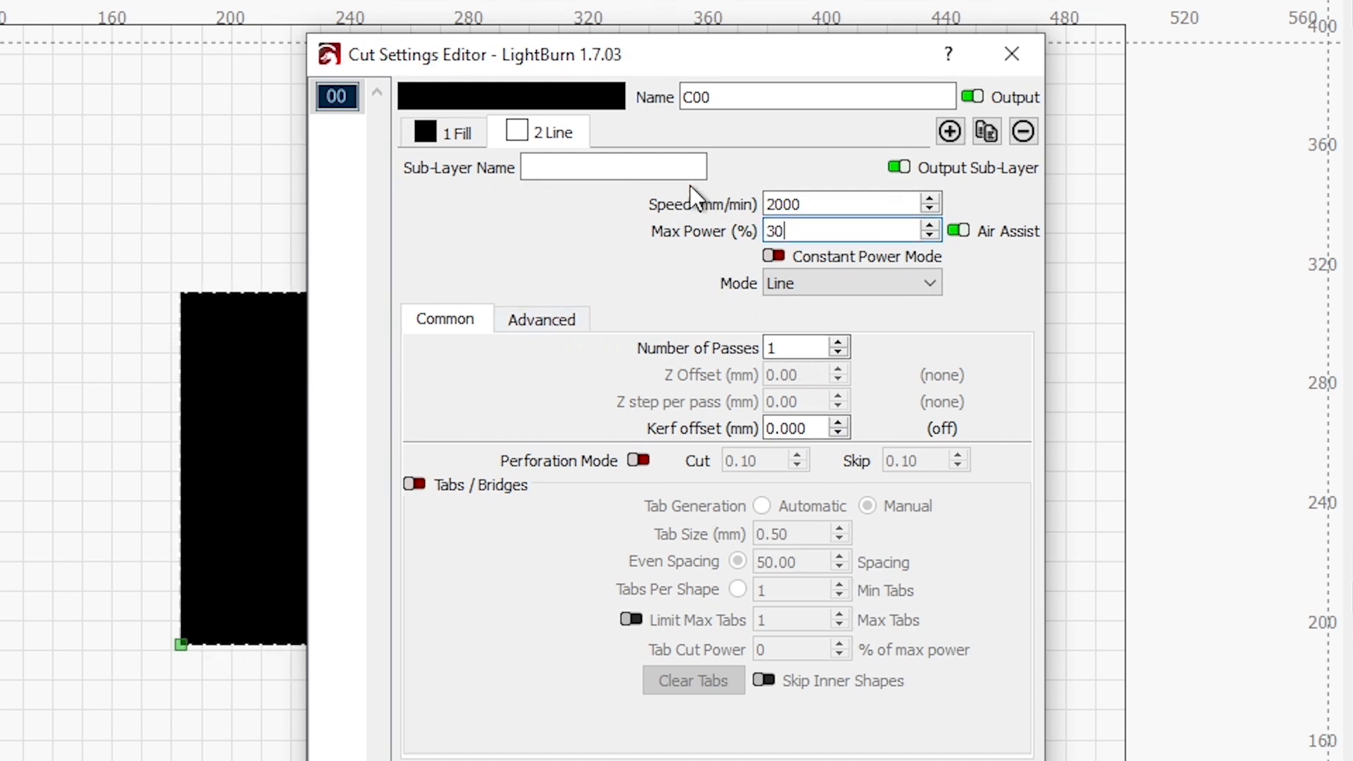
mouse_move(636, 215)
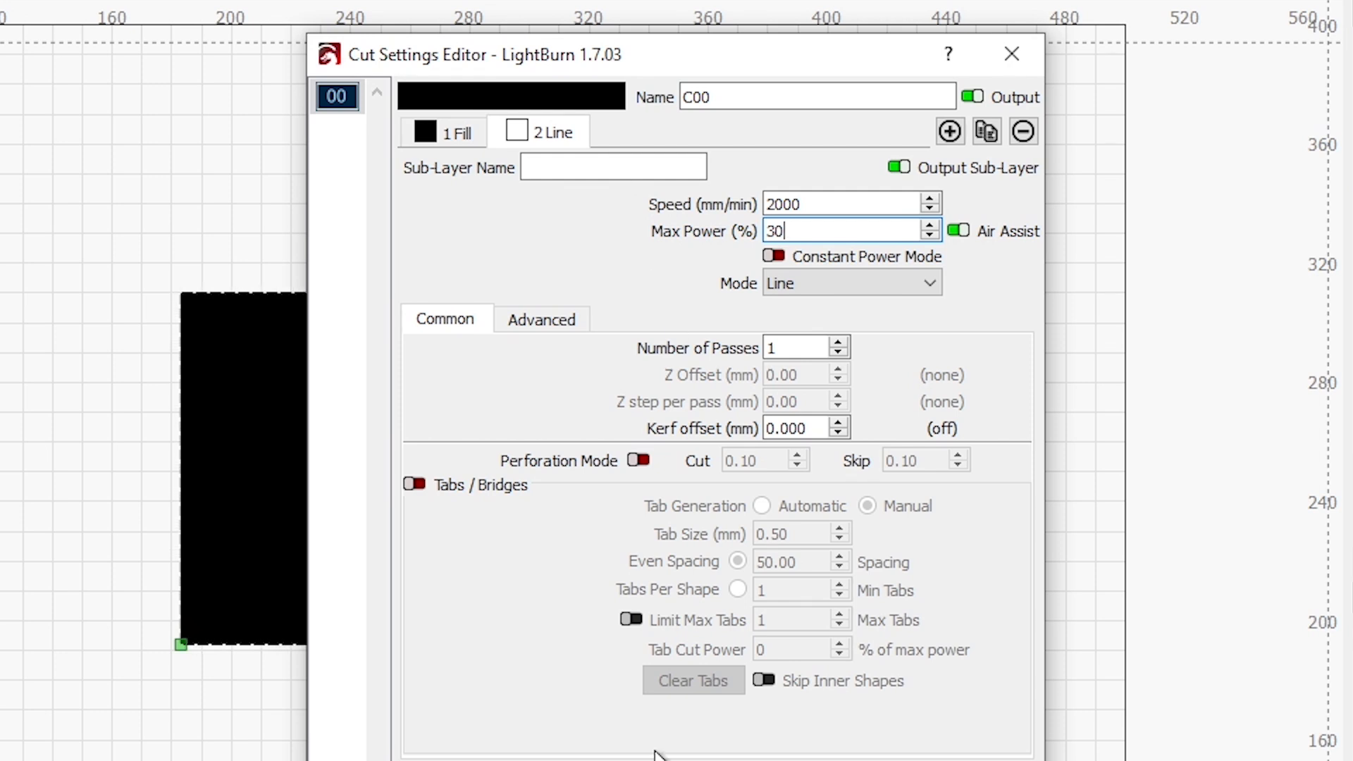
mouse_move(540, 322)
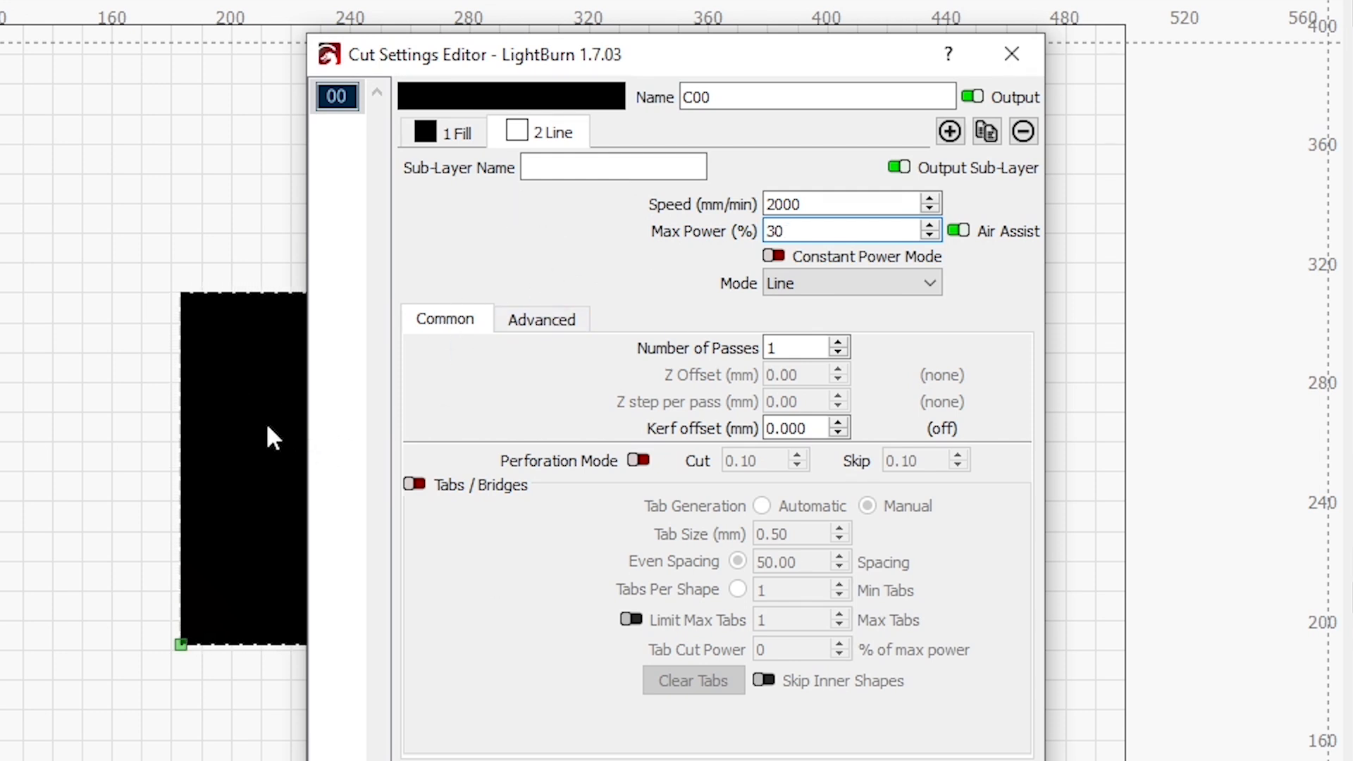
mouse_move(583, 688)
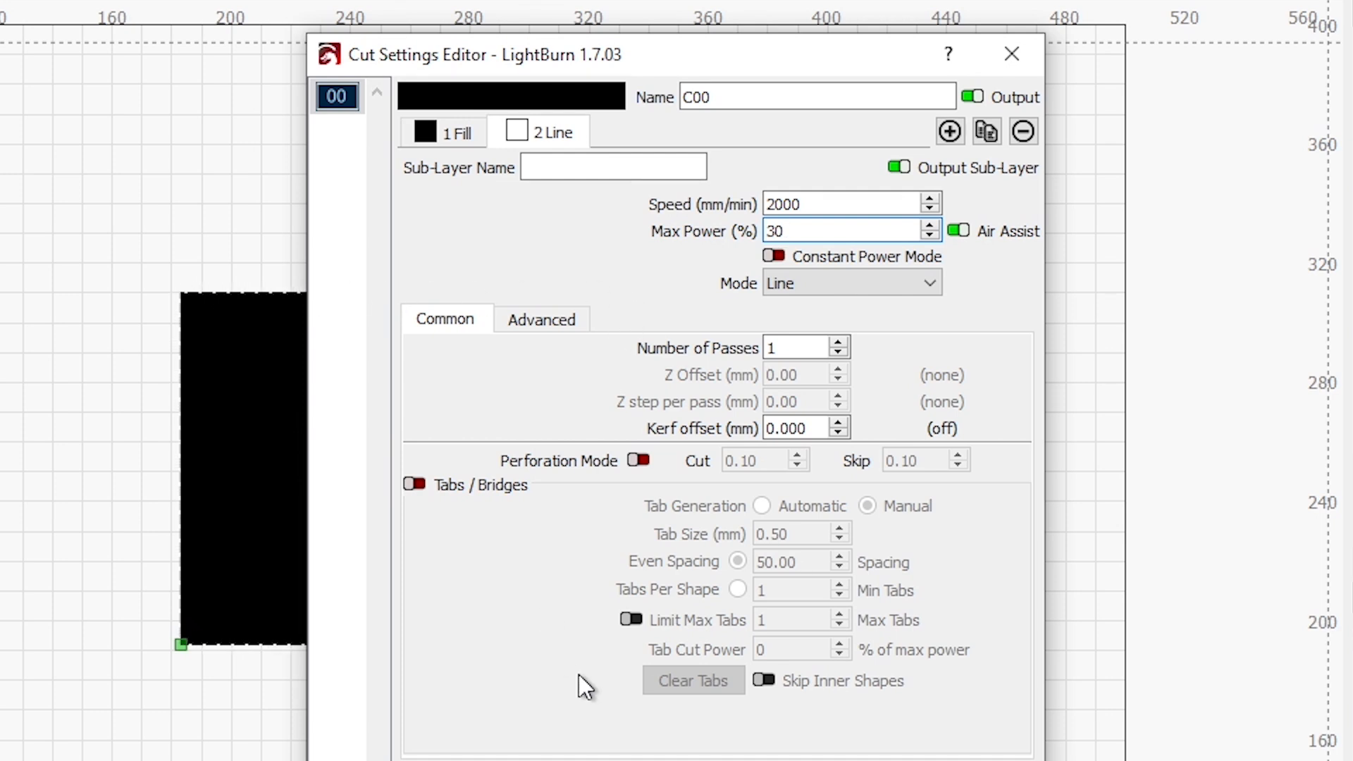
mouse_move(167, 318)
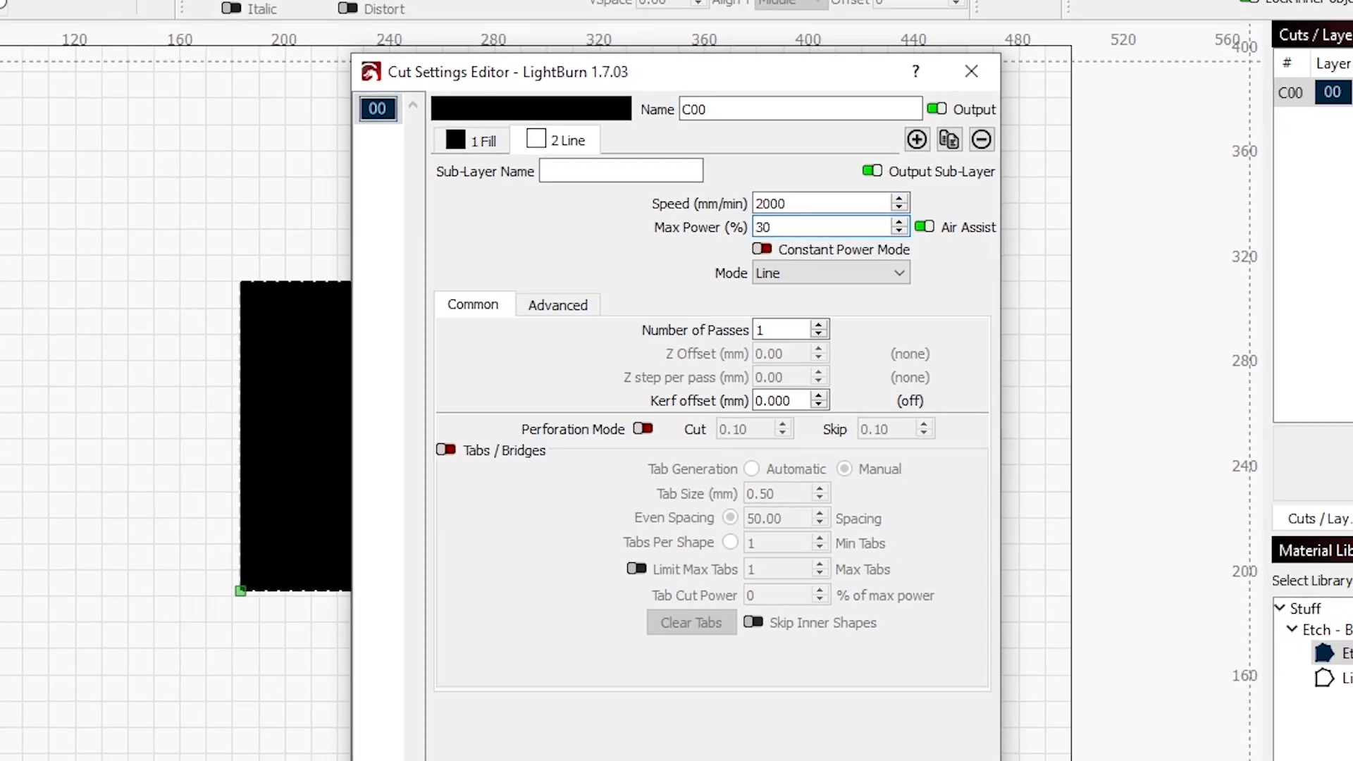
left_click(971, 71)
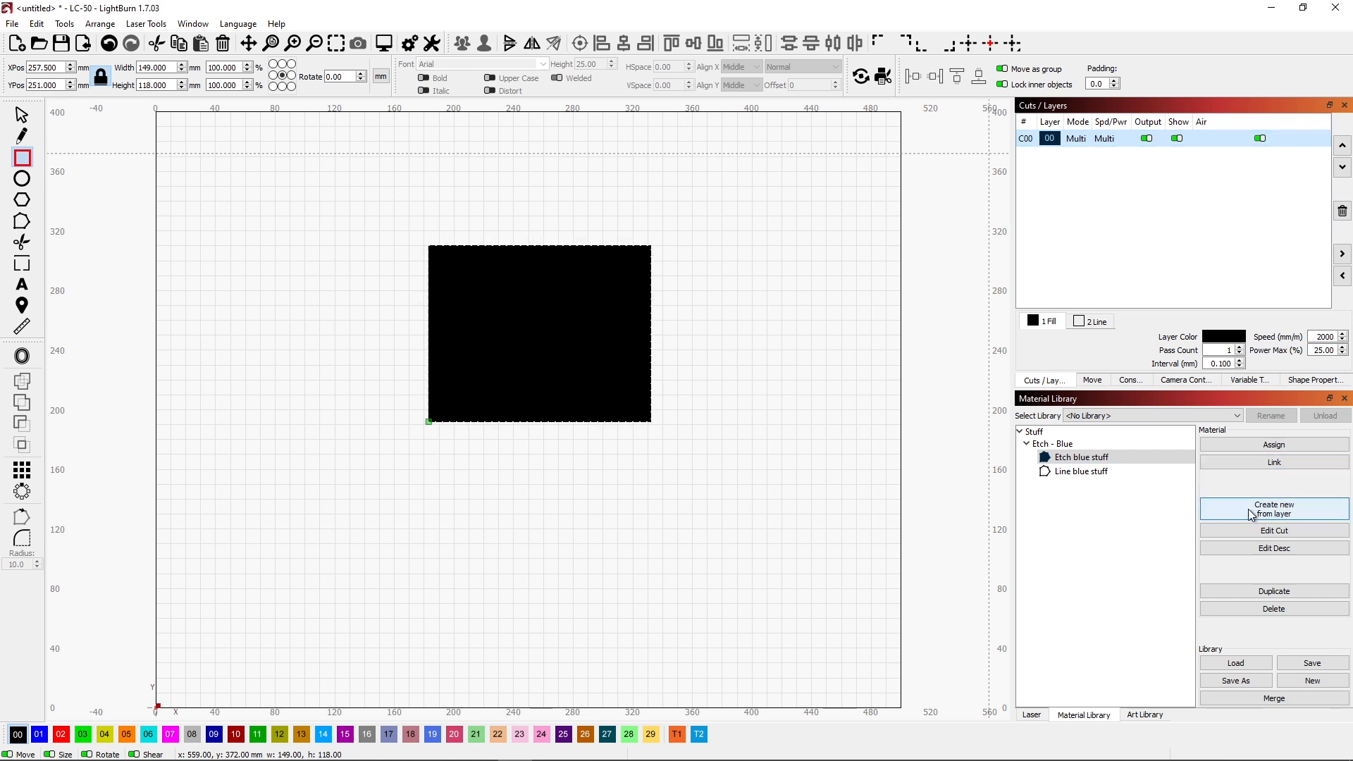
- Create an 'Etch/Line - Blue' entry from the layer, described 'Etch w/ Line blue stuff'
left_click(1273, 511)
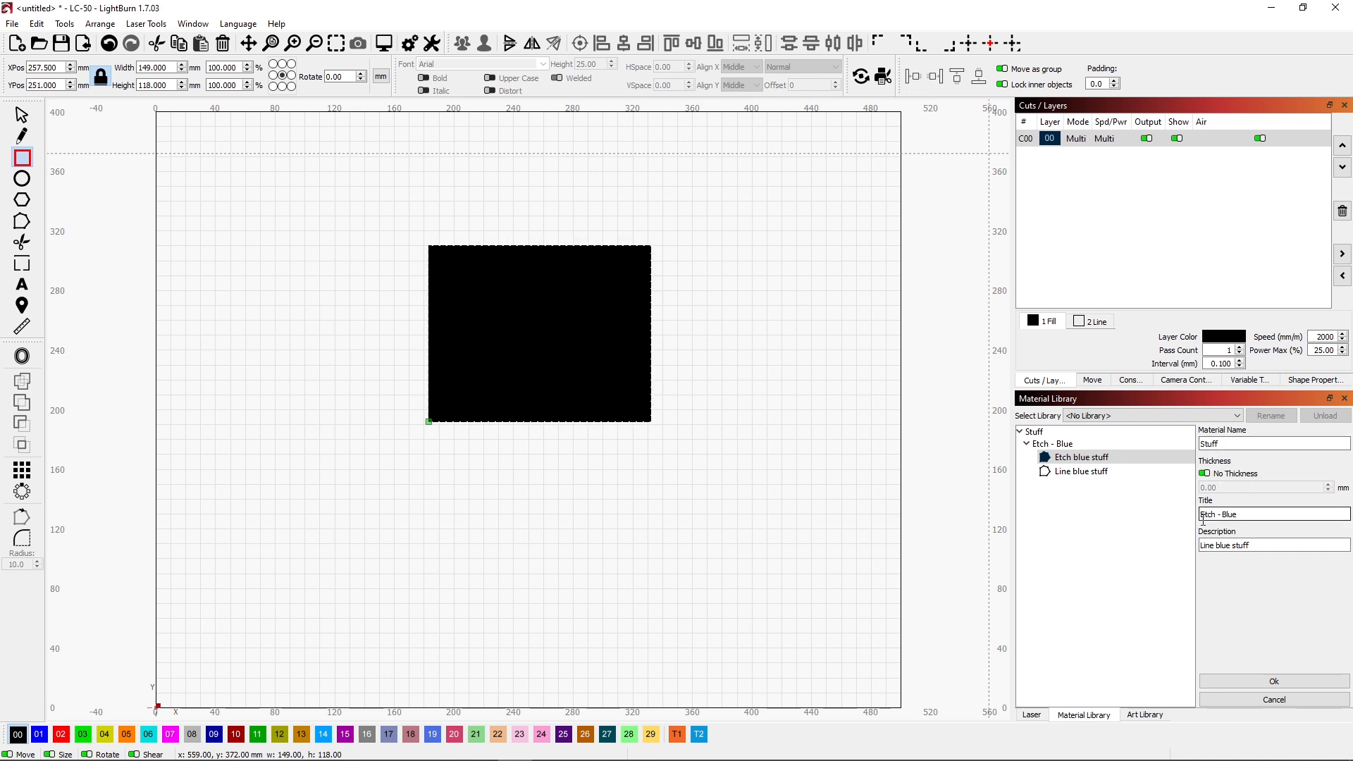
left_click(1218, 545)
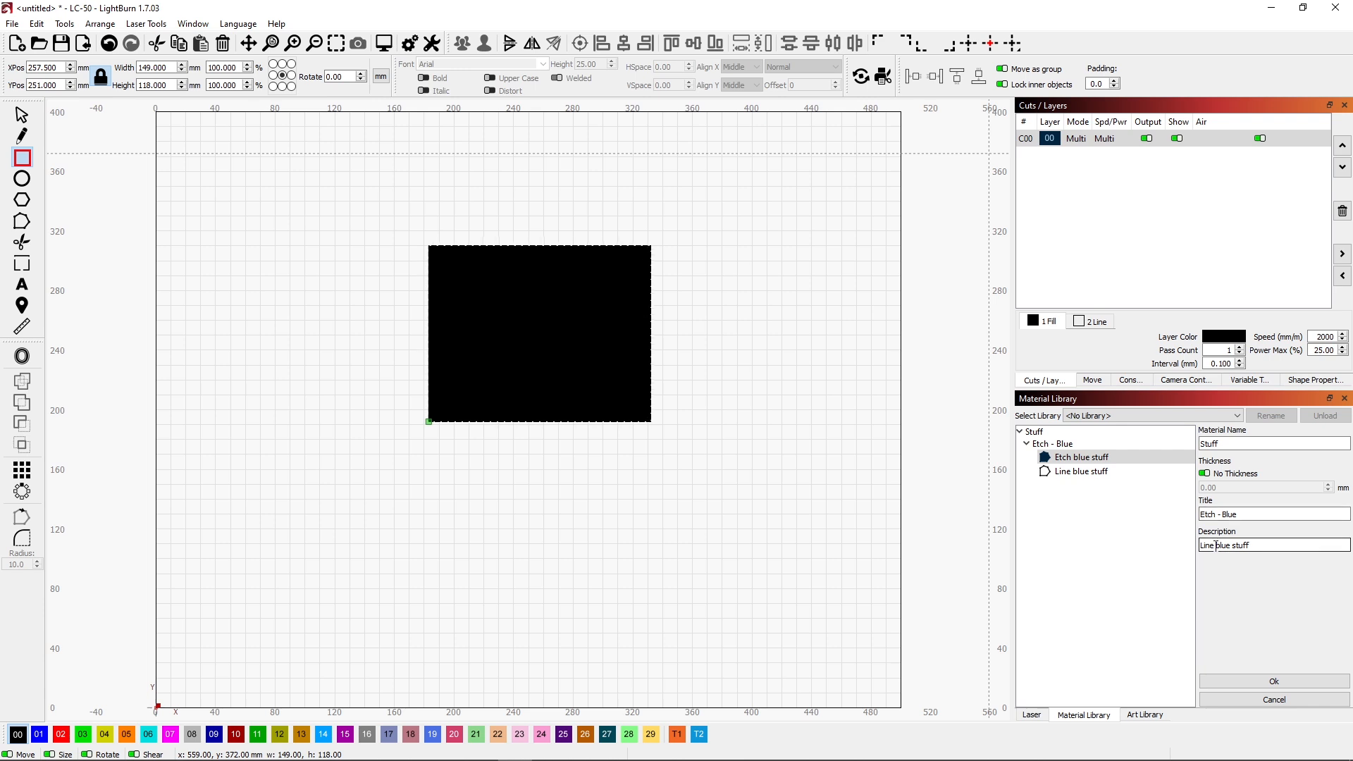
mouse_move(1208, 546)
type("/Line")
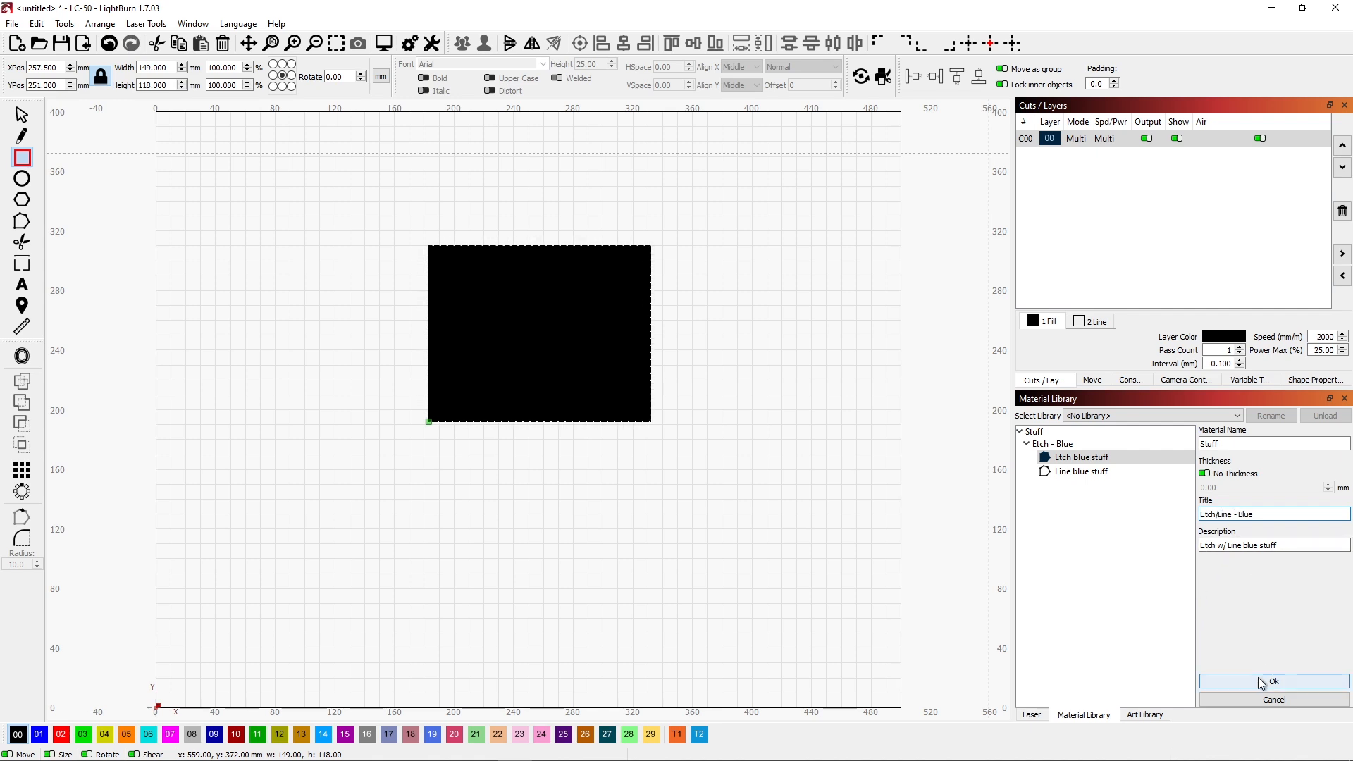
left_click(1268, 681)
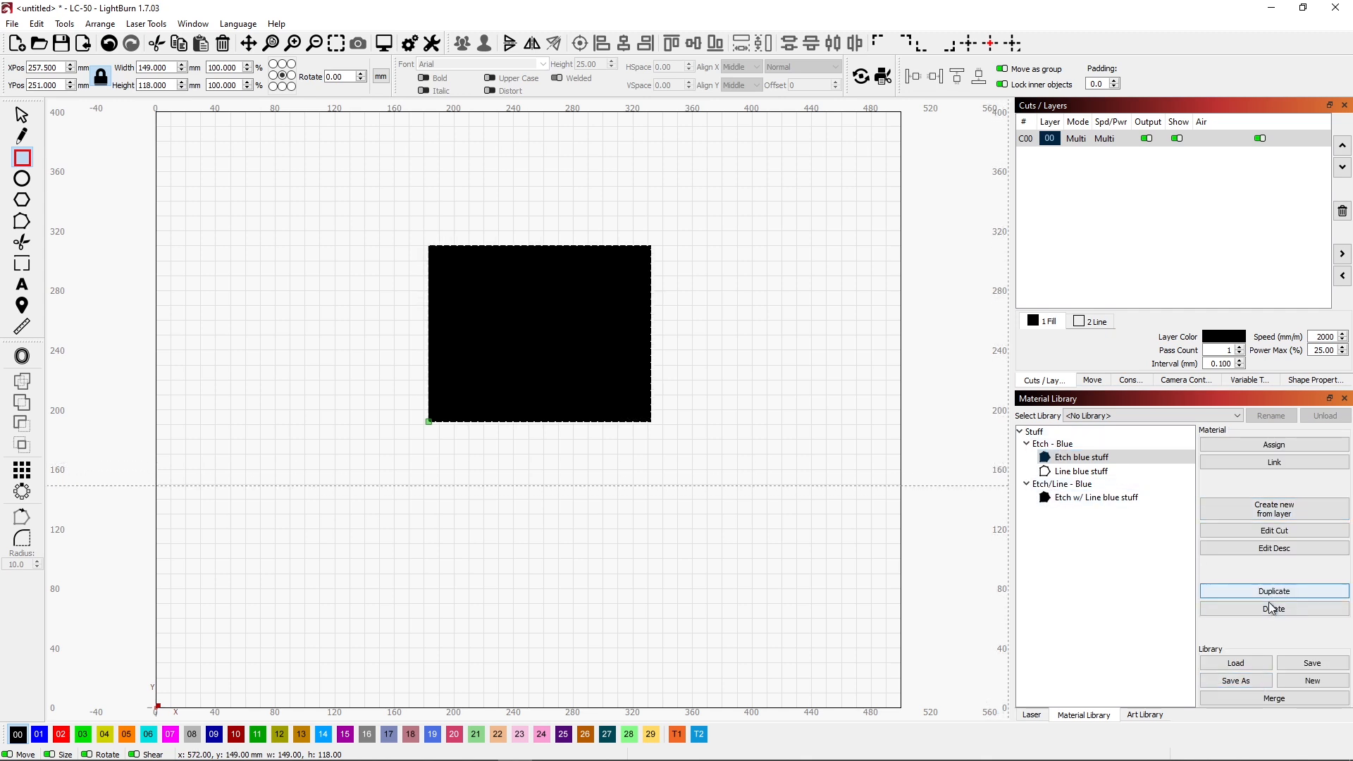
- Delete the duplicate copy and retitle 'Etch w/ Line blue stuff' to 'Etch - Blue'
left_click(1273, 591)
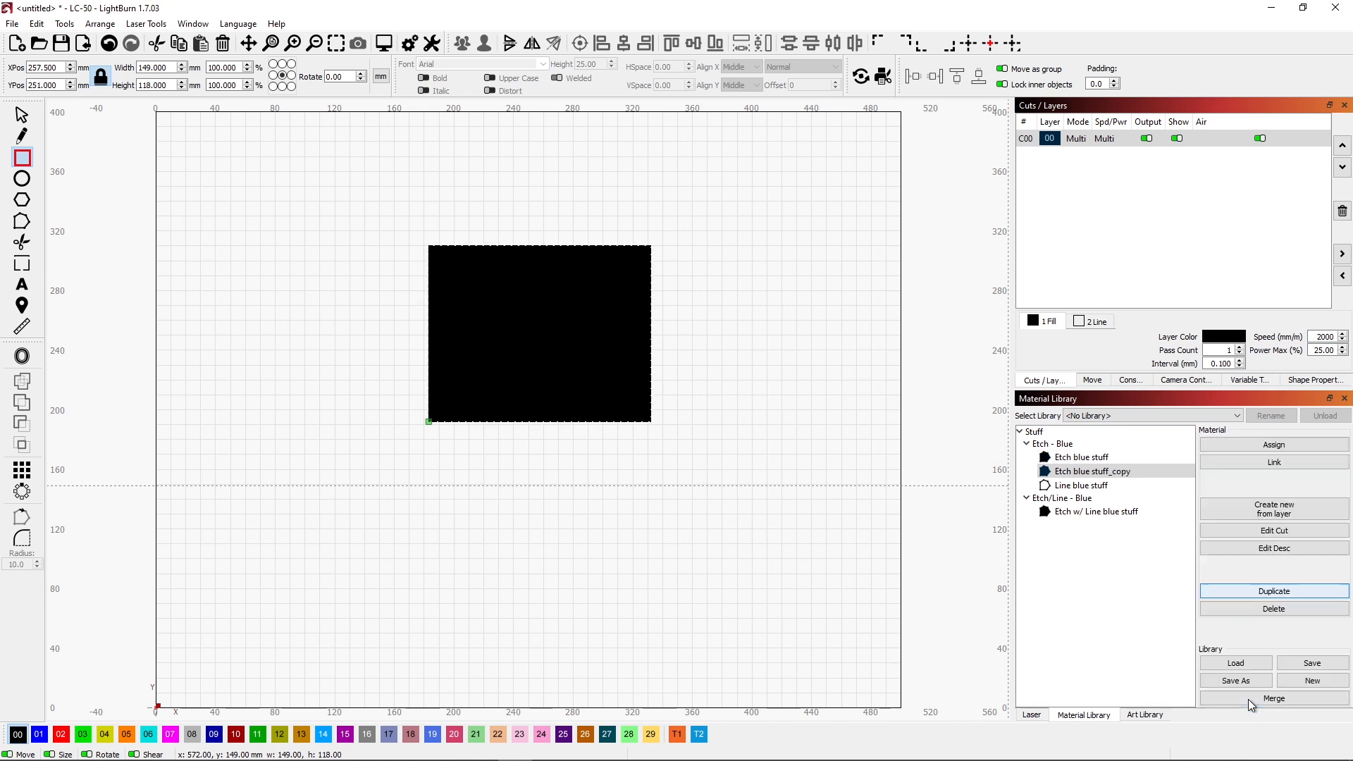
mouse_move(1267, 608)
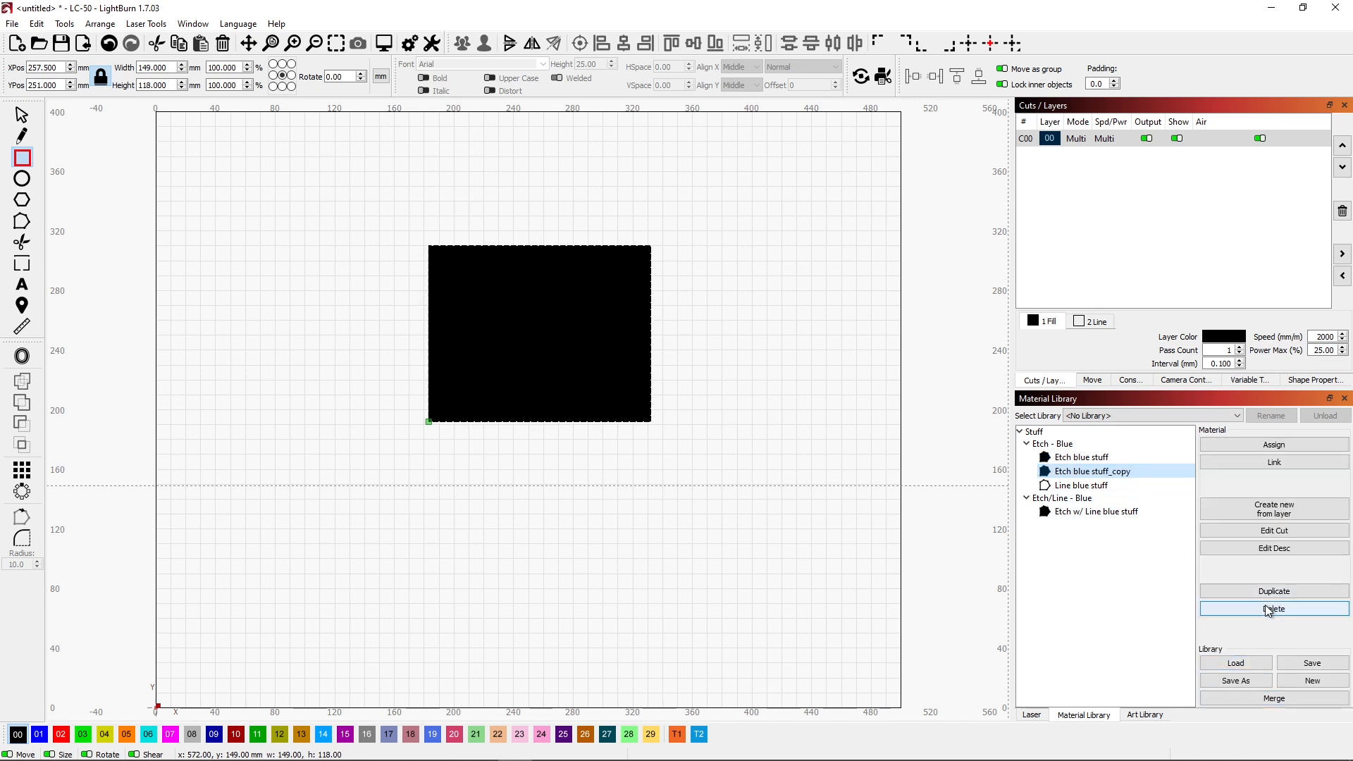
left_click(1274, 608)
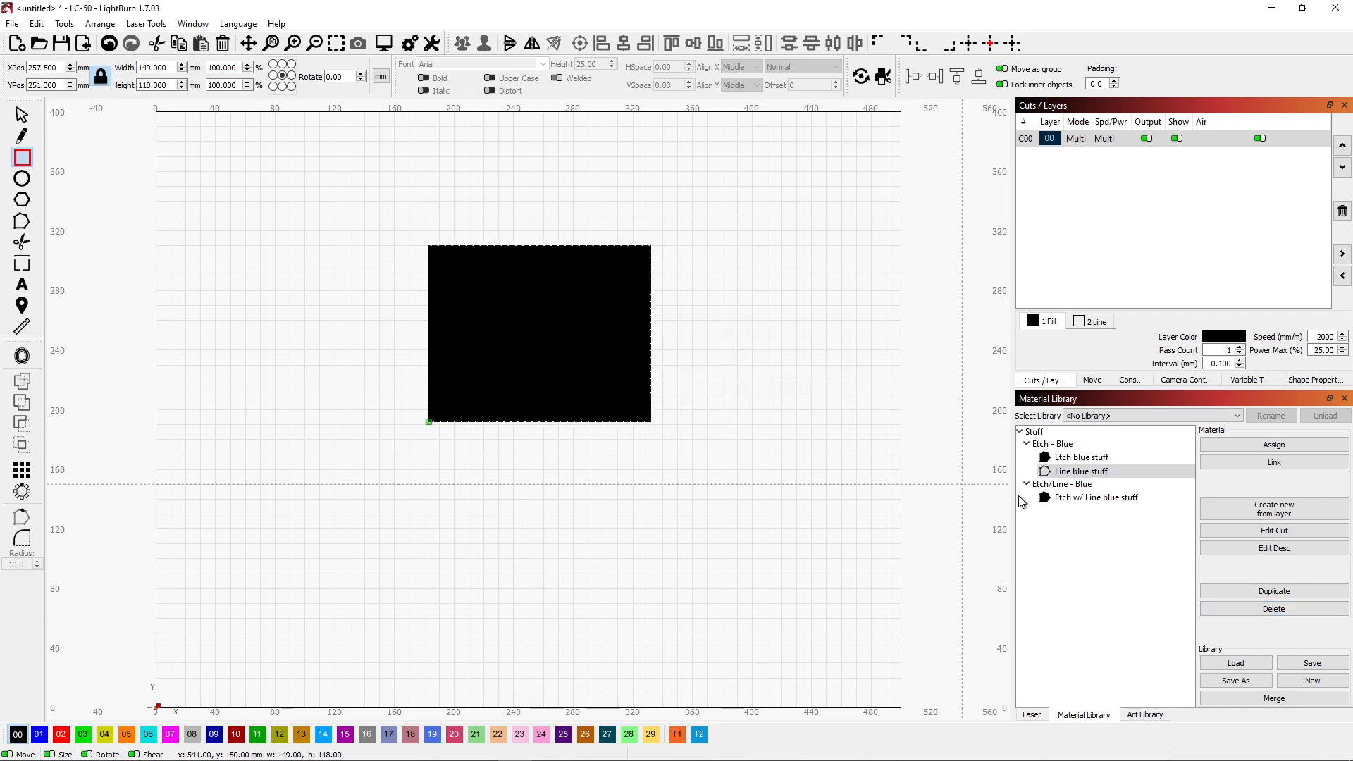
left_click(1095, 497)
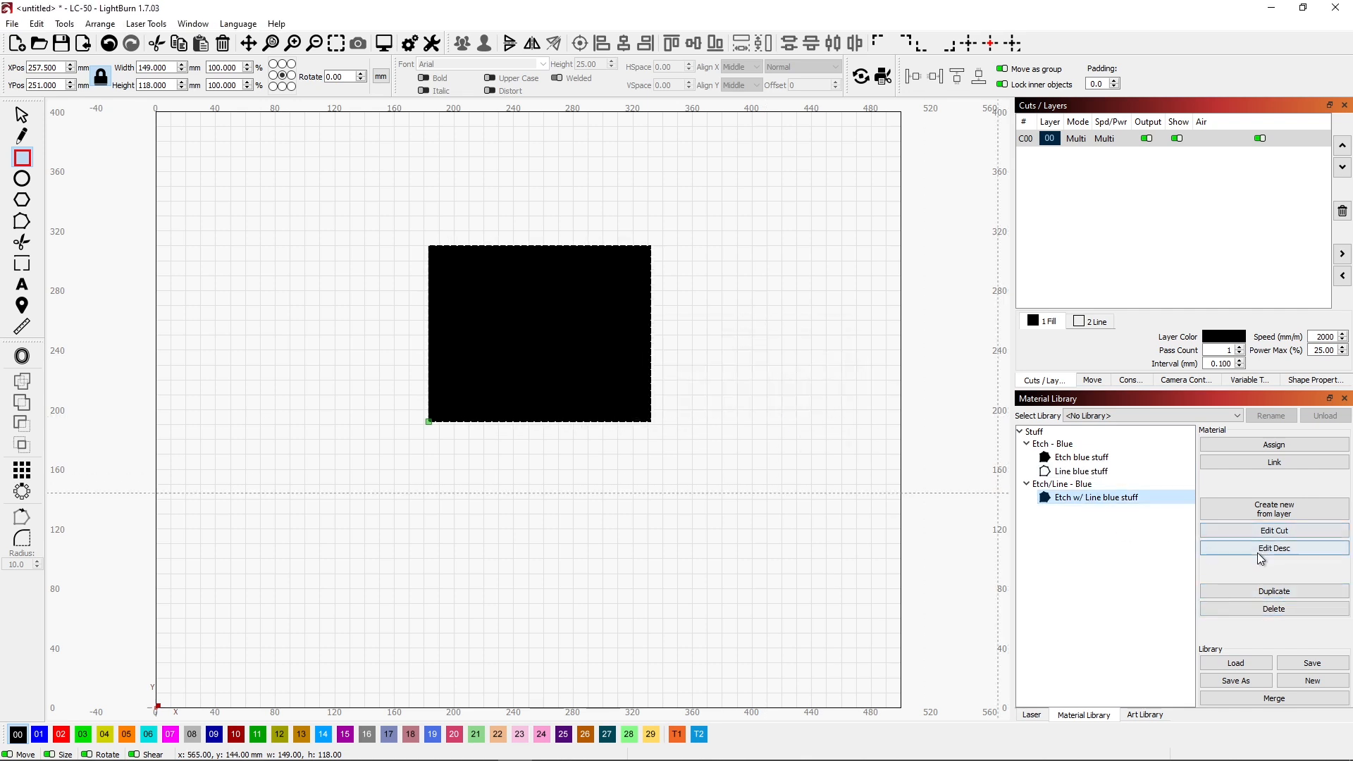
left_click(1274, 548)
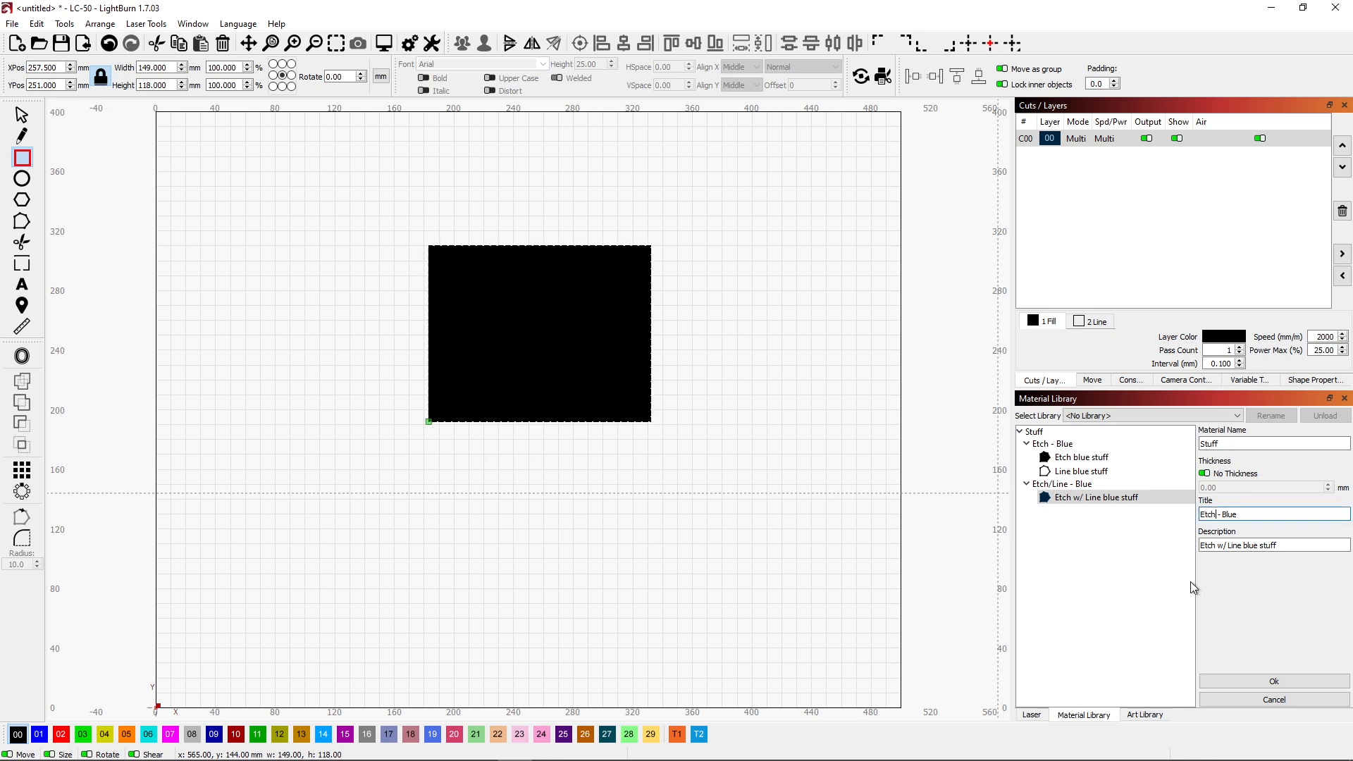
left_click(1096, 498)
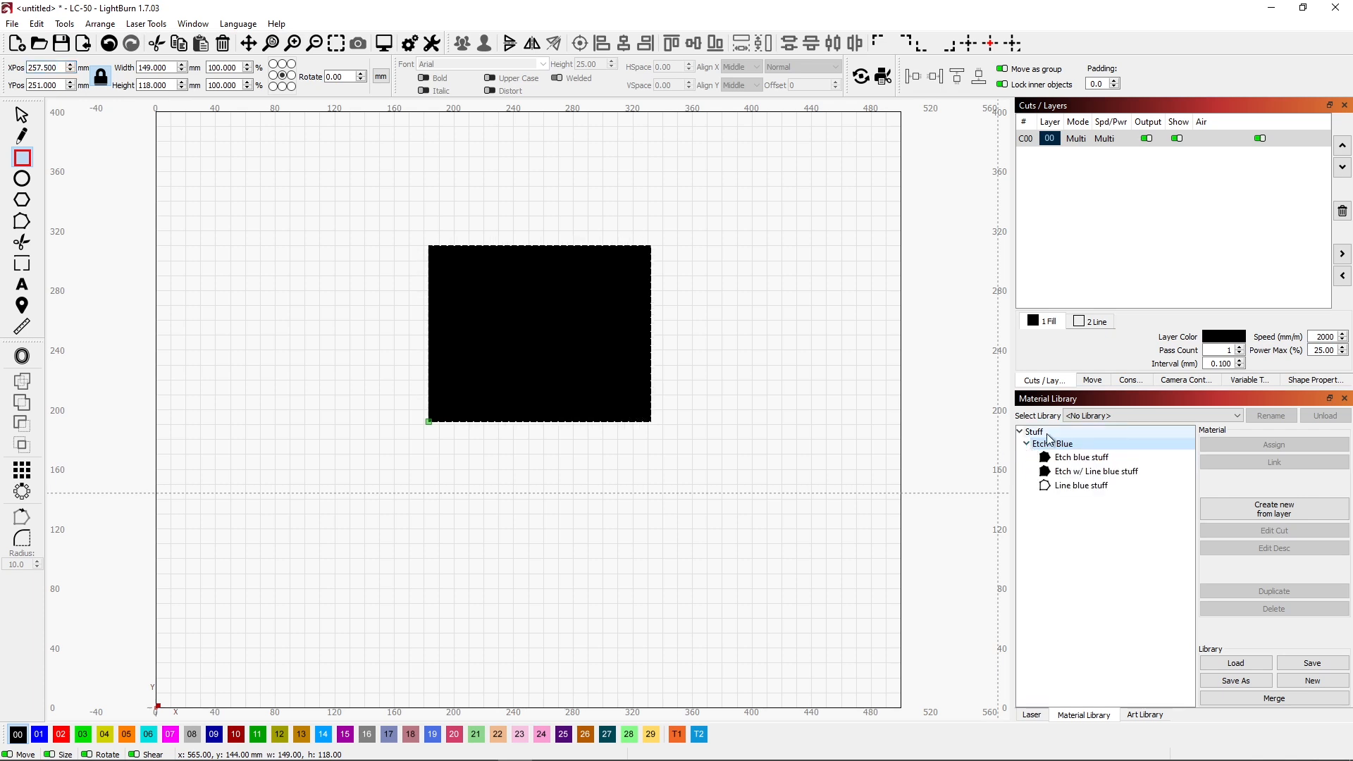
- Switch layer C00 to Line mode at 300 speed and 75% power
double_click(1050, 138)
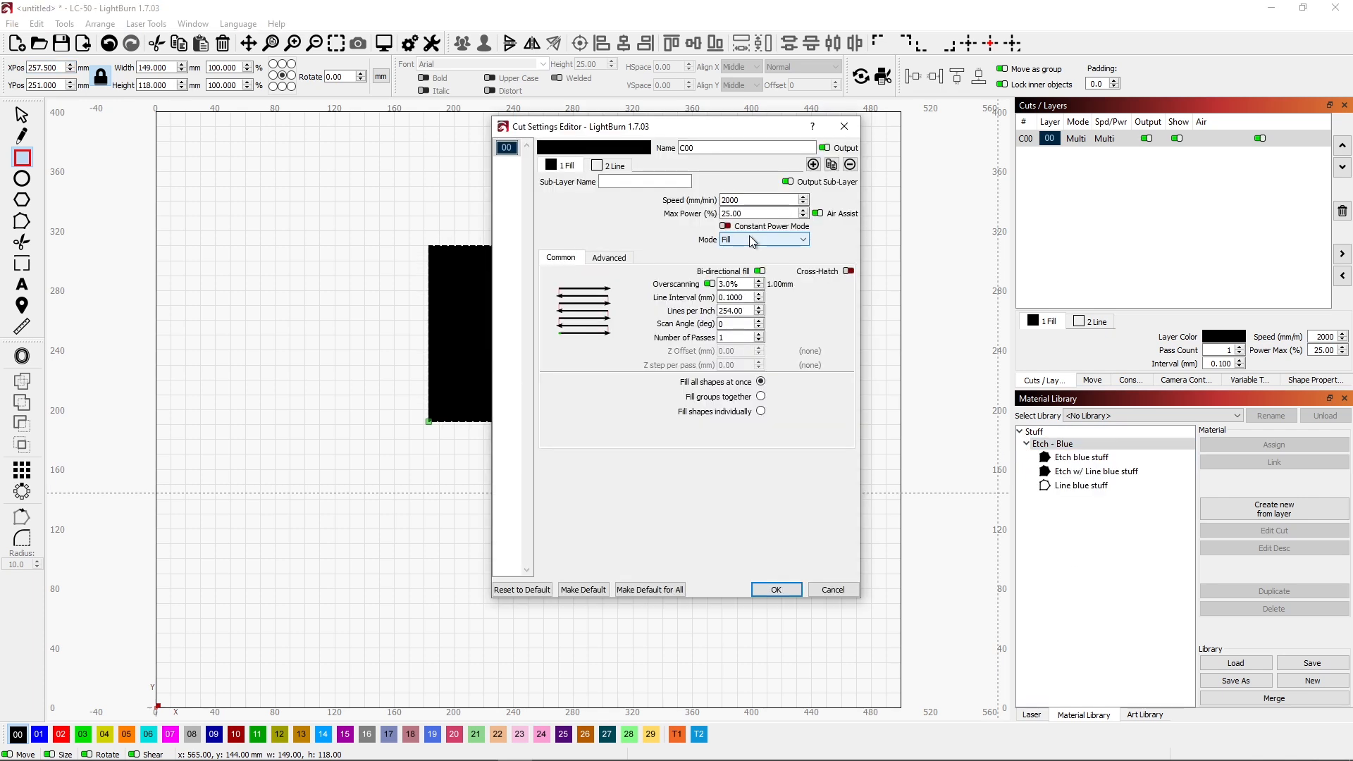
mouse_move(753, 243)
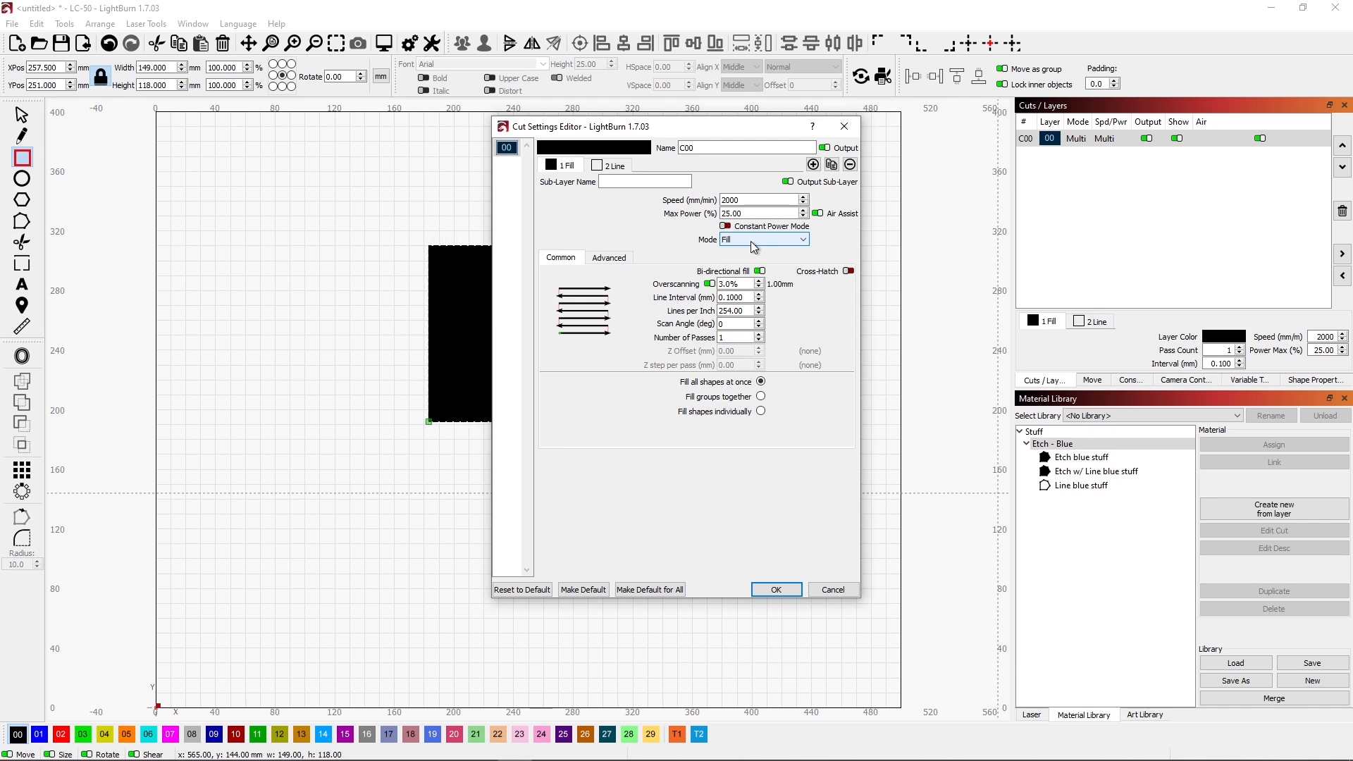
left_click(759, 199)
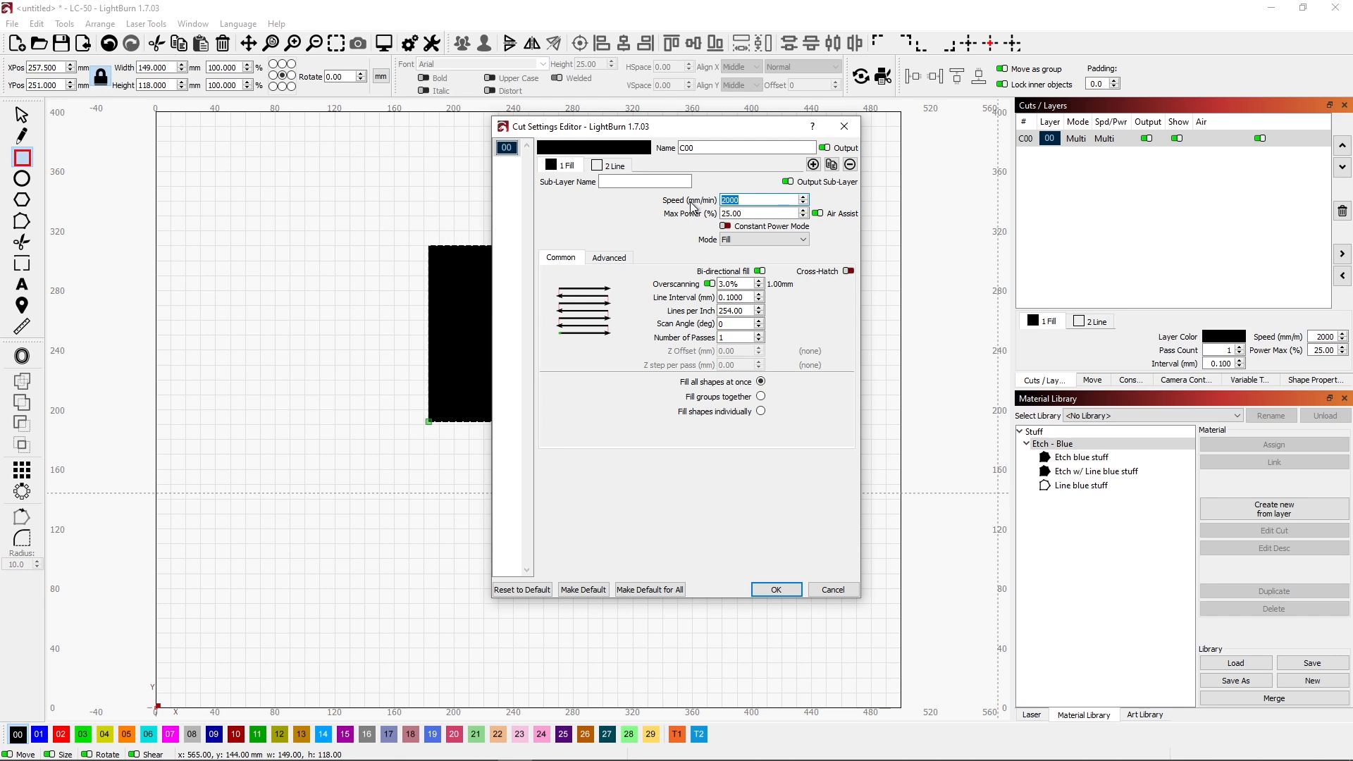
type("300")
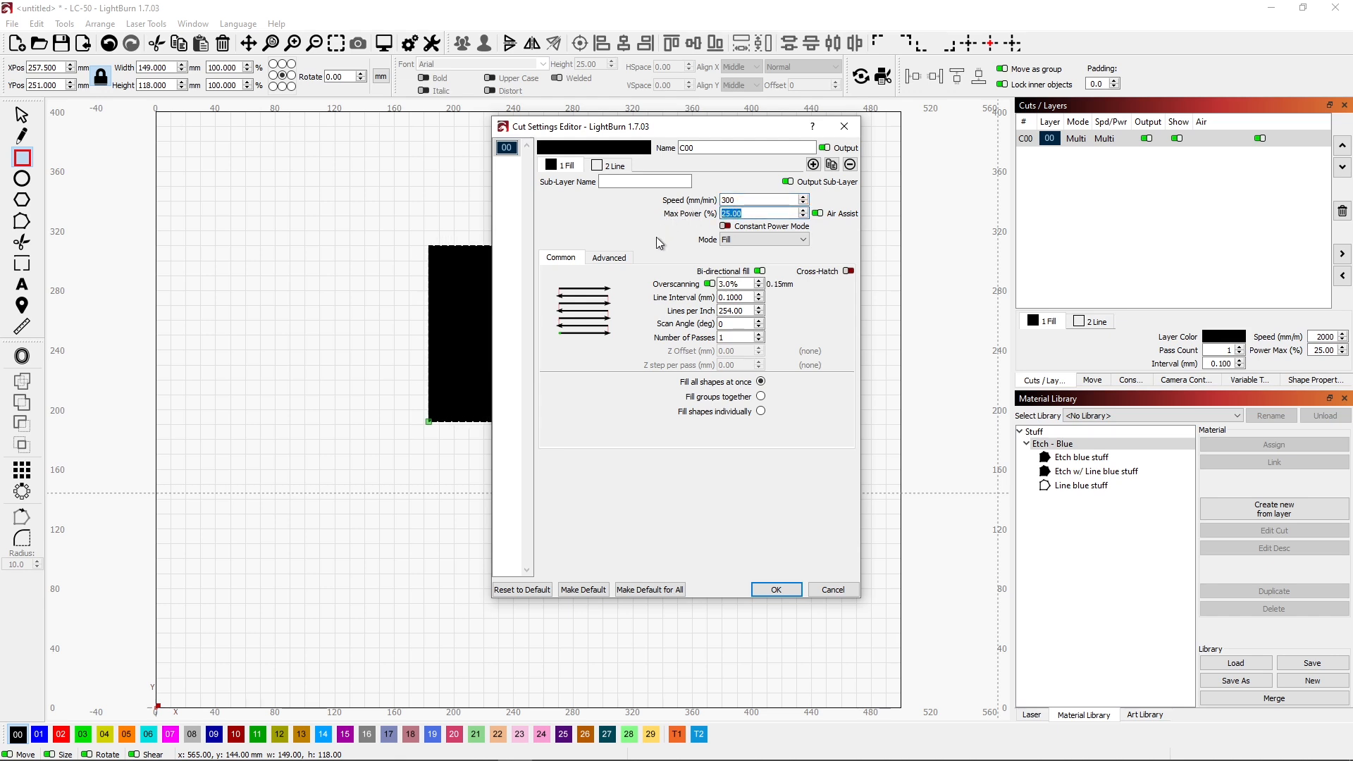
type("75")
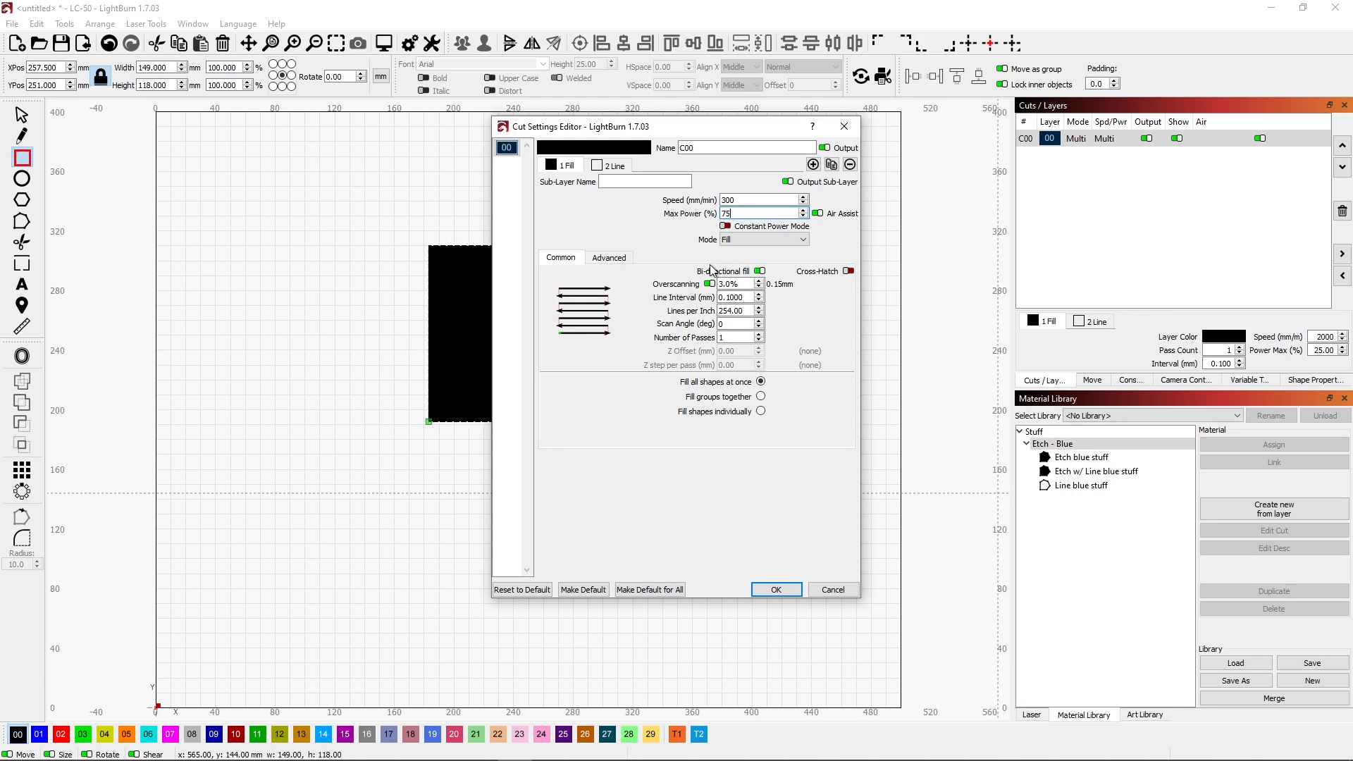
left_click(764, 239)
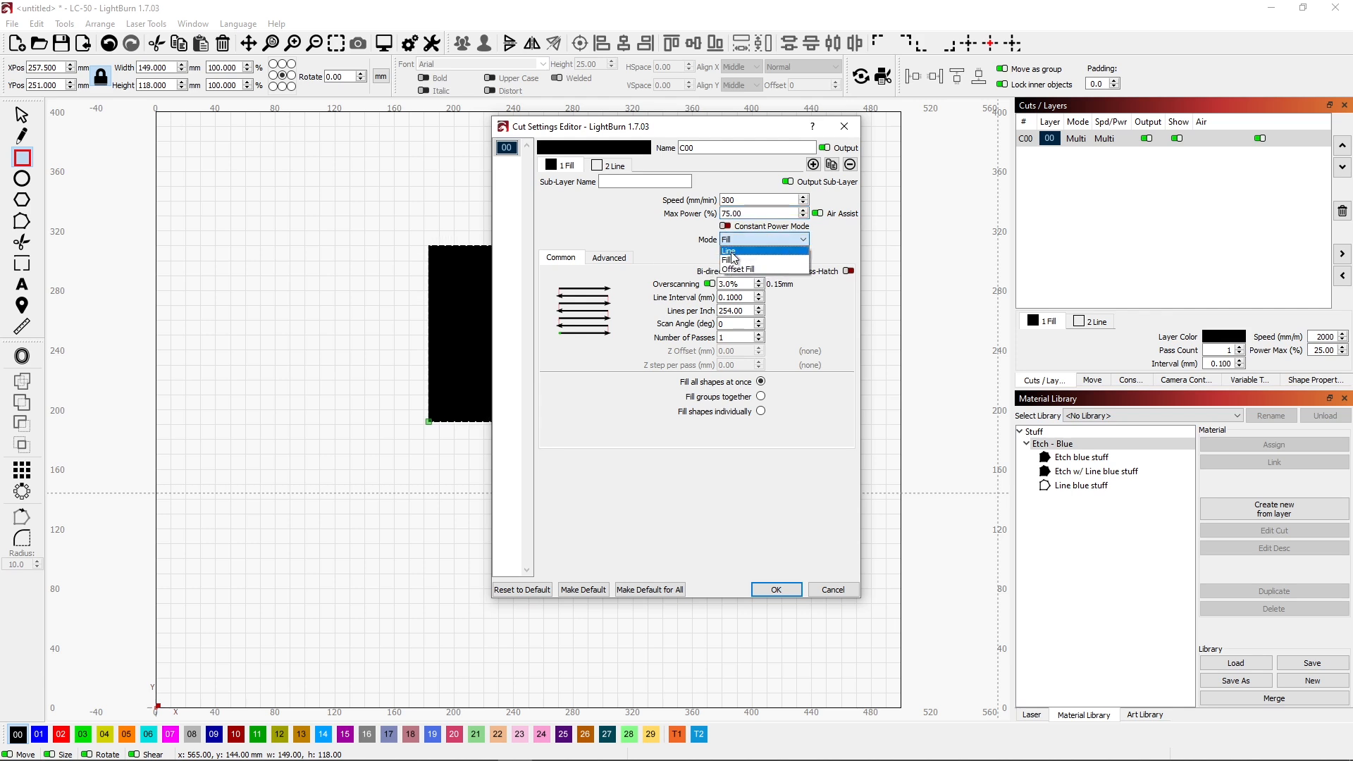
left_click(728, 250)
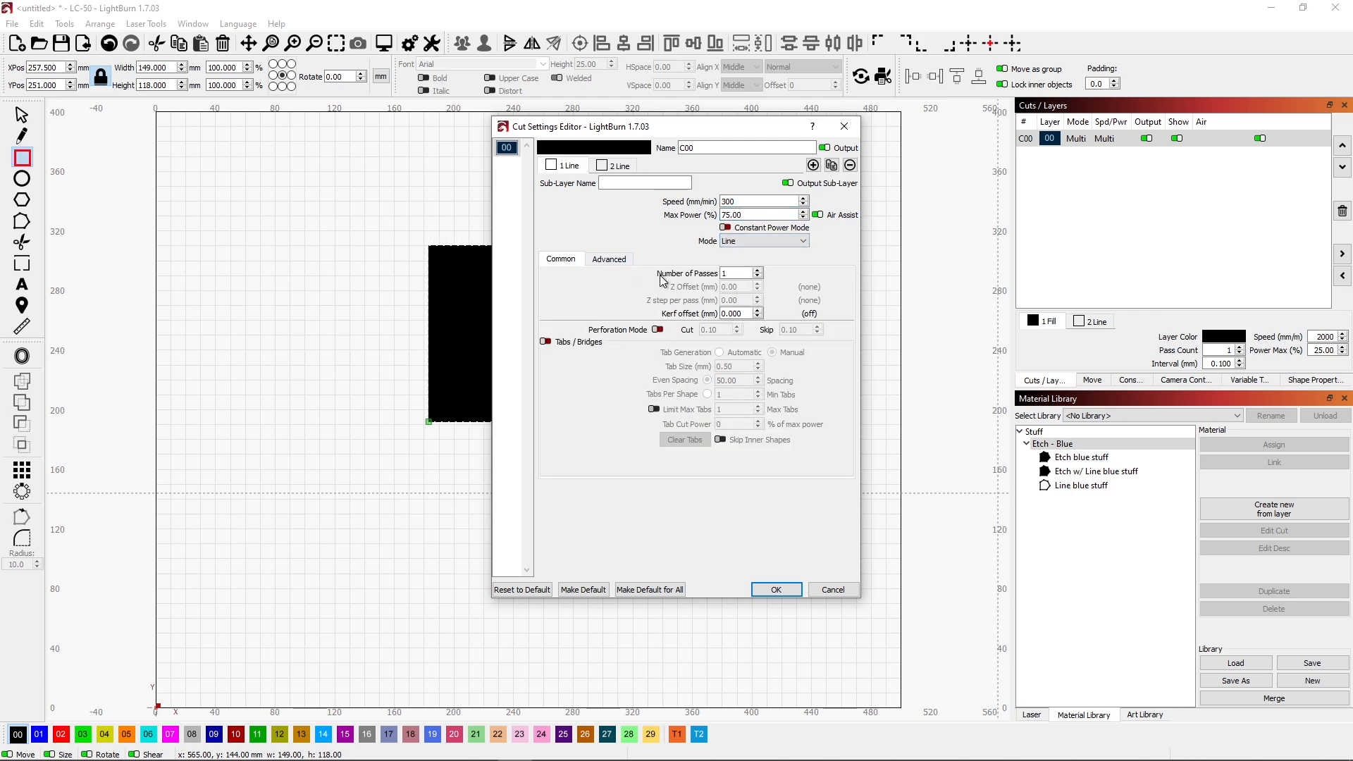
mouse_move(719, 328)
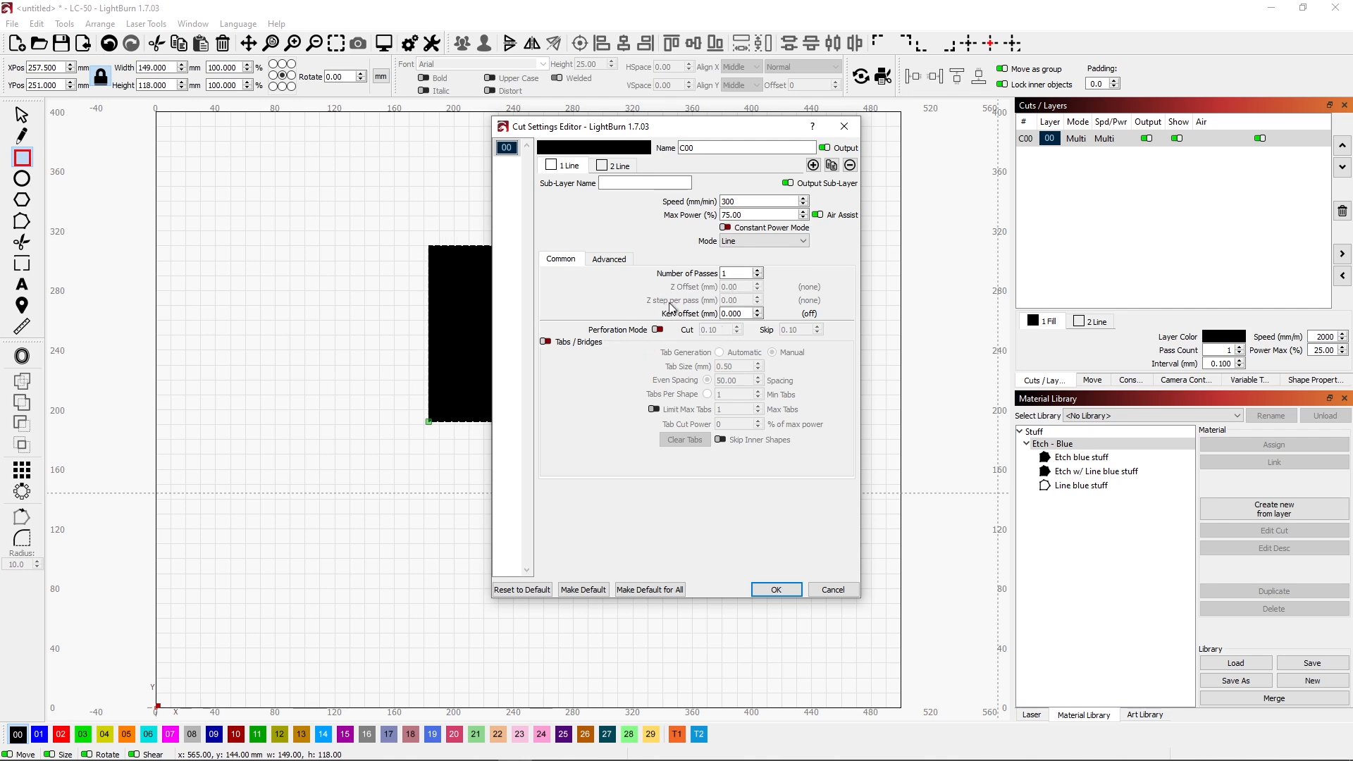
left_click(609, 258)
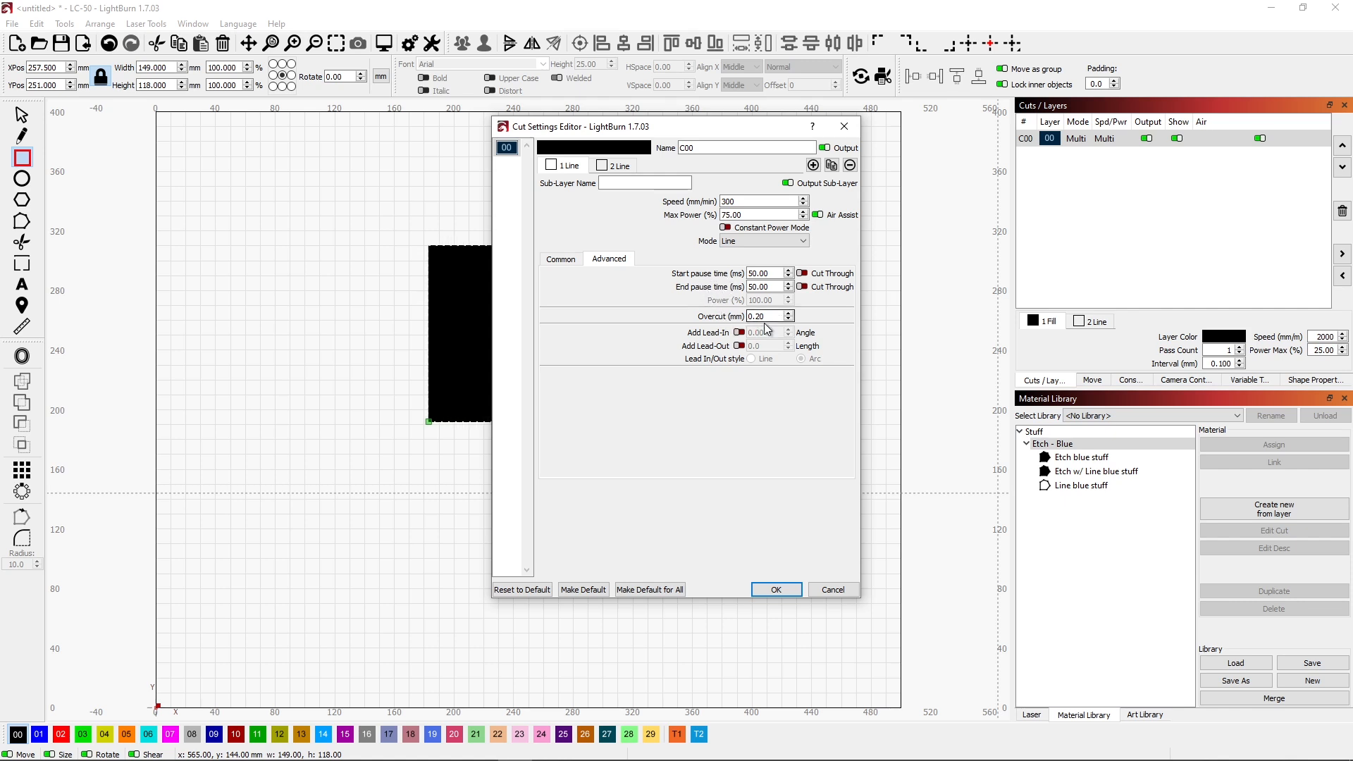
mouse_move(777, 590)
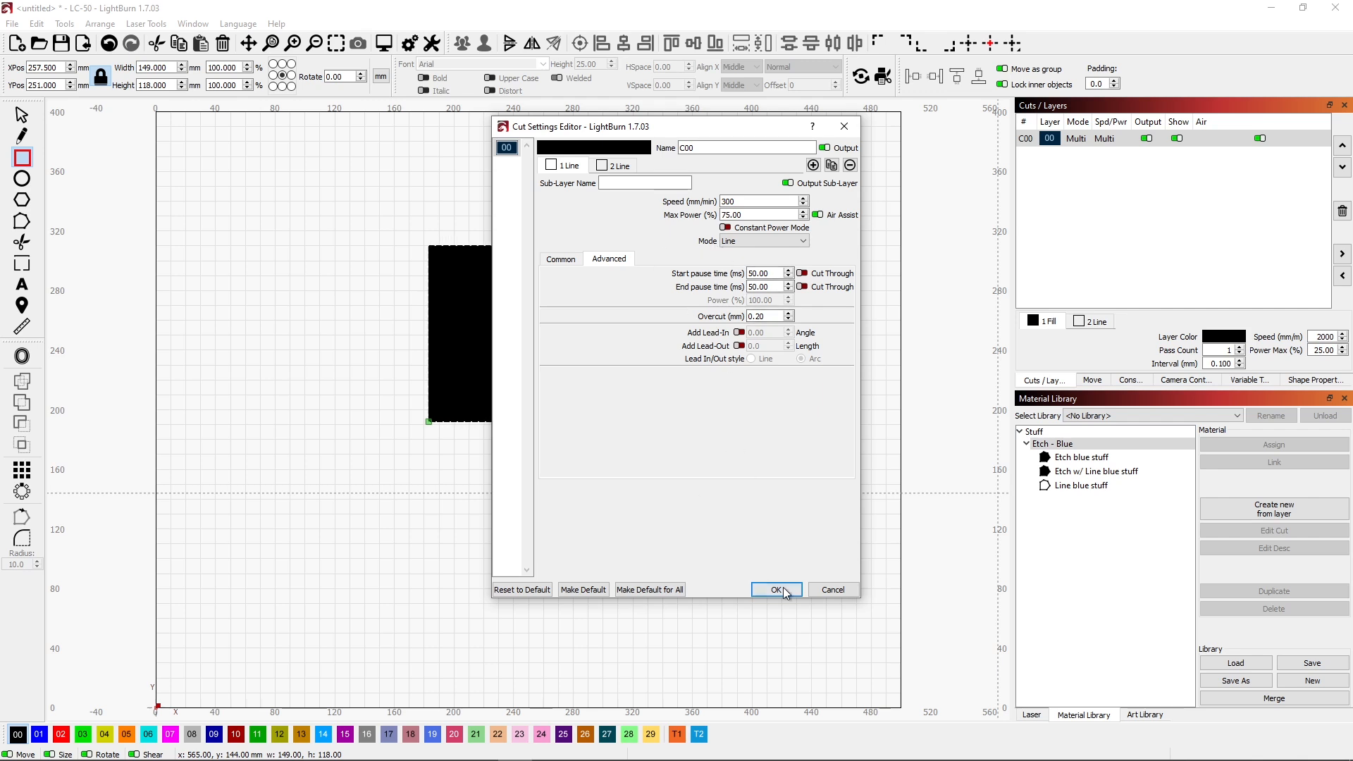
left_click(776, 589)
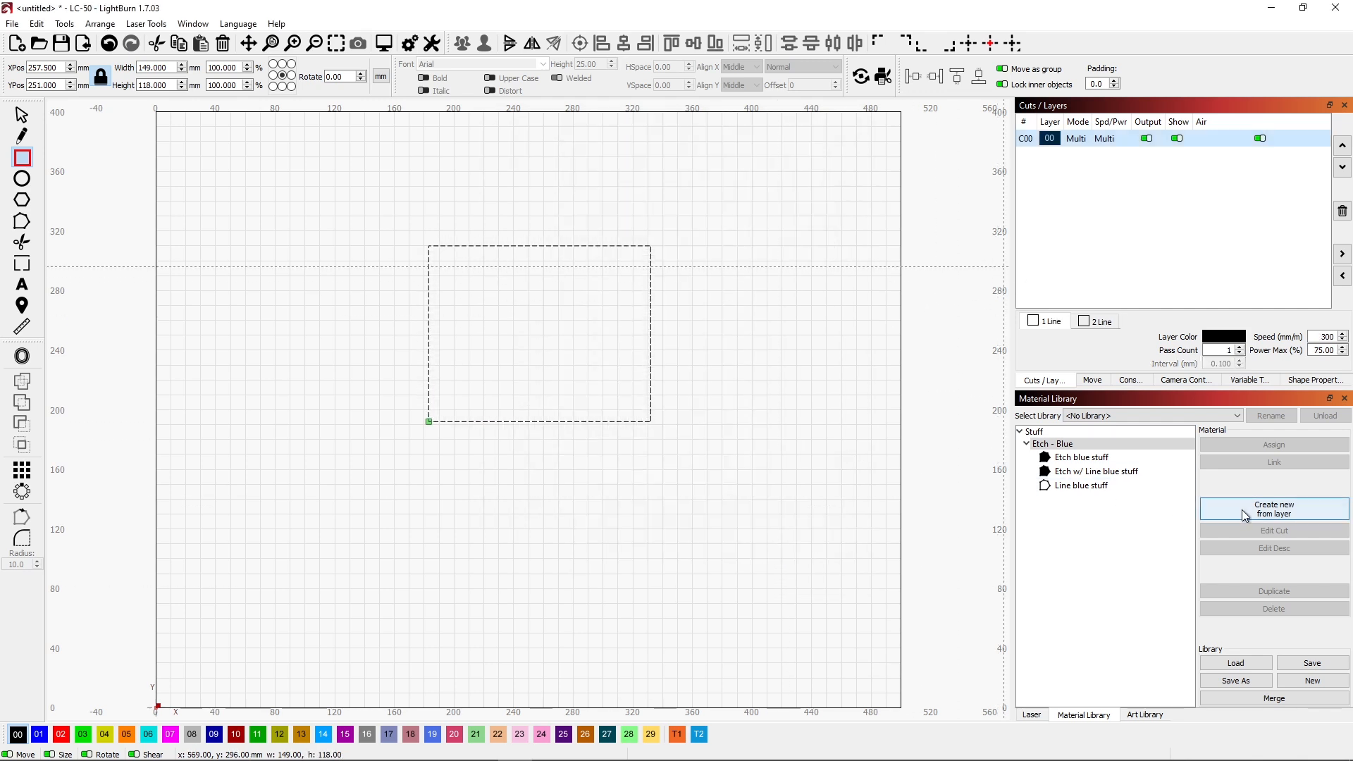
- Create a material entry from the layer with 1.5 mm thickness and description 'Cut blue stuff'
left_click(1274, 510)
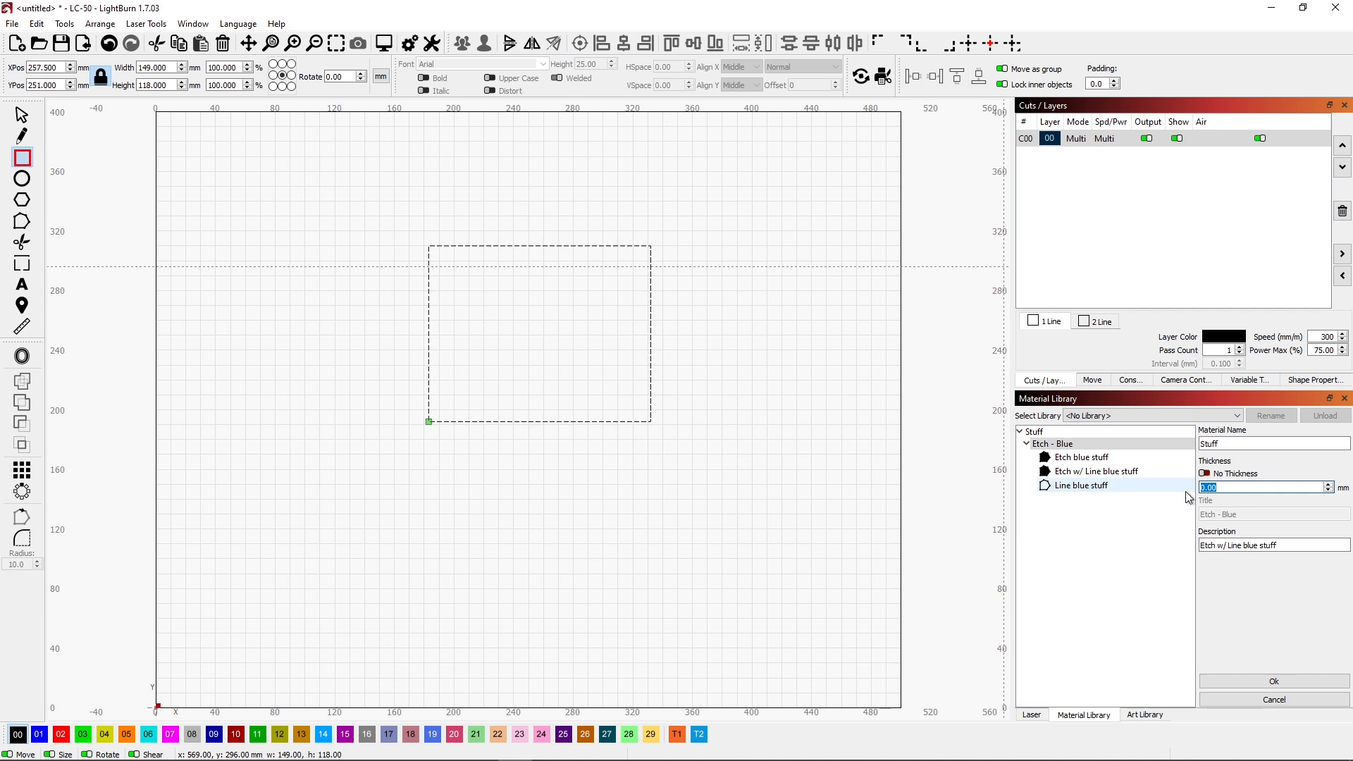
type("1.5")
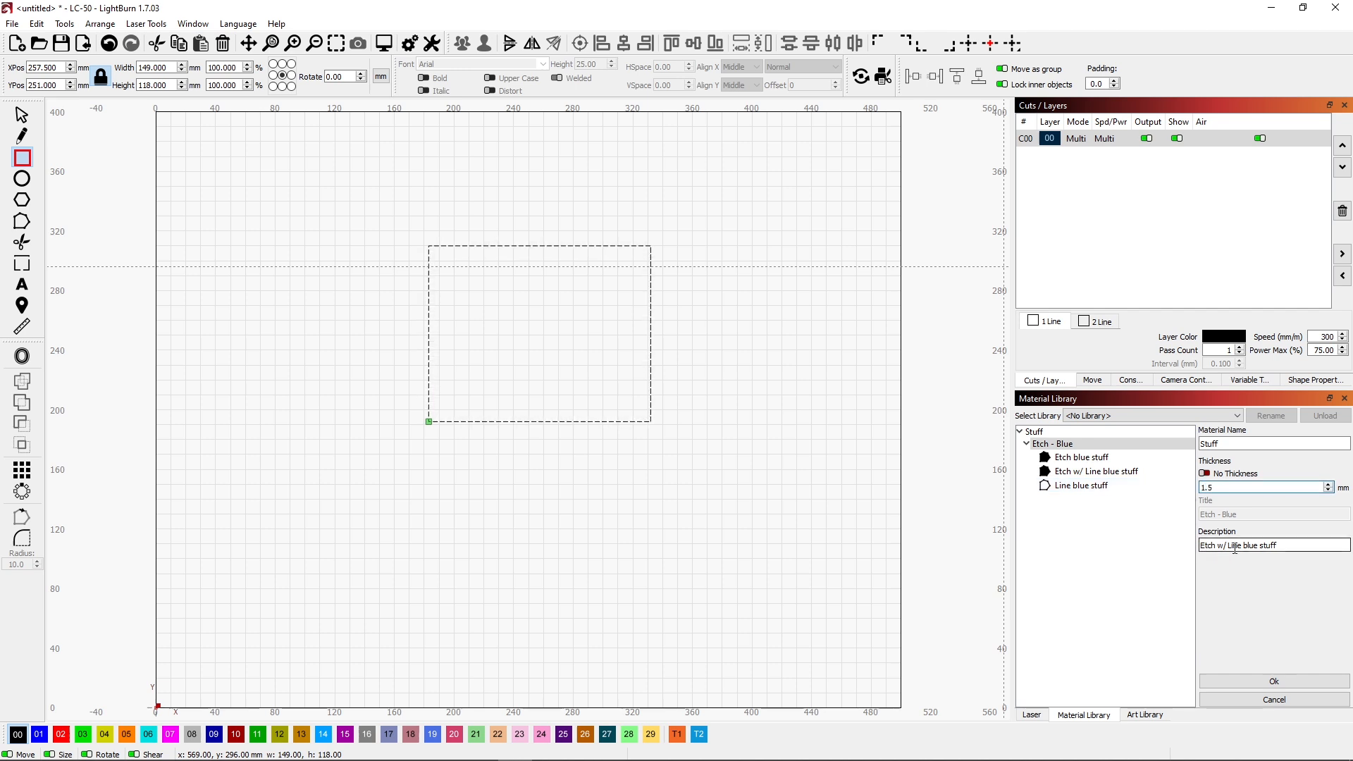
double_click(1234, 545)
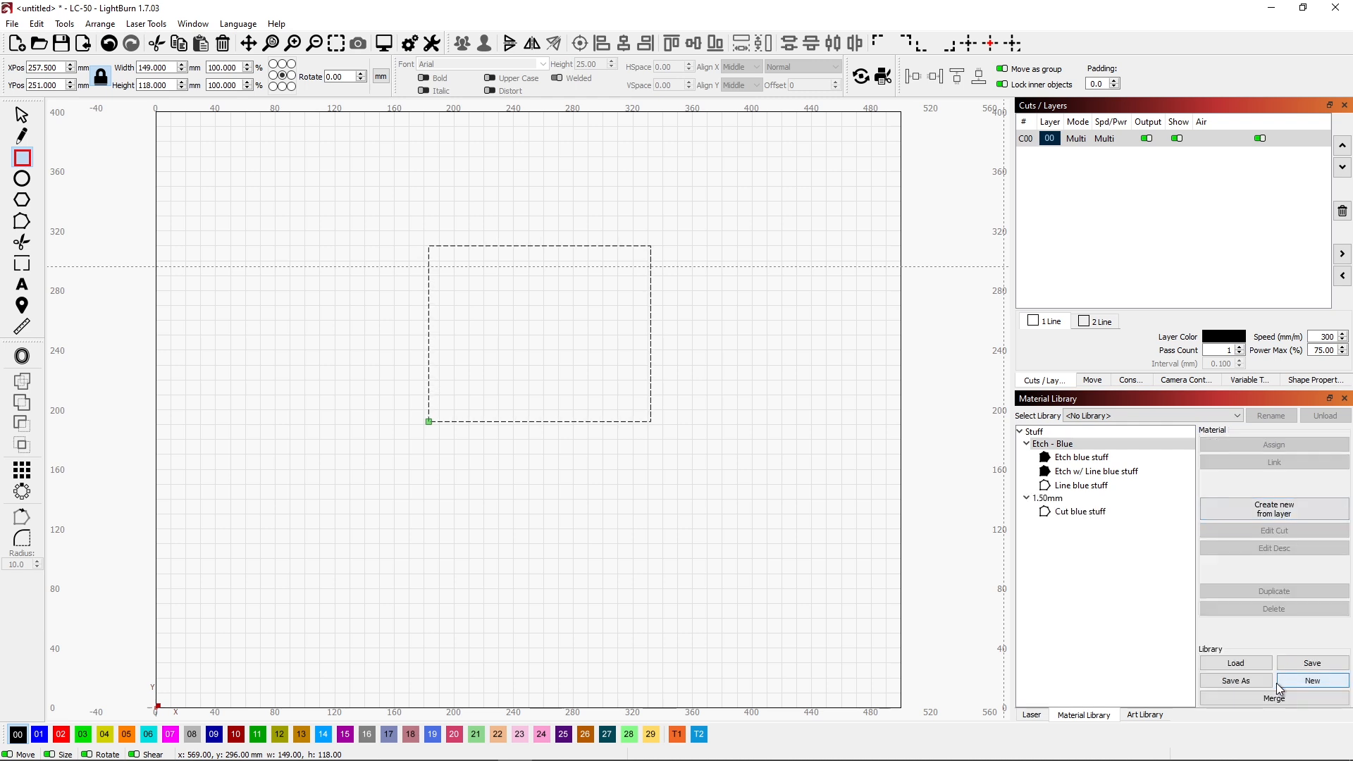
- Collapse Etch - Blue, then toggle 1.50mm open and closed so both groups stay collapsed
left_click(1081, 456)
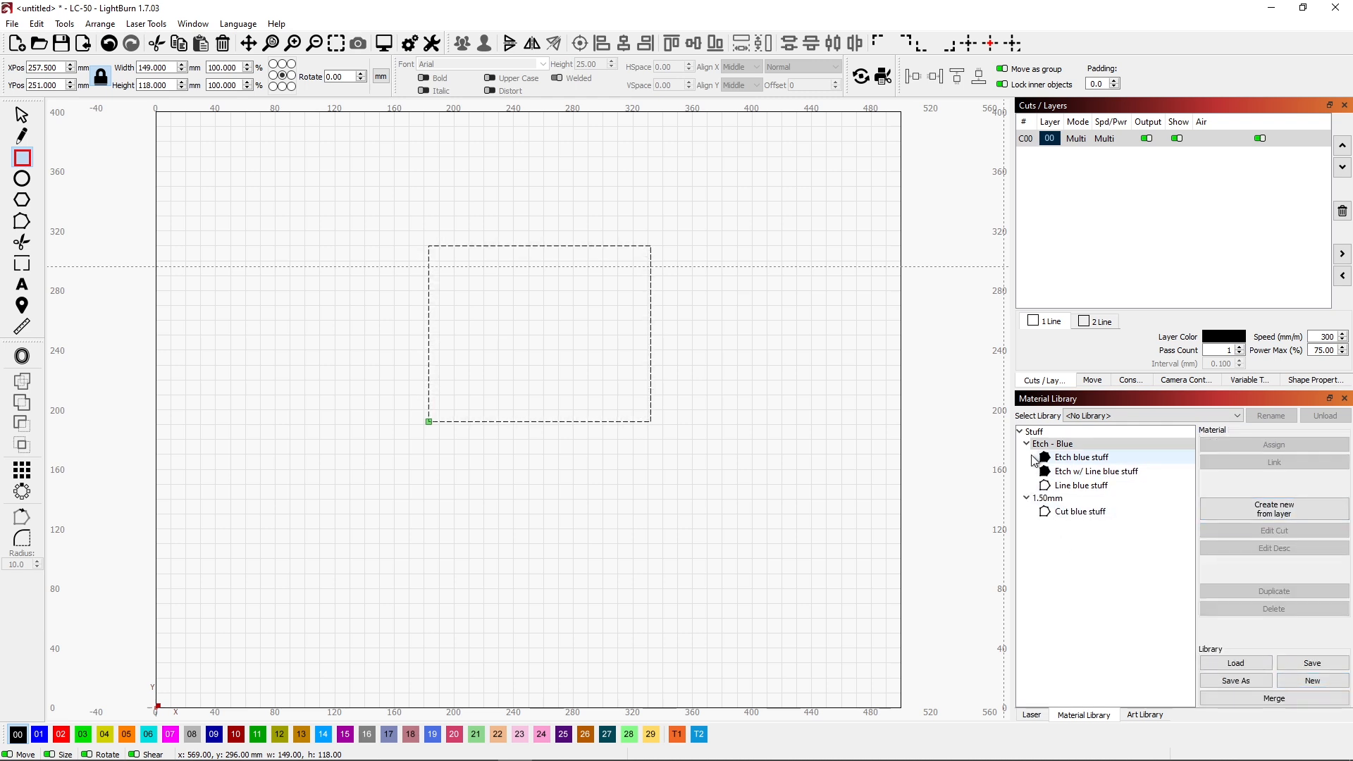
left_click(1027, 443)
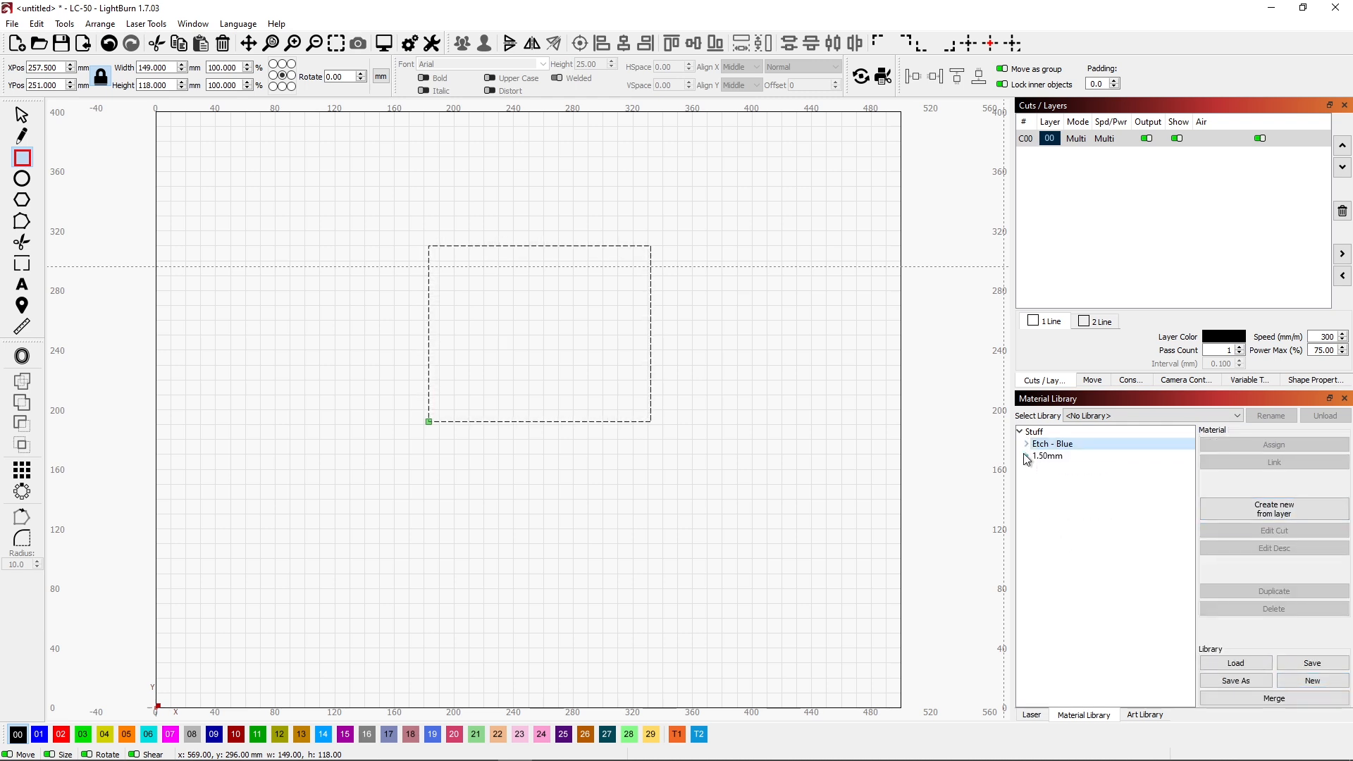
left_click(1026, 444)
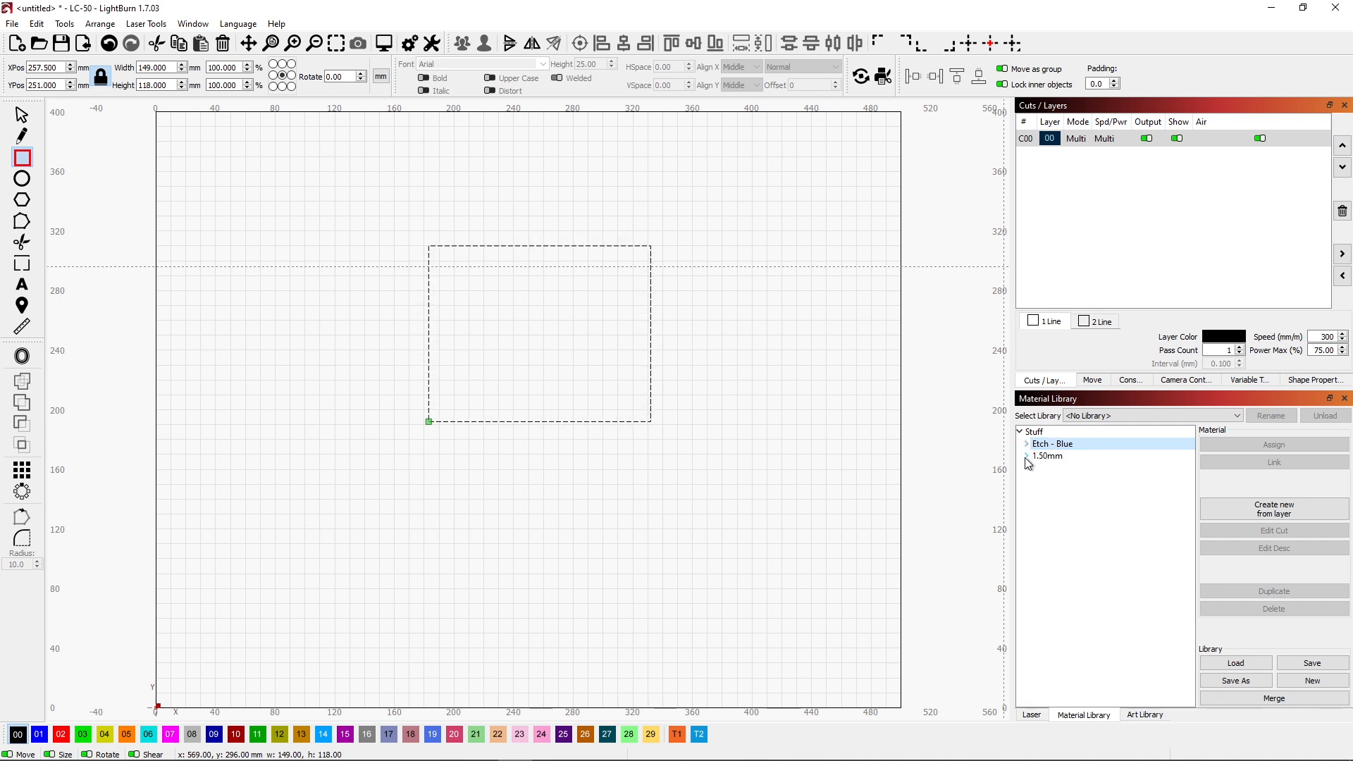
left_click(1027, 456)
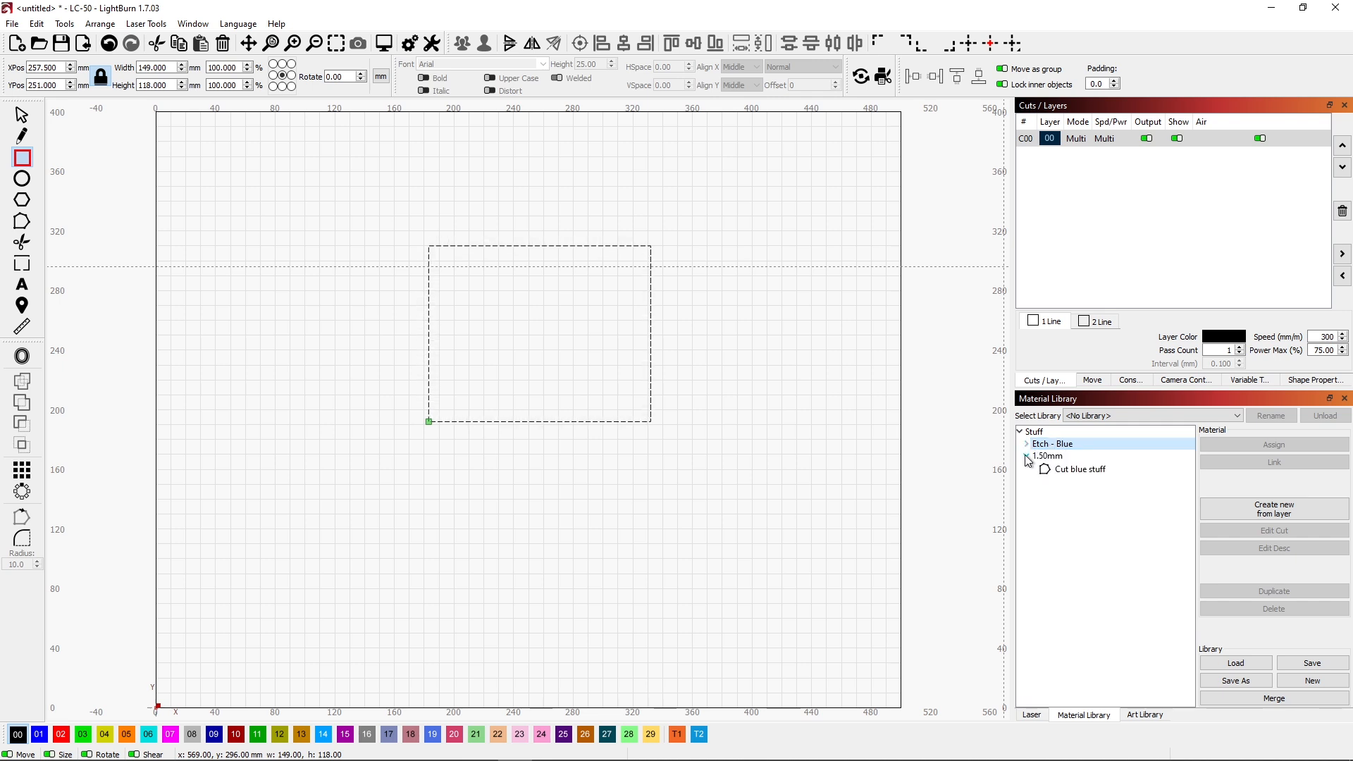
left_click(1026, 456)
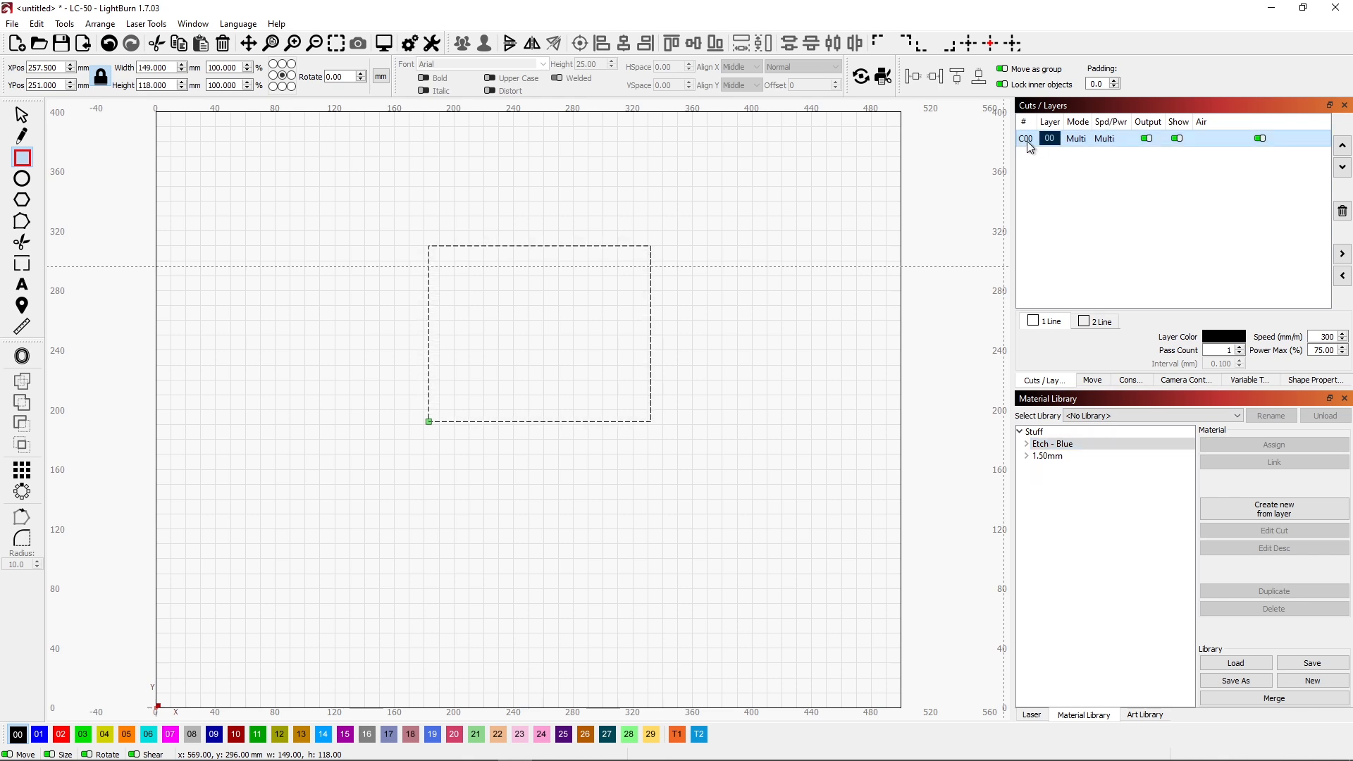
- Give layer C00 200 mm/min speed, 80% max power and 2 passes, then confirm
double_click(1049, 138)
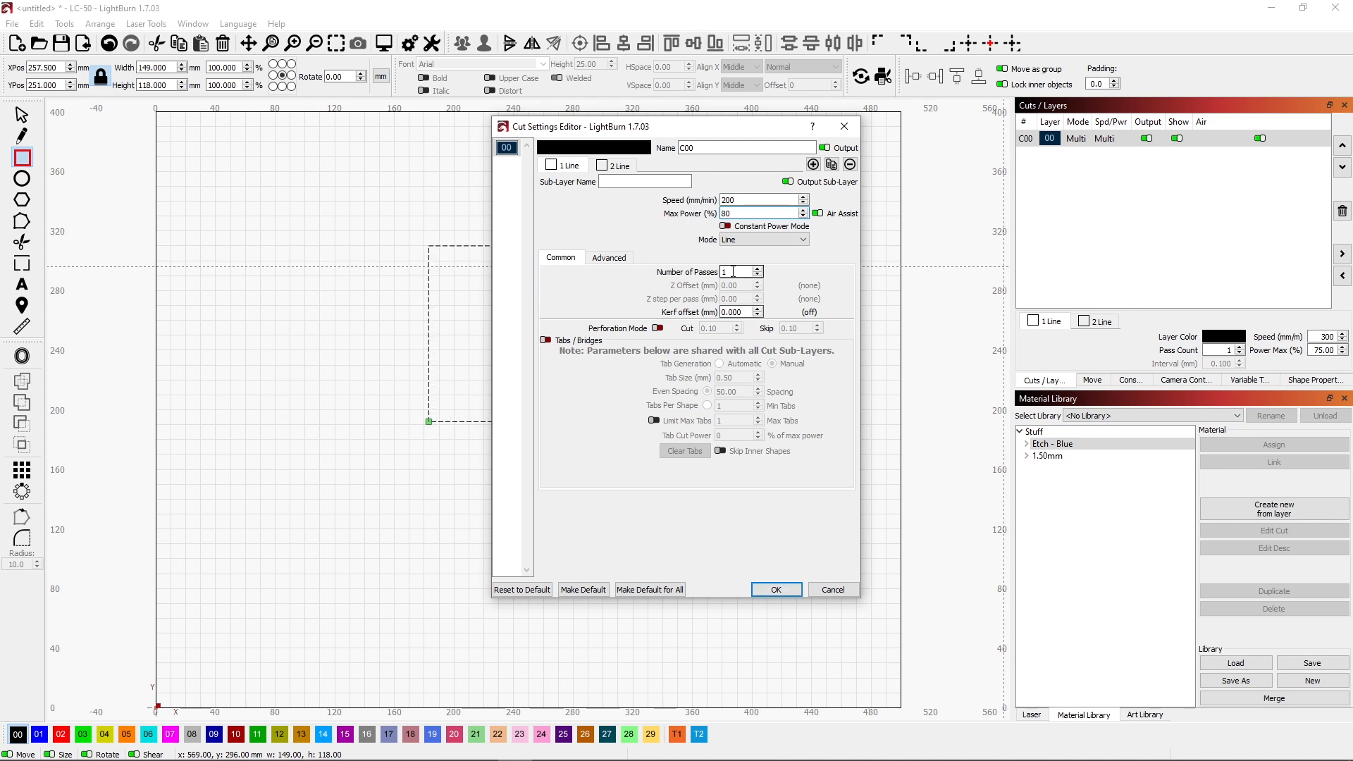
left_click(772, 589)
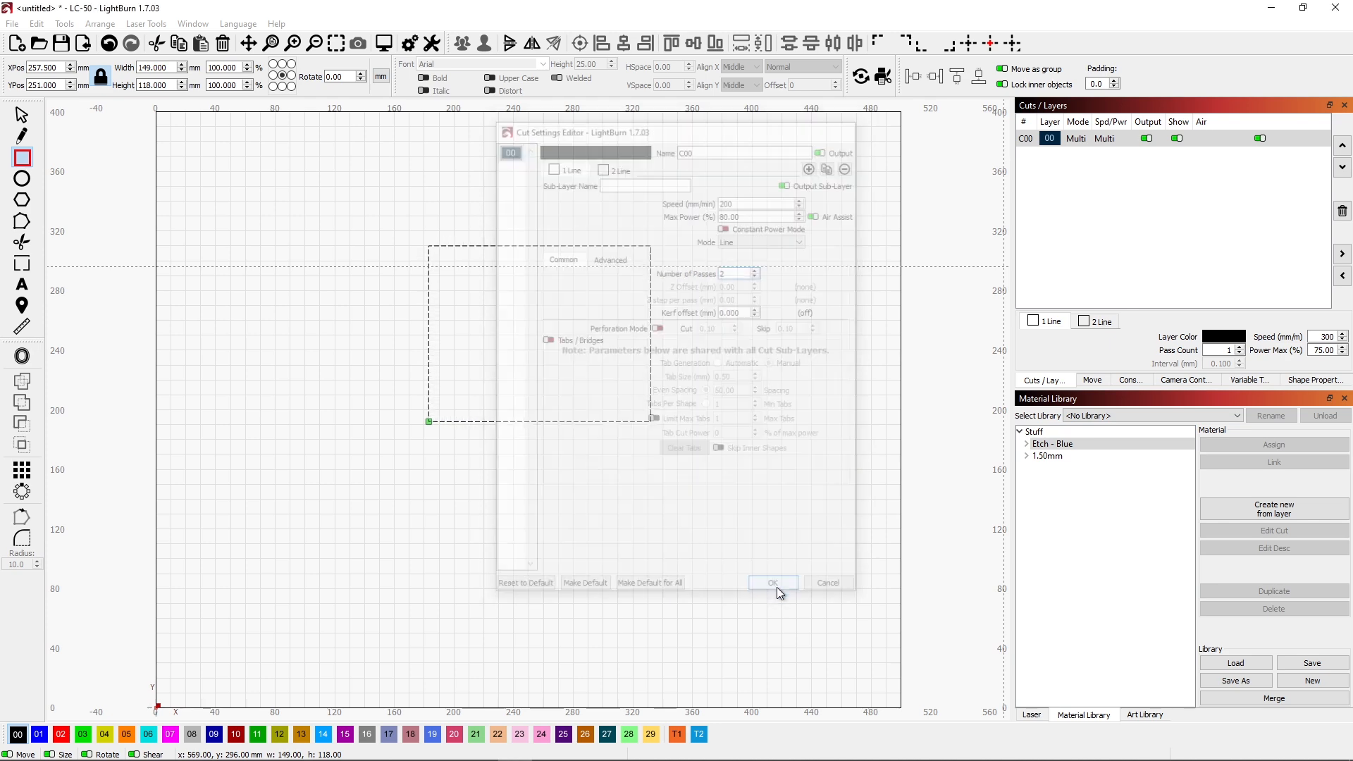
left_click(773, 583)
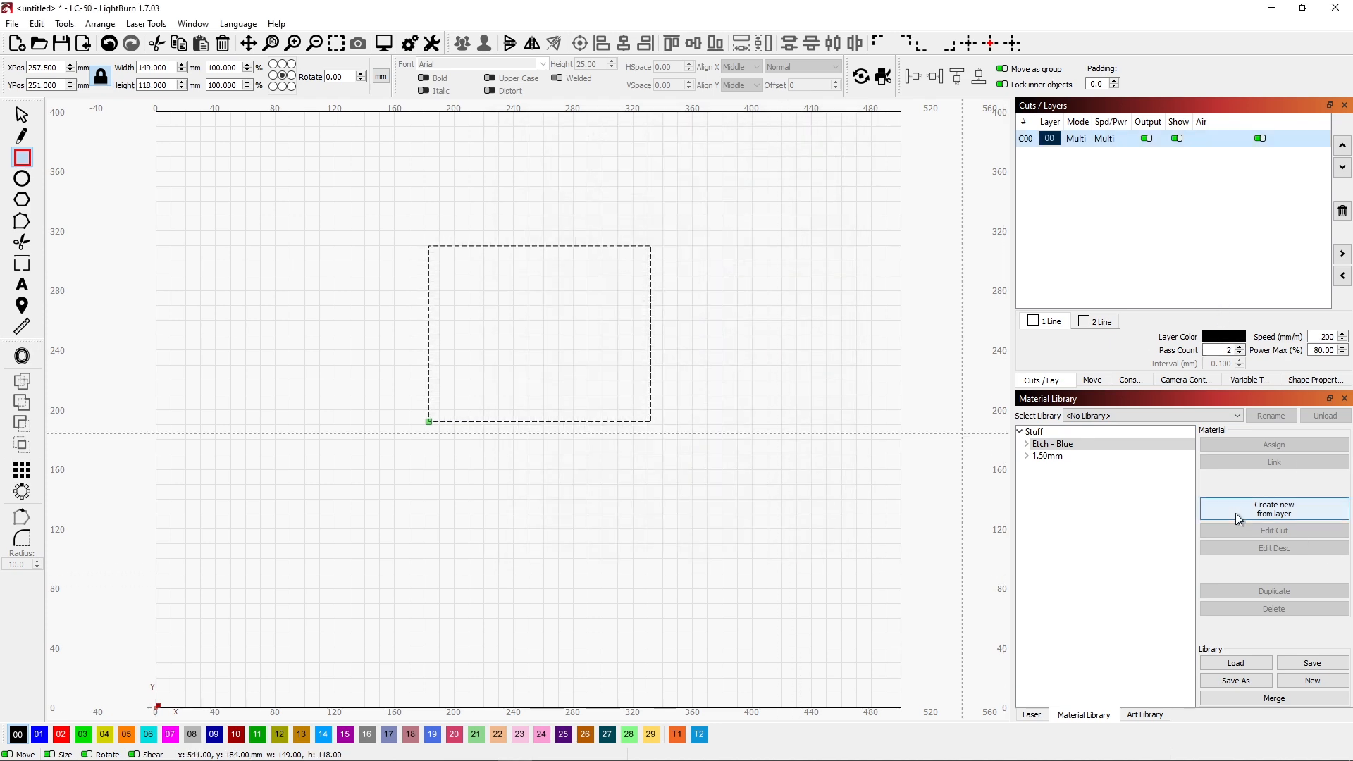
- Save layer C00 as a new Cut blue stuff material at 2.5 mm thickness
left_click(1273, 510)
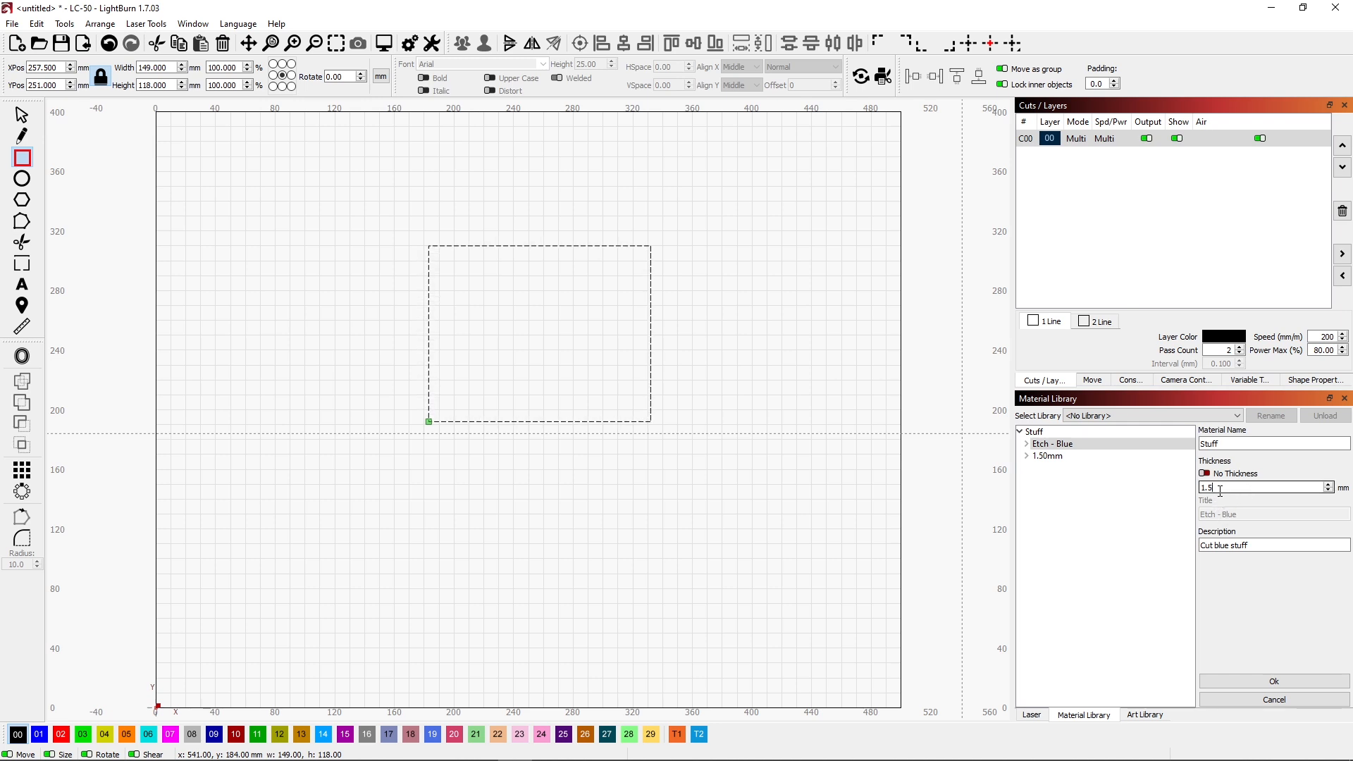
type("2.5")
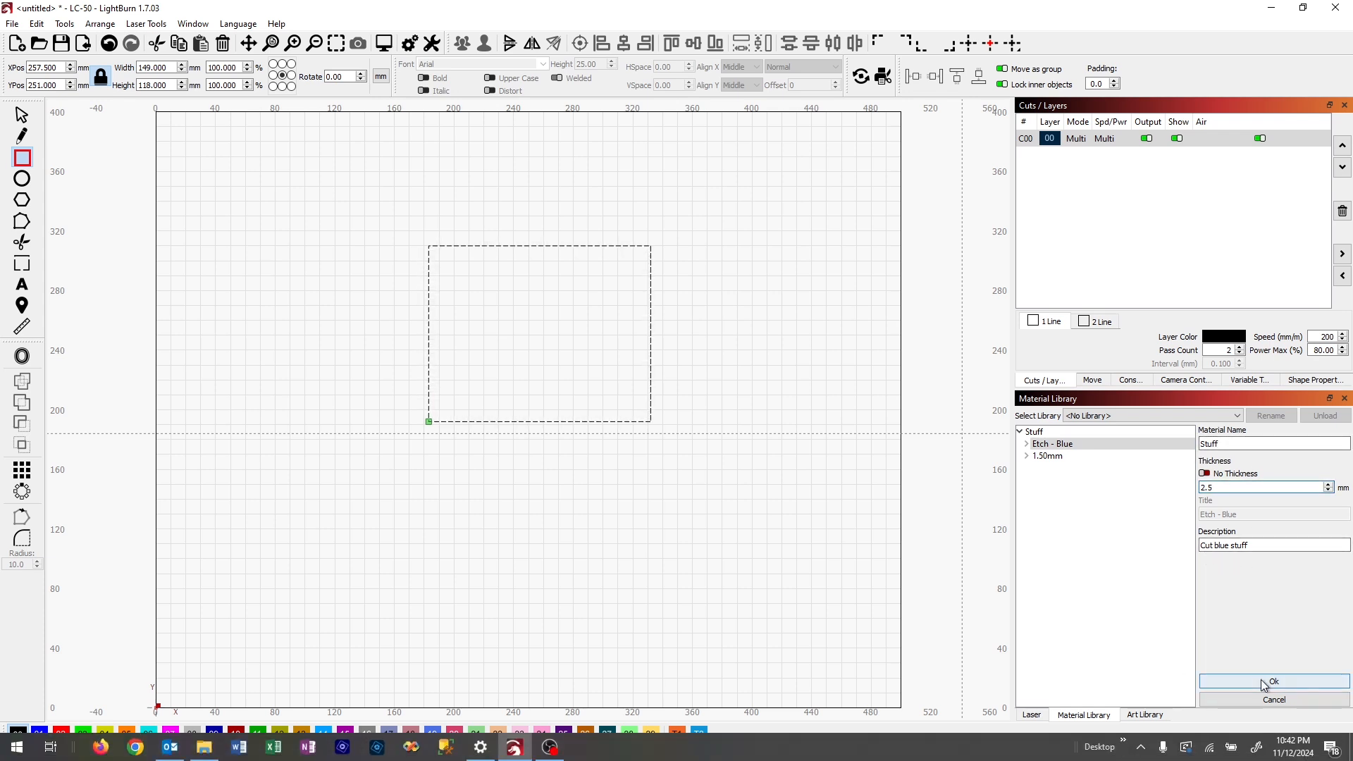
left_click(1273, 700)
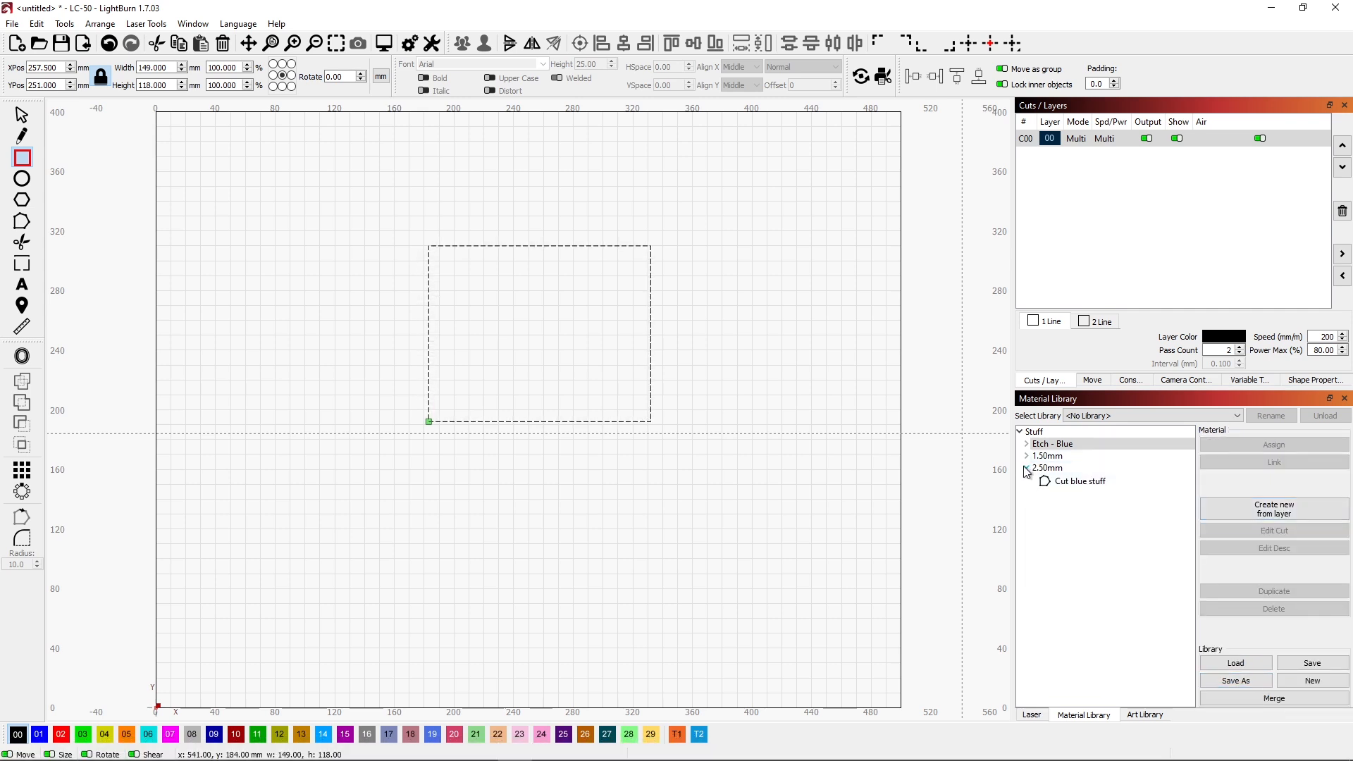
- Collapse the 2.50mm group, toggle Etch - Blue, and select the rectangle outline
left_click(1026, 468)
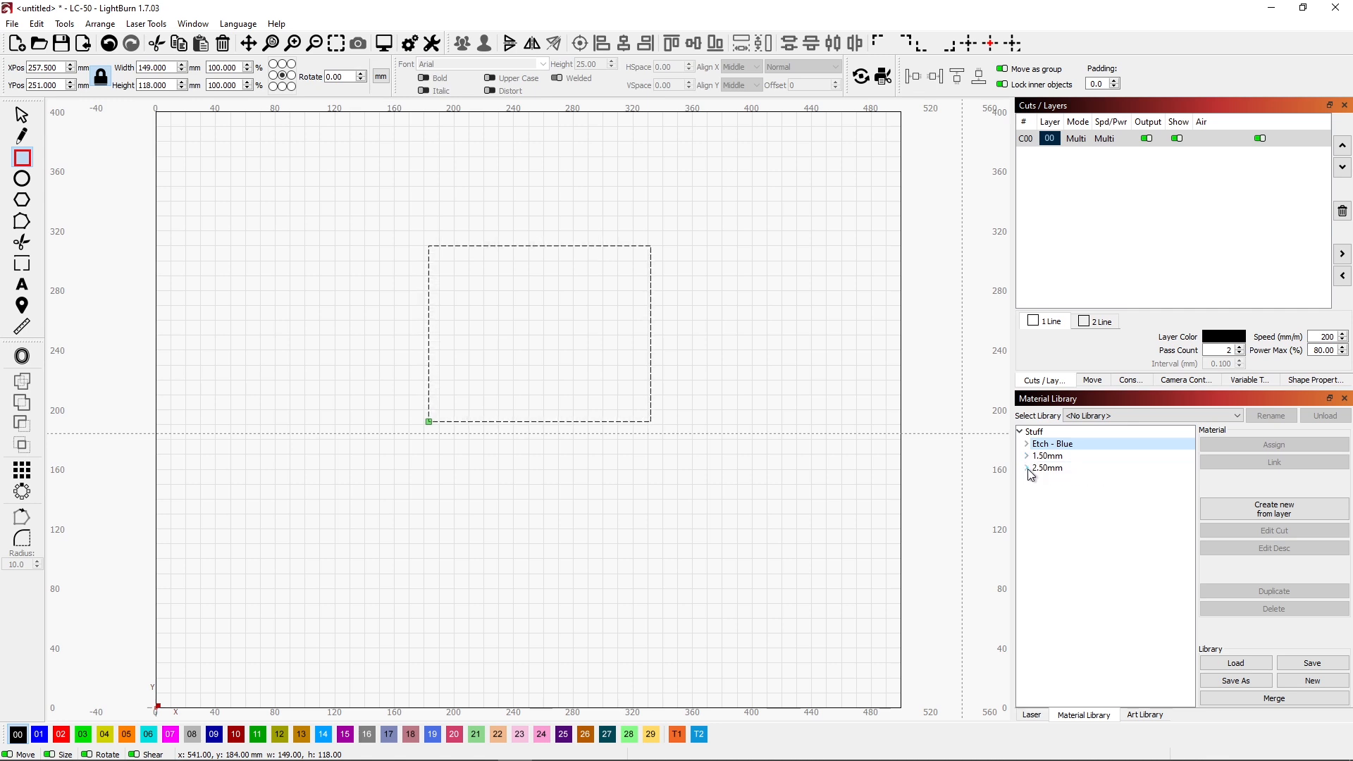
left_click(1046, 455)
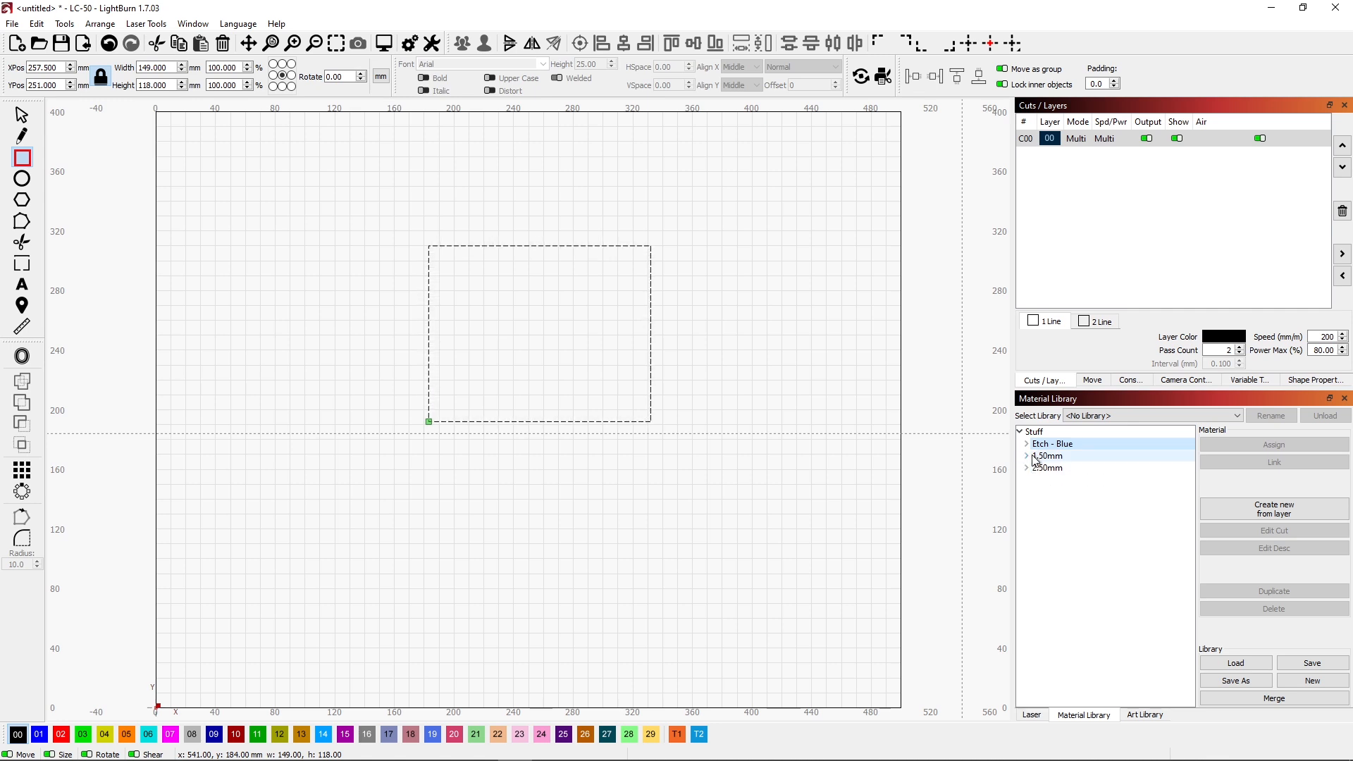
left_click(1026, 444)
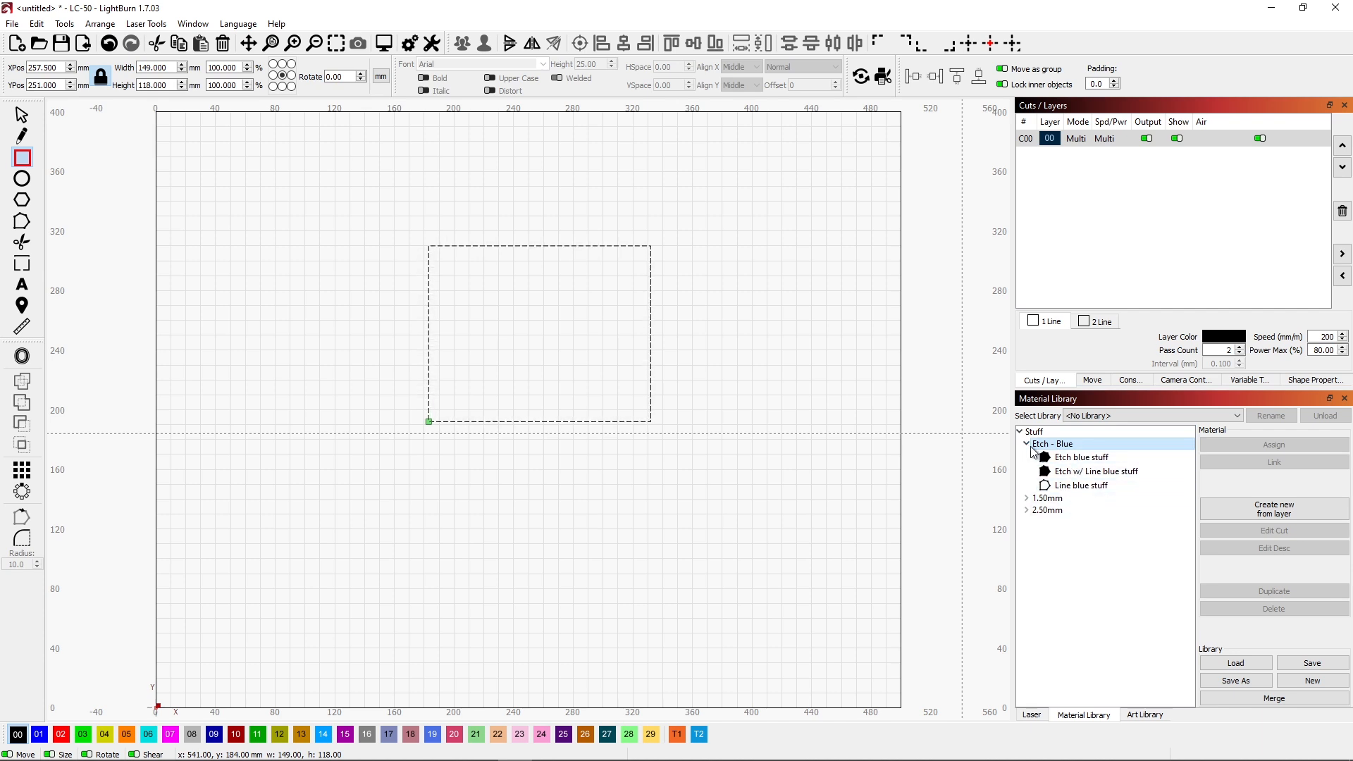
left_click(1028, 443)
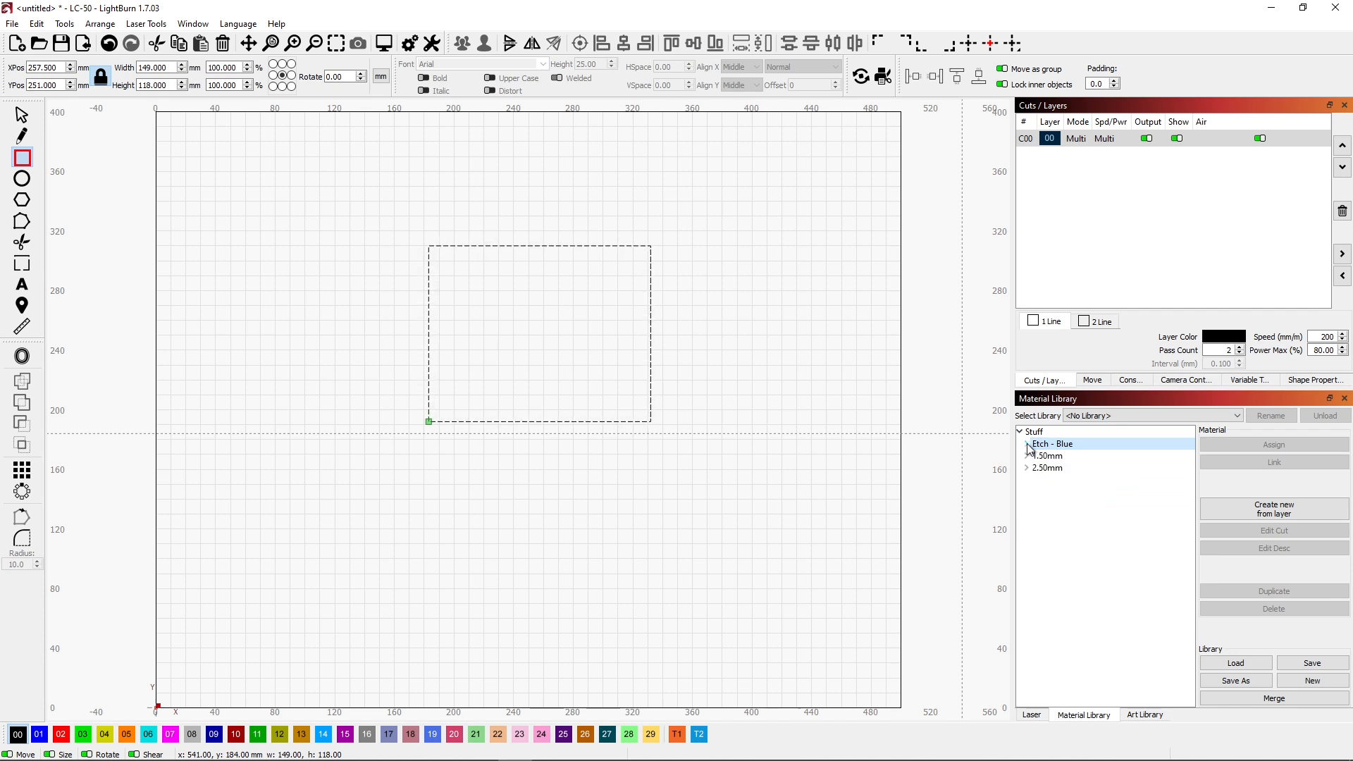
left_click(1027, 444)
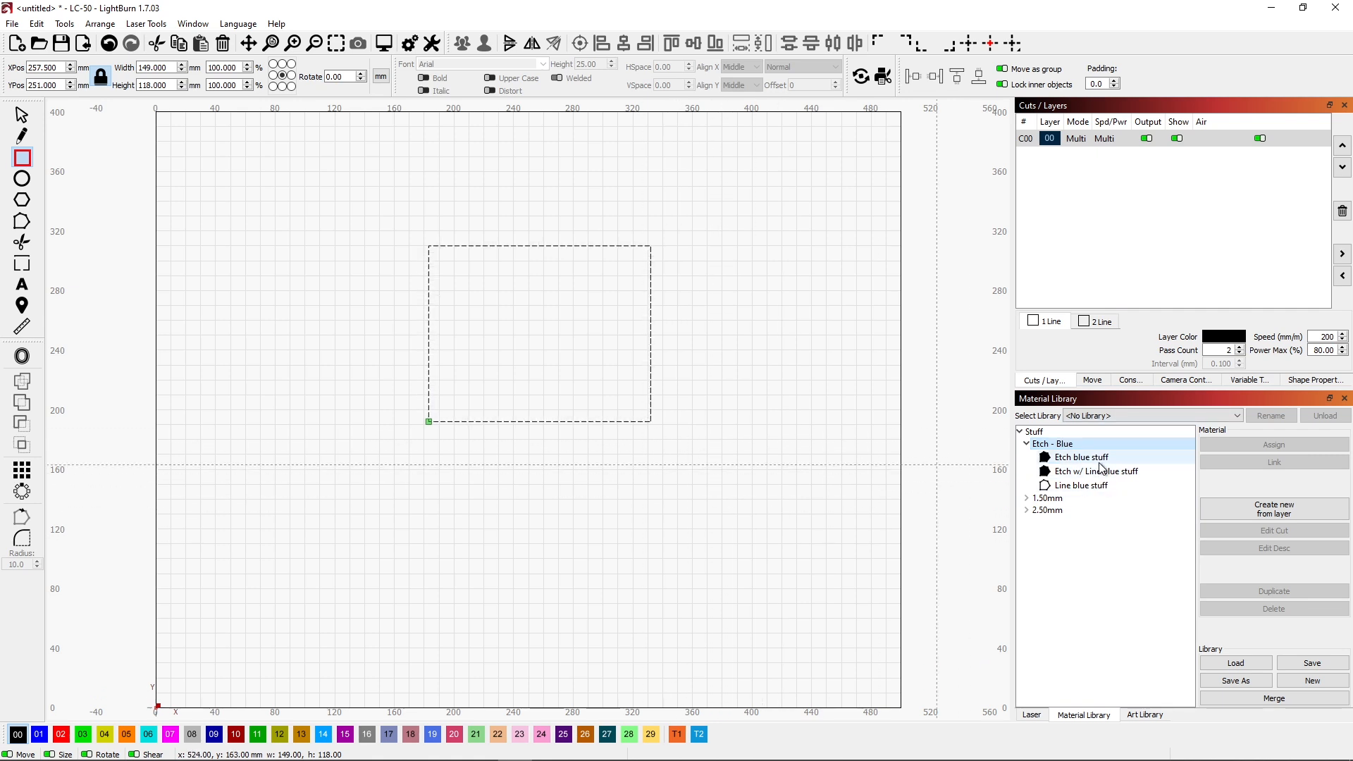
left_click(1081, 485)
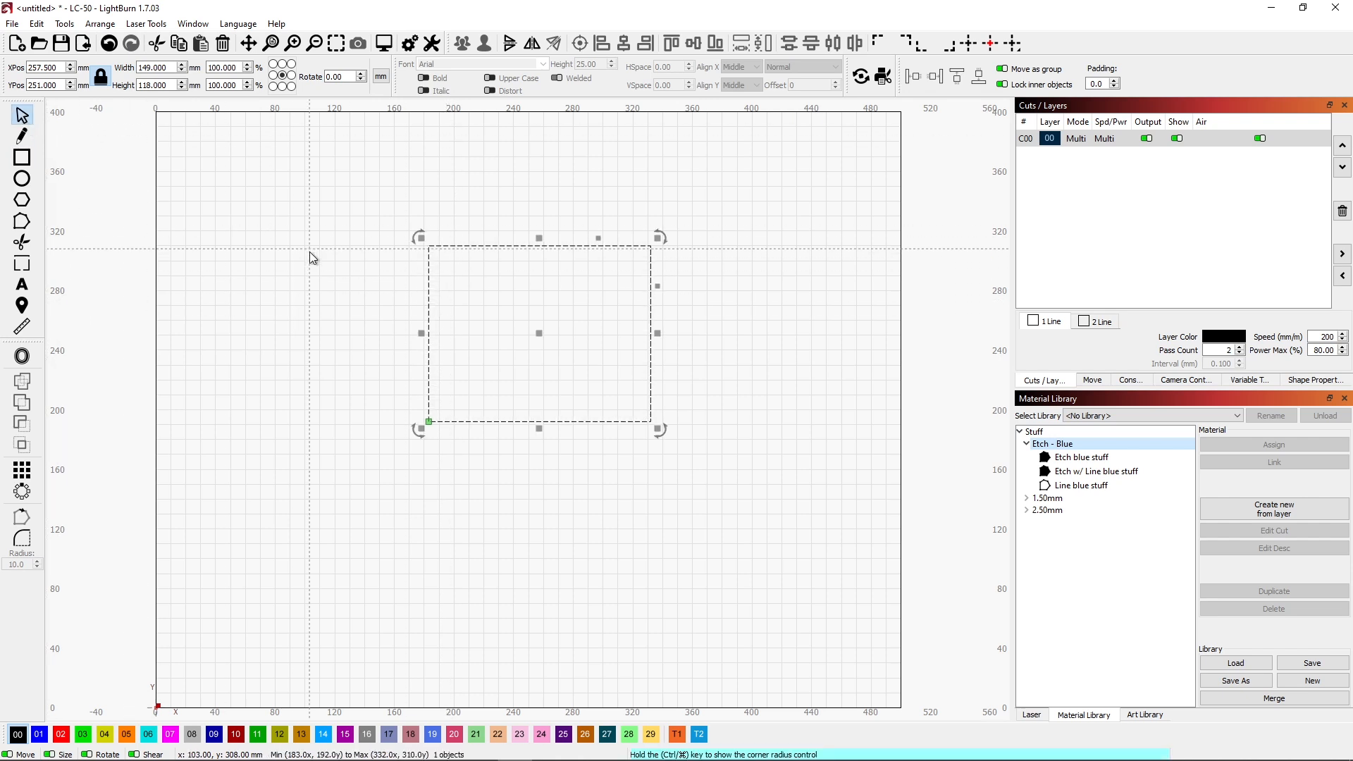
mouse_move(540, 317)
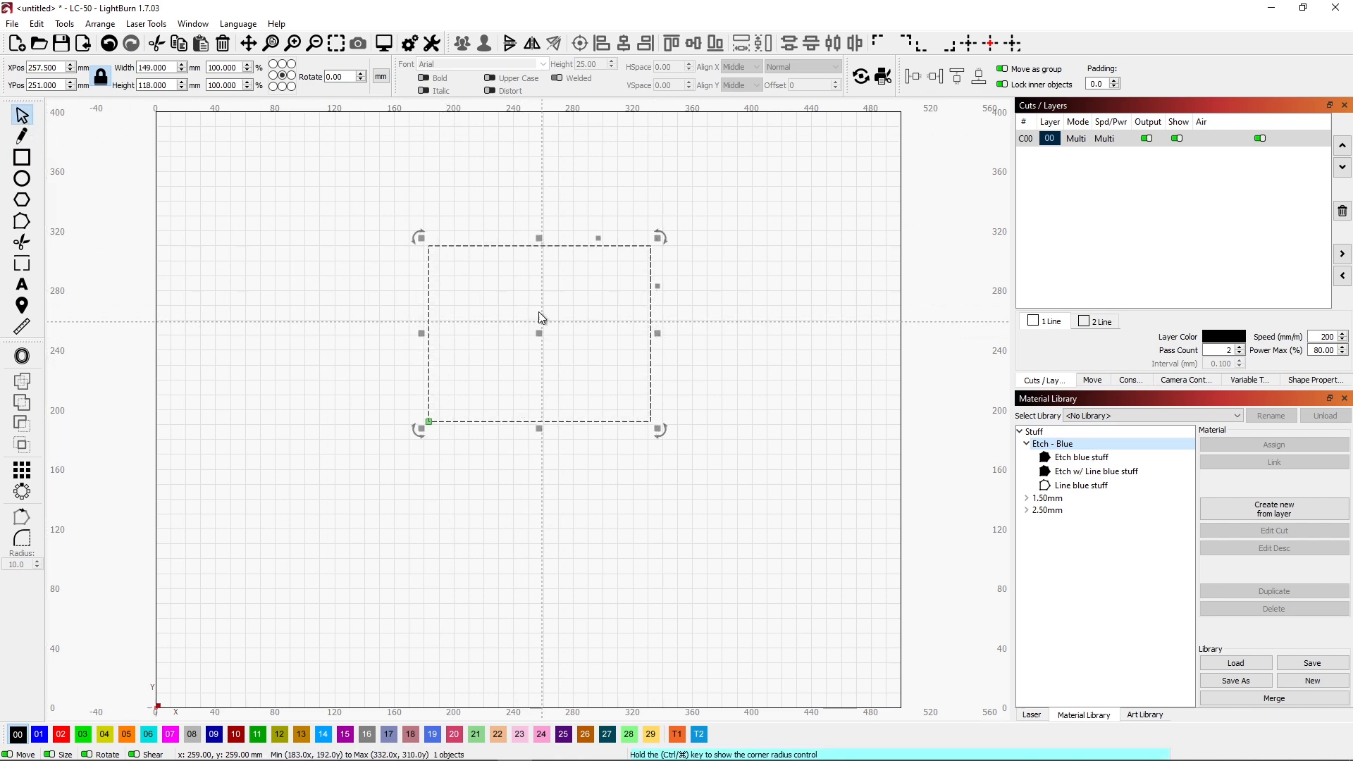
key("Delete")
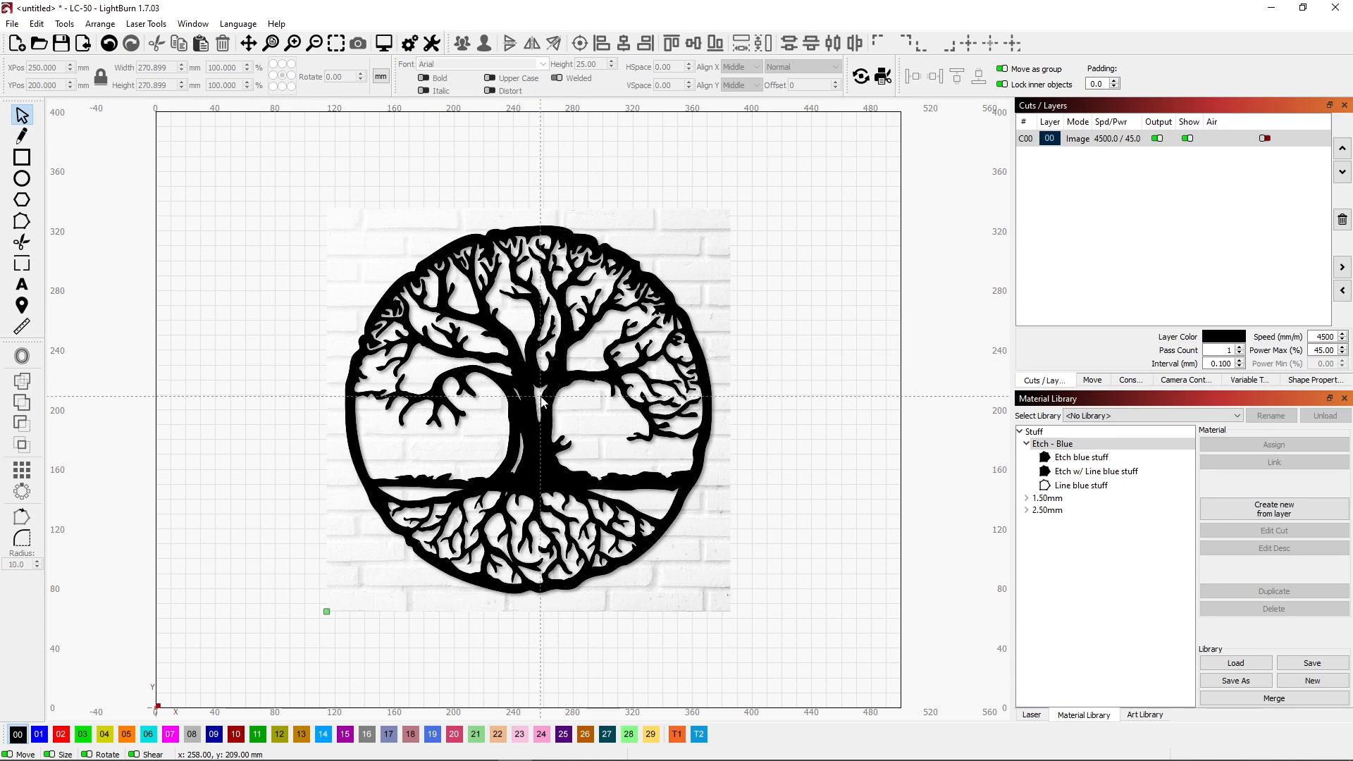
mouse_move(518, 412)
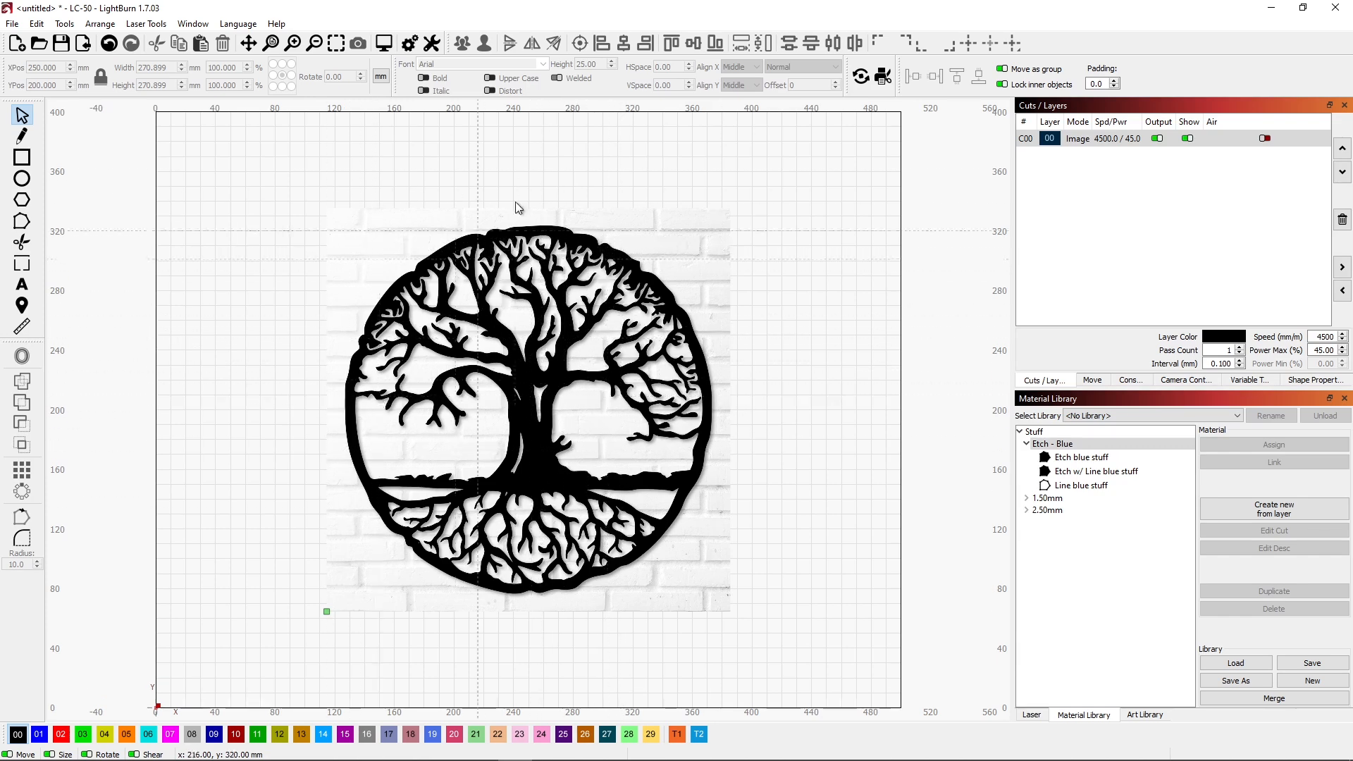
mouse_move(355, 538)
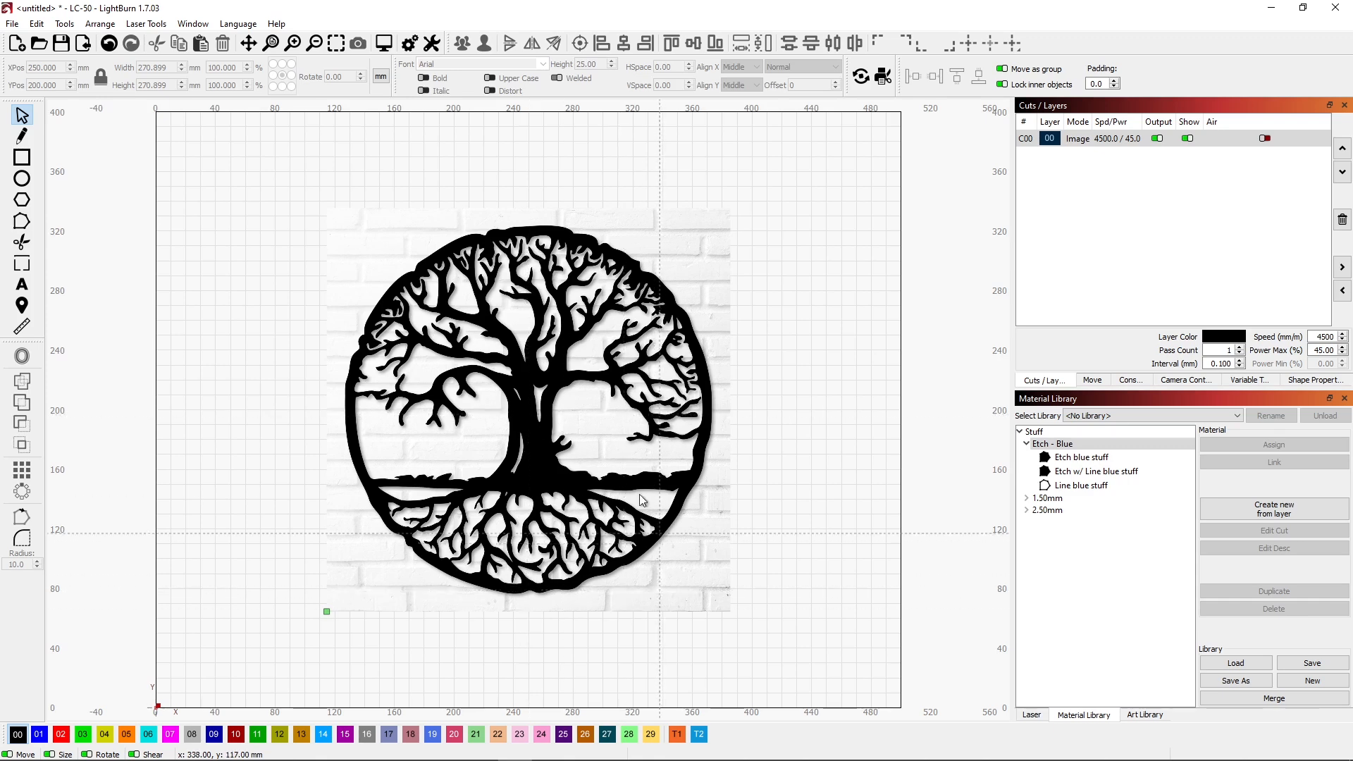
left_click(1025, 138)
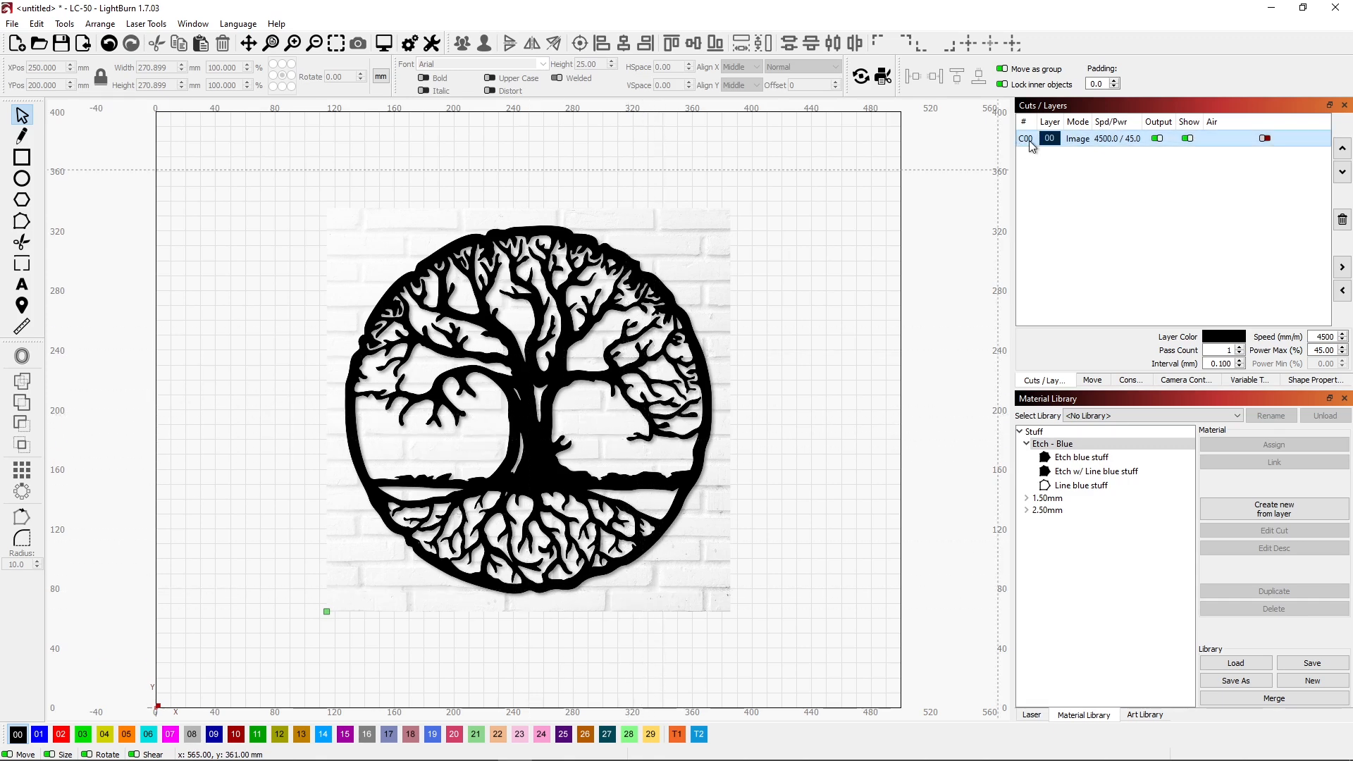
- Set image layer C00 to 3000 speed, 35% power, 0° scan angle, keeping Jarvis mode
double_click(1050, 138)
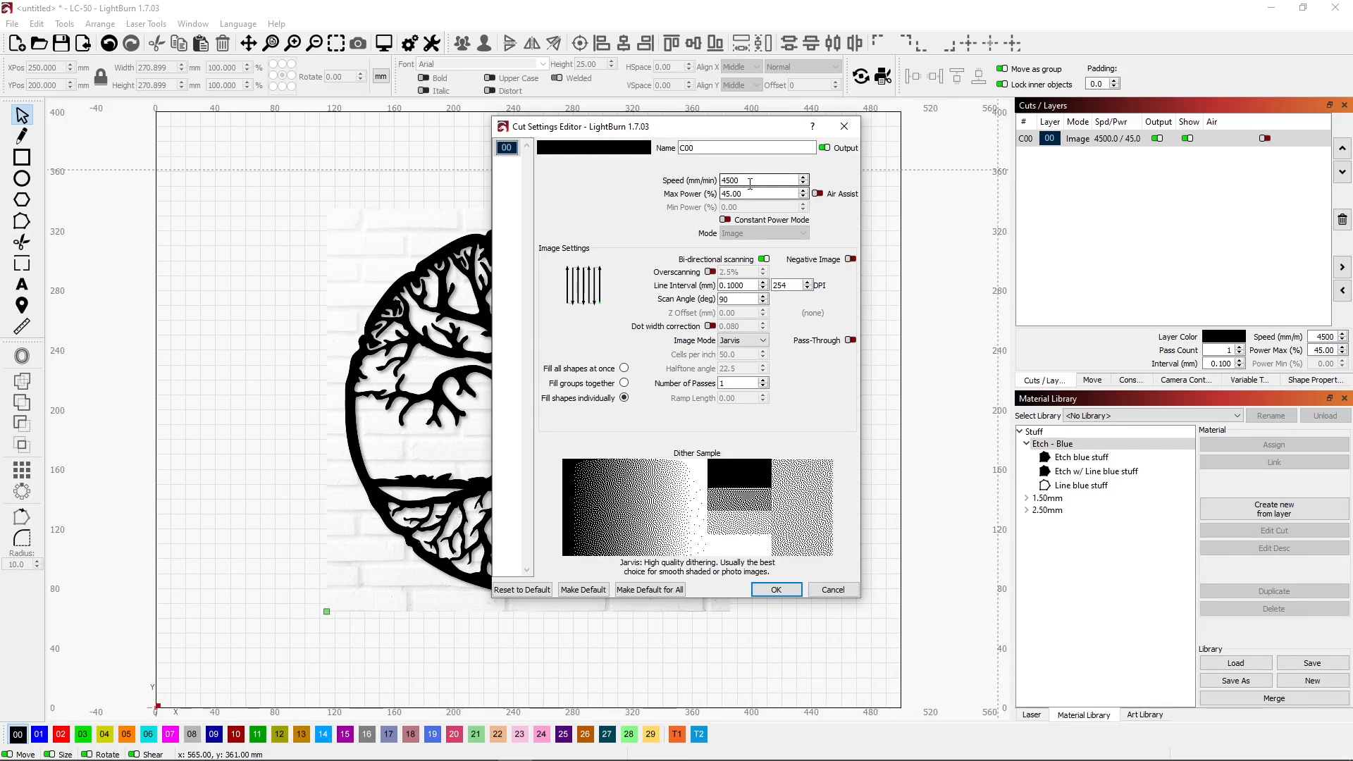
triple_click(754, 181)
type("3000")
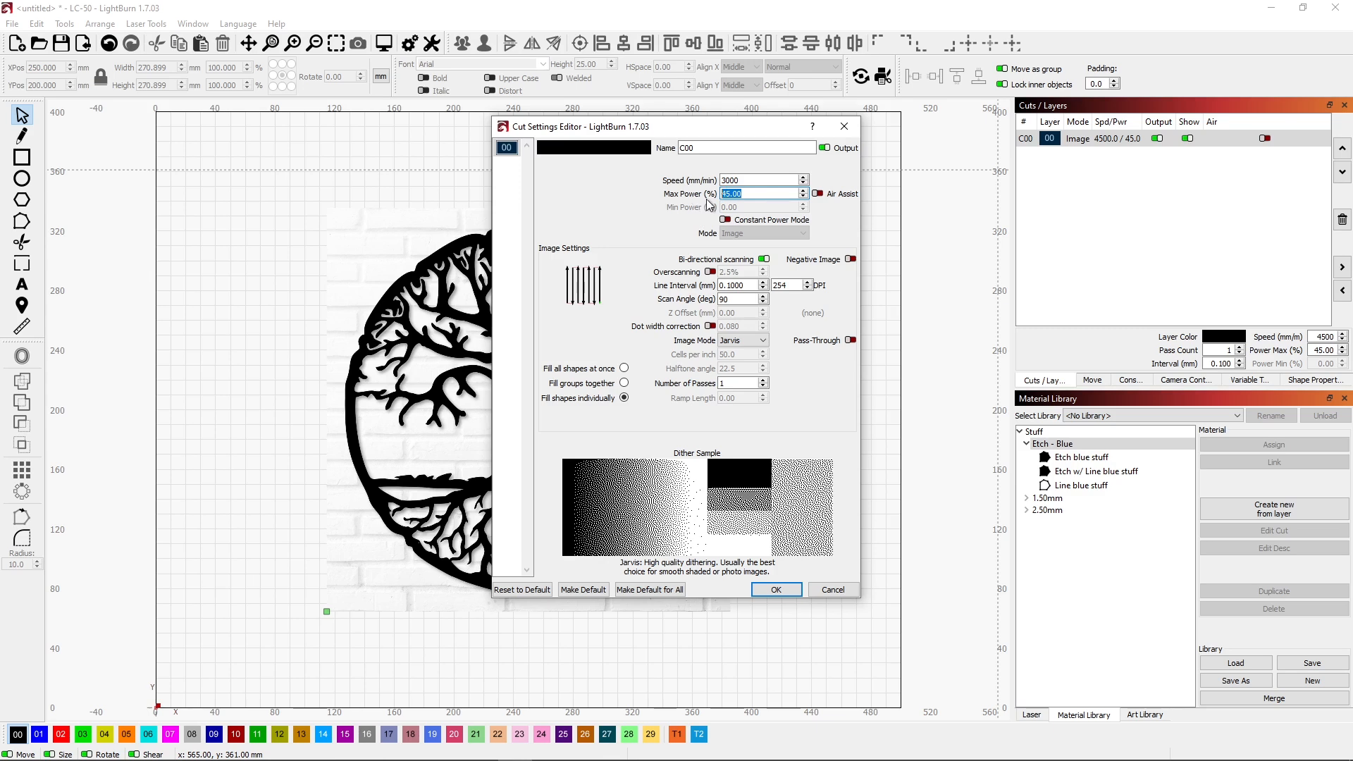
mouse_move(689, 215)
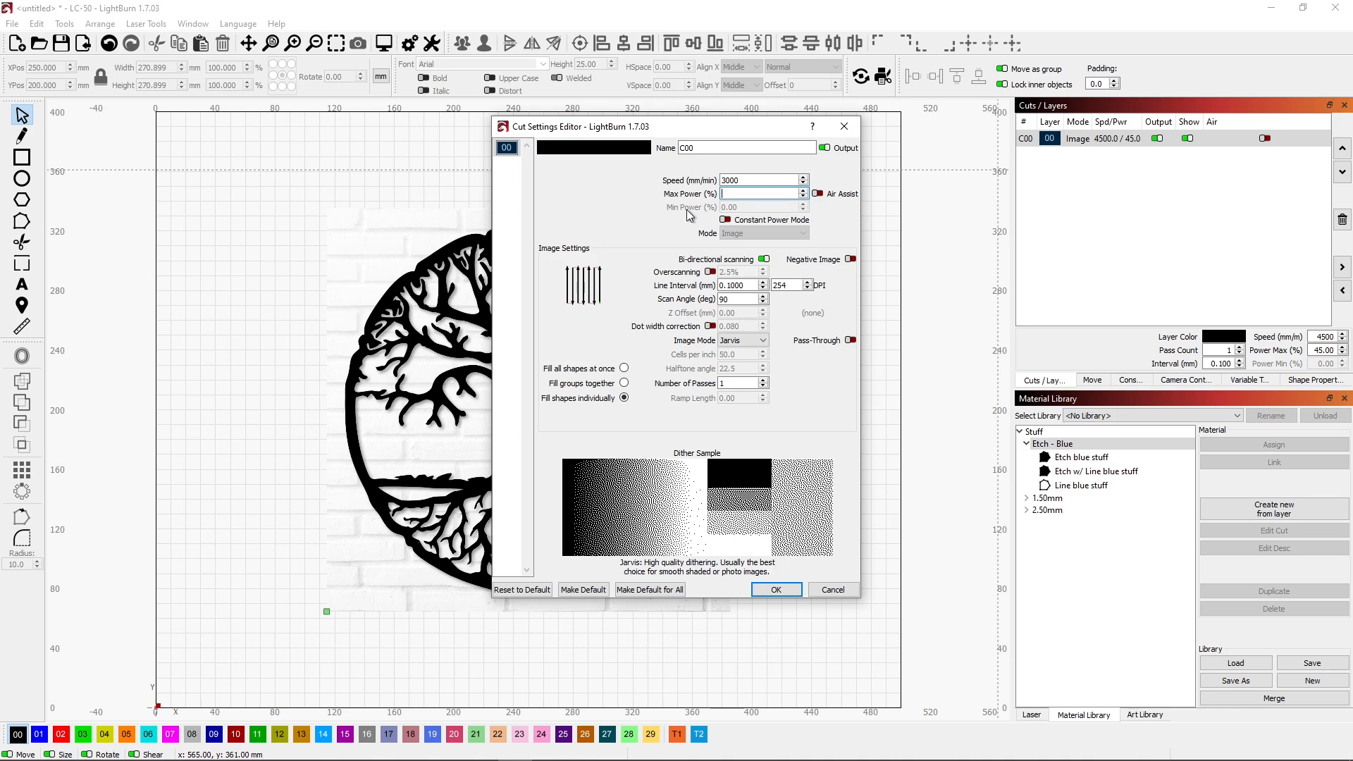
type("35.00")
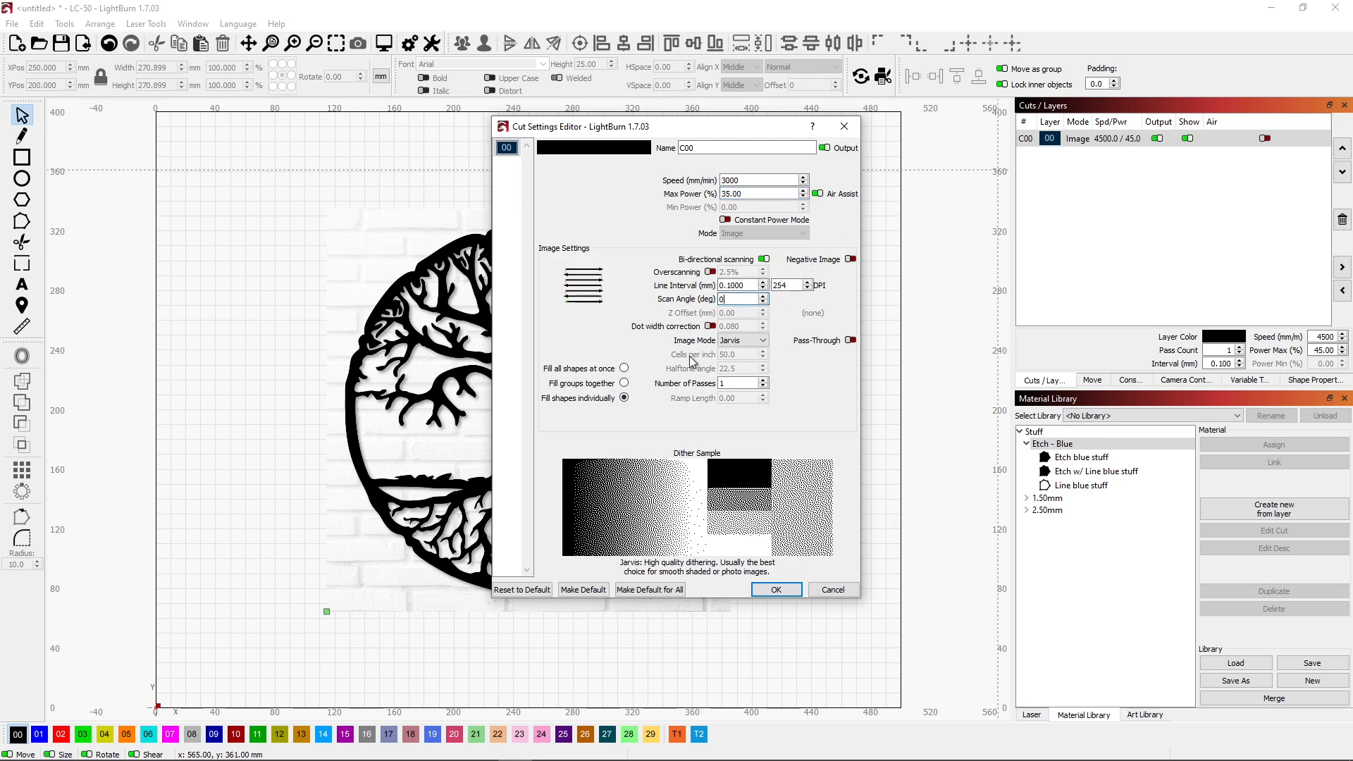
left_click(762, 339)
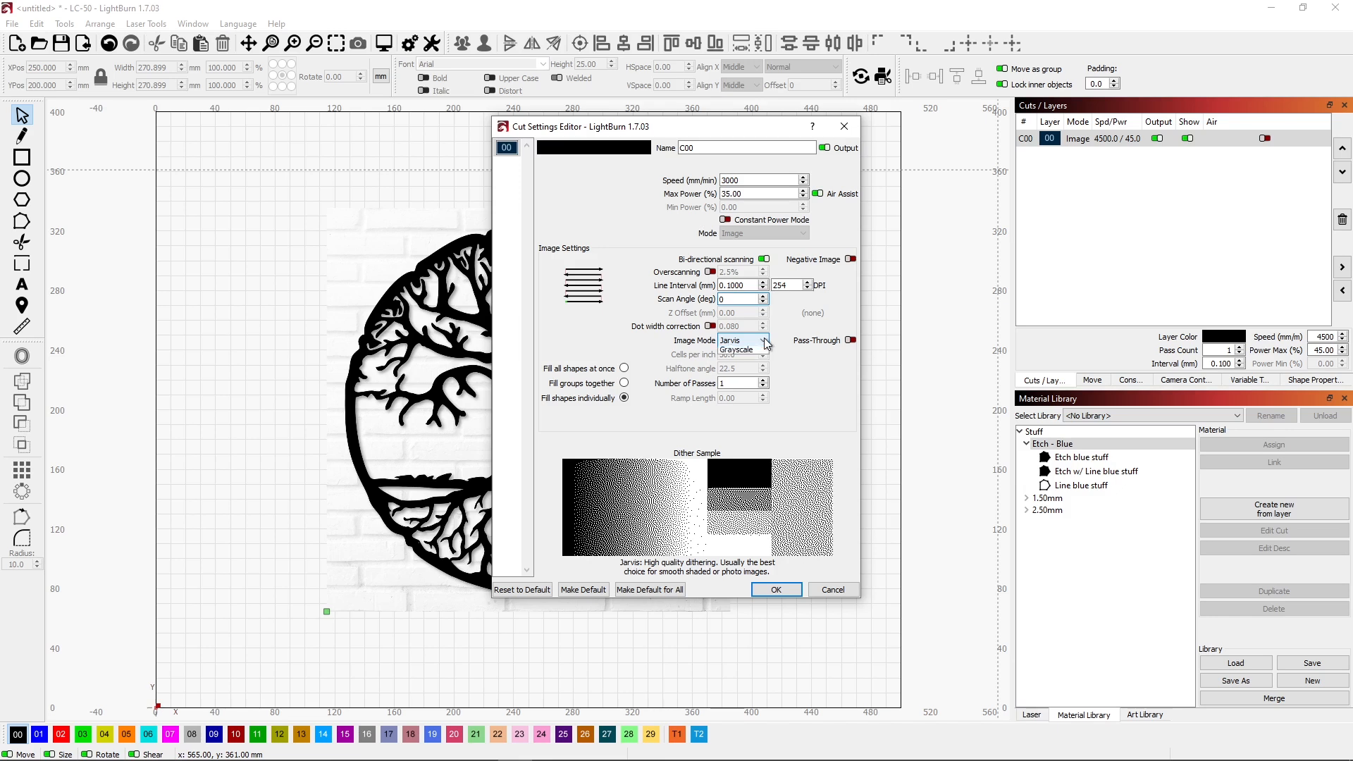
left_click(738, 341)
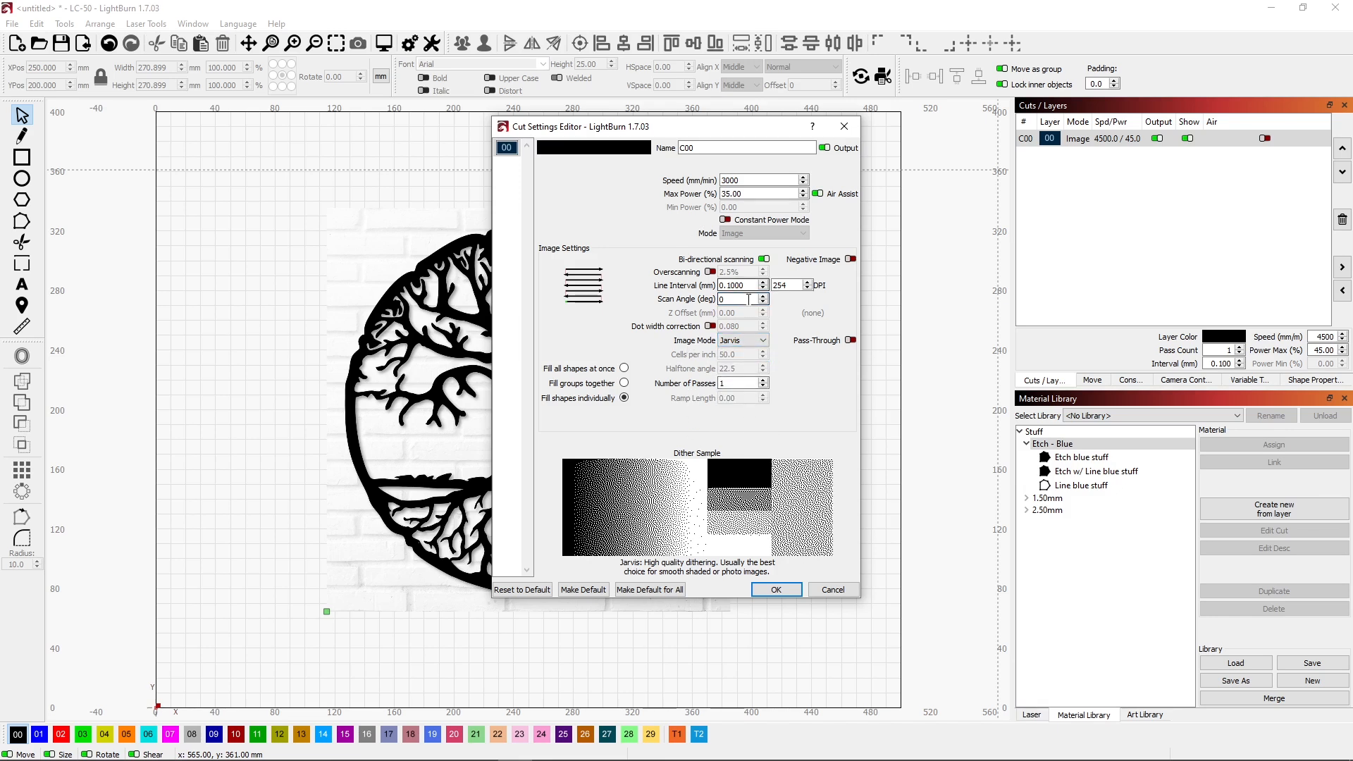
mouse_move(653, 228)
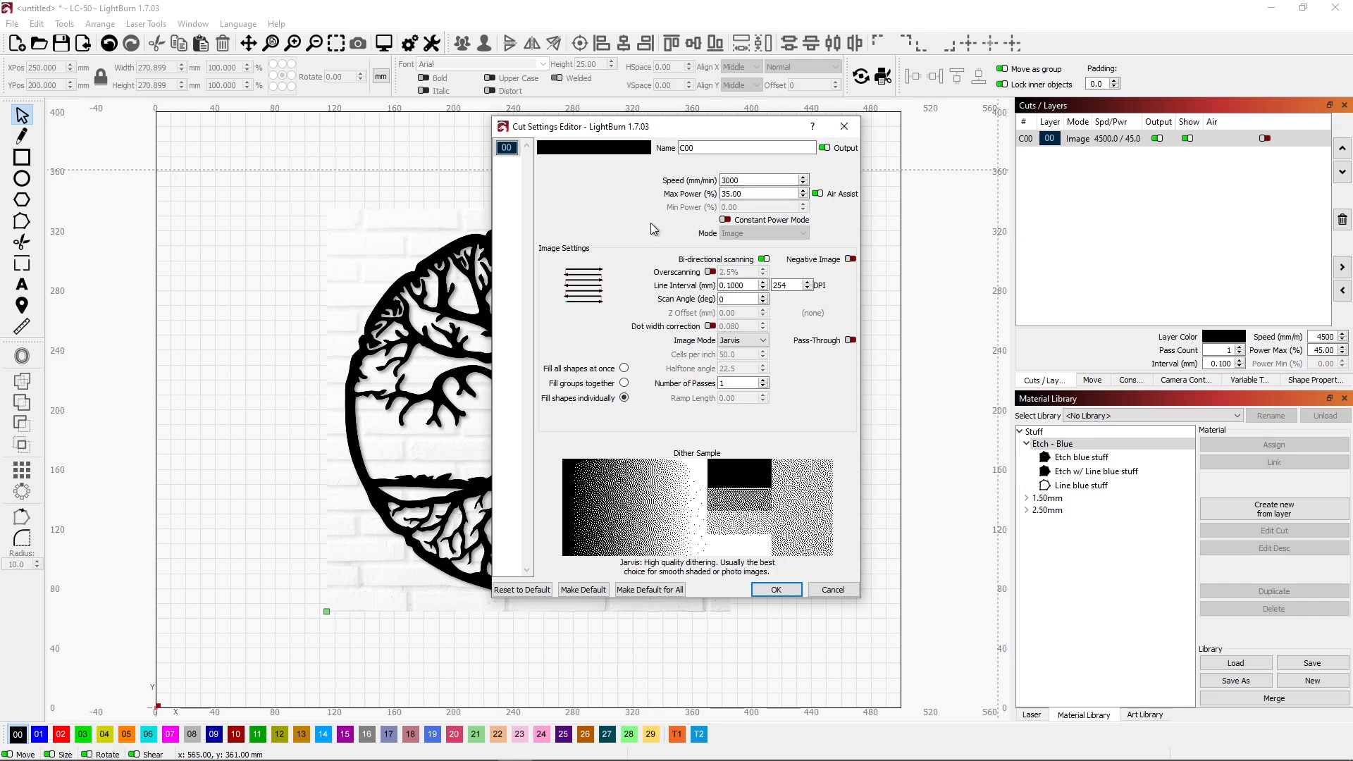
left_click(777, 589)
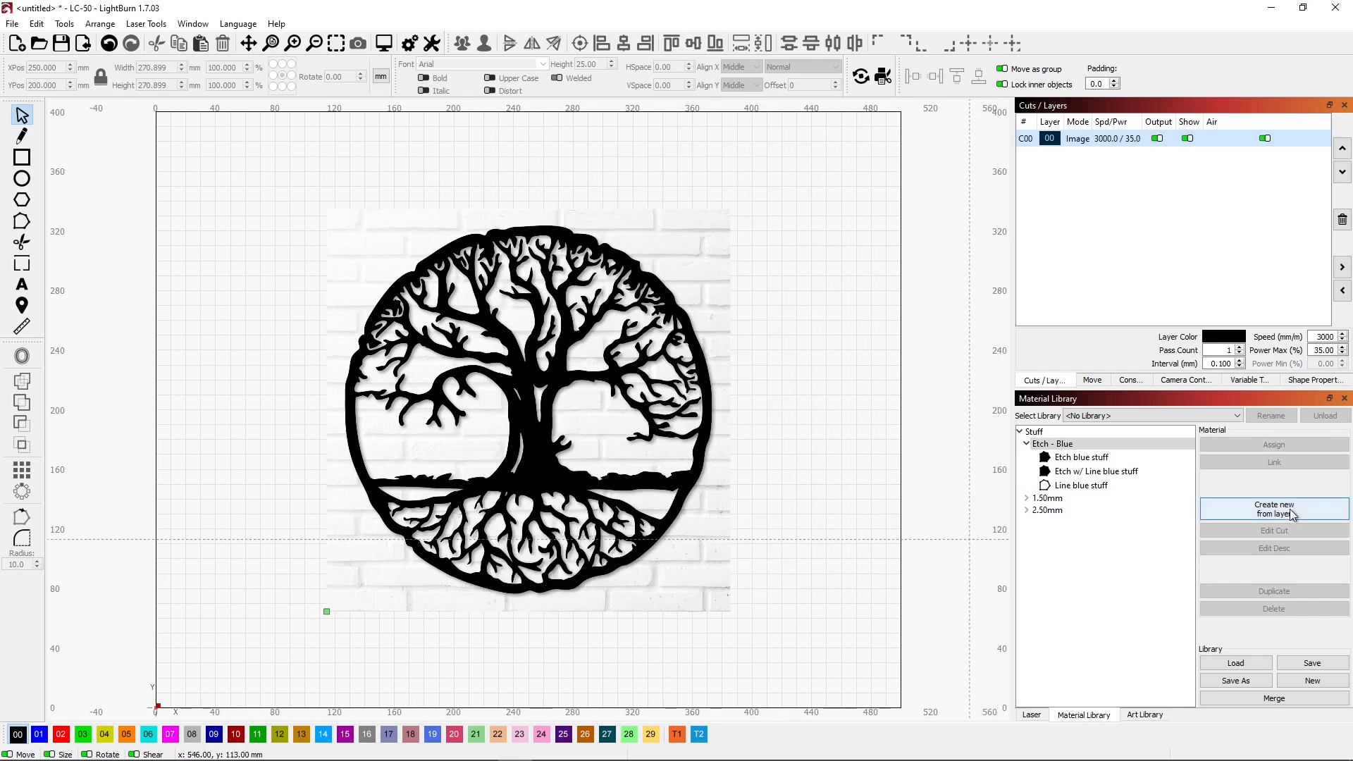
- Create the Image blue stuff entry in Etch - Blue from layer C00's settings
left_click(1274, 509)
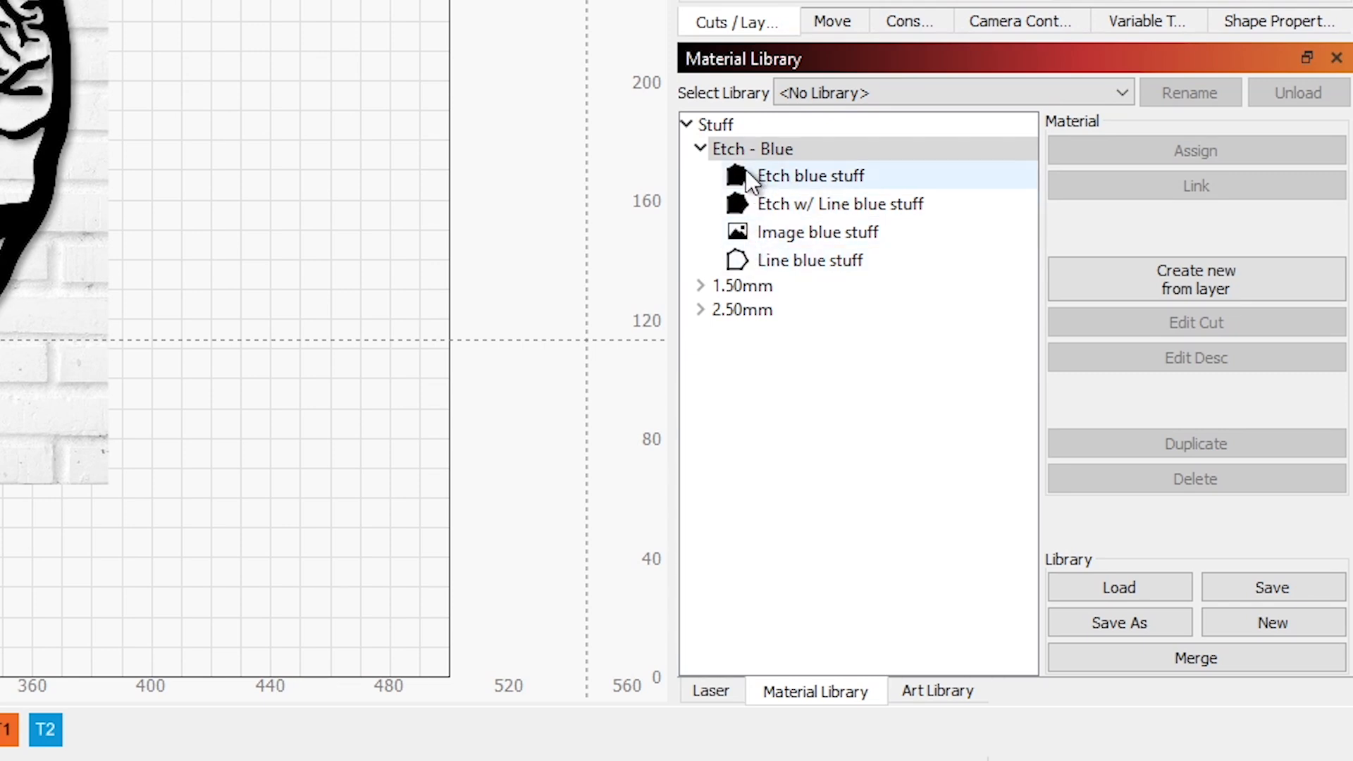
left_click(810, 260)
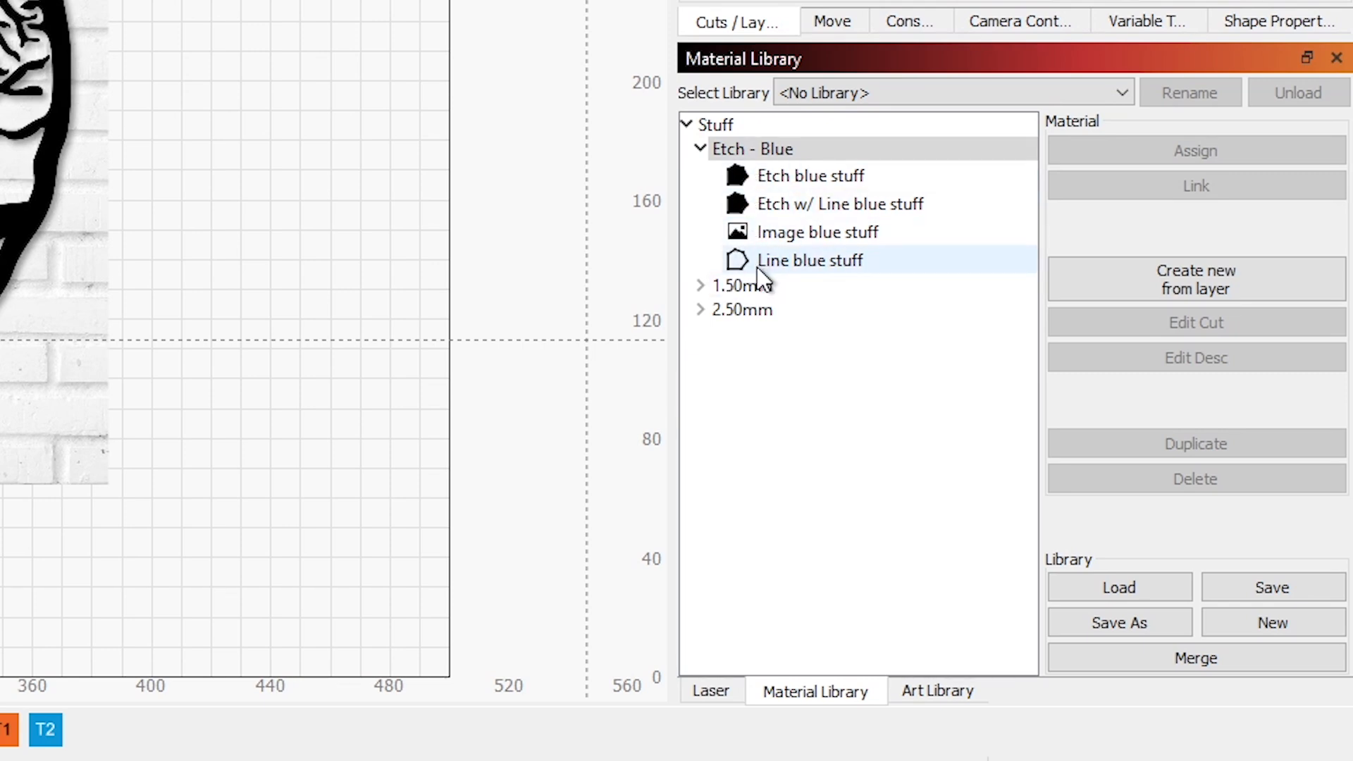
mouse_move(733, 267)
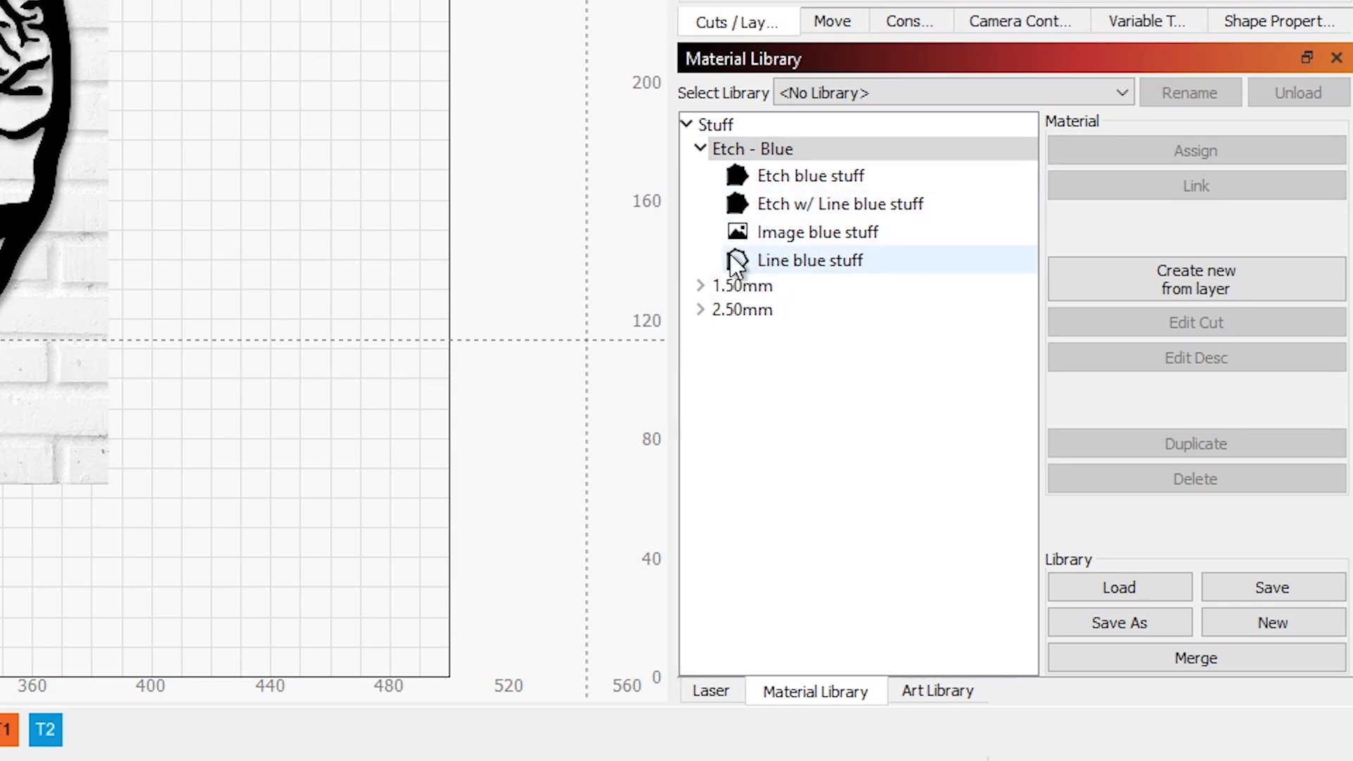
left_click(817, 232)
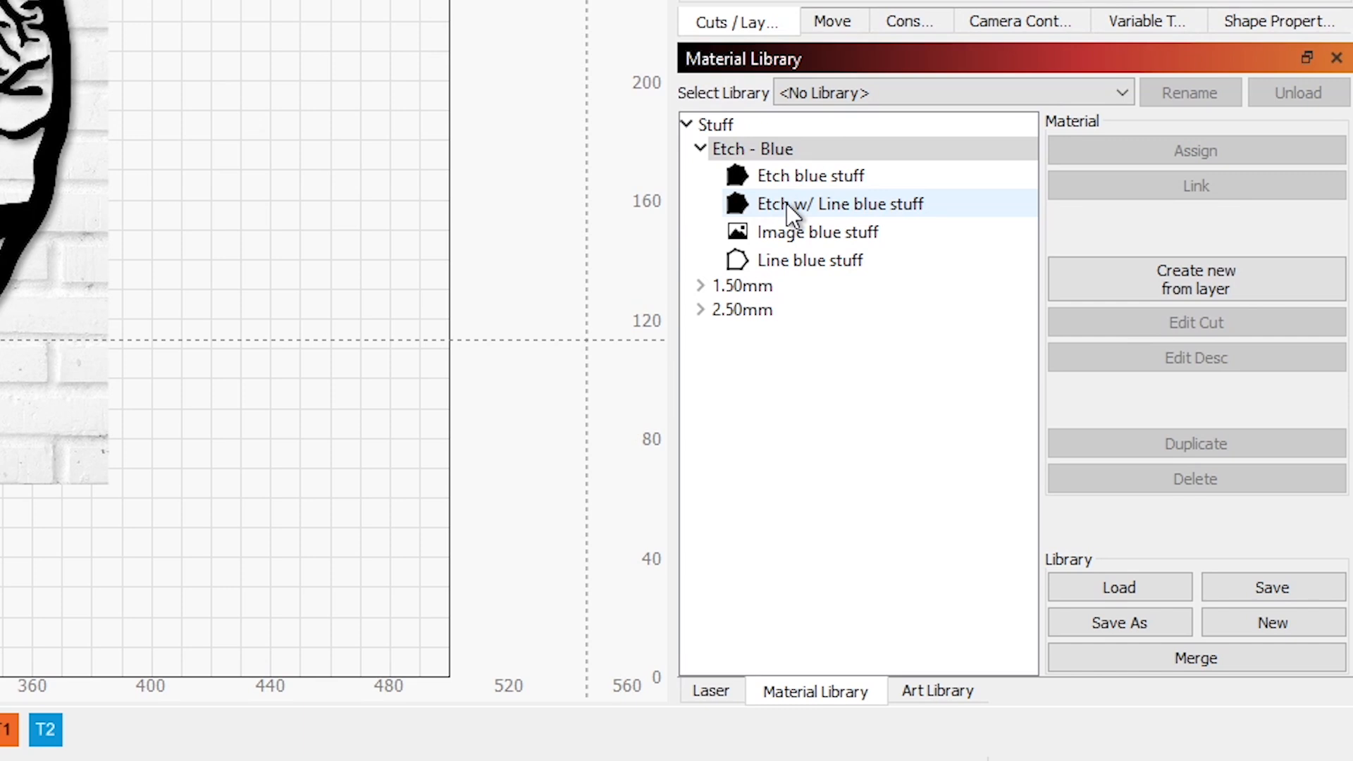
left_click(809, 175)
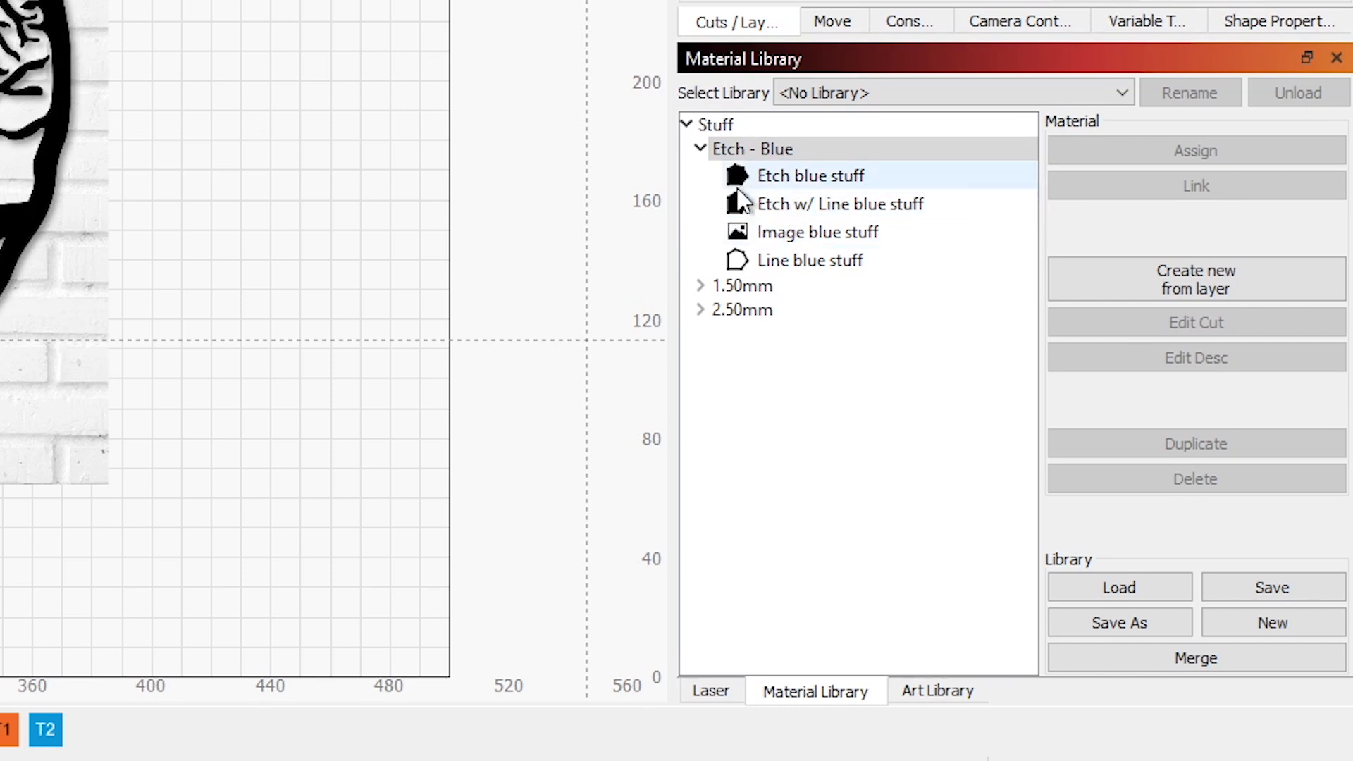
left_click(842, 204)
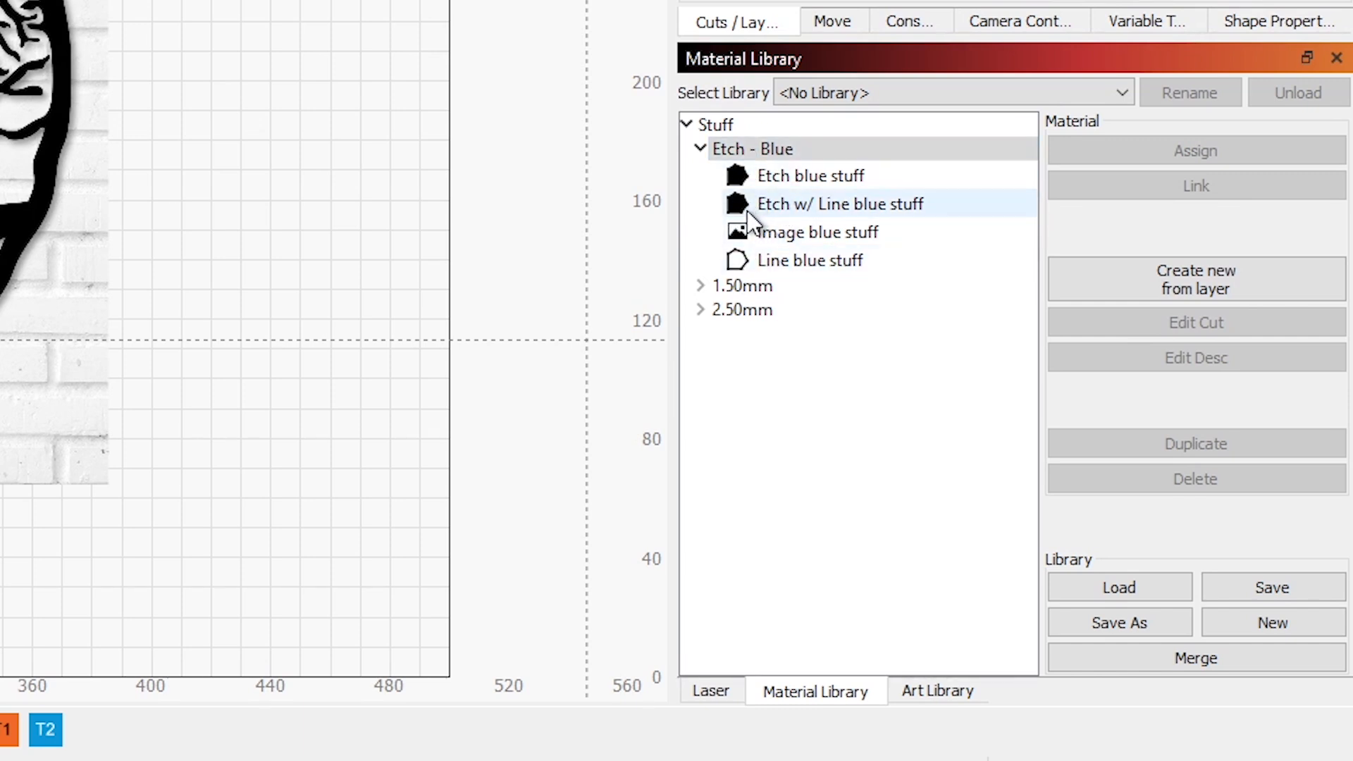
left_click(811, 177)
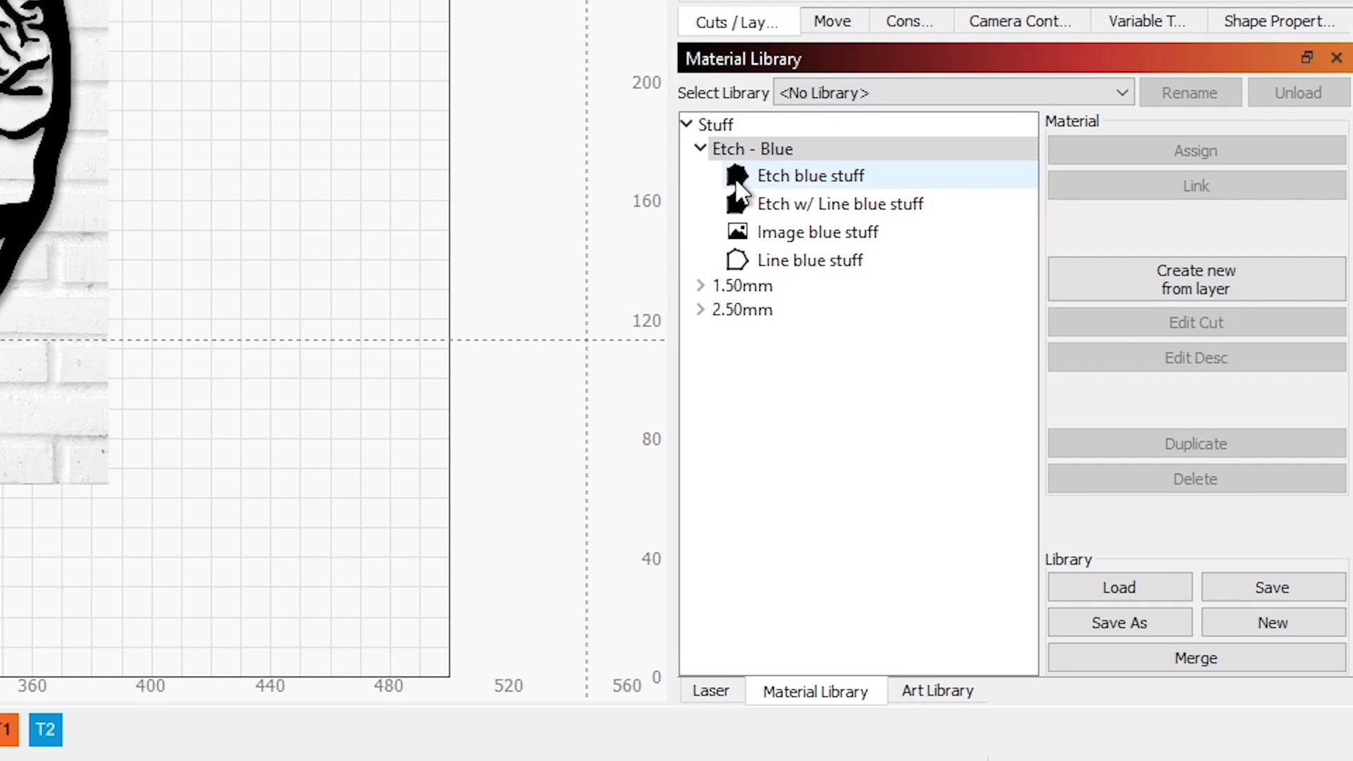
left_click(817, 232)
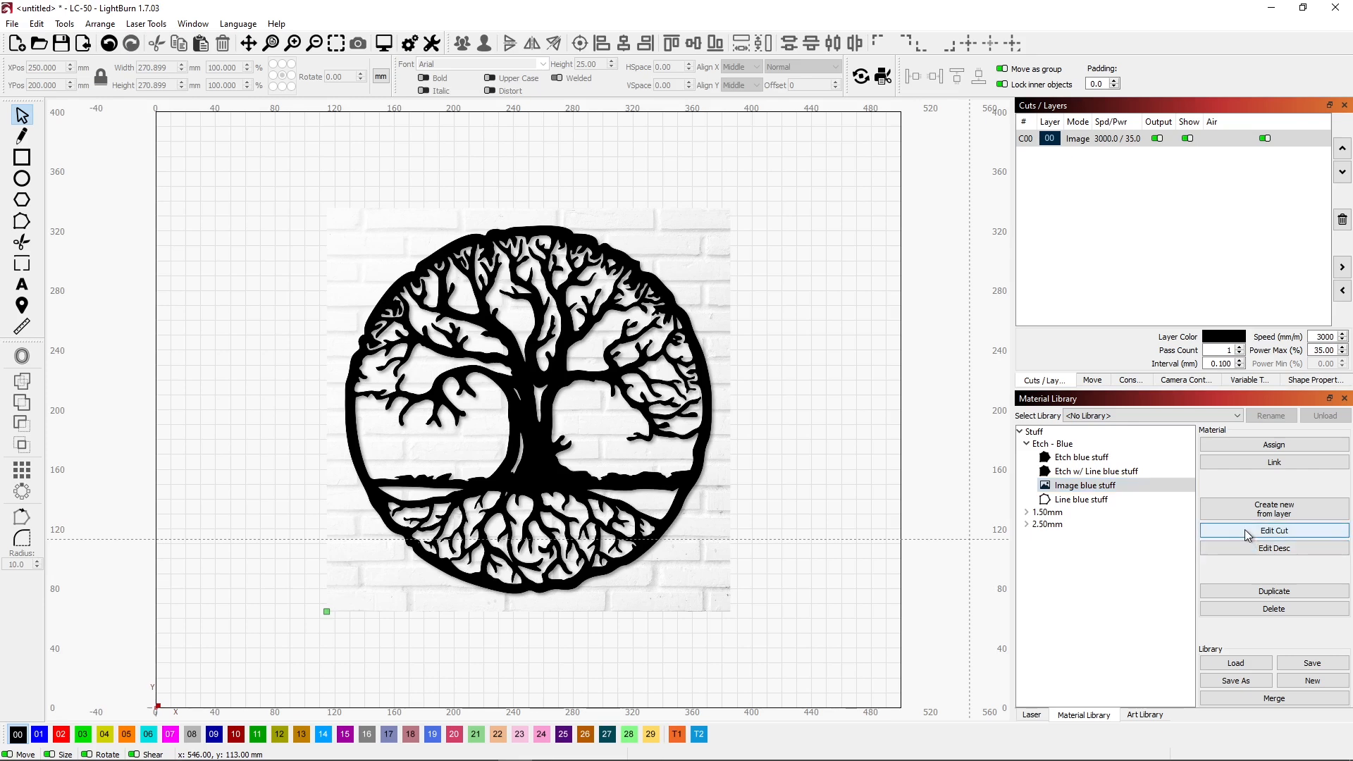
- Change Image blue stuff's cut settings to 45% max power and close the editor
left_click(1274, 530)
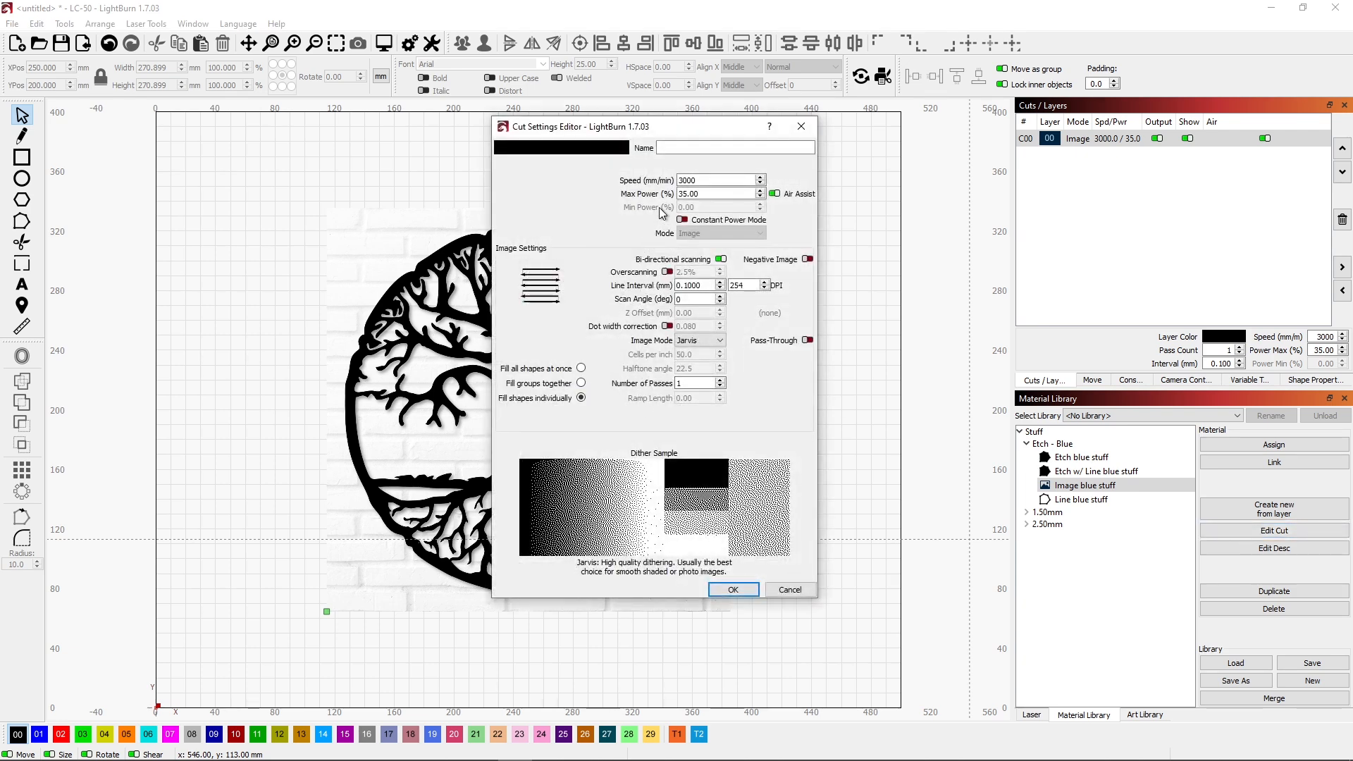
mouse_move(661, 207)
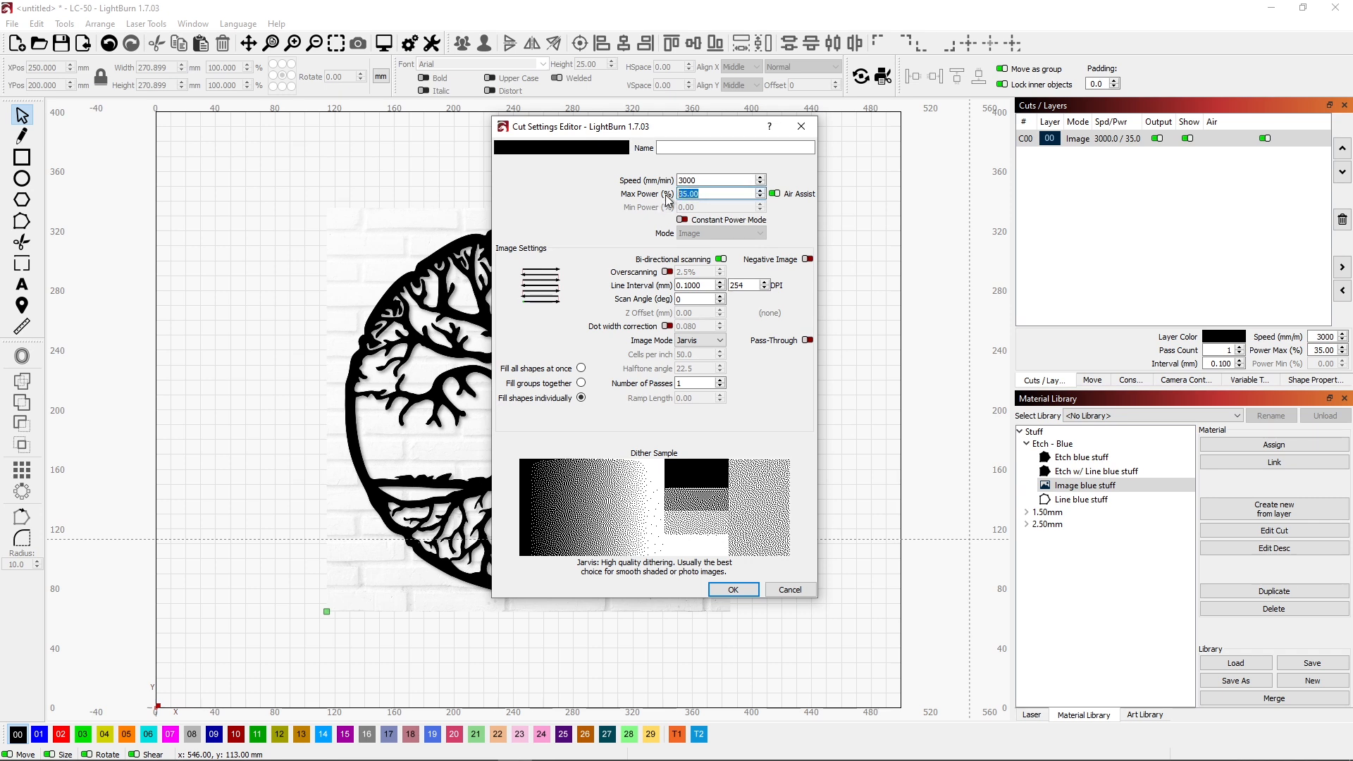
type("45")
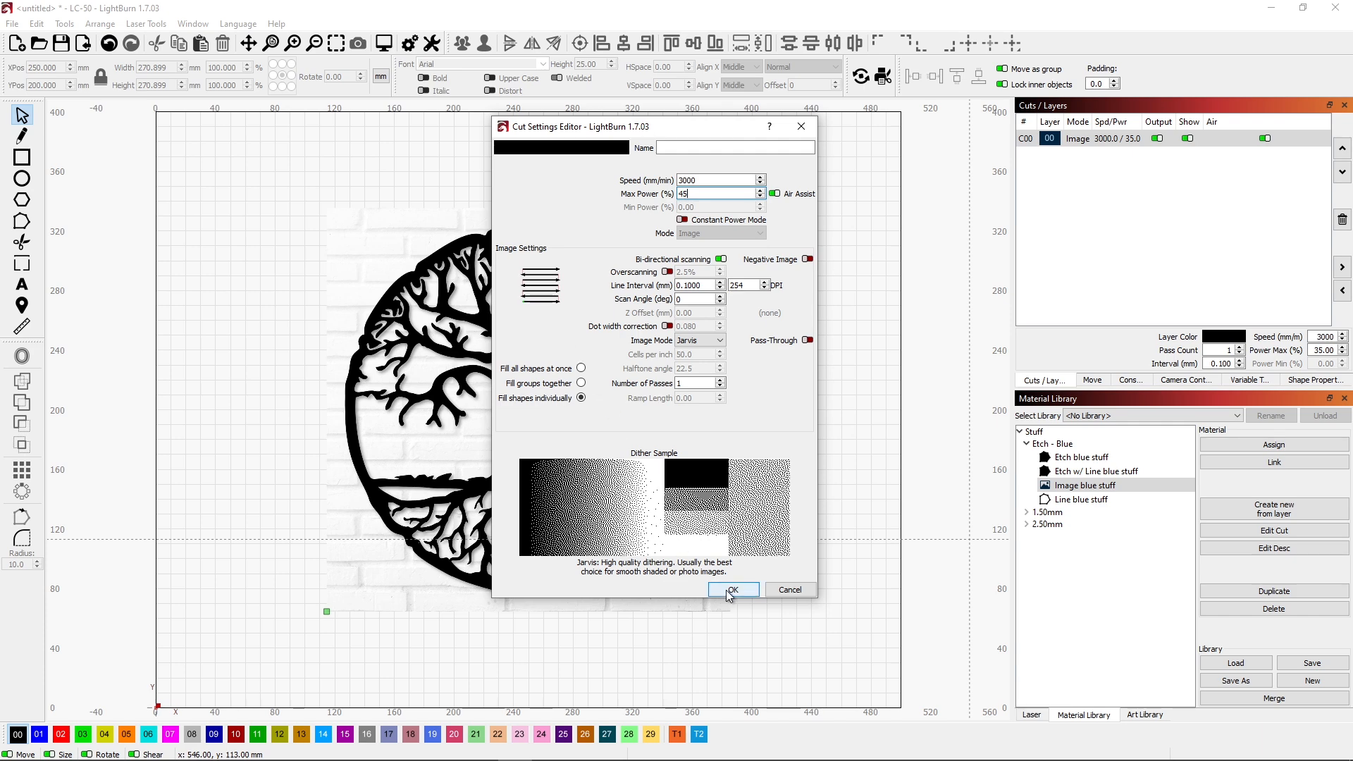
left_click(733, 590)
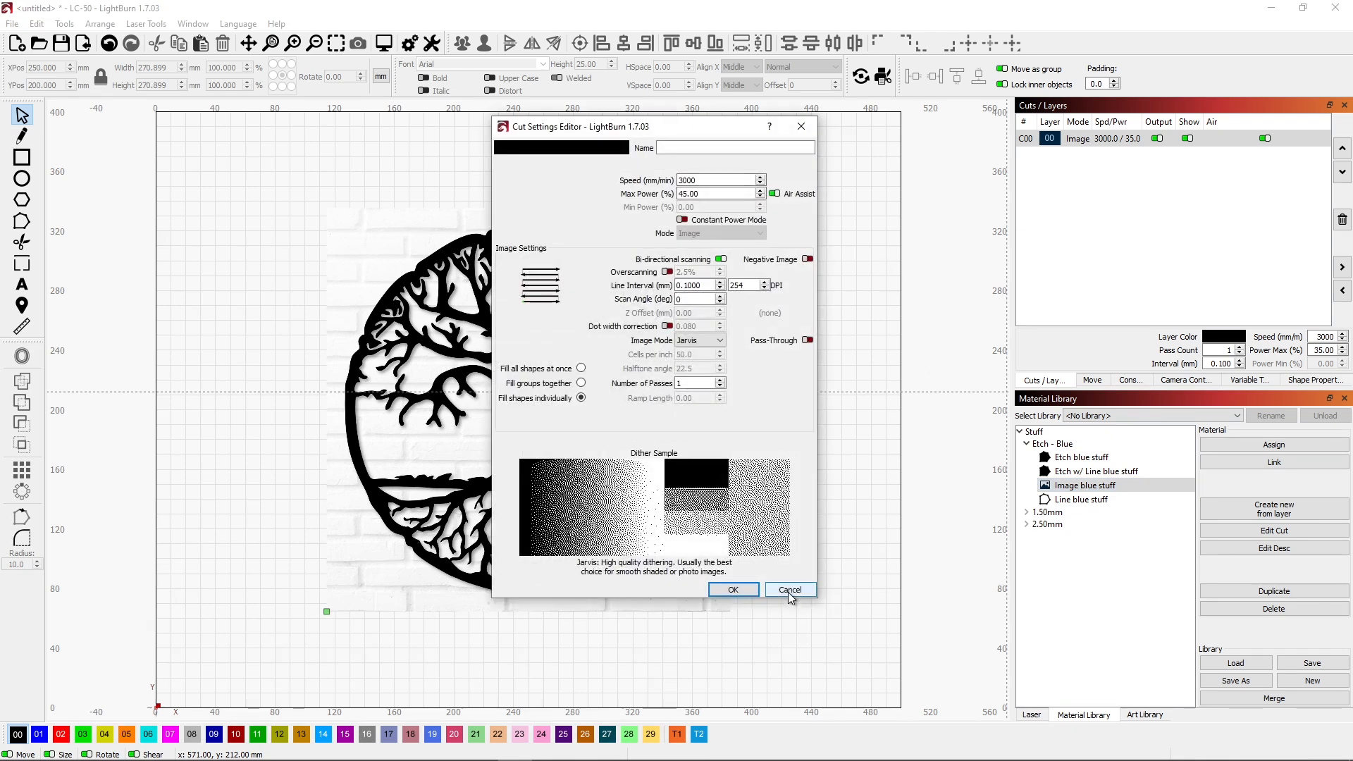
left_click(790, 589)
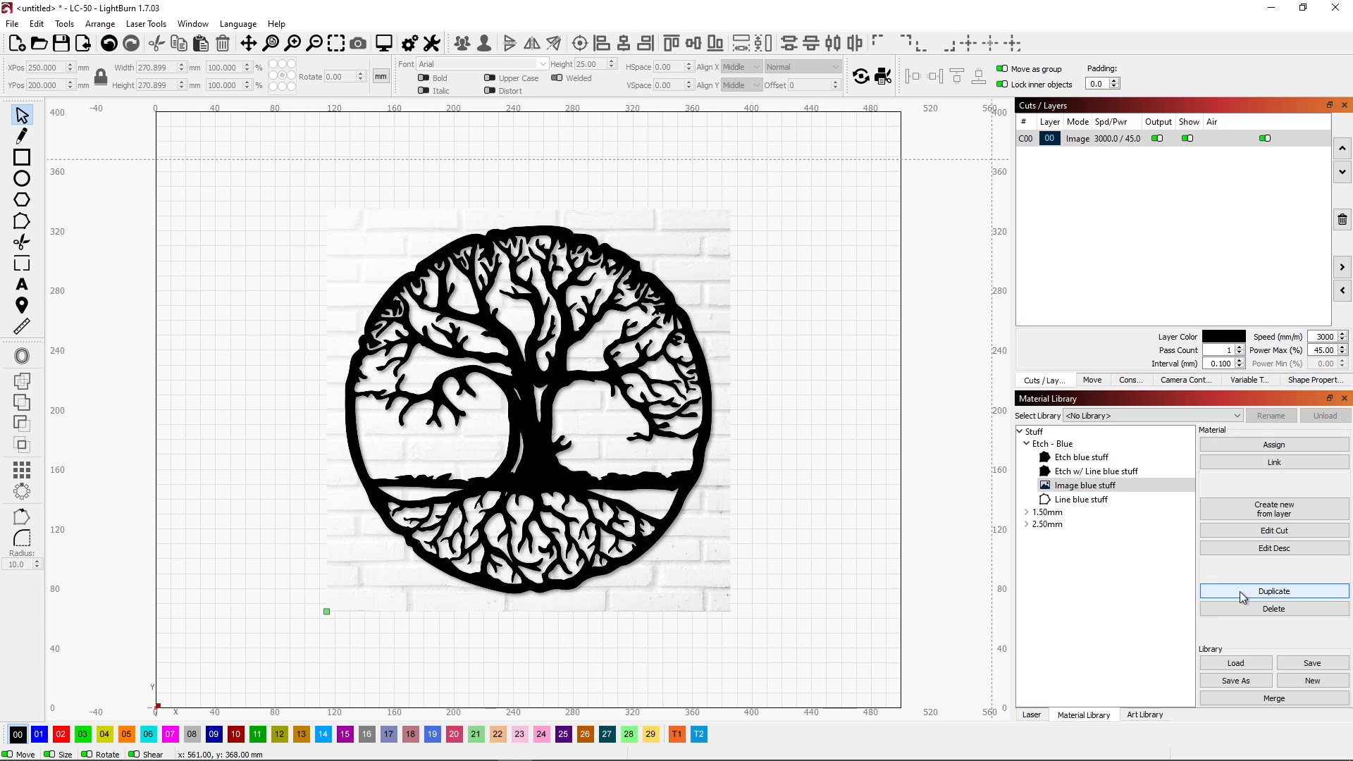
- Duplicate Image blue stuff, rename the copy Image light blue stuff, and edit its cut settings
left_click(1274, 591)
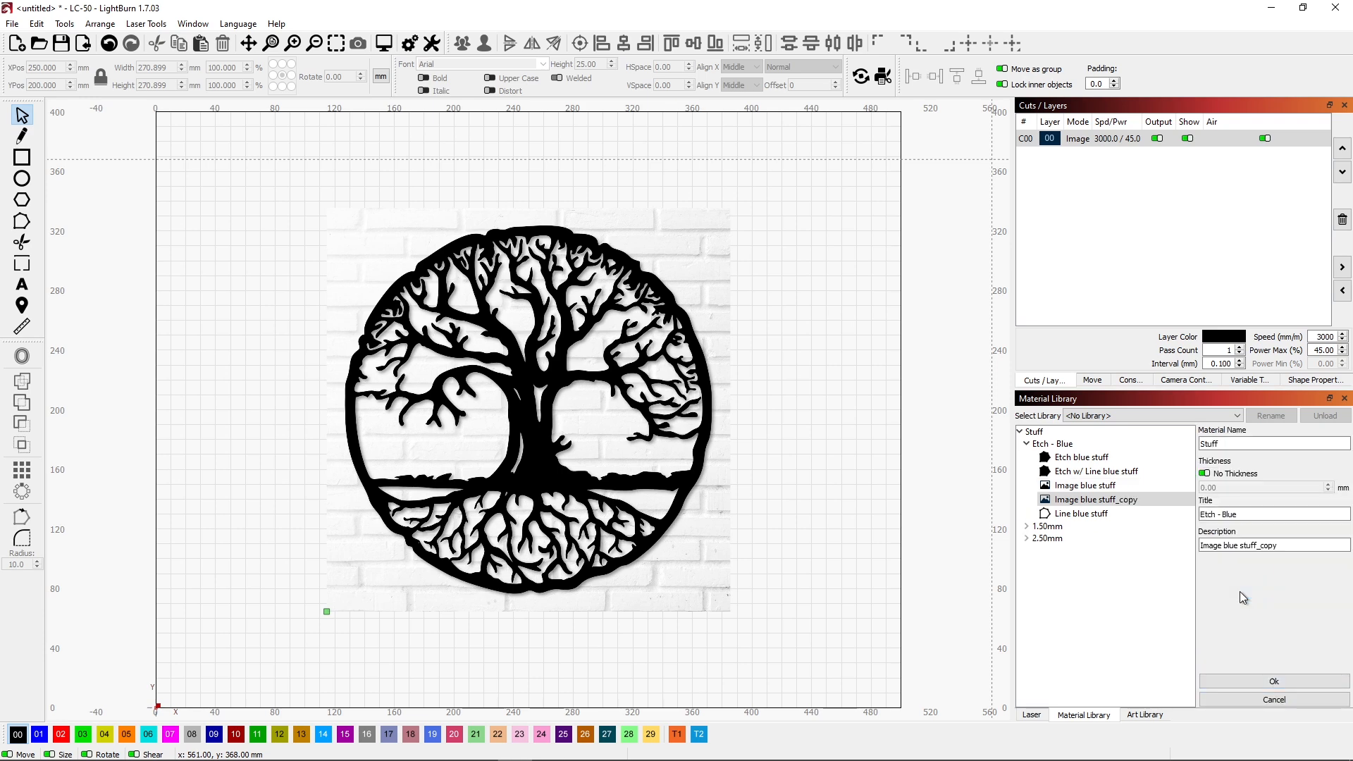
left_click(1274, 514)
type(" light ")
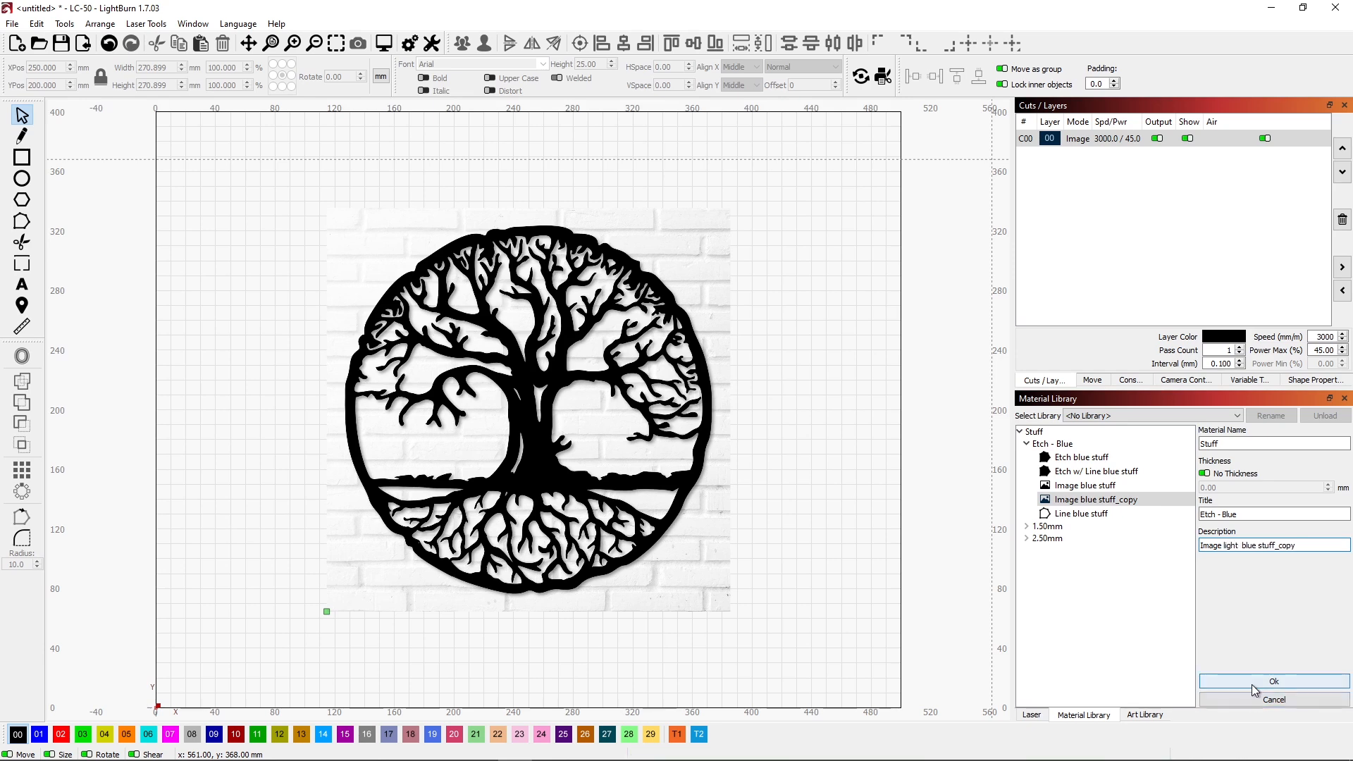
double_click(1285, 545)
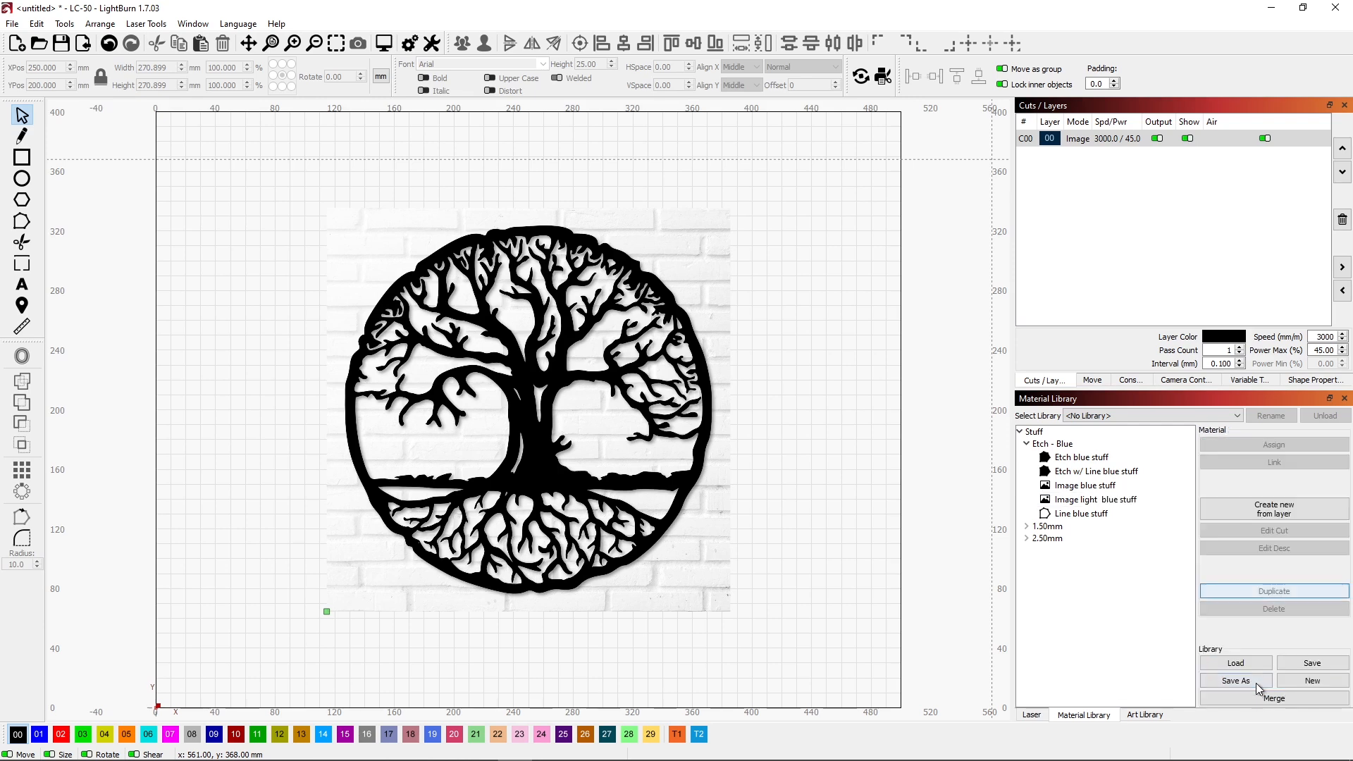
left_click(1093, 499)
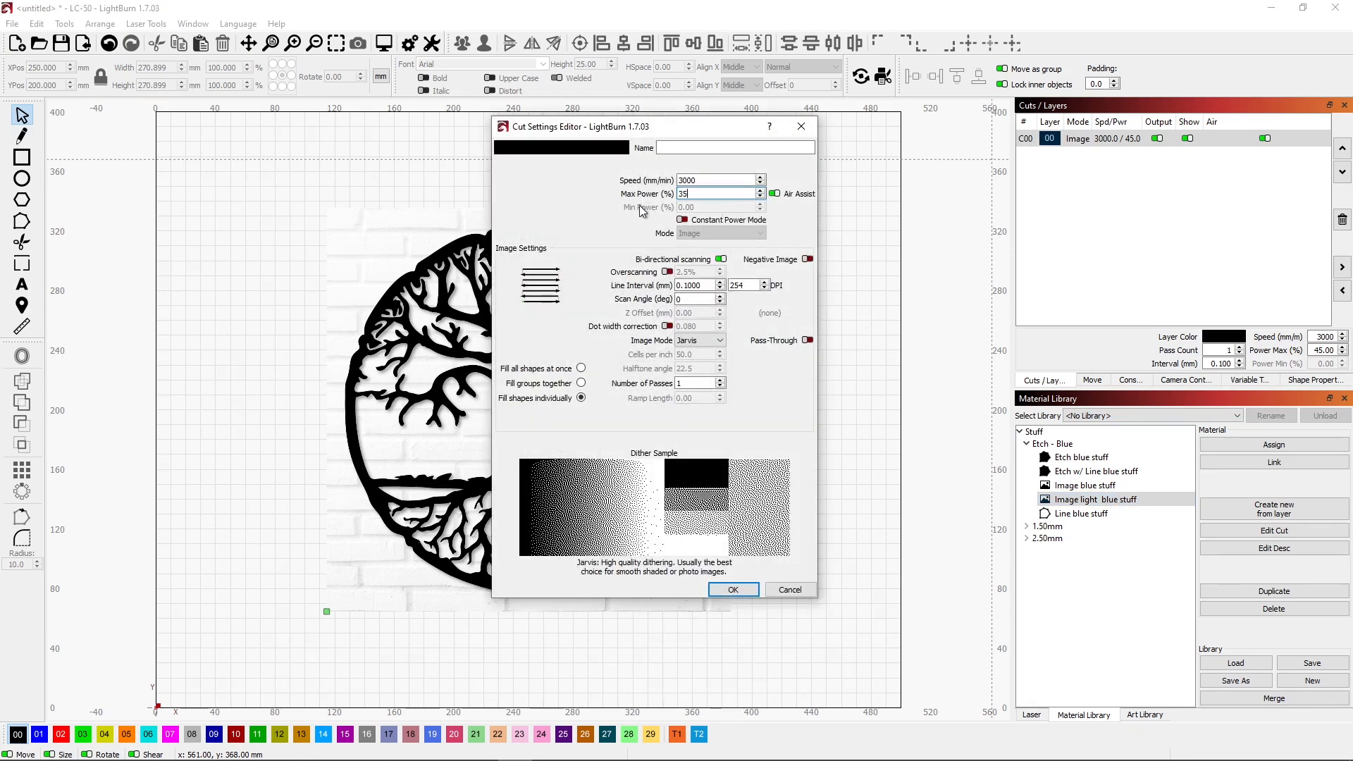
left_click(733, 589)
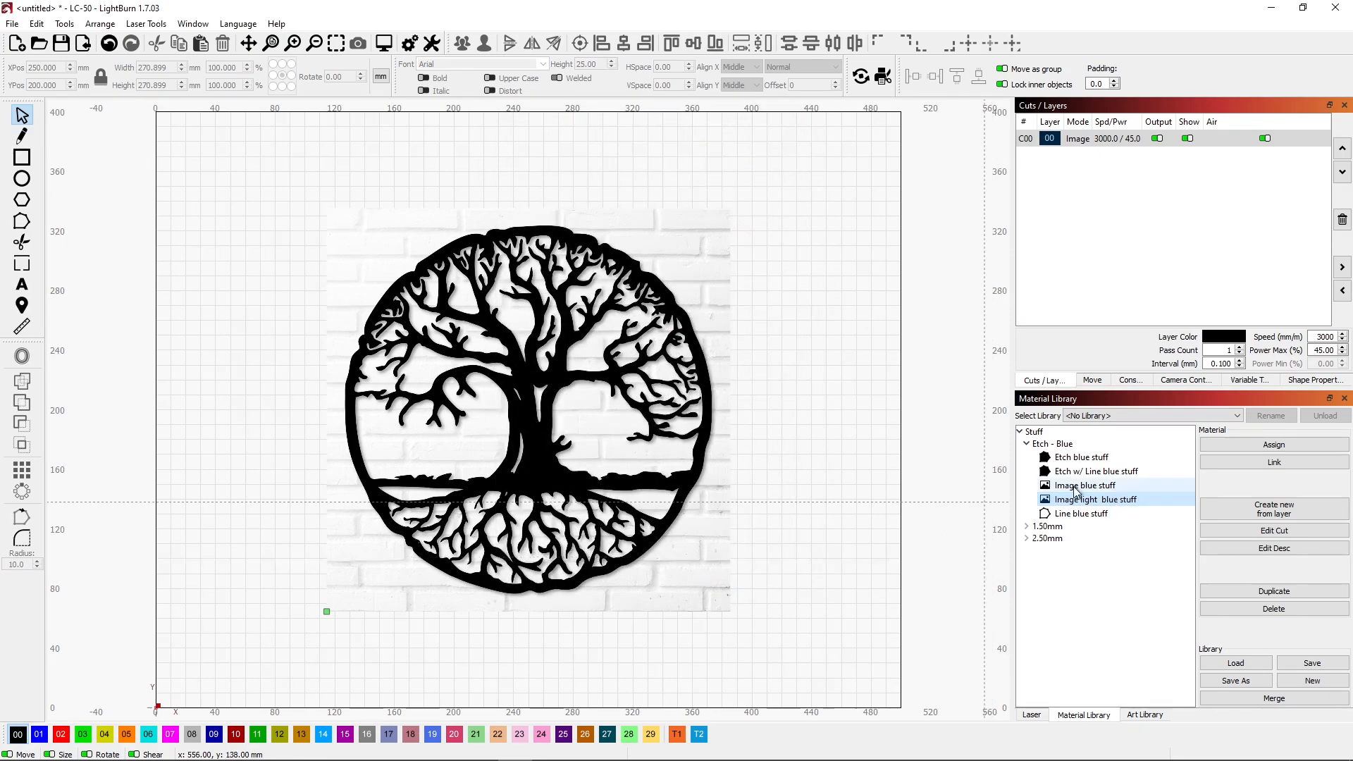
left_click(1084, 485)
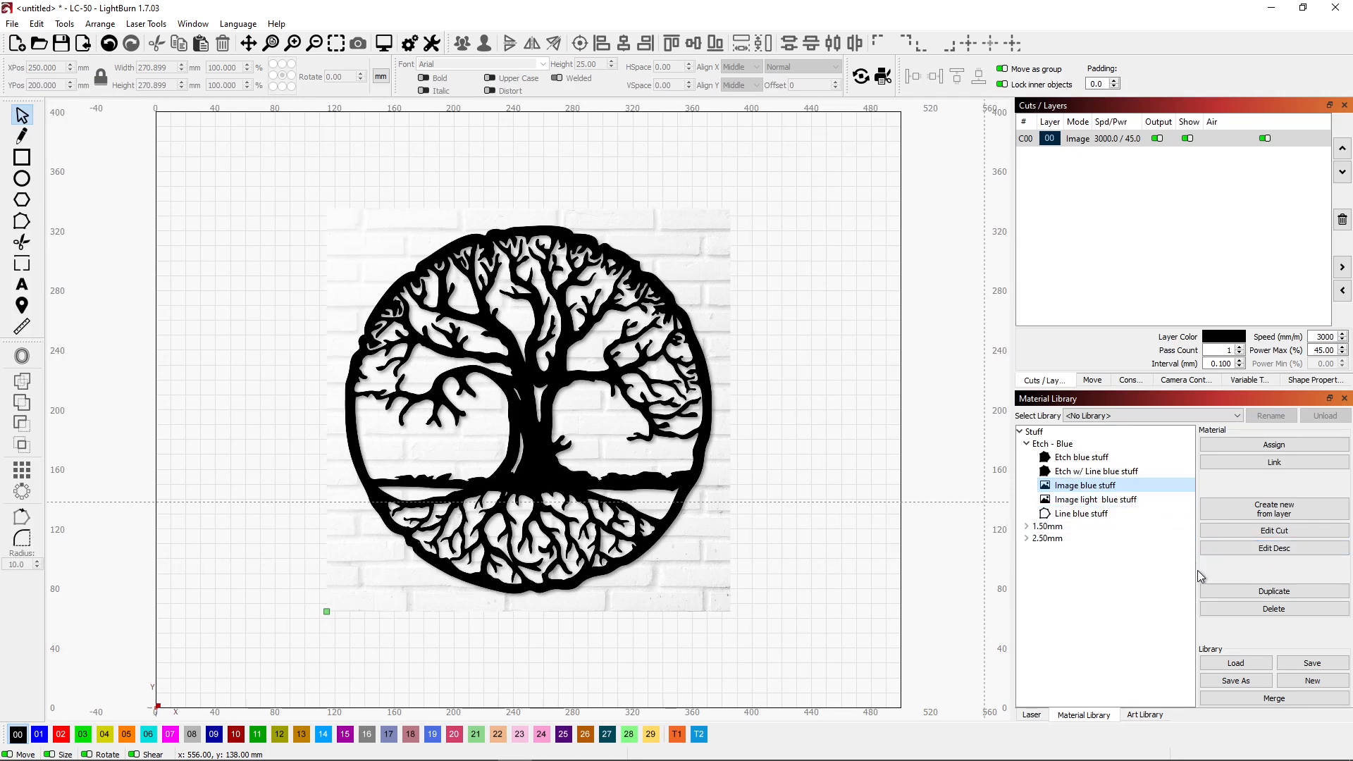
left_click(1273, 548)
type(" dark")
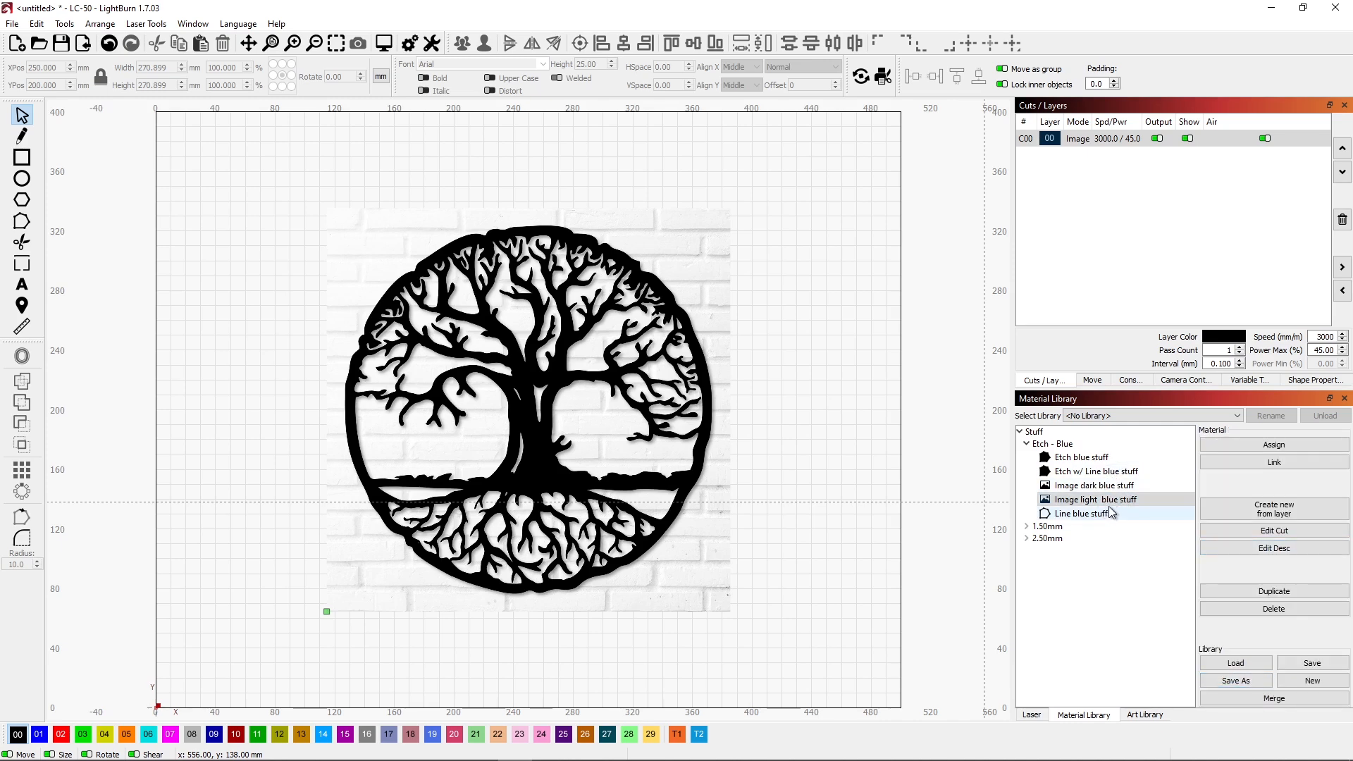
left_click(1097, 498)
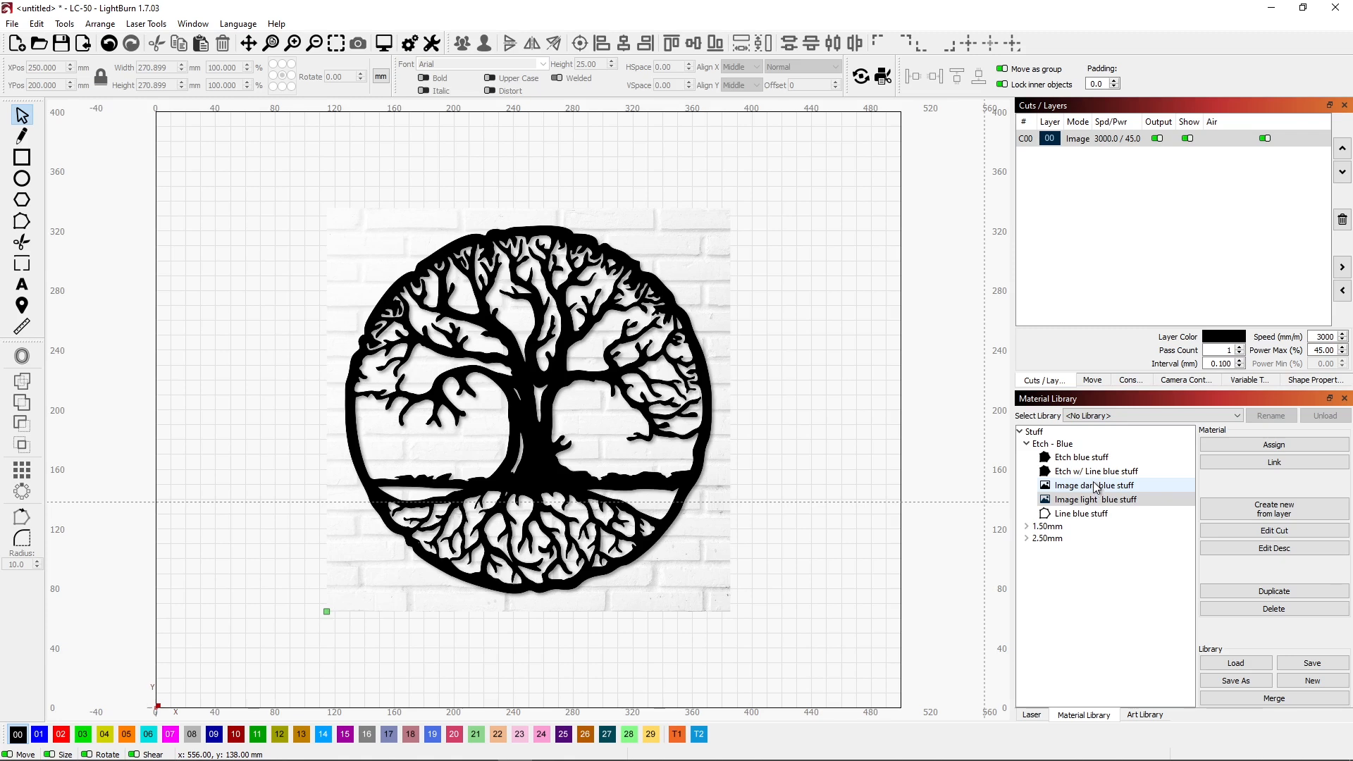
left_click(1094, 499)
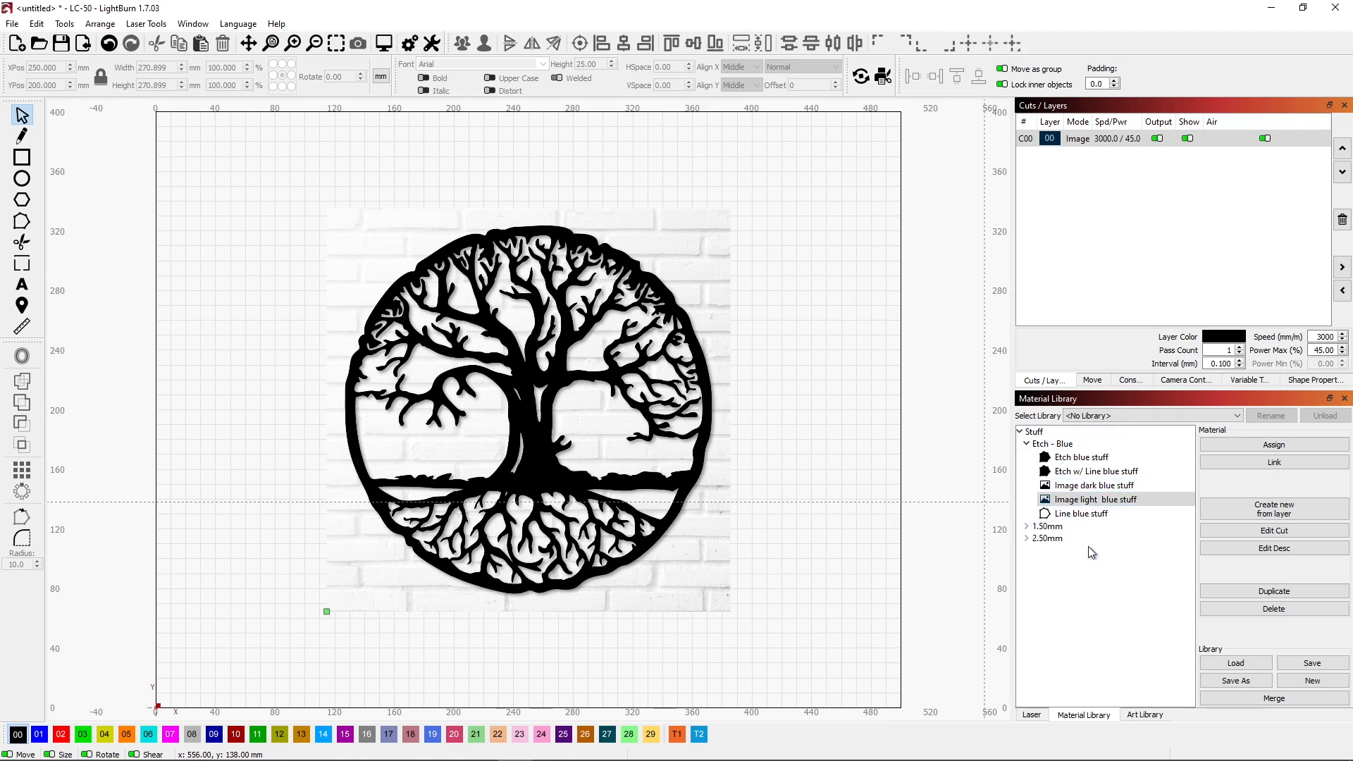
mouse_move(1095, 558)
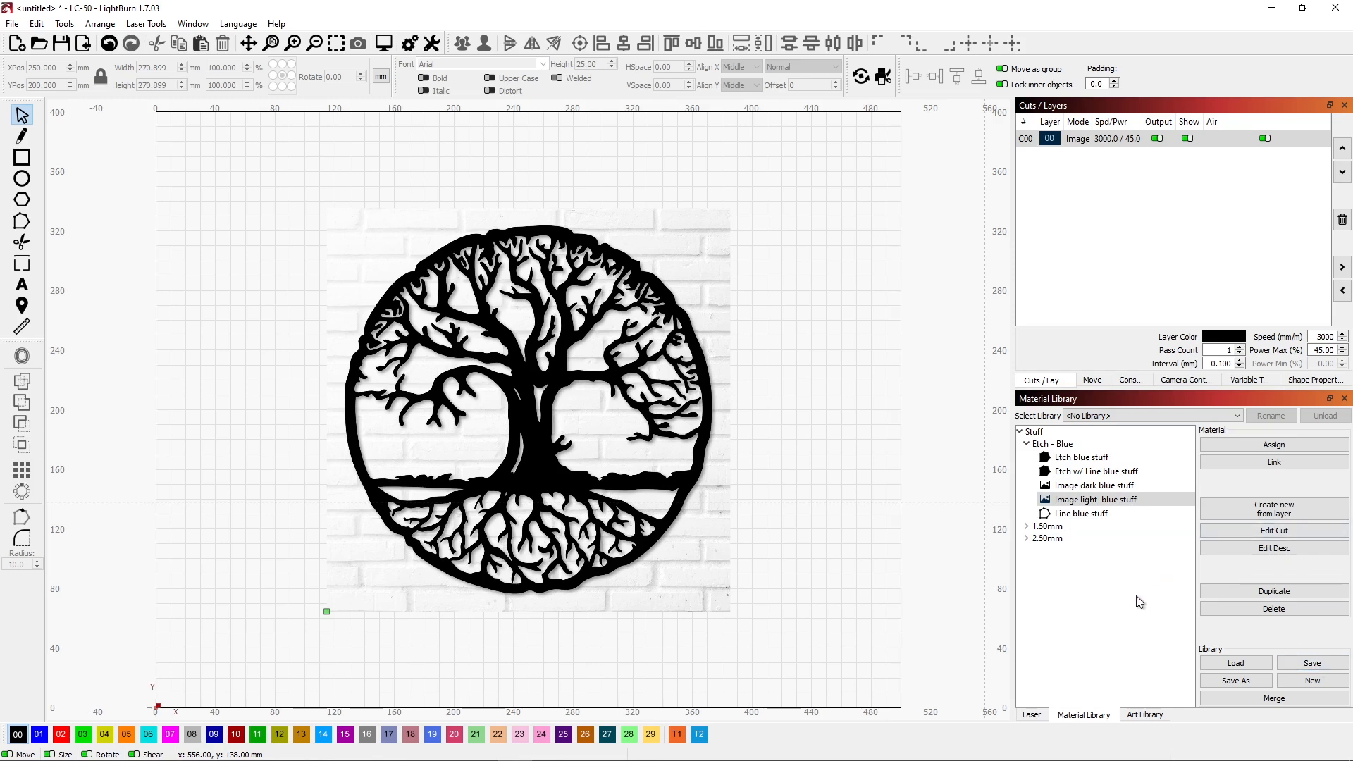
mouse_move(1131, 600)
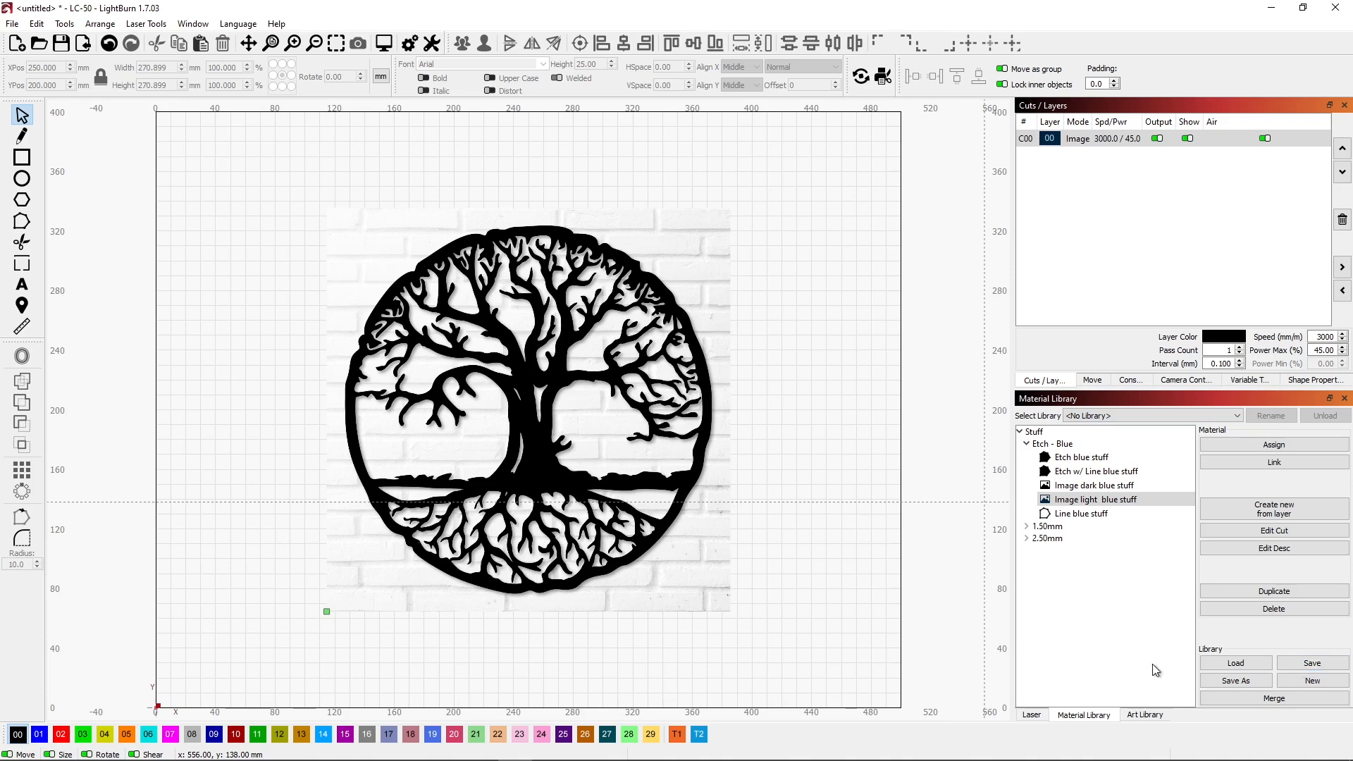
mouse_move(1159, 635)
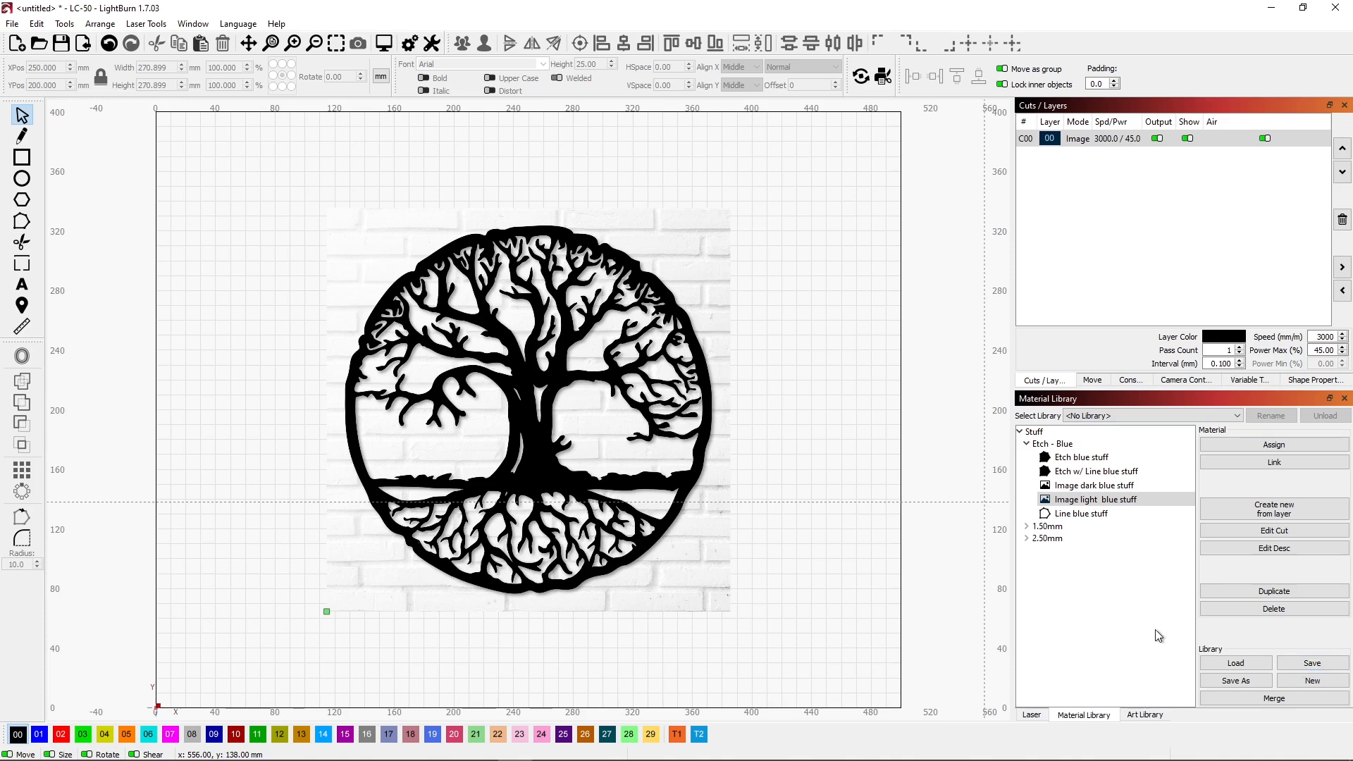
mouse_move(1093, 593)
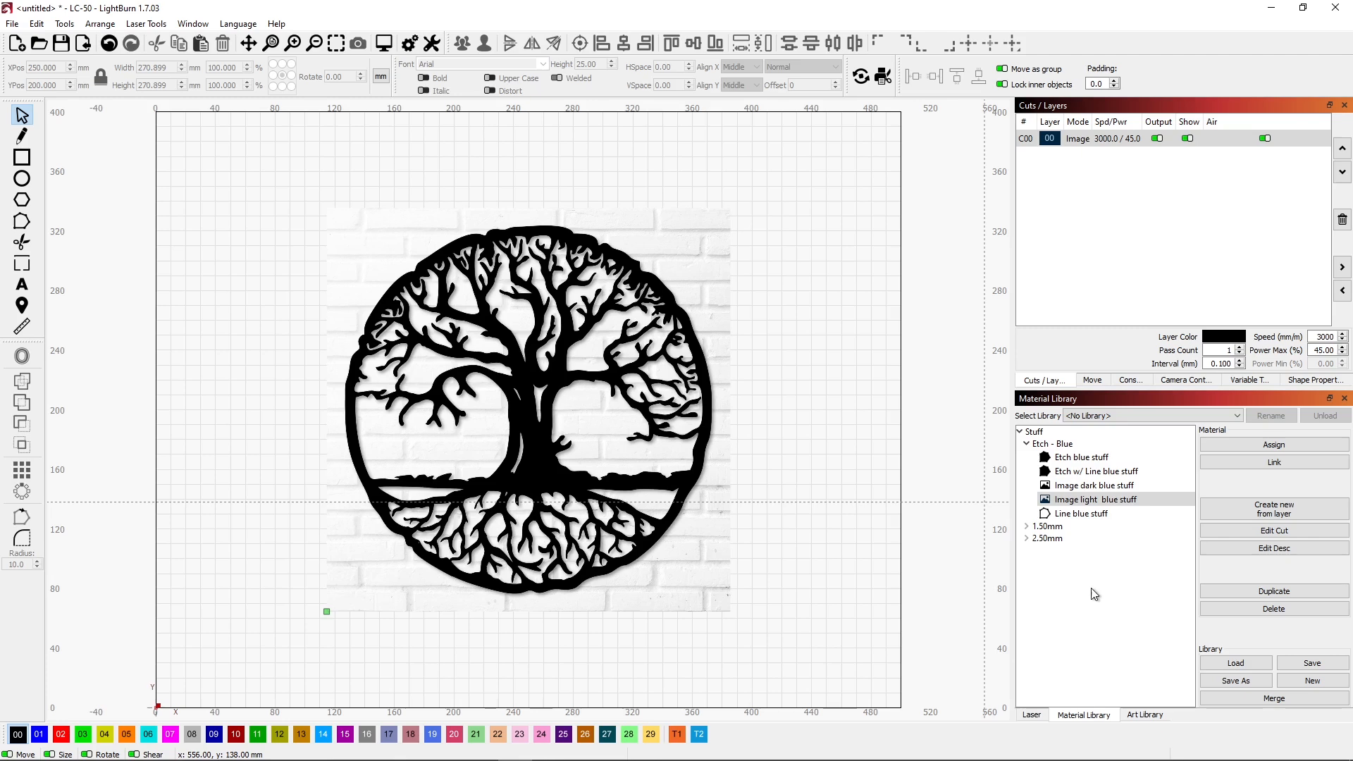
left_click(1094, 485)
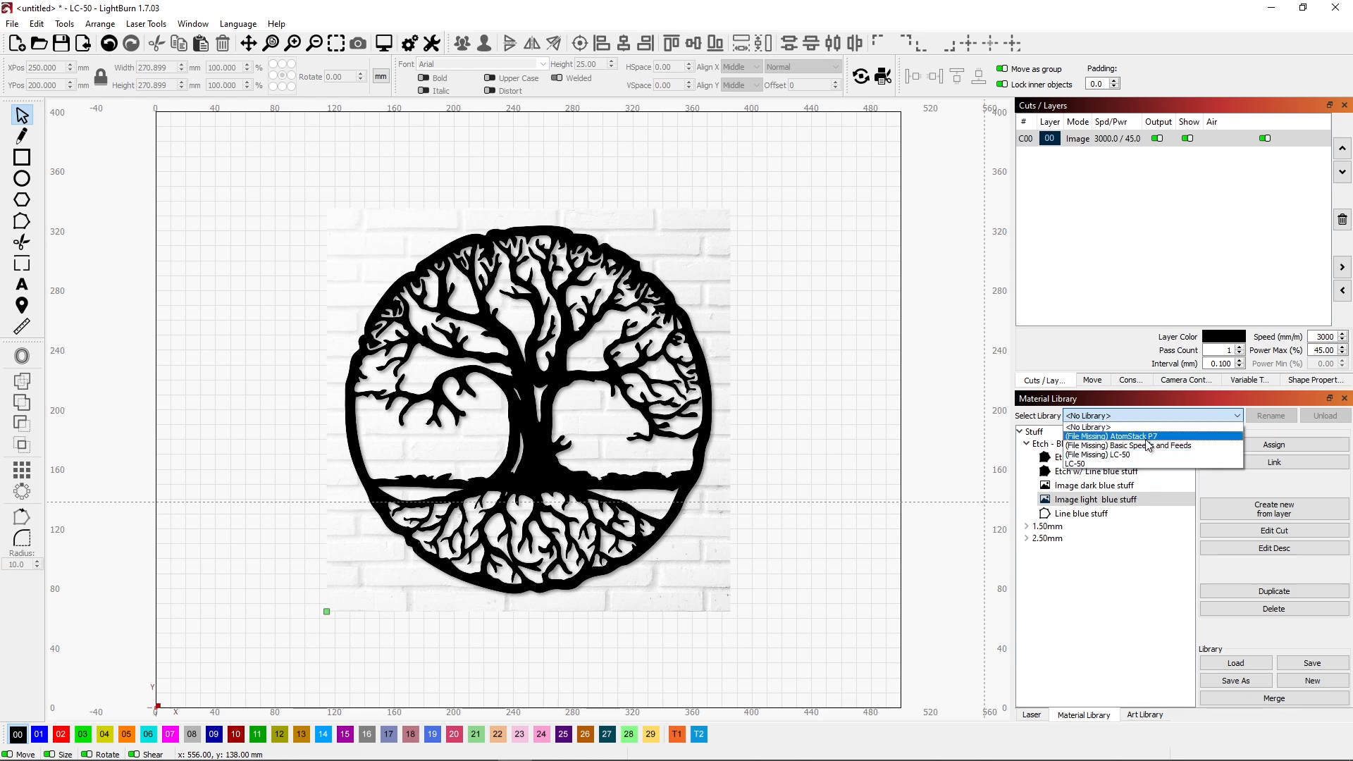
mouse_move(1113, 463)
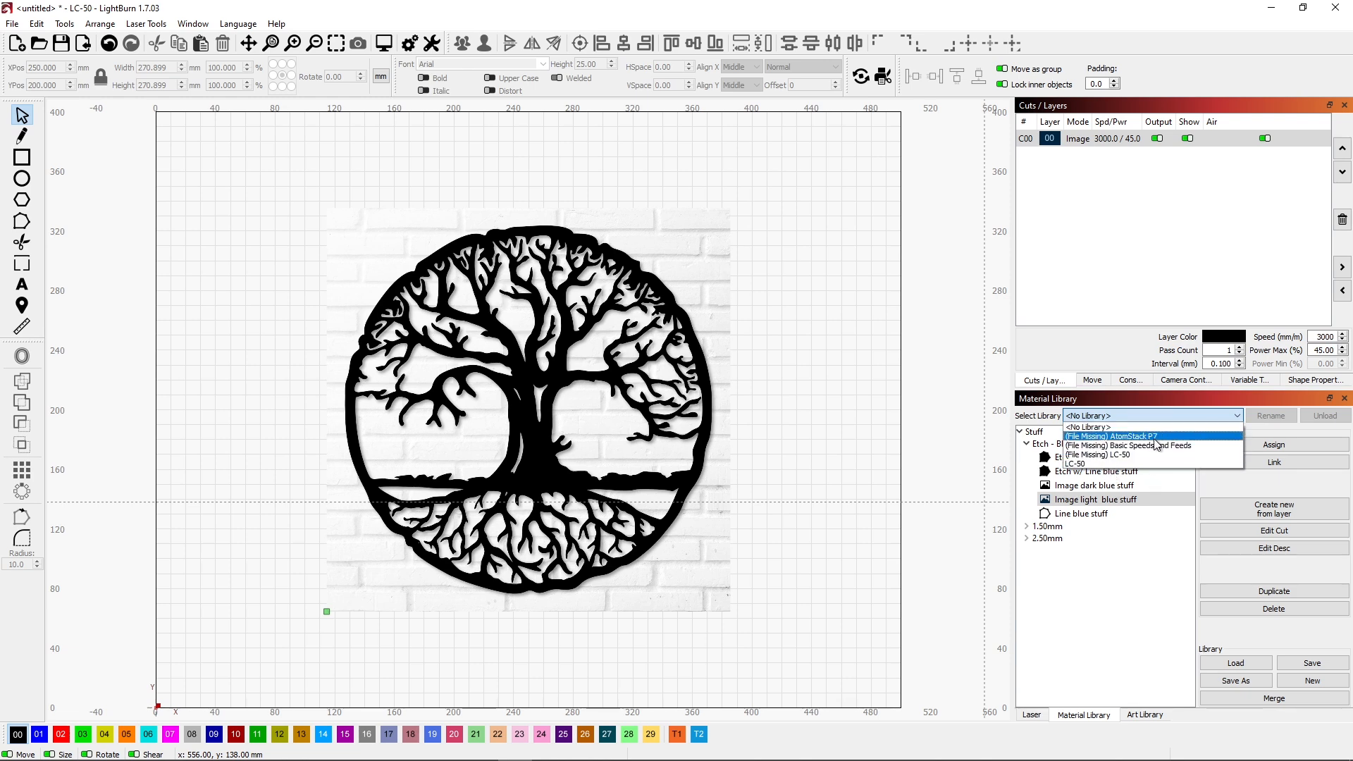
mouse_move(1166, 437)
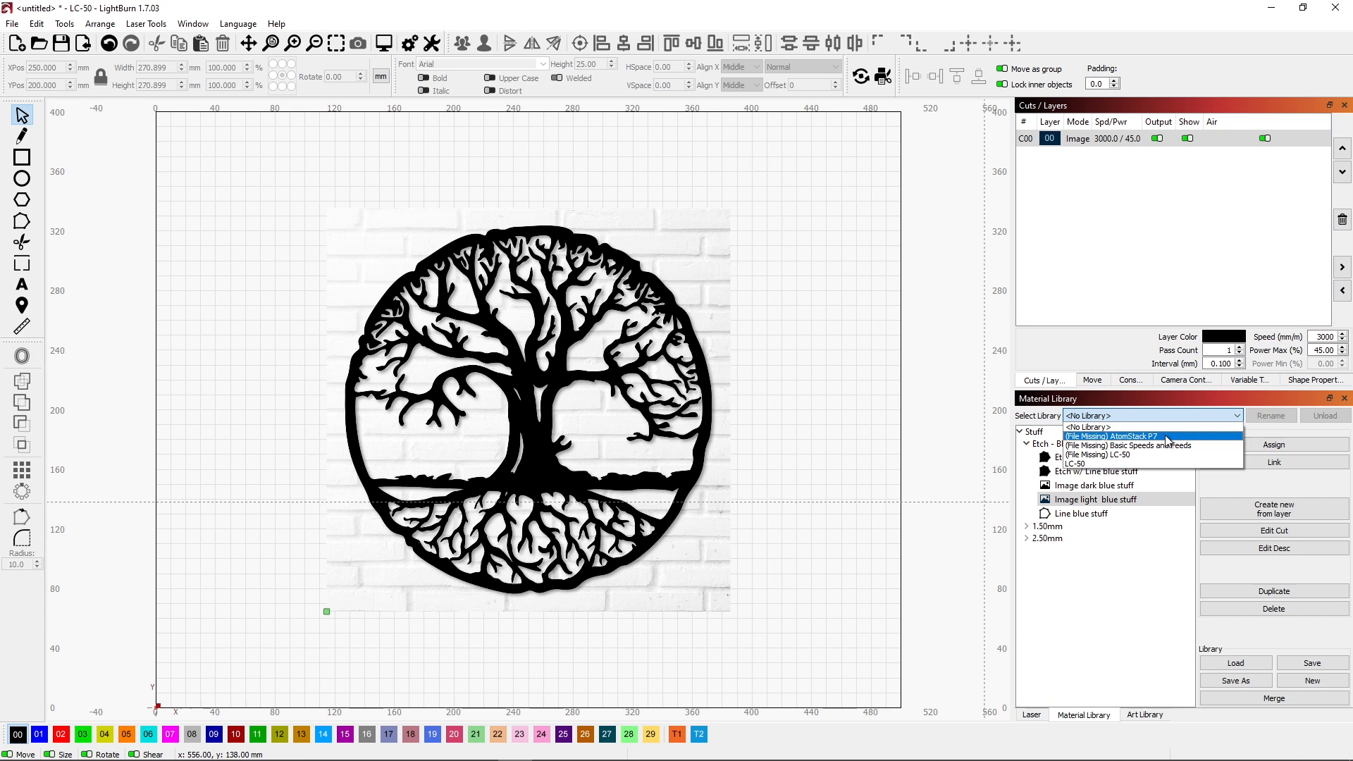
mouse_move(1075, 463)
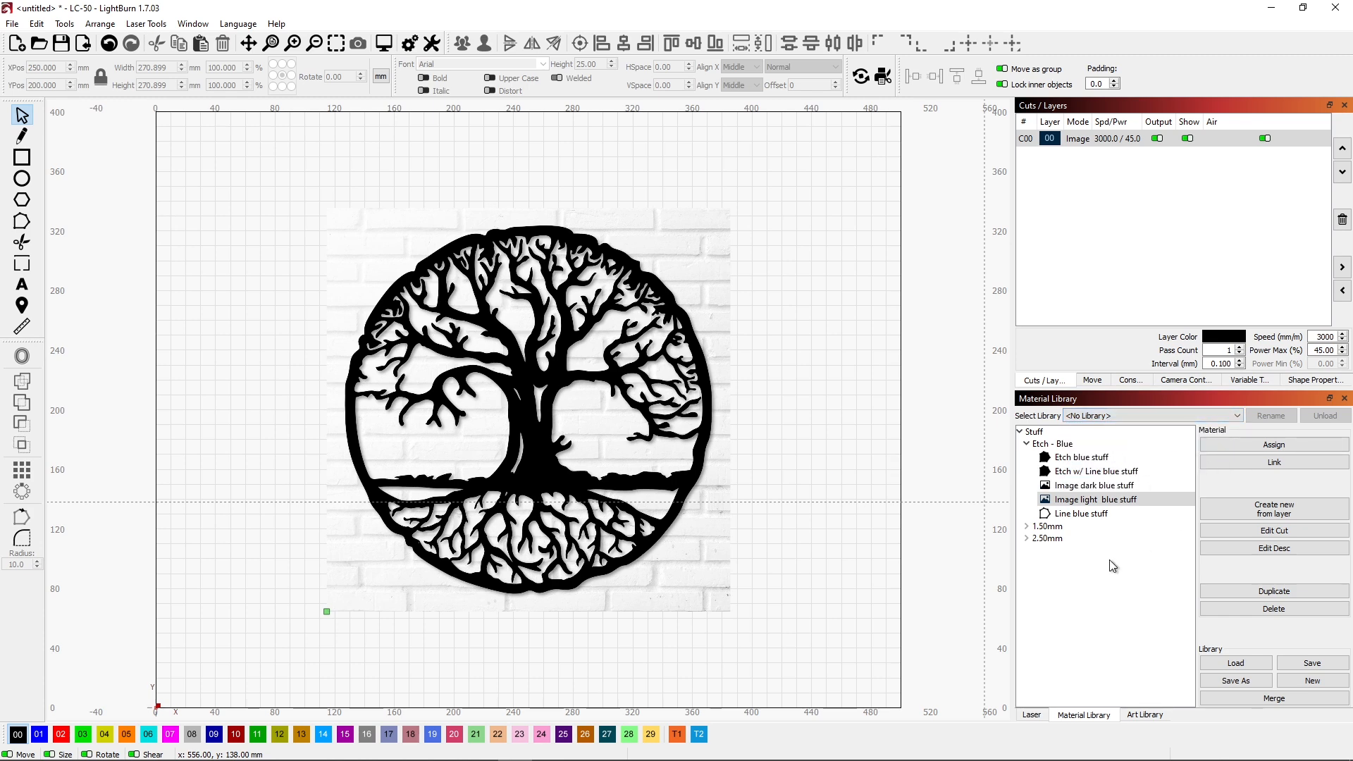
mouse_move(1100, 563)
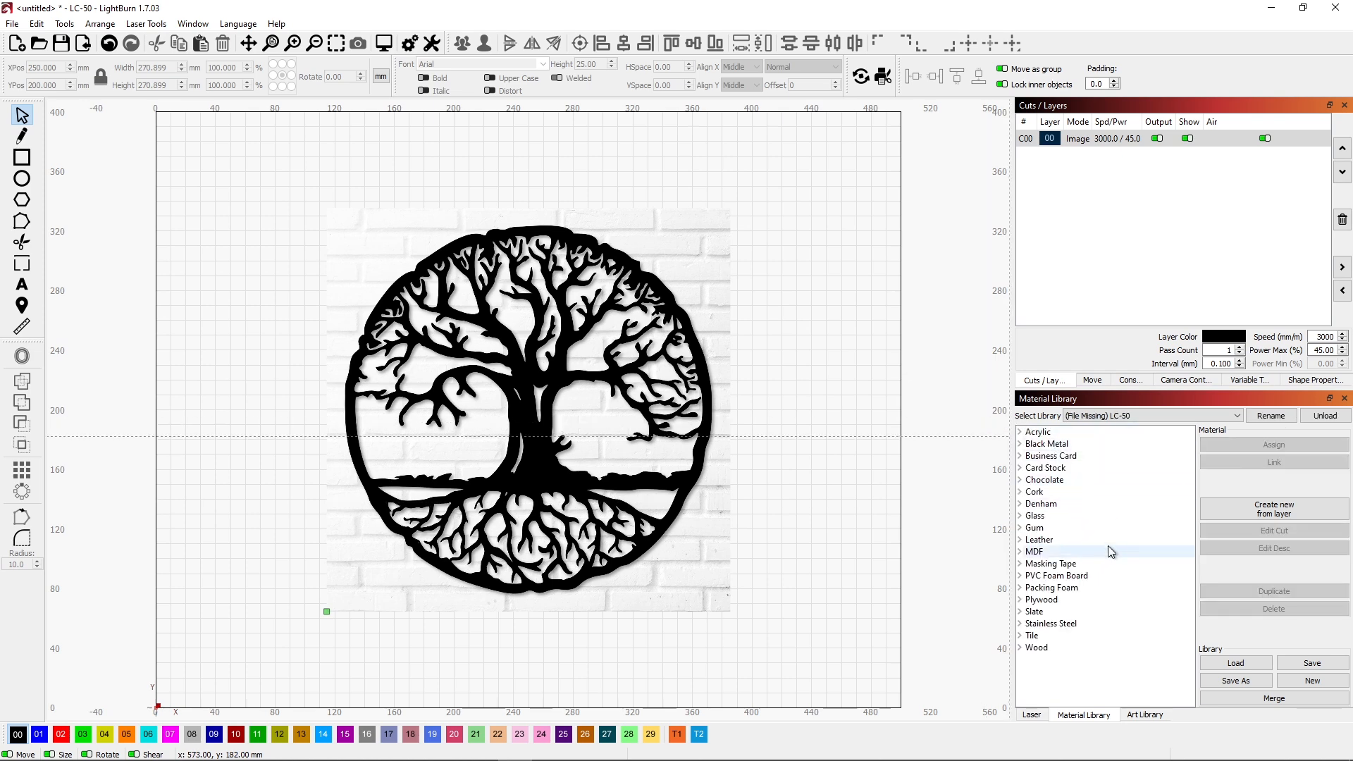
mouse_move(1080, 671)
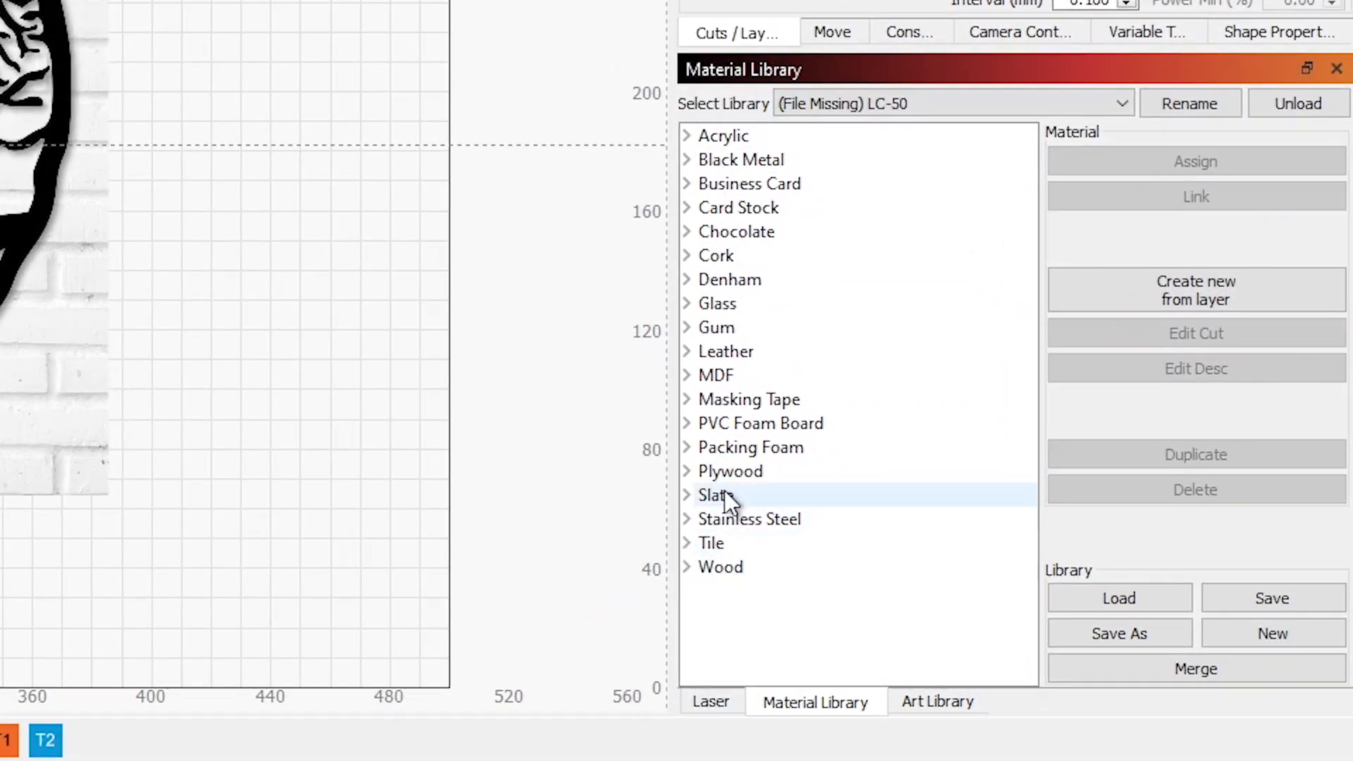
mouse_move(706, 340)
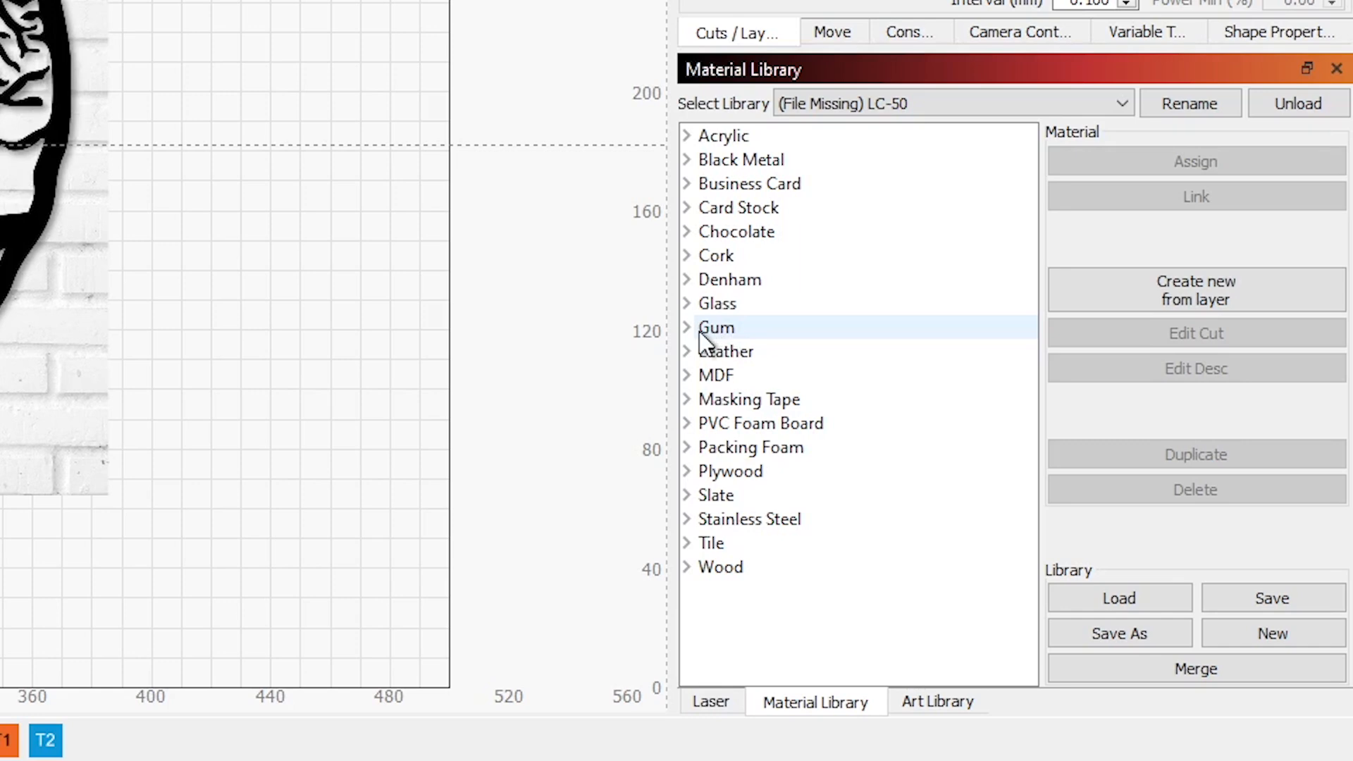
- Expand the Gum category and its Big Red entry in LC-50, then collapse both
left_click(686, 328)
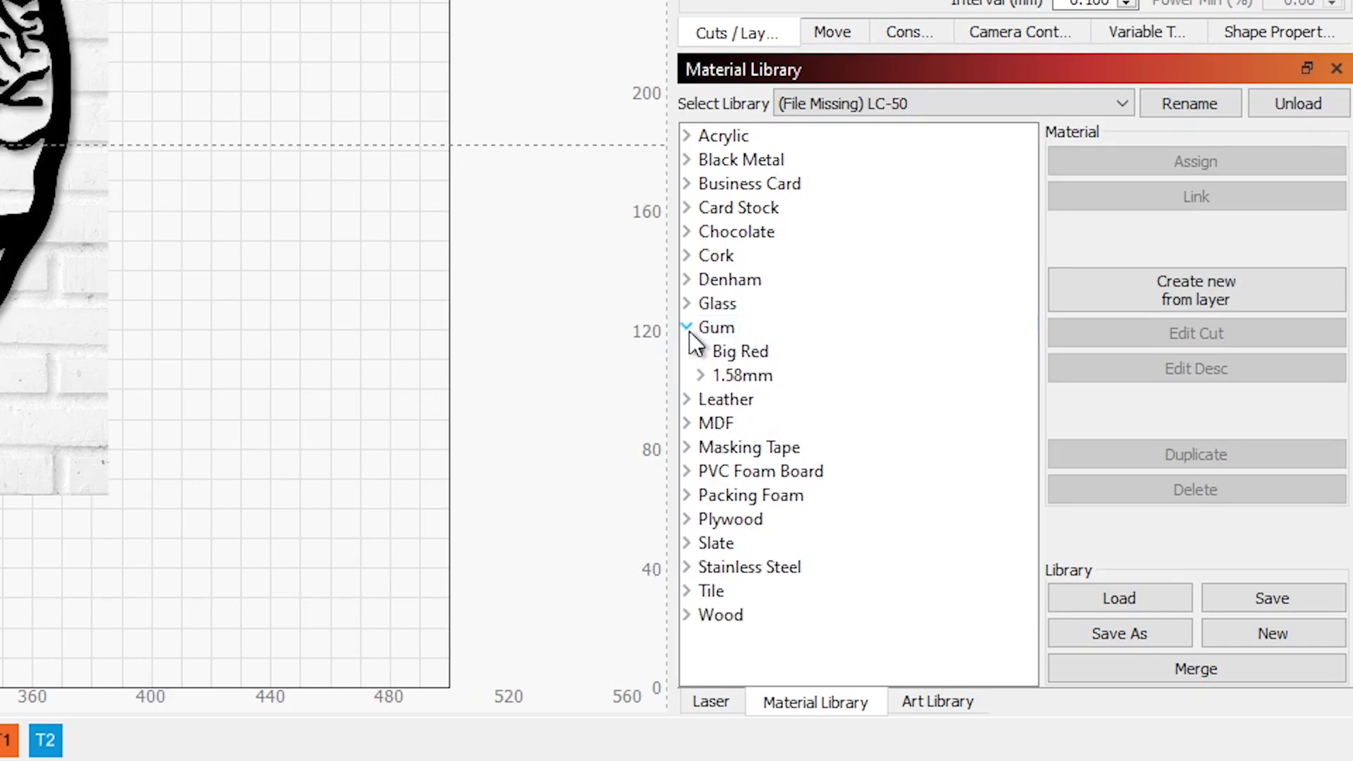
left_click(701, 351)
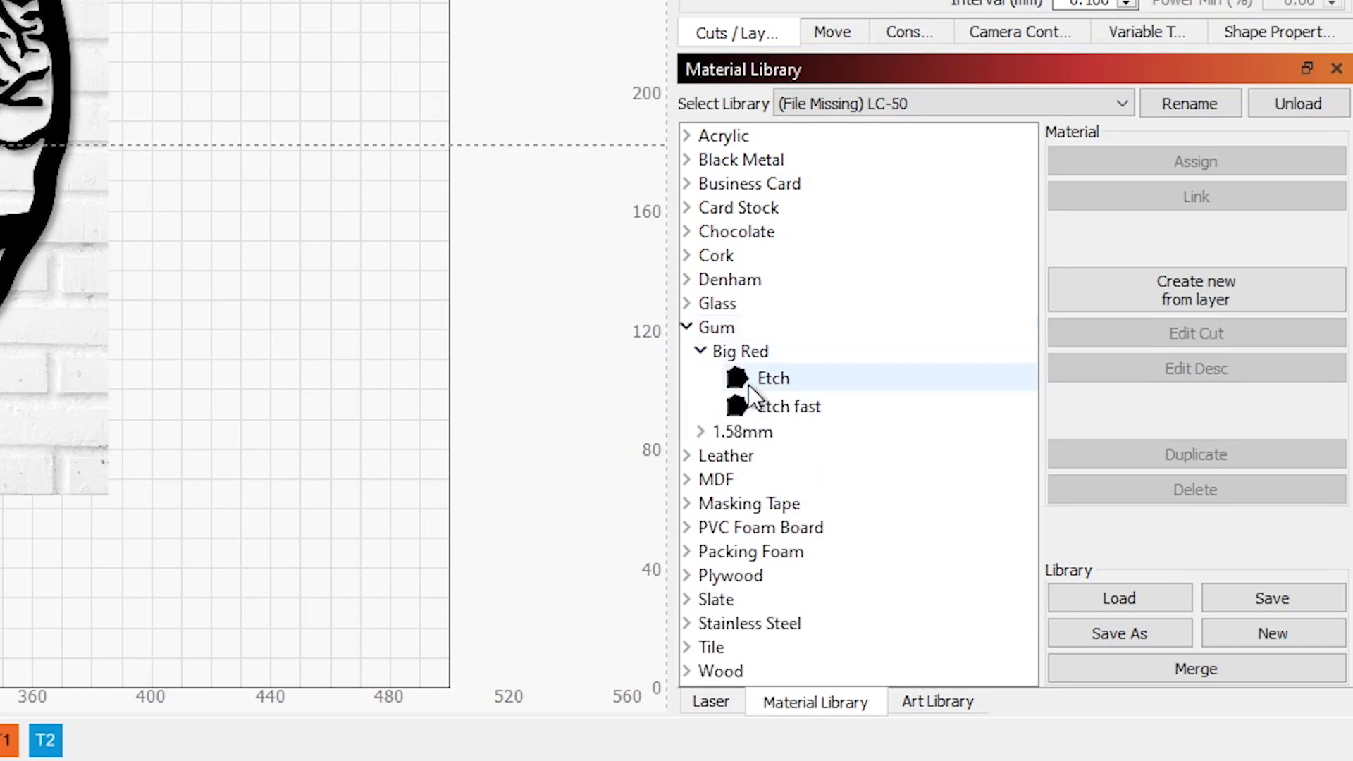
left_click(702, 351)
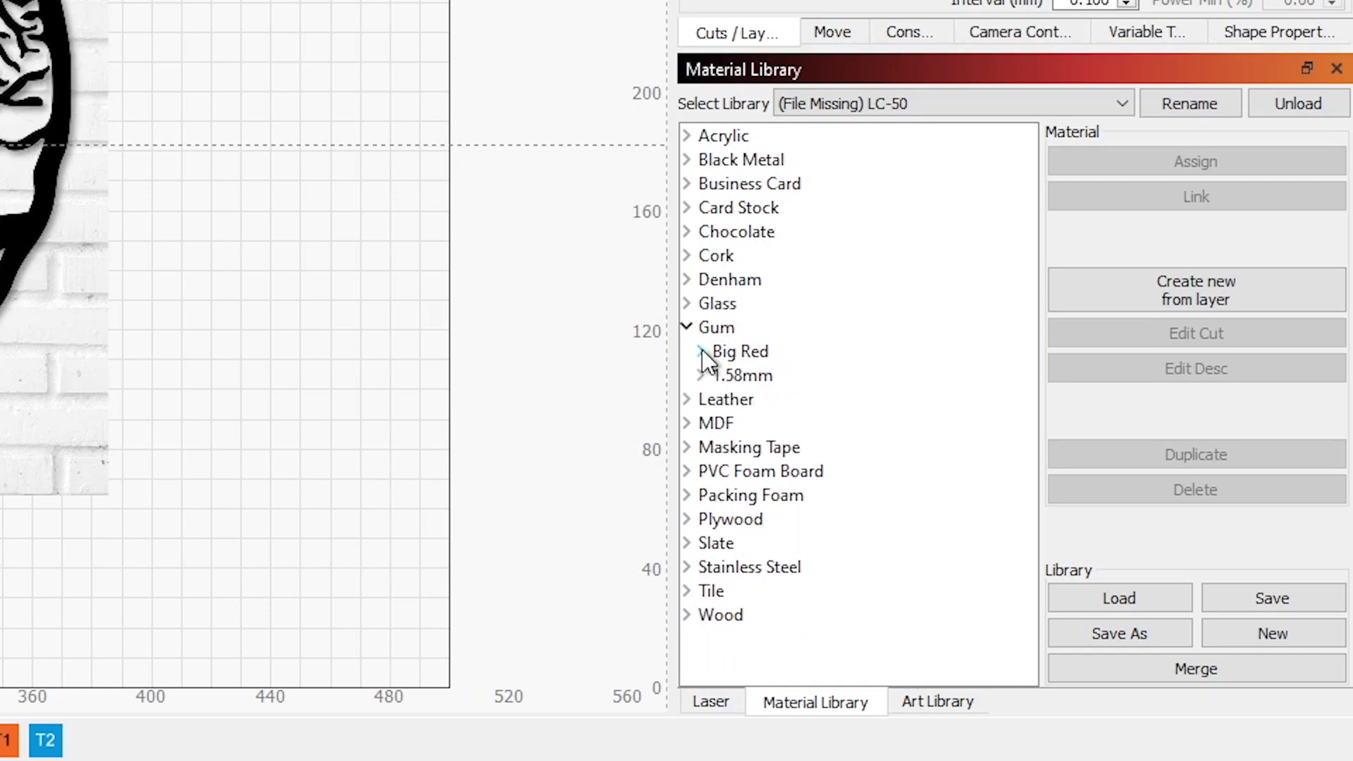
left_click(686, 327)
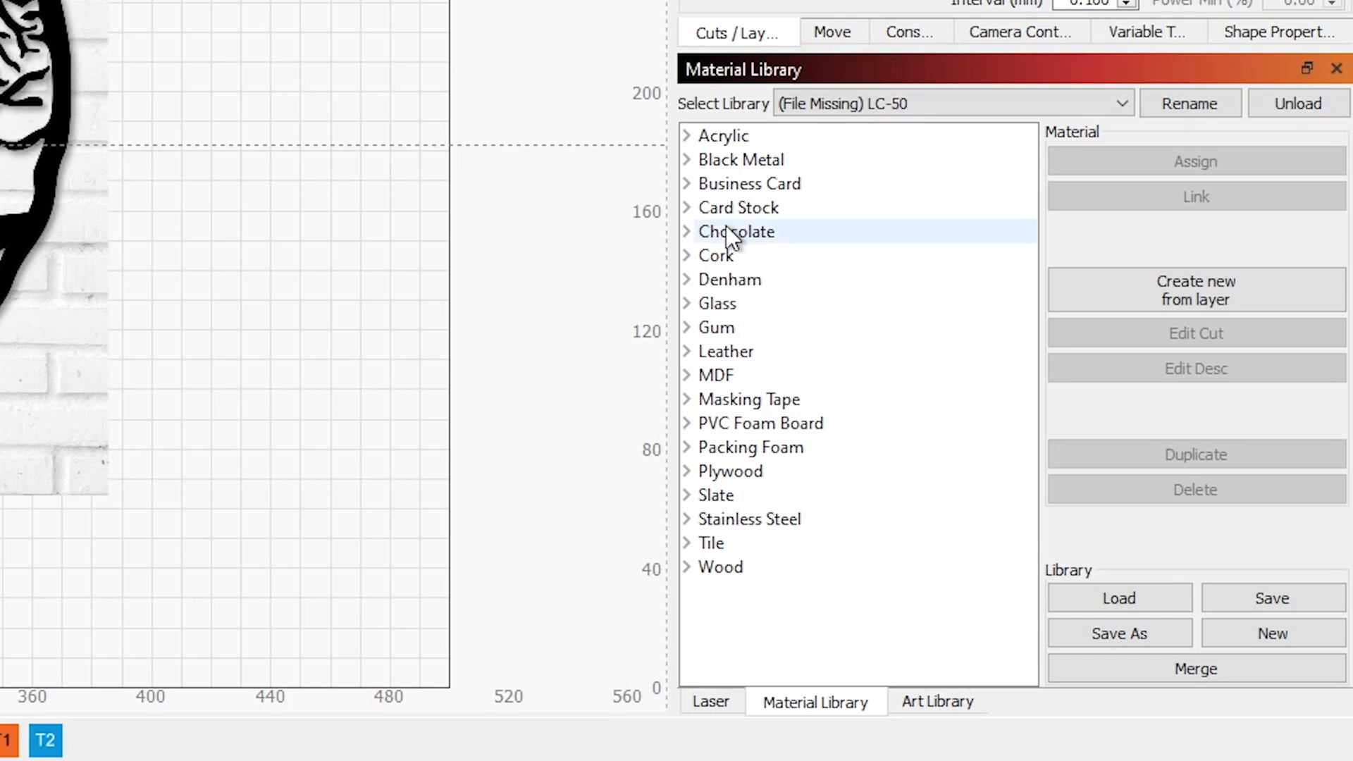
mouse_move(947, 685)
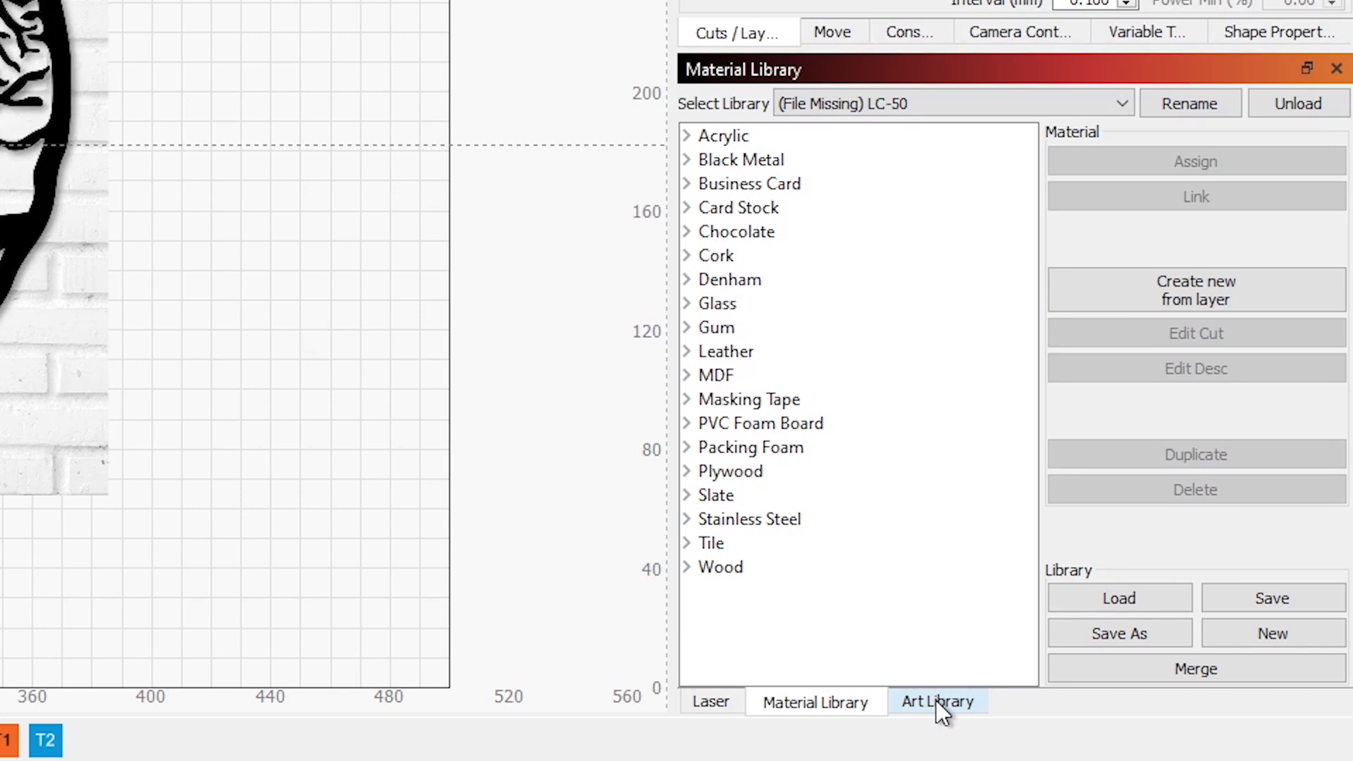
- Open the Art Library, load its files, and browse FancyLines and Dragons before Computer
left_click(938, 702)
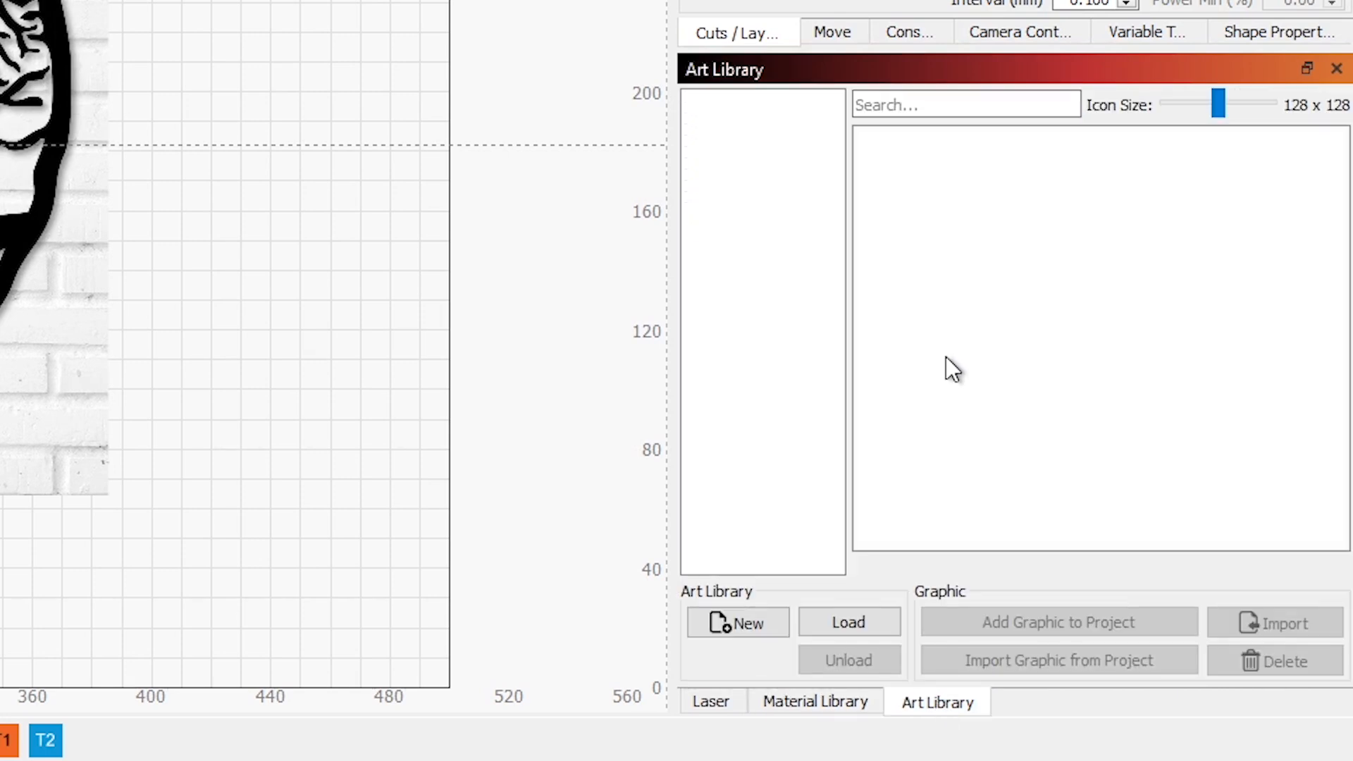
mouse_move(959, 316)
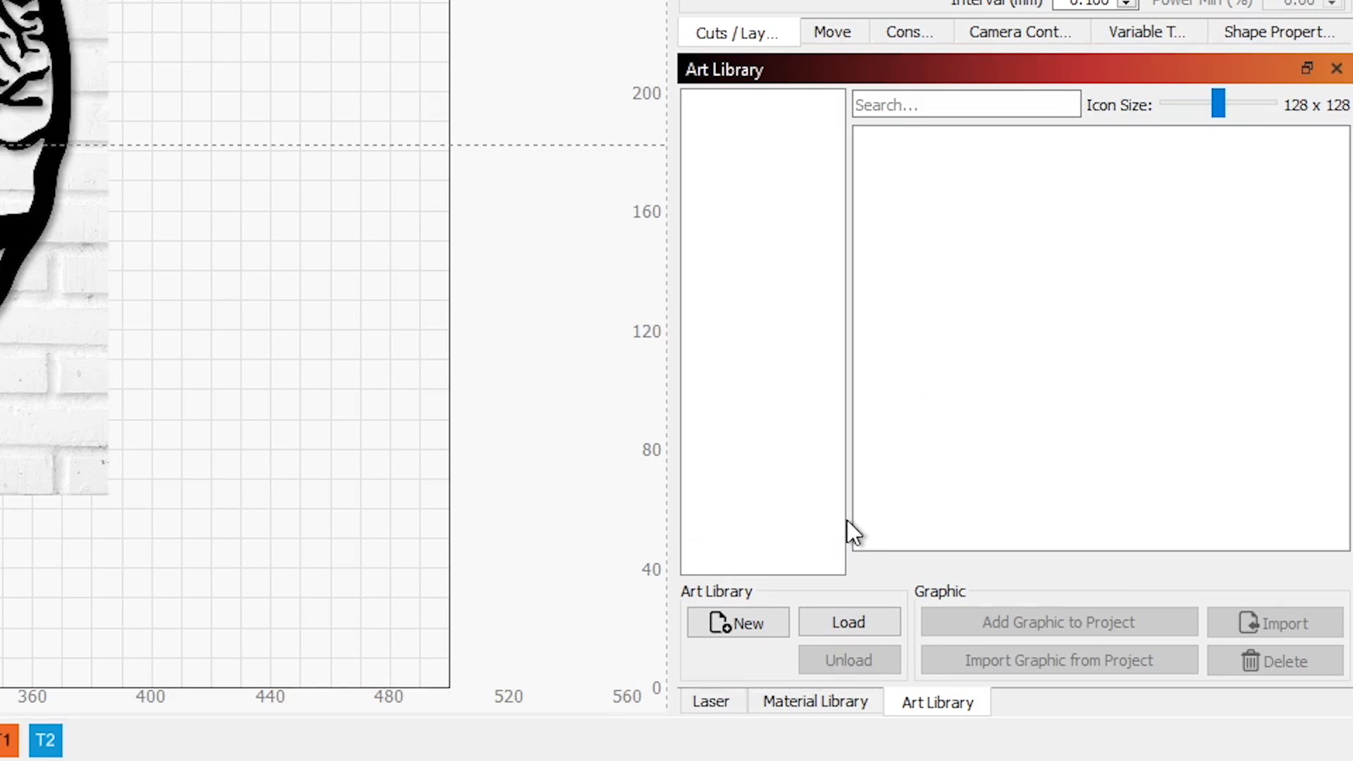
mouse_move(754, 496)
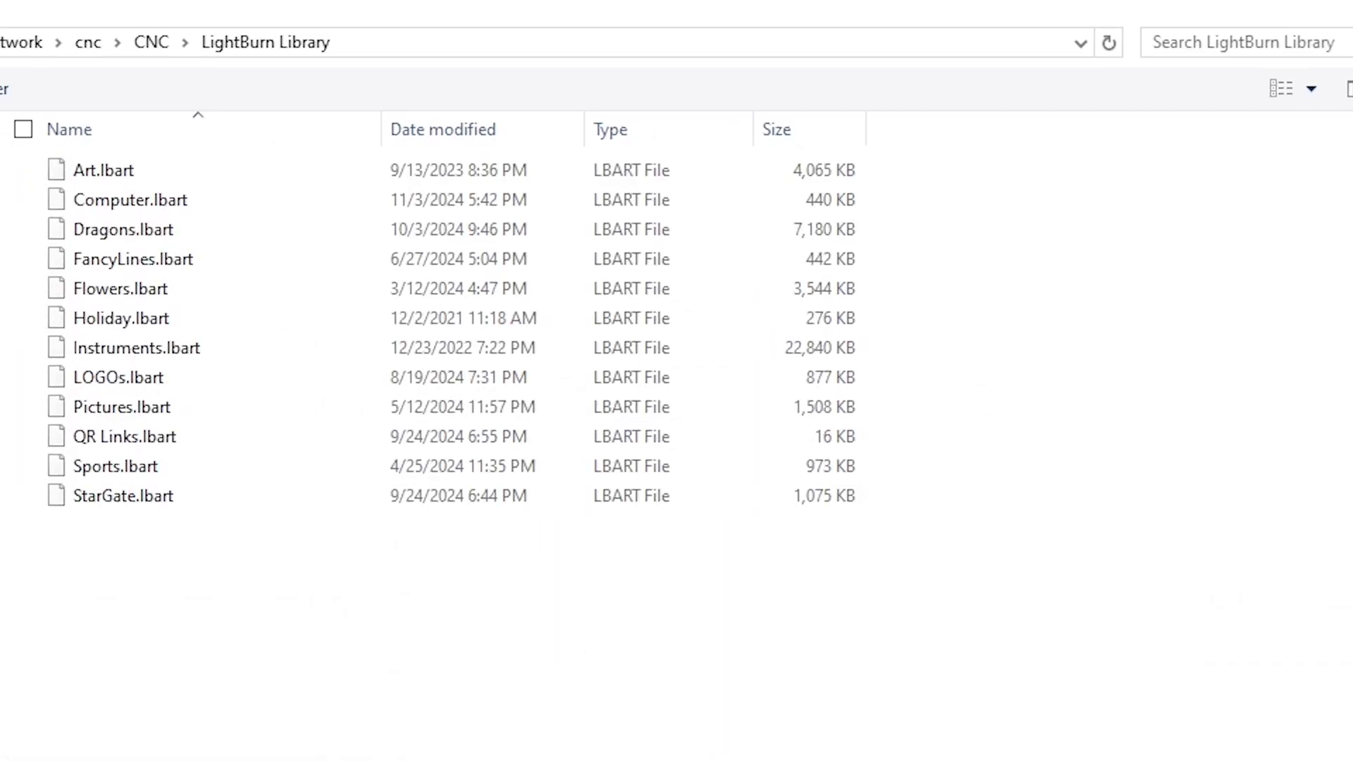
mouse_move(214, 547)
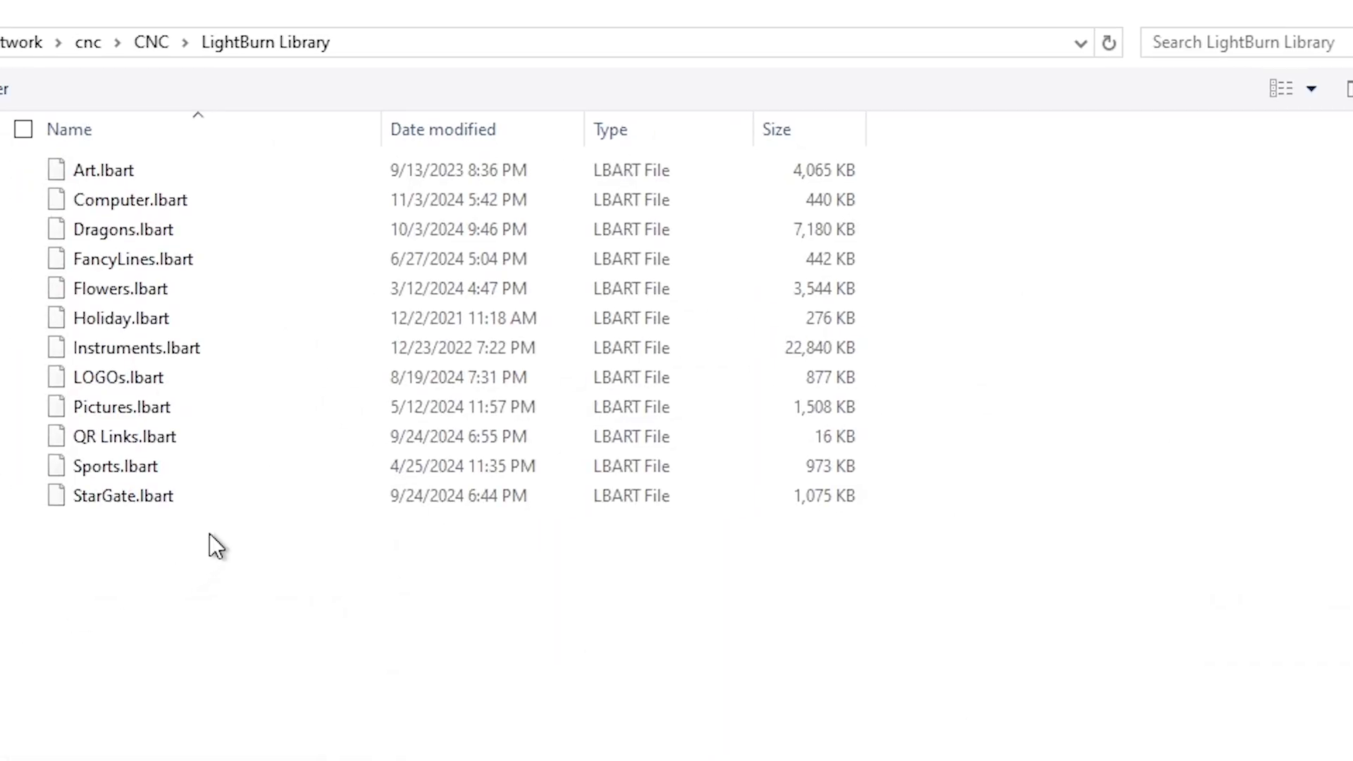
key("ctrl+a")
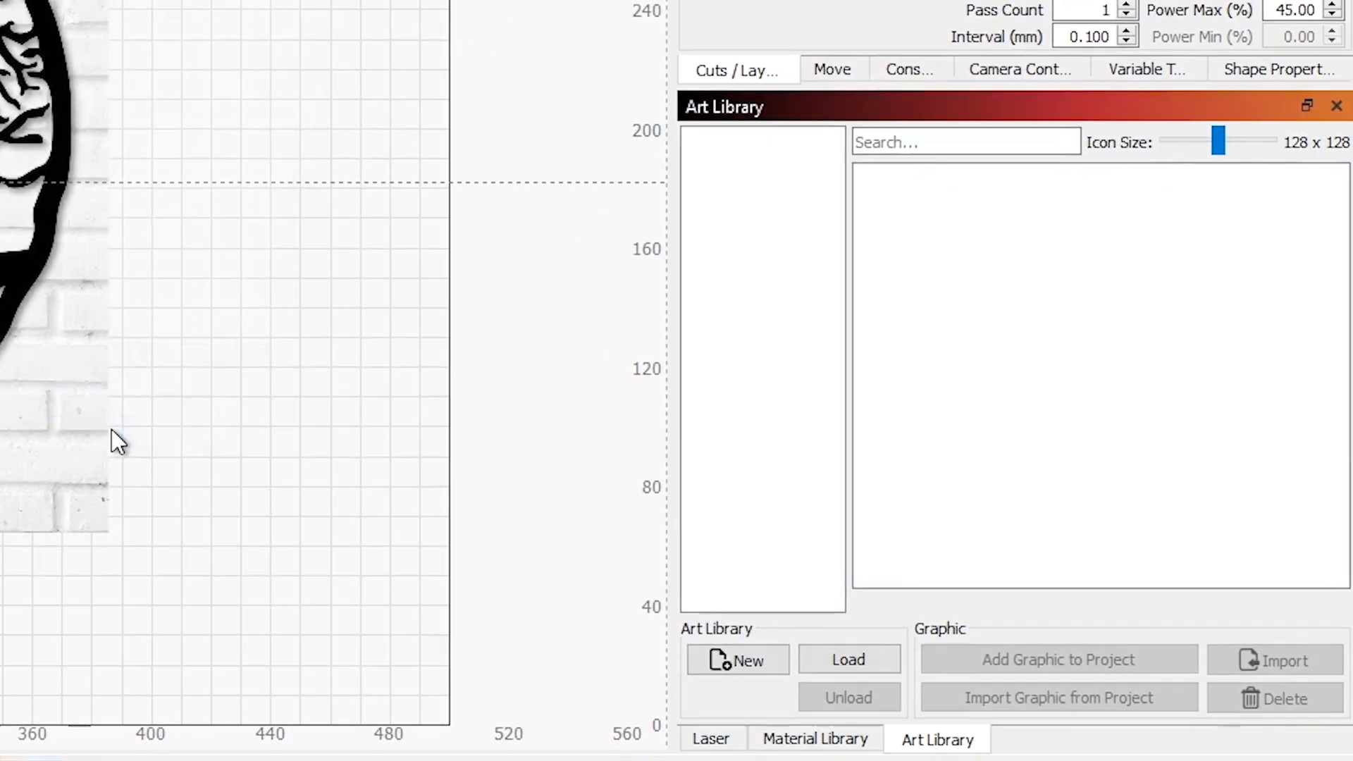
mouse_move(649, 327)
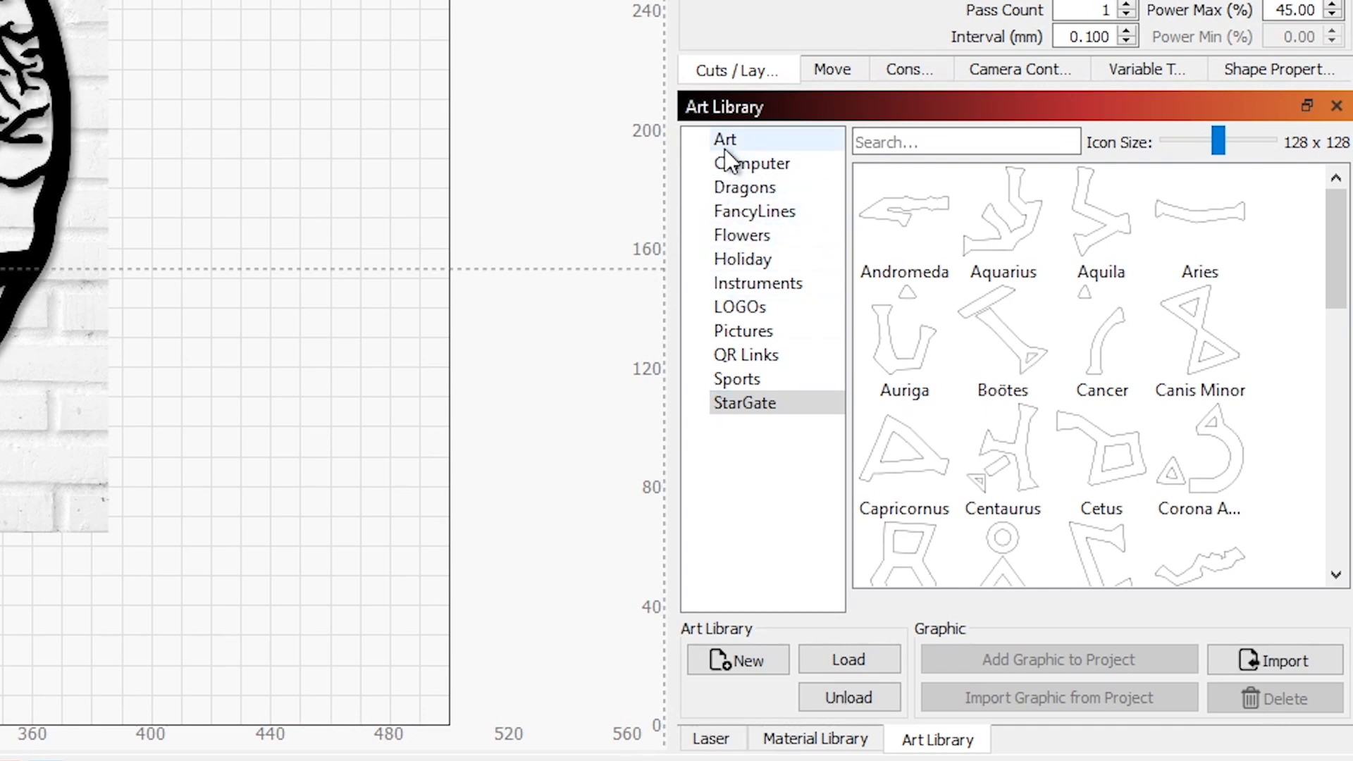
left_click(725, 139)
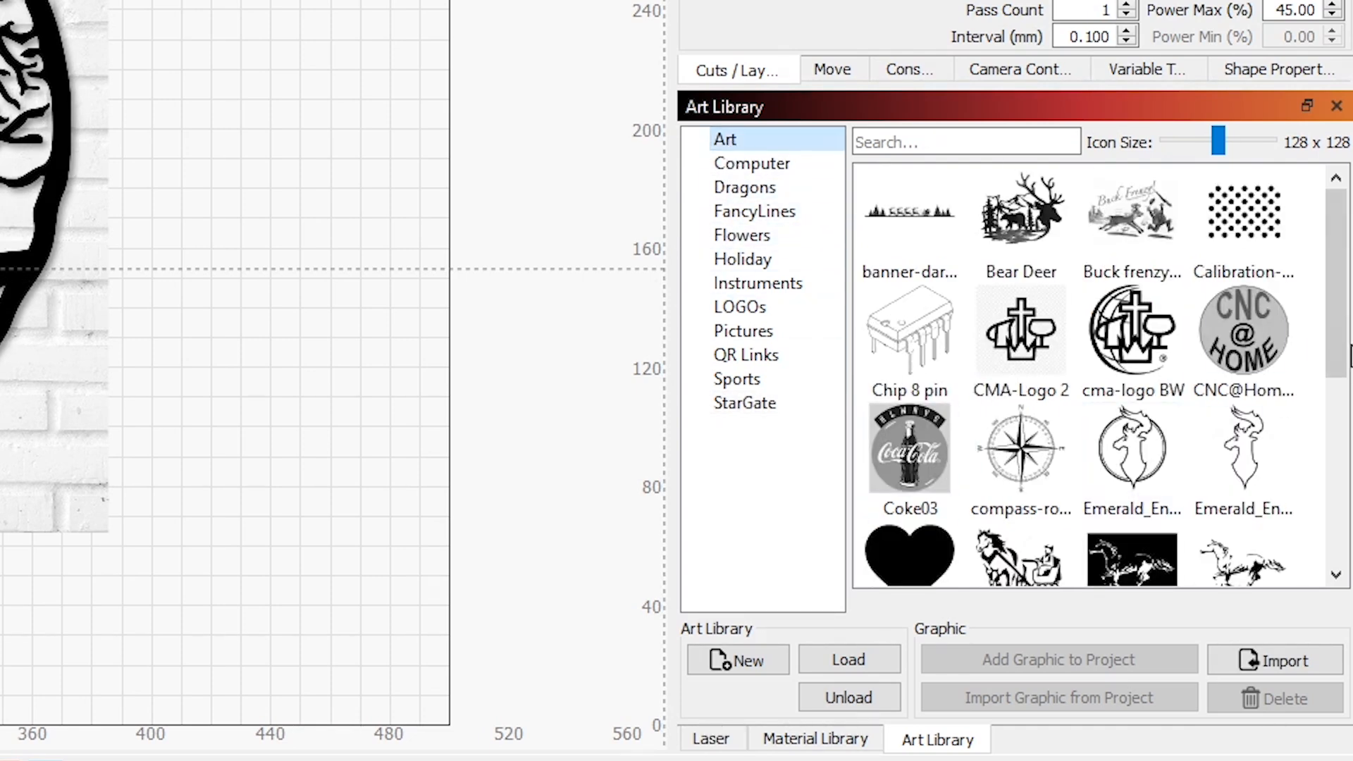
scroll("down", 3)
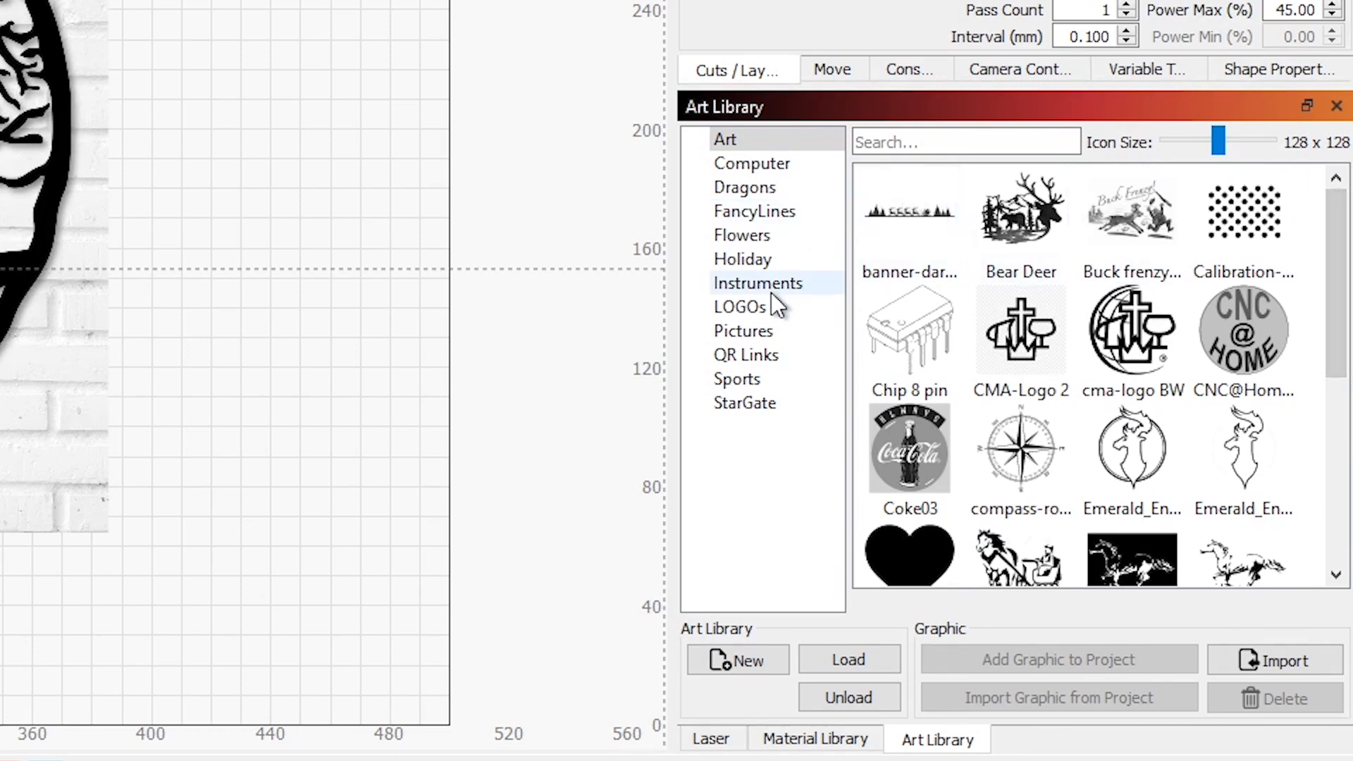
left_click(754, 211)
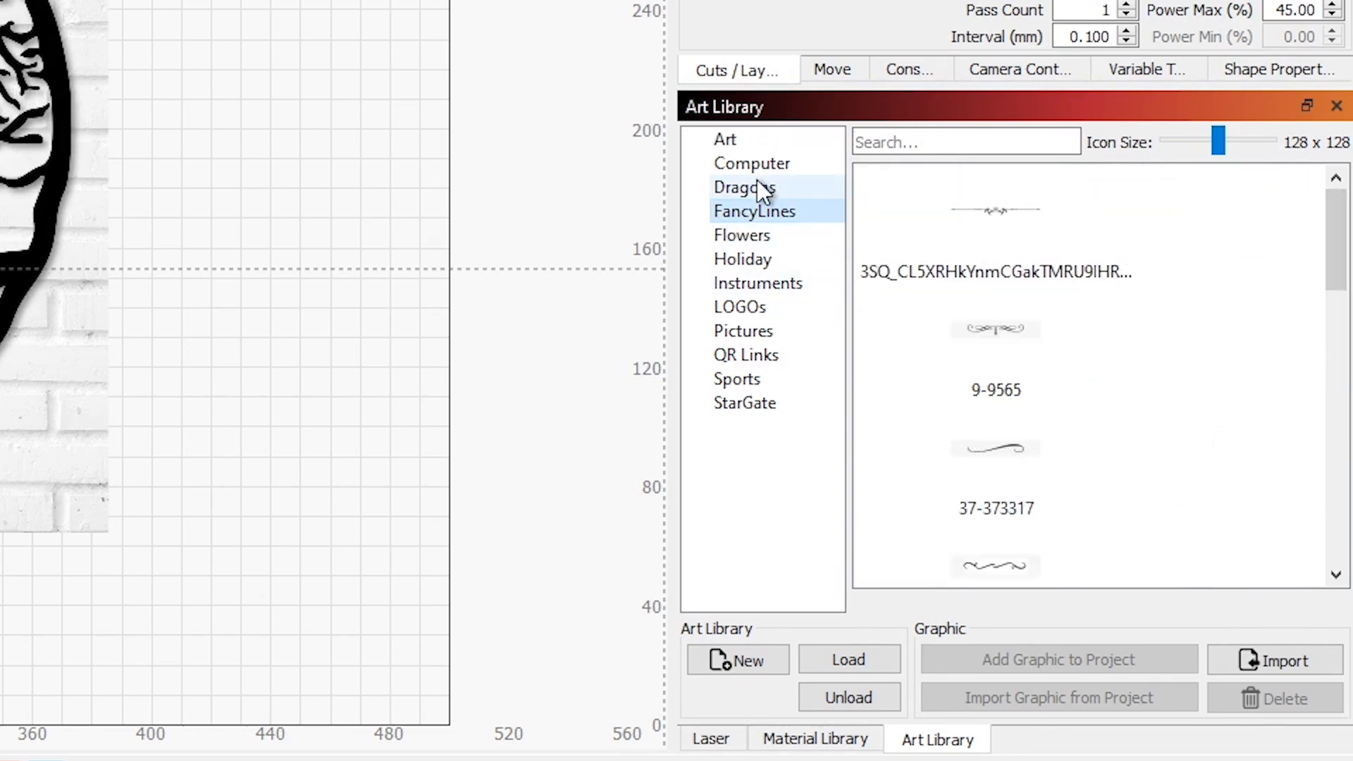
left_click(743, 187)
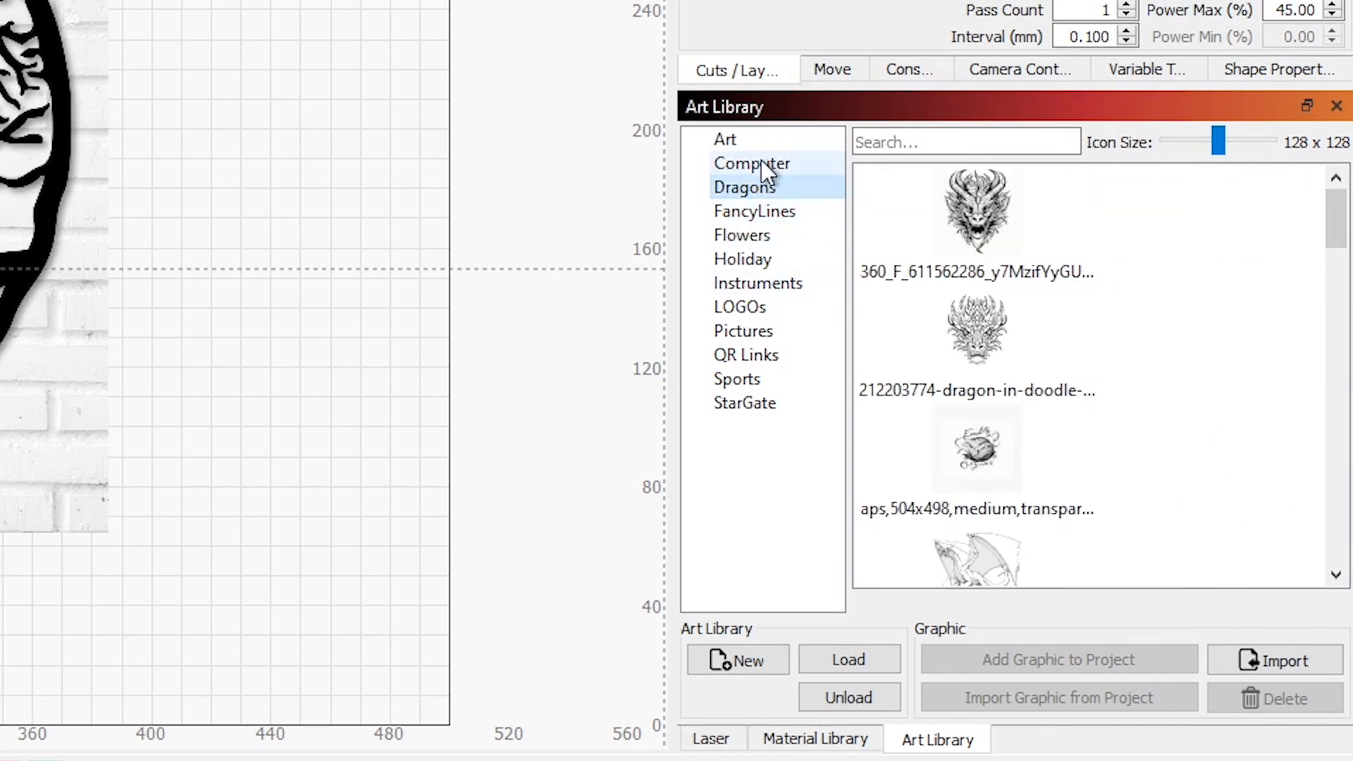
left_click(752, 162)
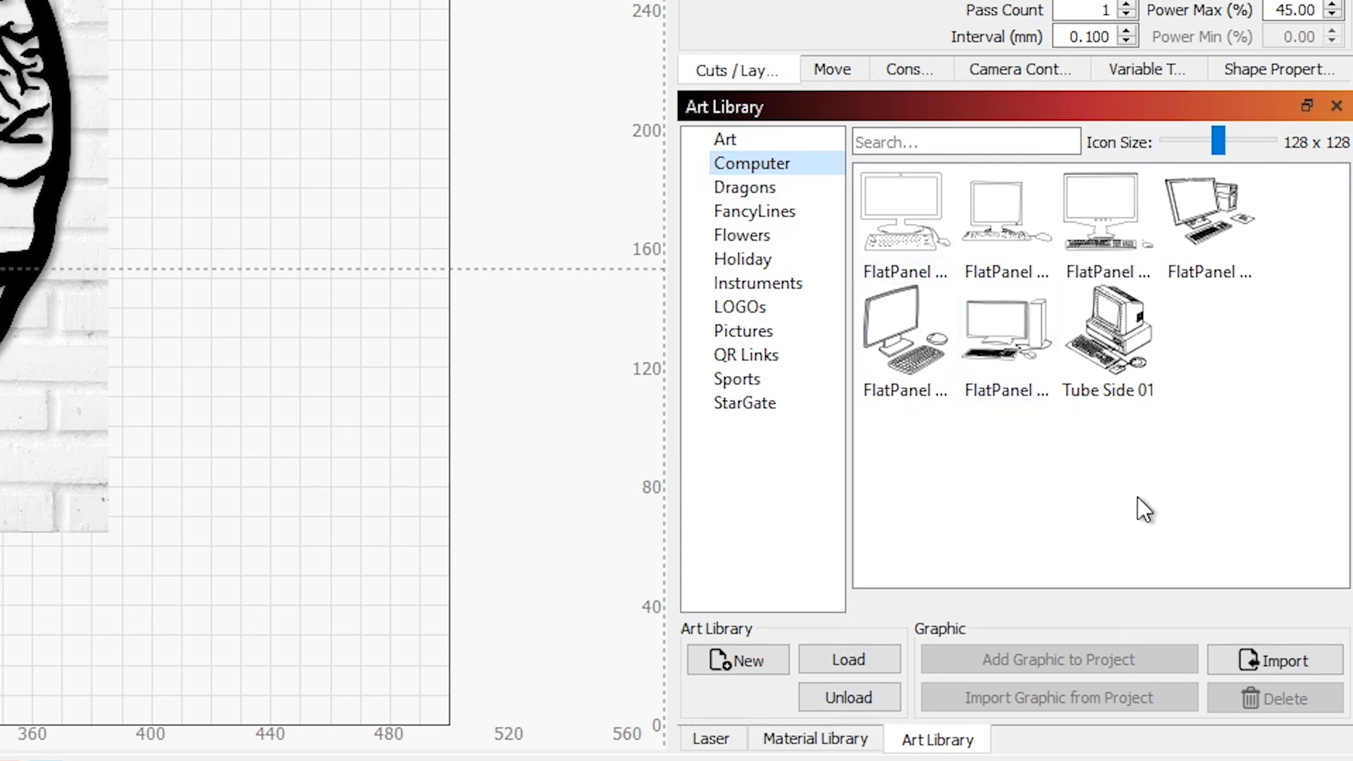
mouse_move(1051, 491)
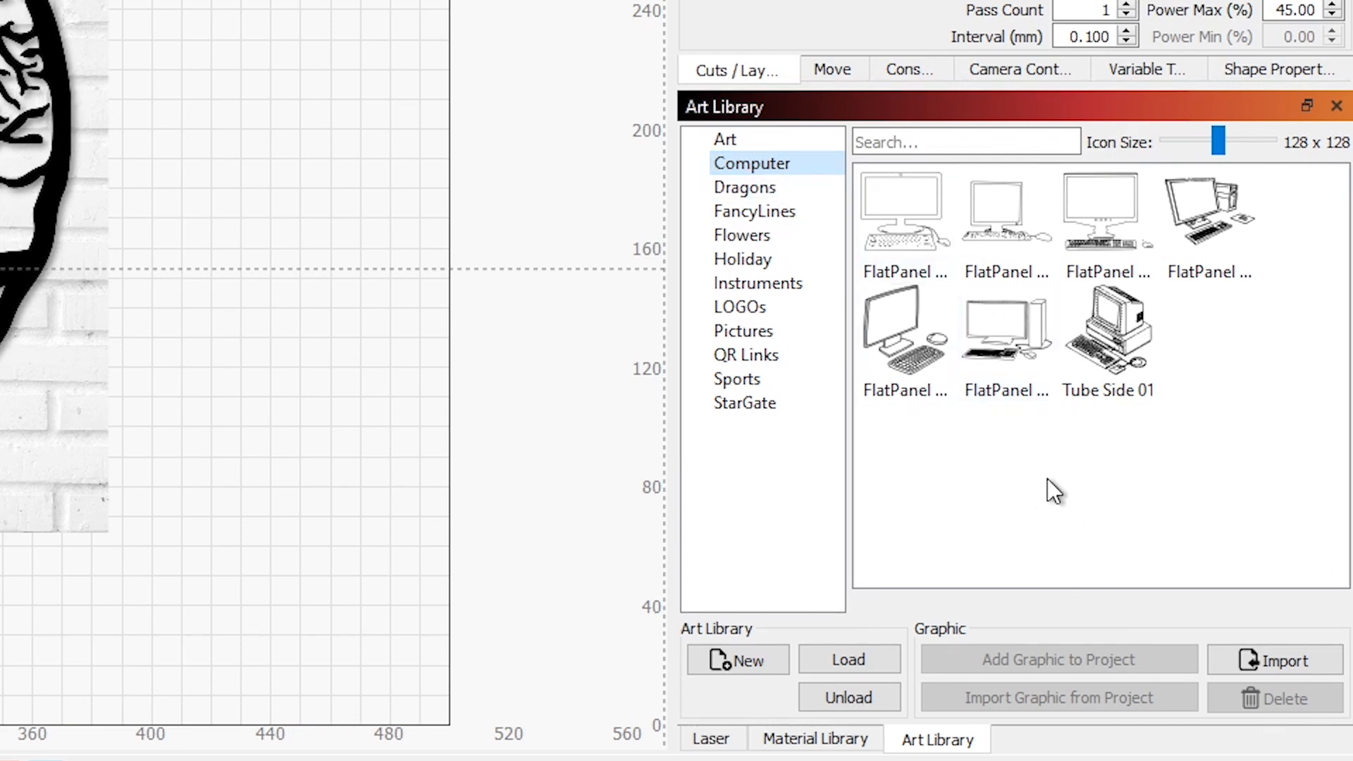
mouse_move(1121, 470)
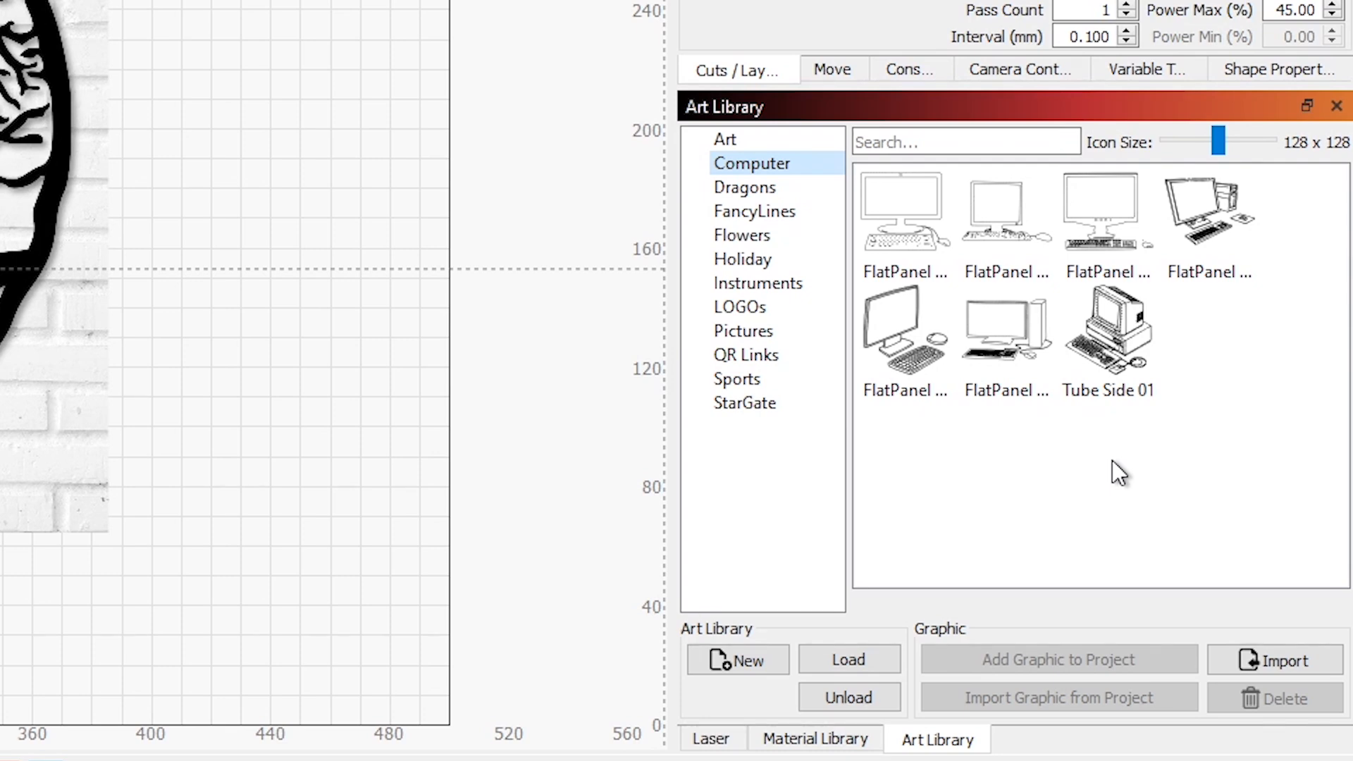
left_click(903, 332)
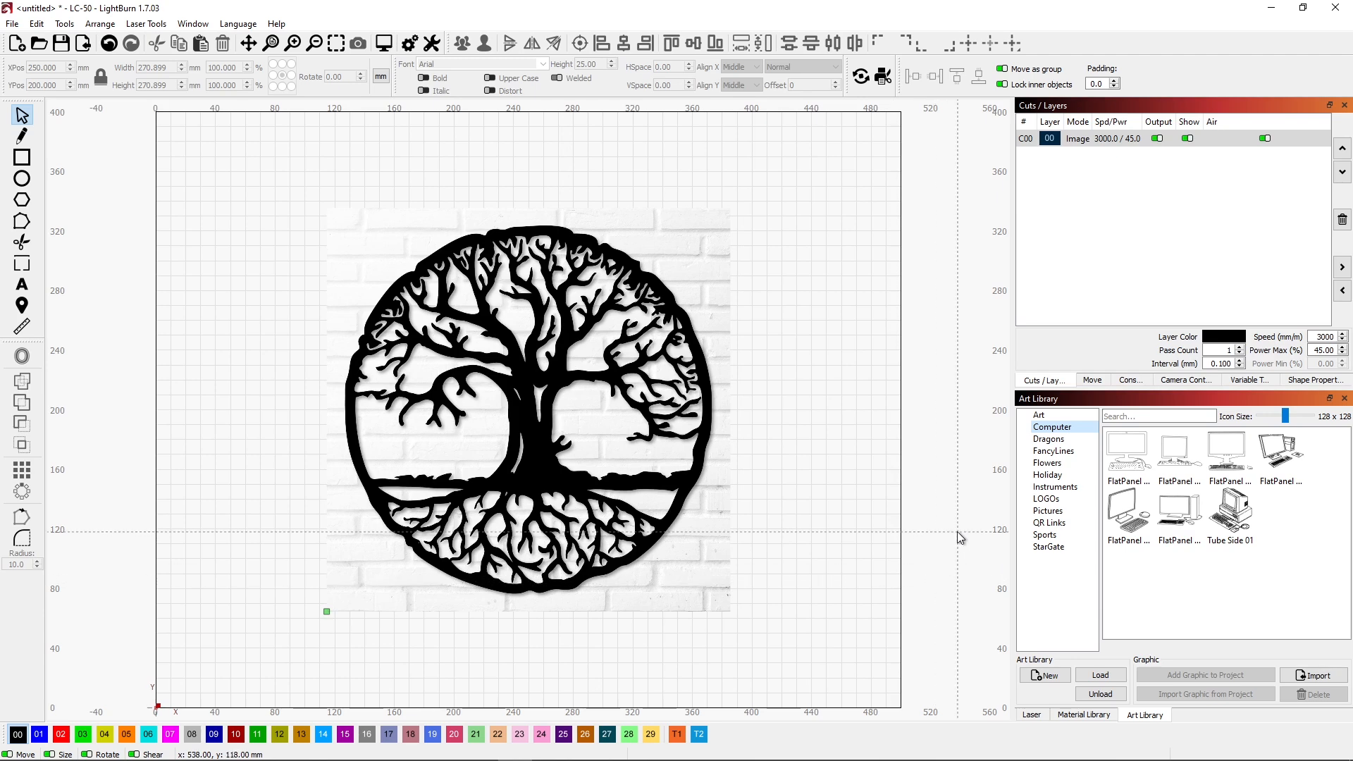
- Create and save a new art library file named Tree
left_click(1047, 463)
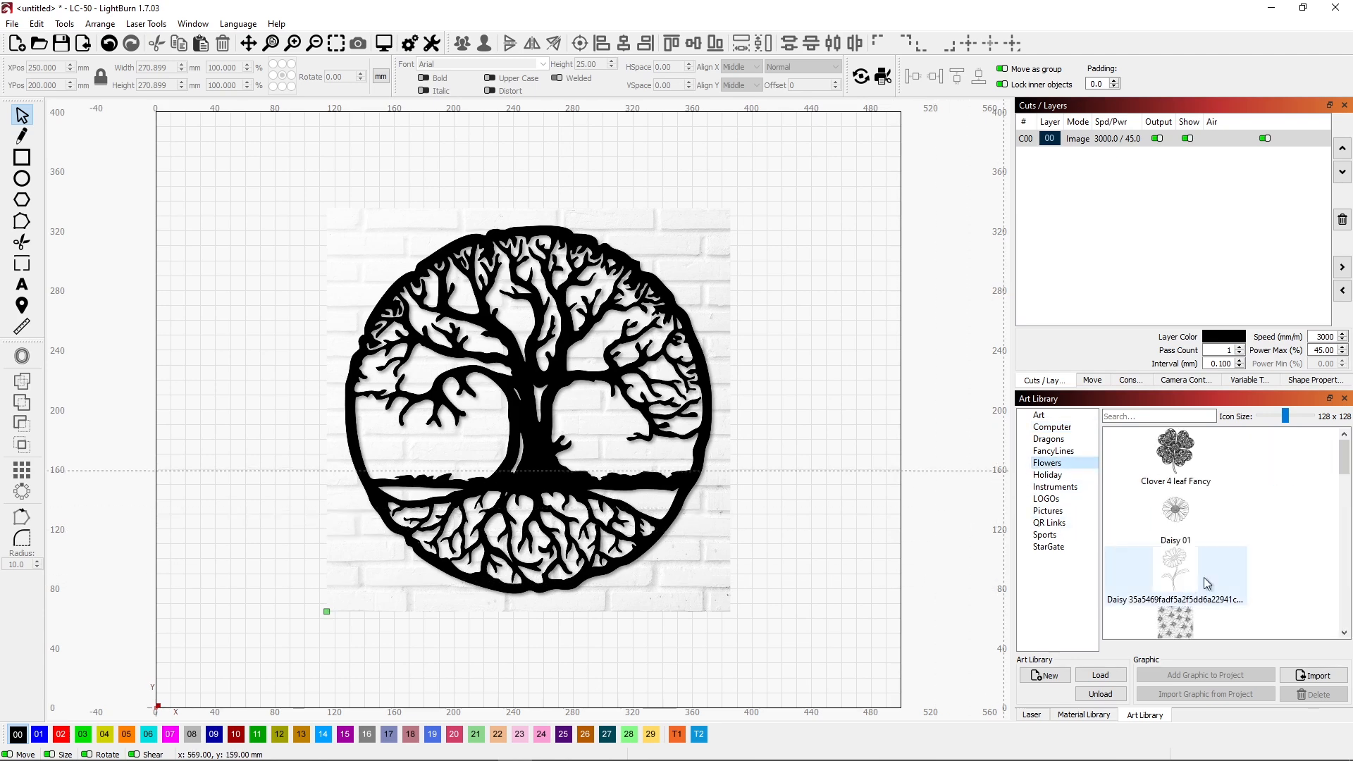
scroll("down", 3)
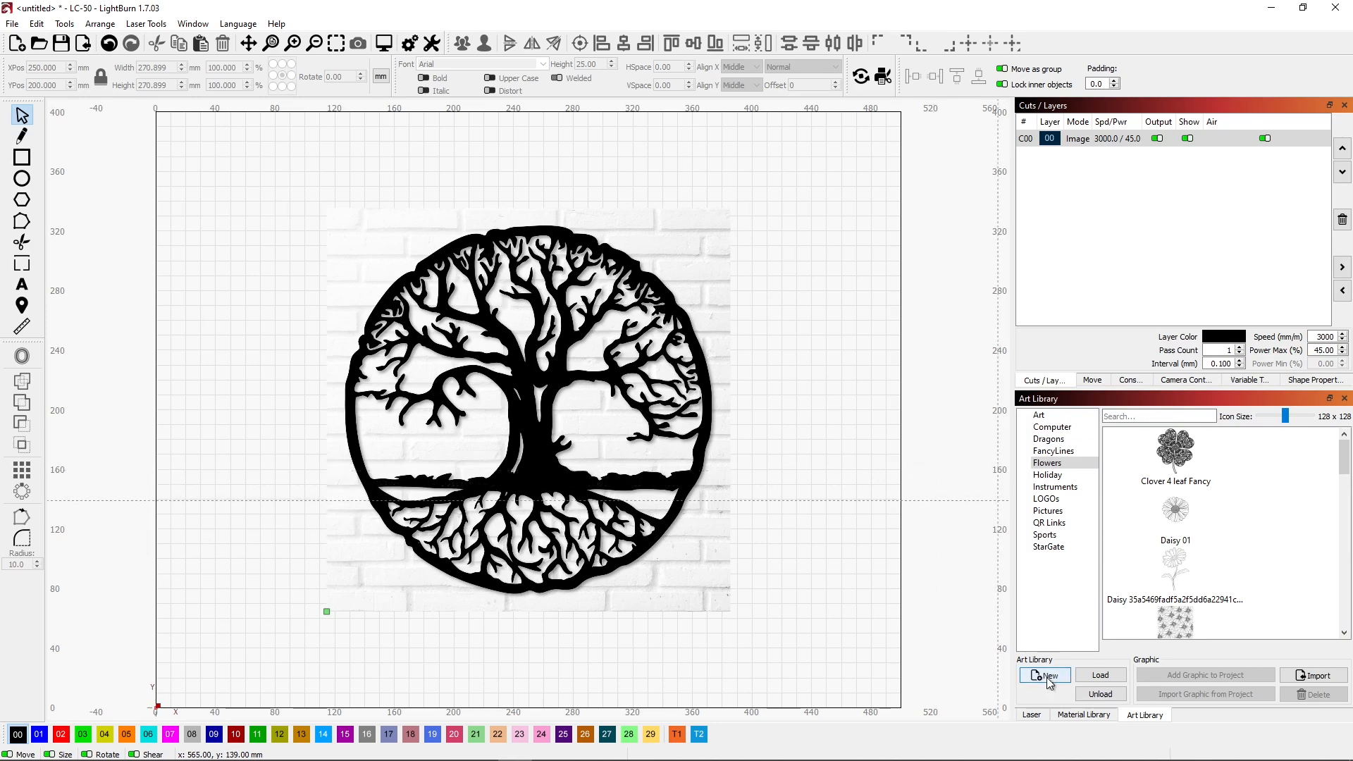
mouse_move(1045, 676)
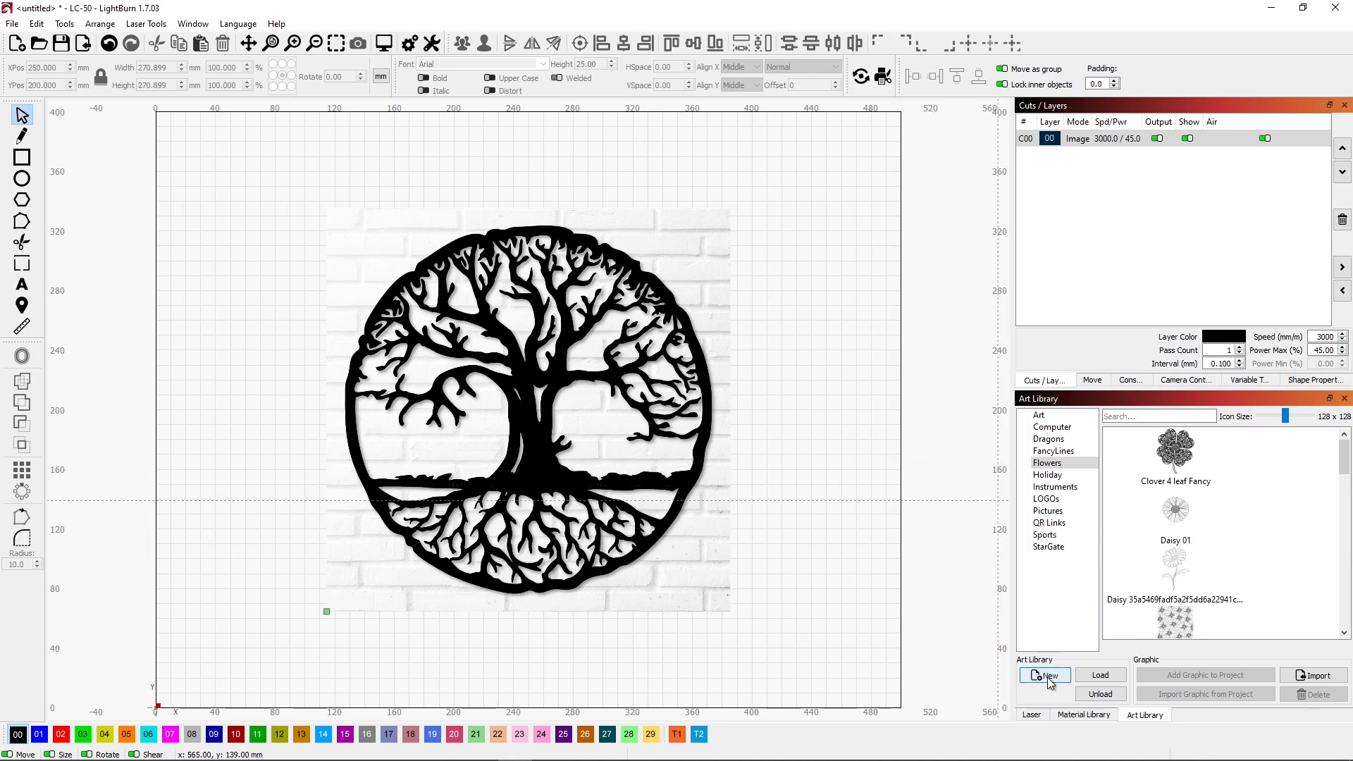
left_click(1045, 675)
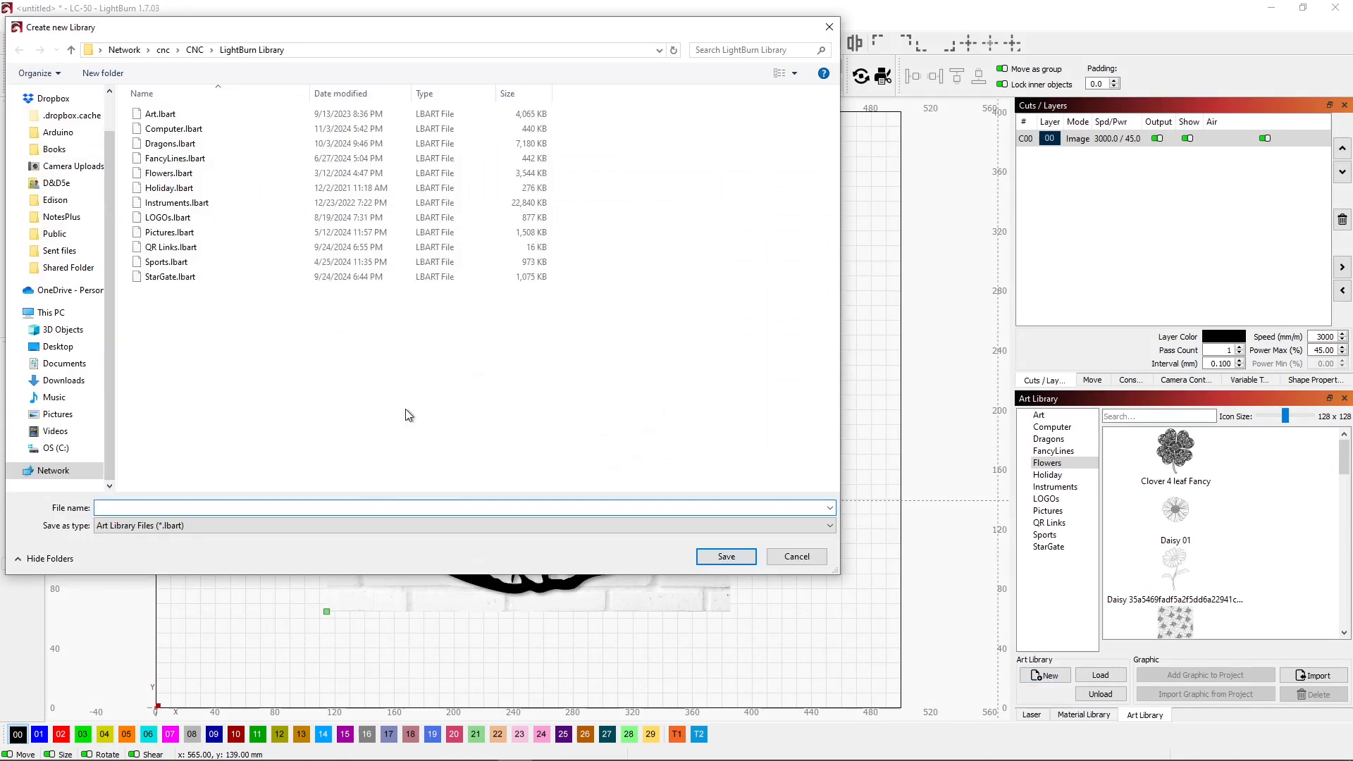
left_click(243, 506)
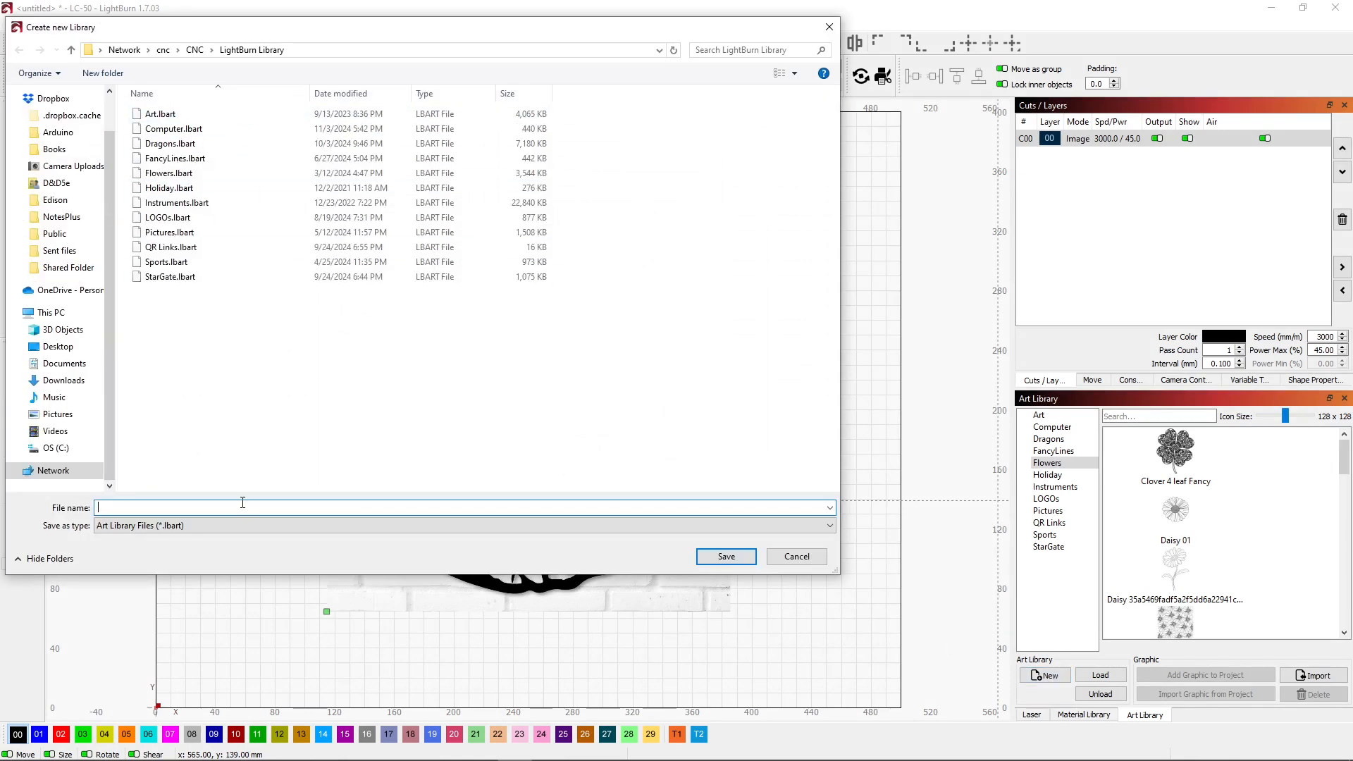
type("Tree")
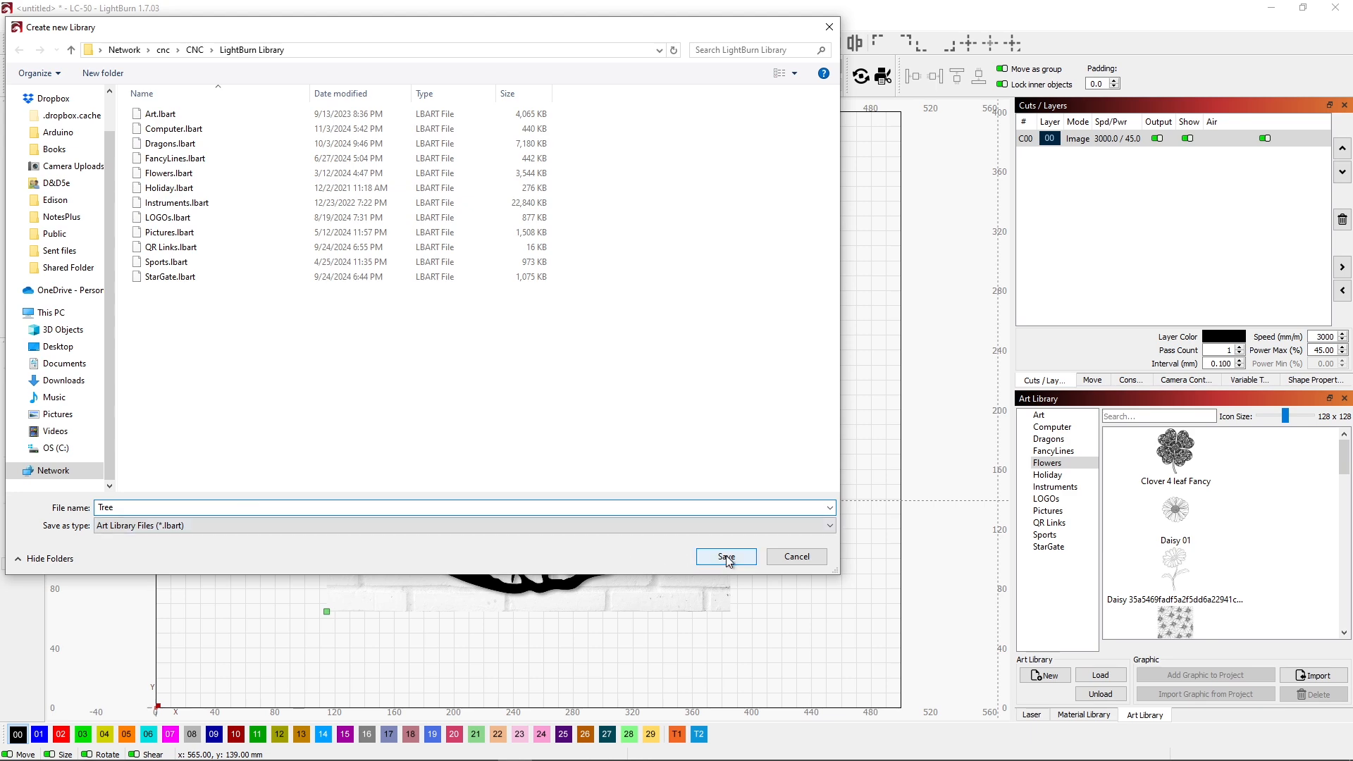
left_click(725, 557)
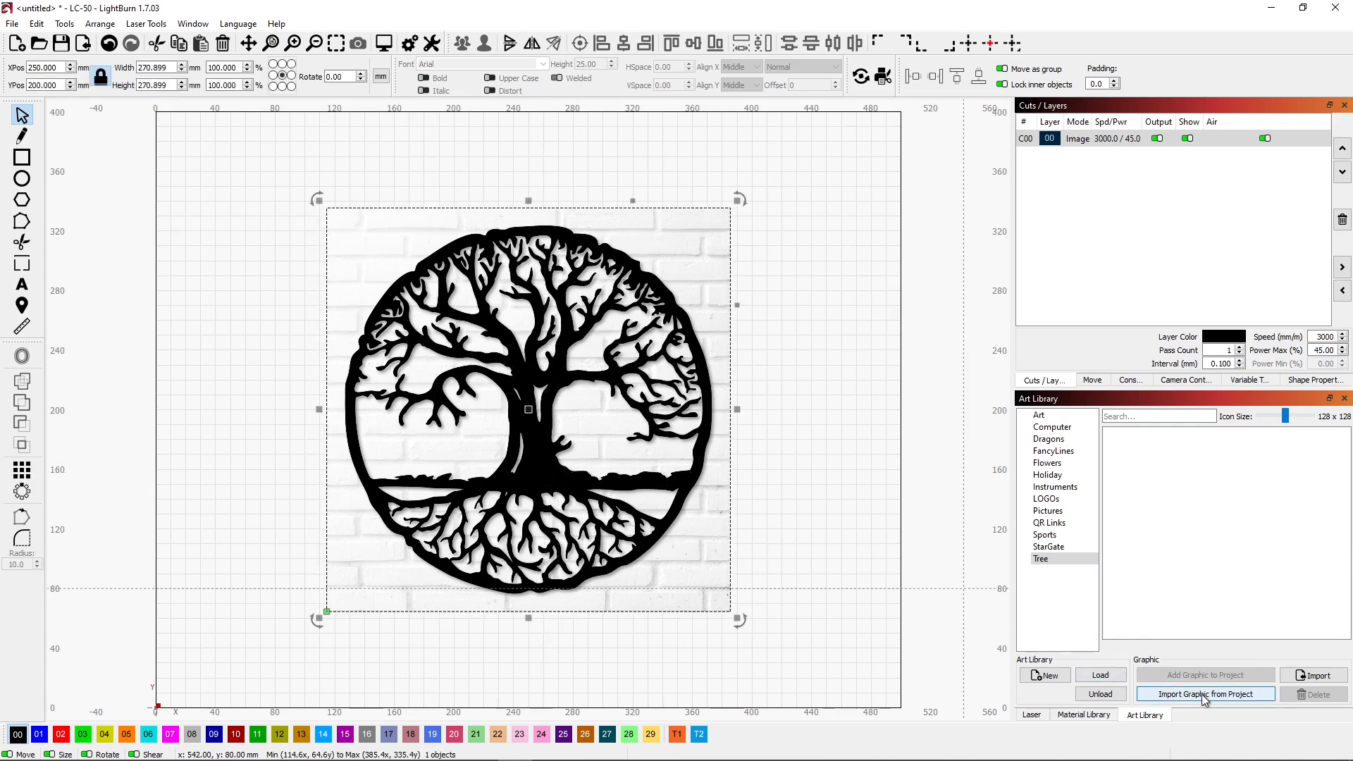
- Import the tree graphic from the project as Round Tree Image
left_click(1205, 694)
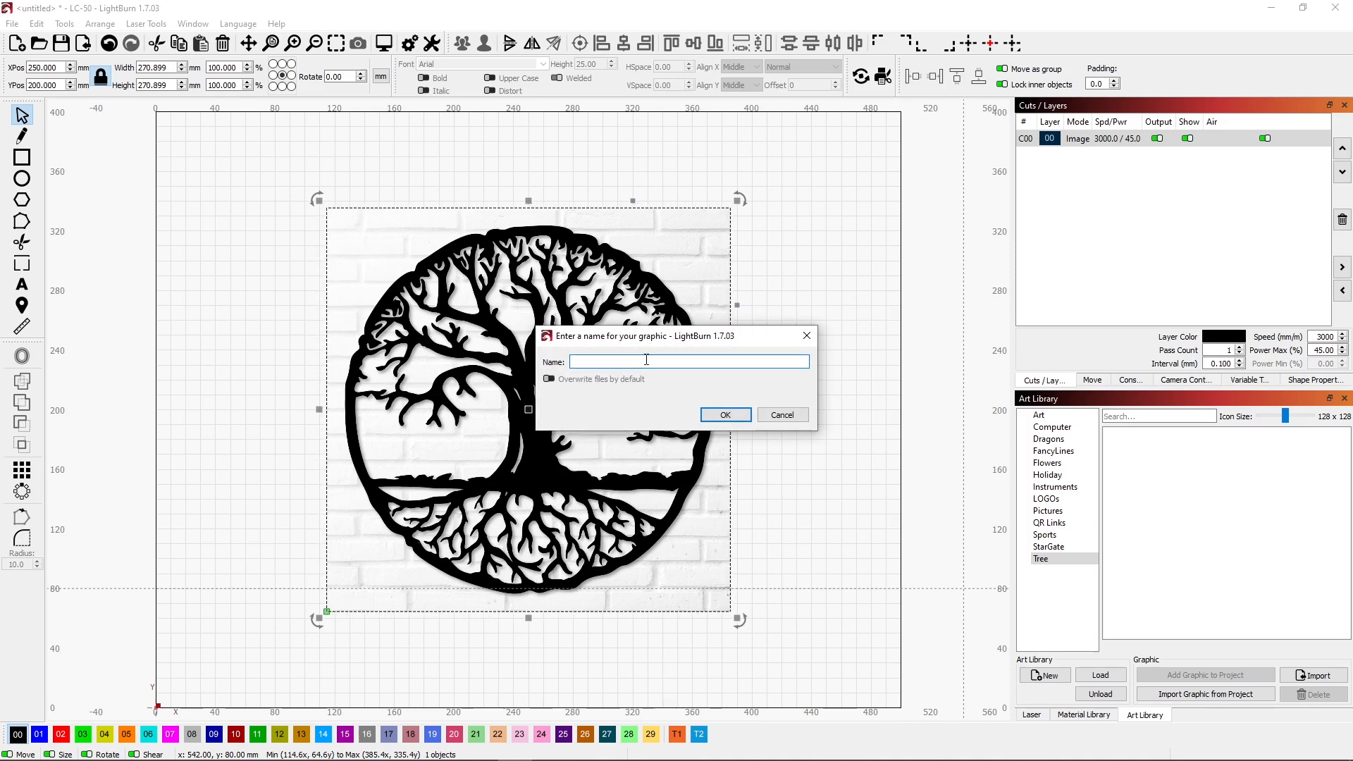
type("Round Tree Im")
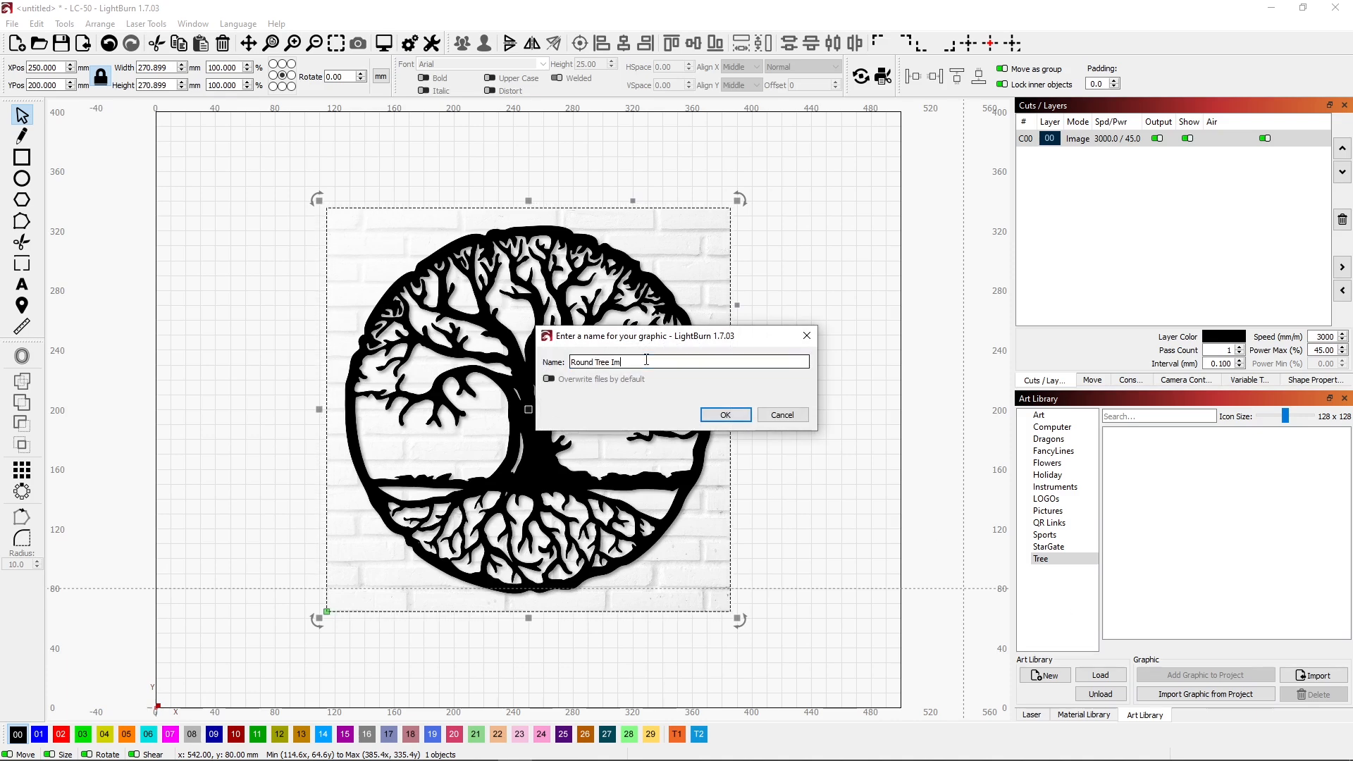
type("age")
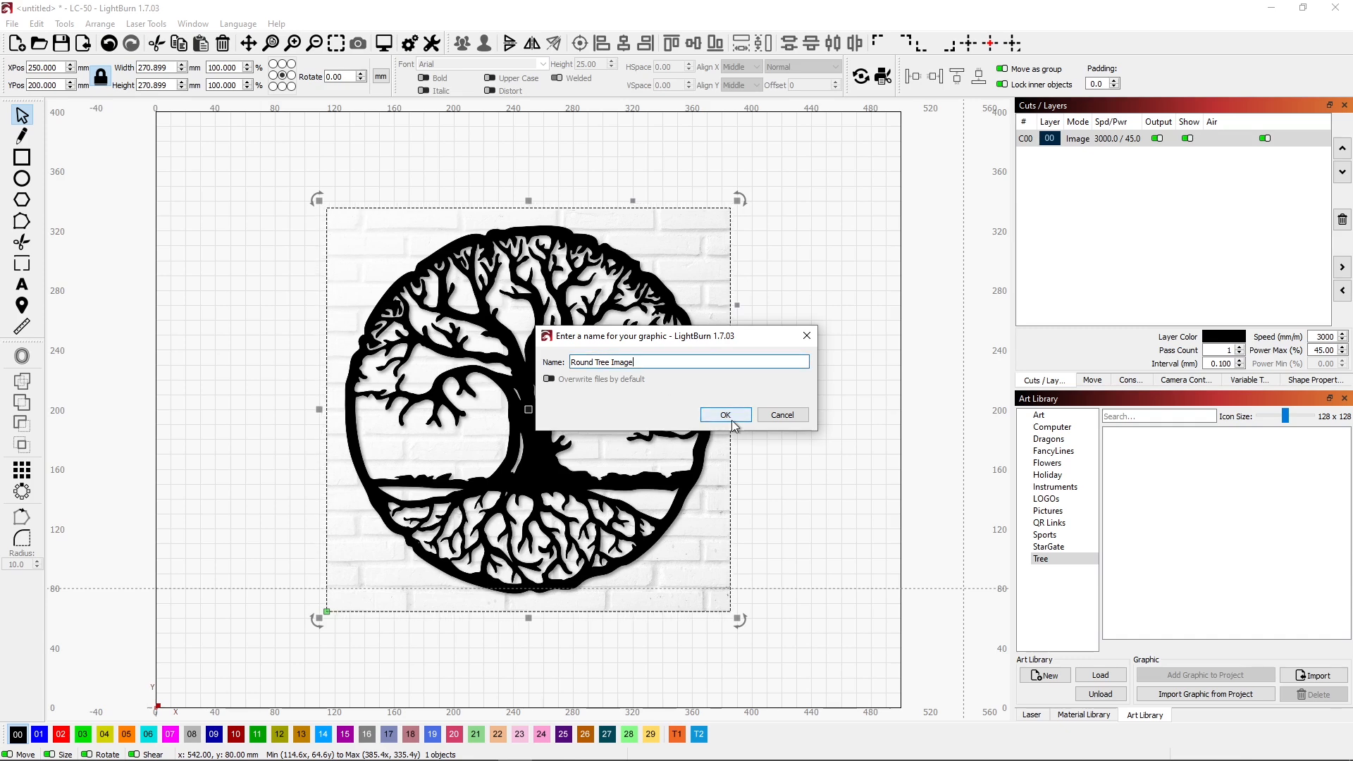
left_click(725, 414)
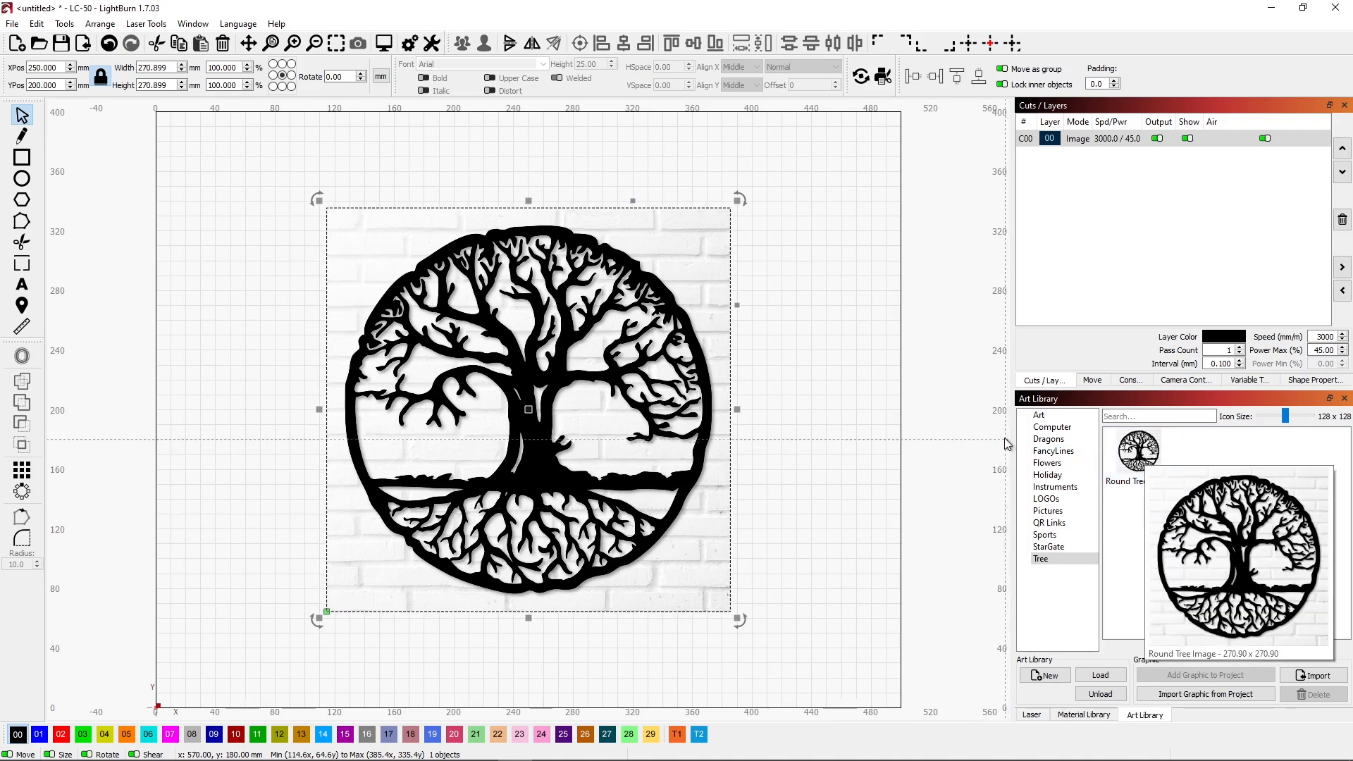
mouse_move(367, 304)
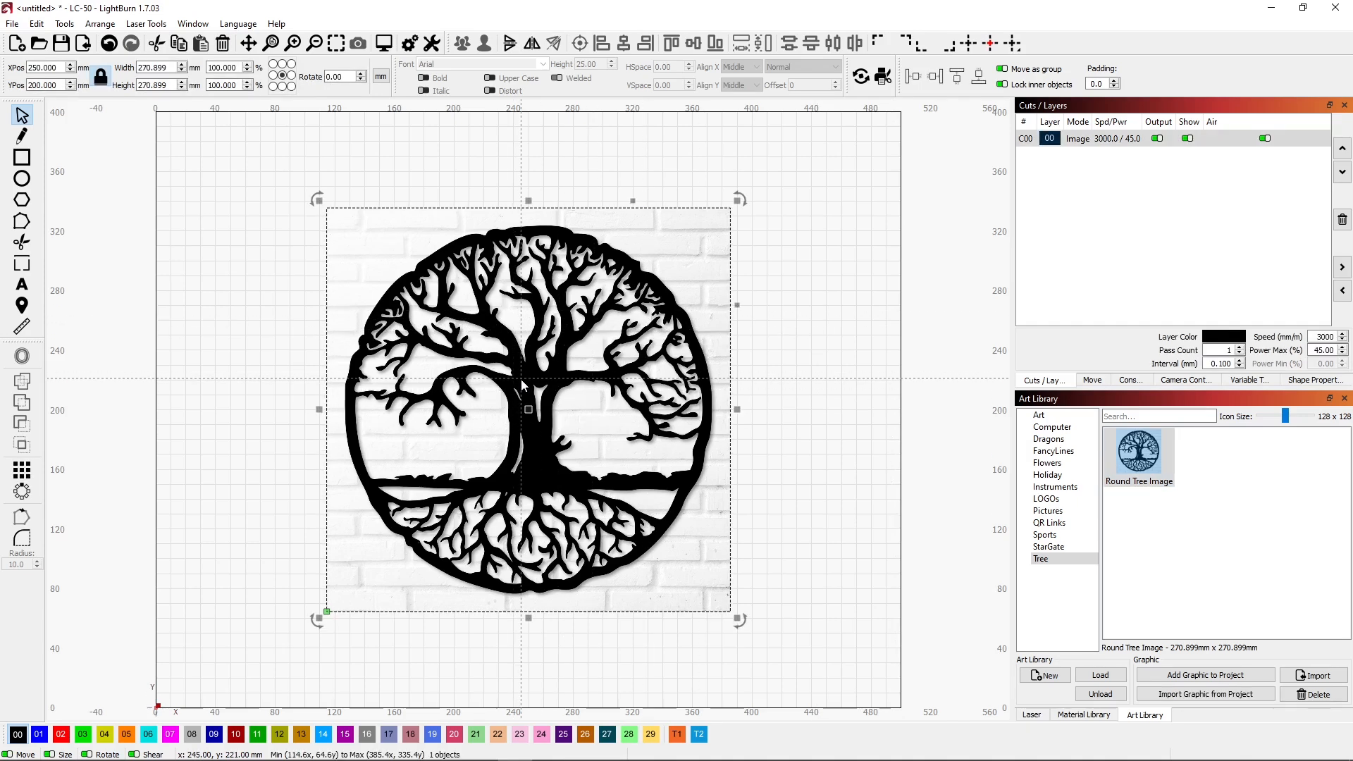
- Open Trace Image on the tree bitmap from its right-click menu
right_click(524, 388)
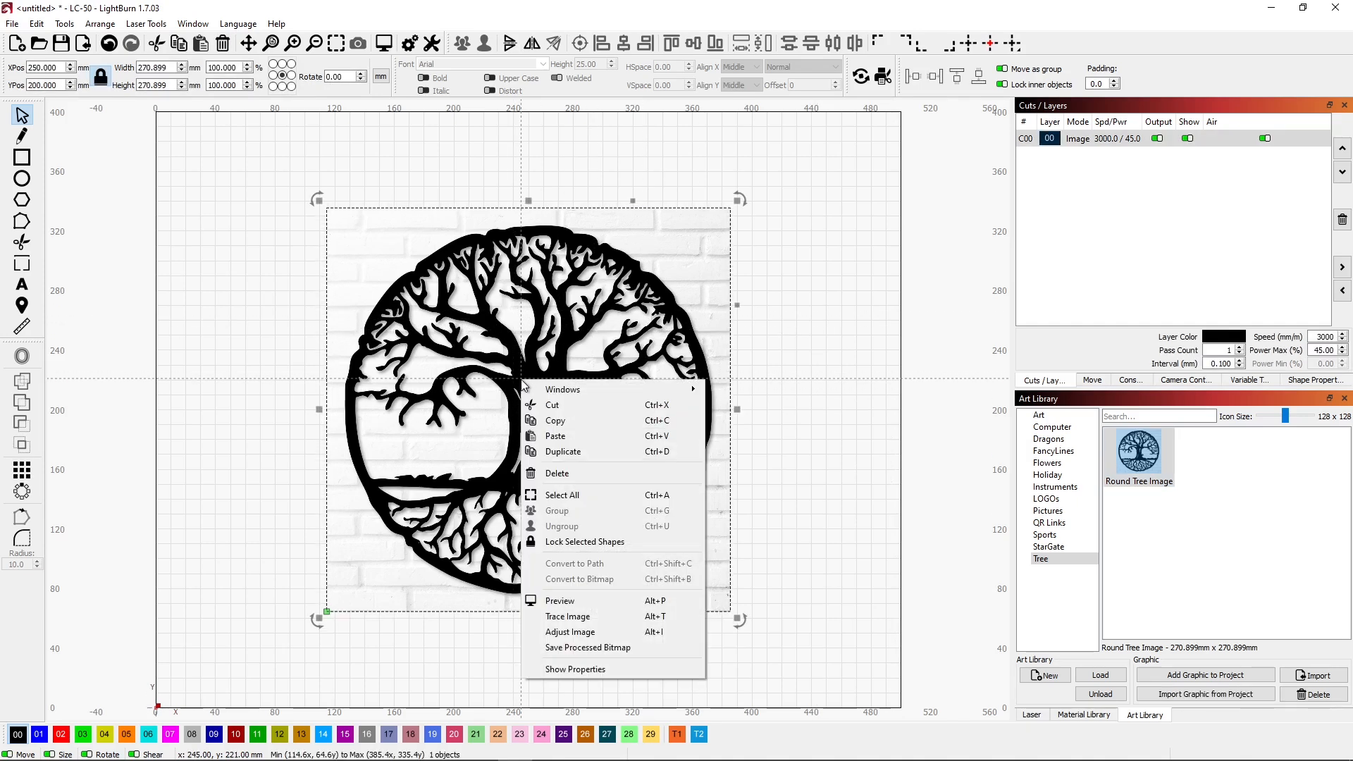
mouse_move(568, 616)
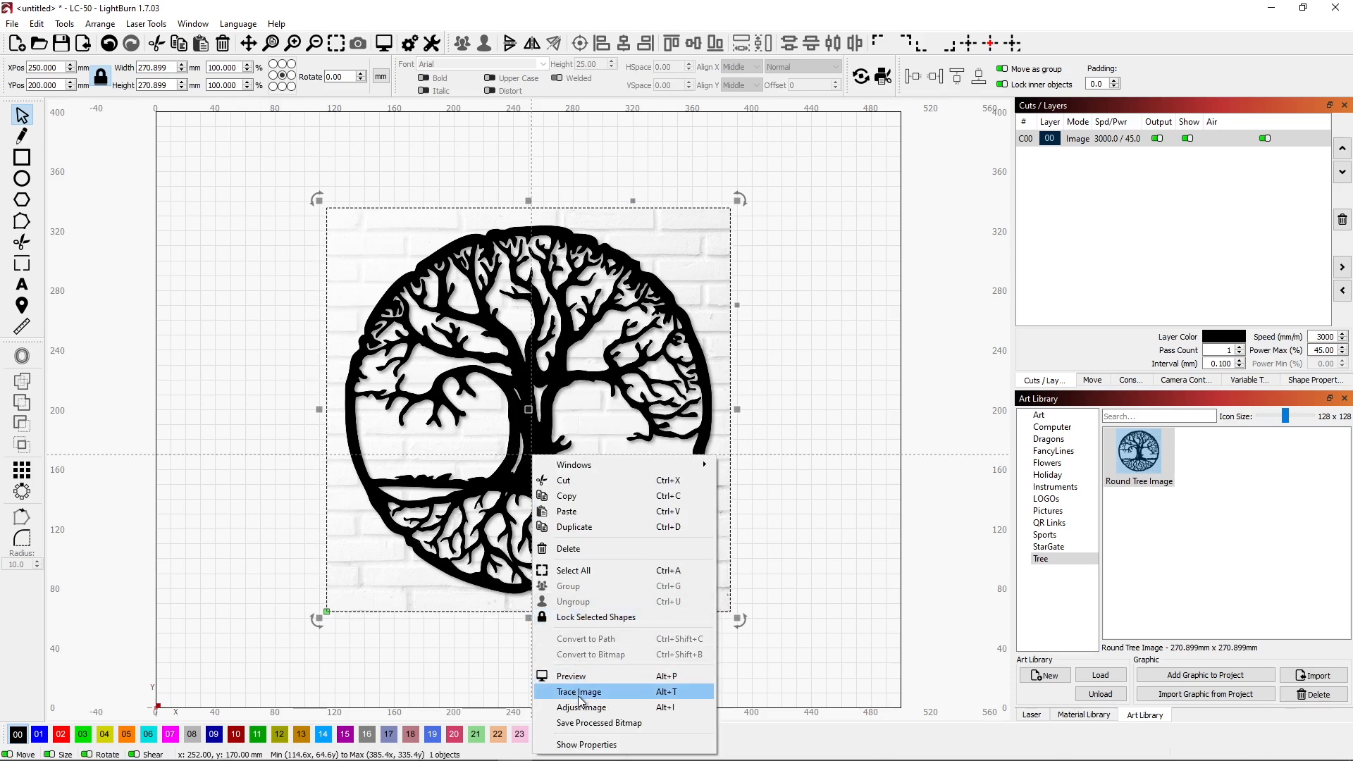
left_click(578, 691)
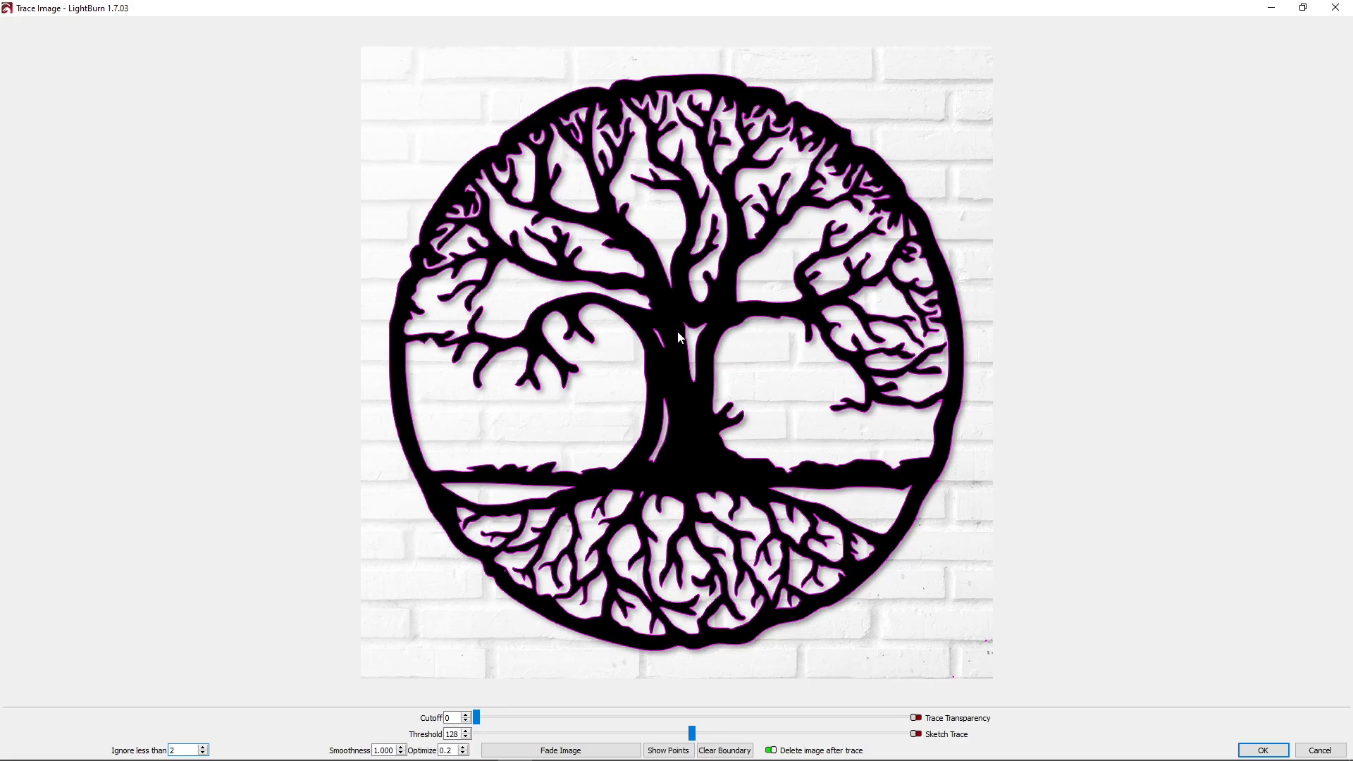
mouse_move(462, 468)
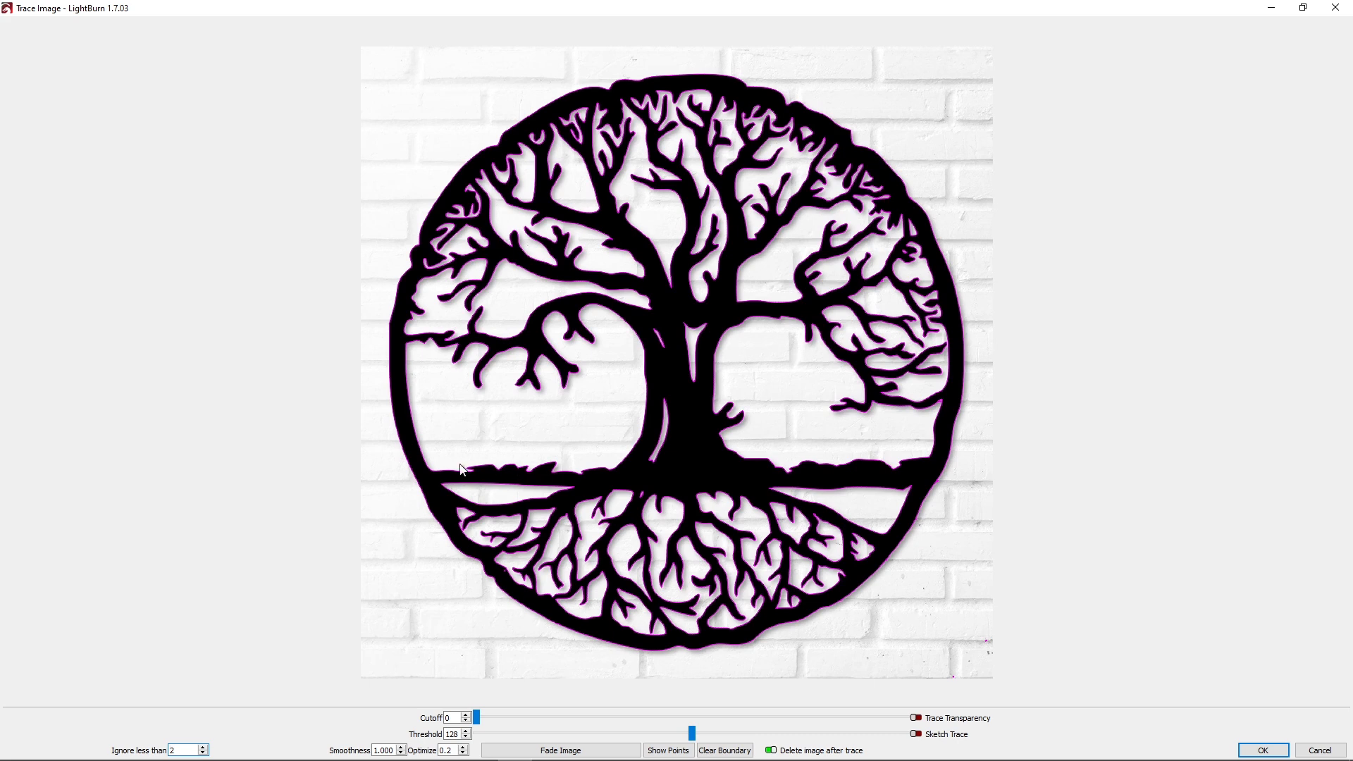
mouse_move(741, 284)
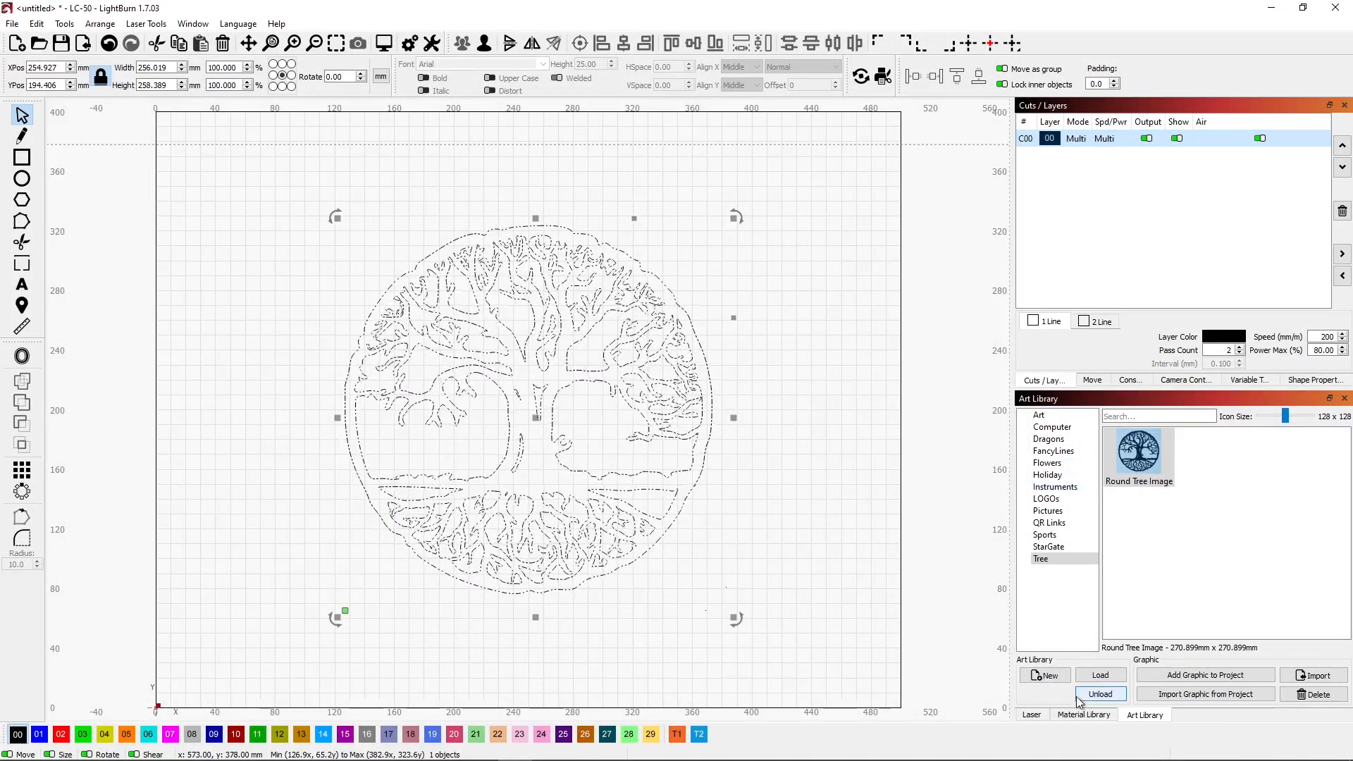
- Assign the Plywood 3.00mm Cut through preset to the layer, briefly previewing Fill mode
left_click(1083, 715)
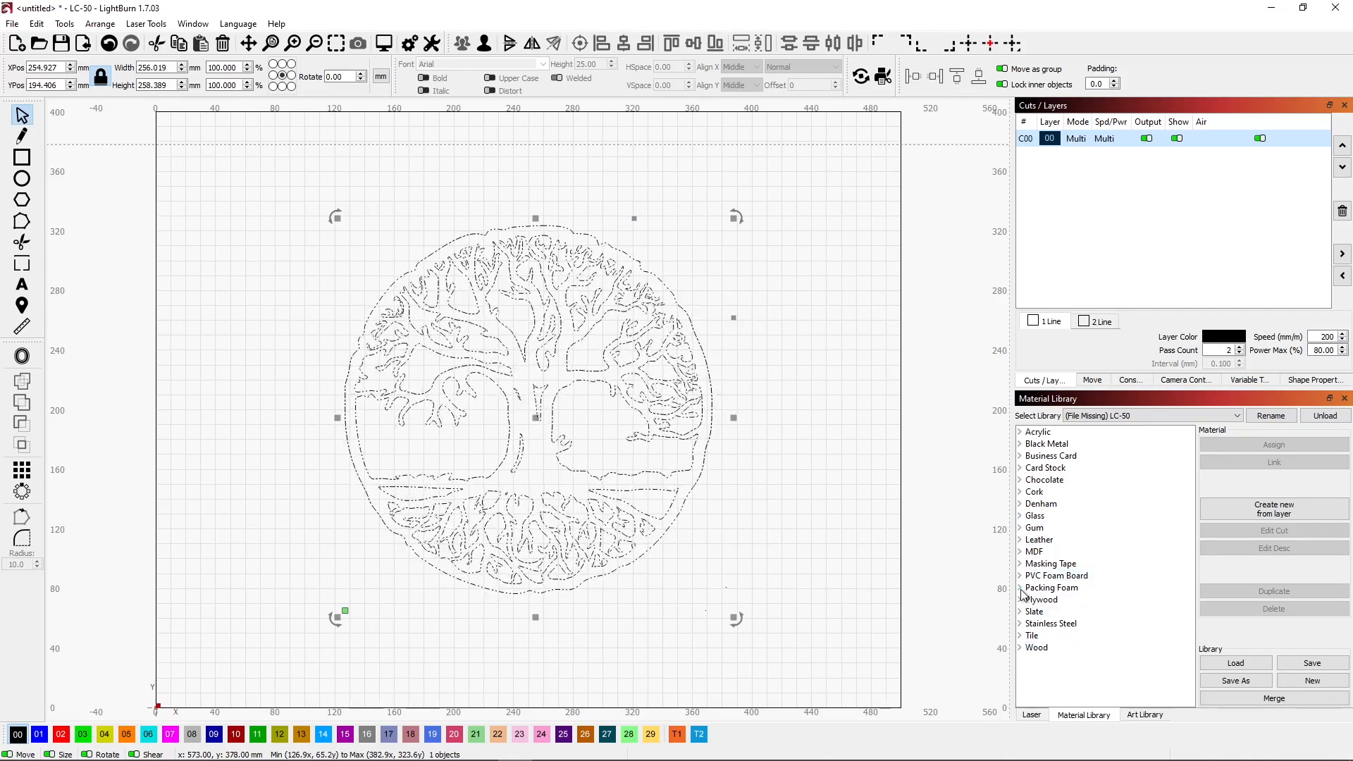
left_click(1019, 599)
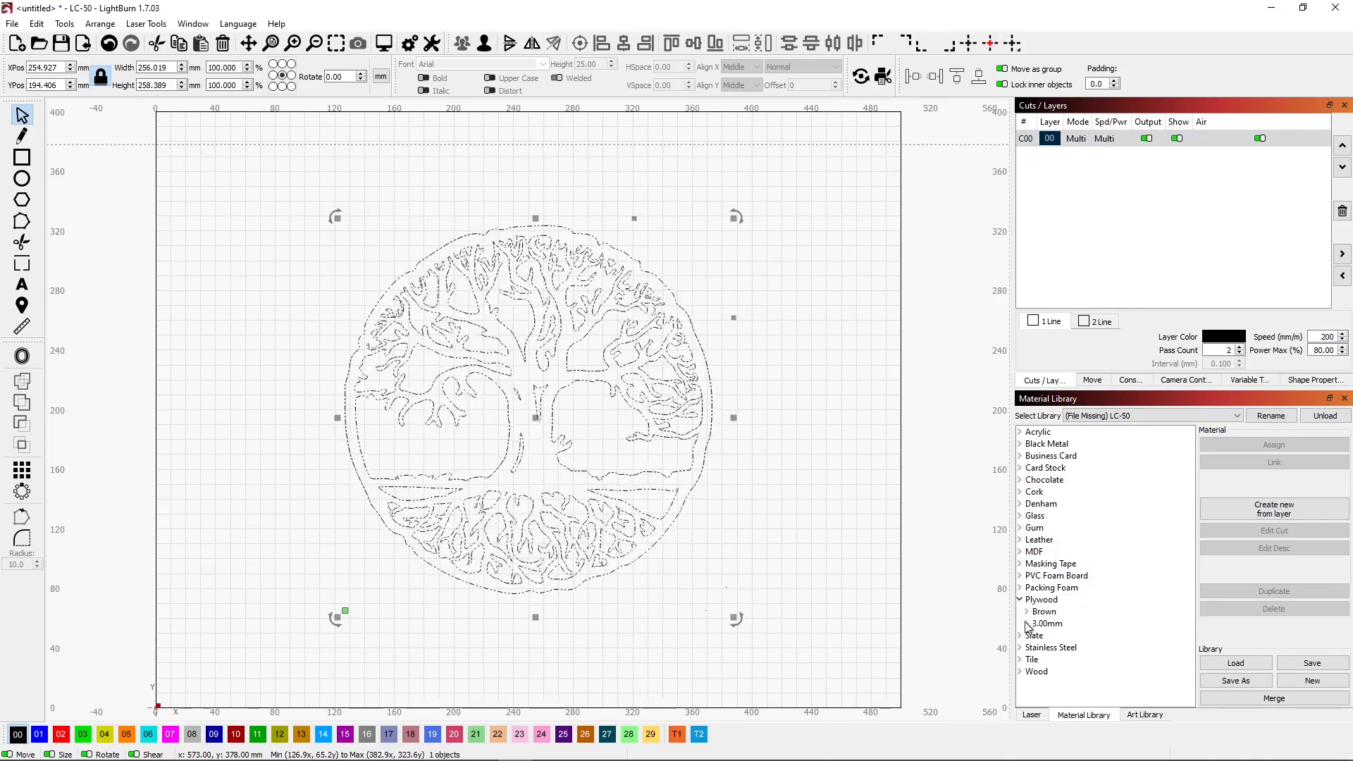
left_click(1026, 623)
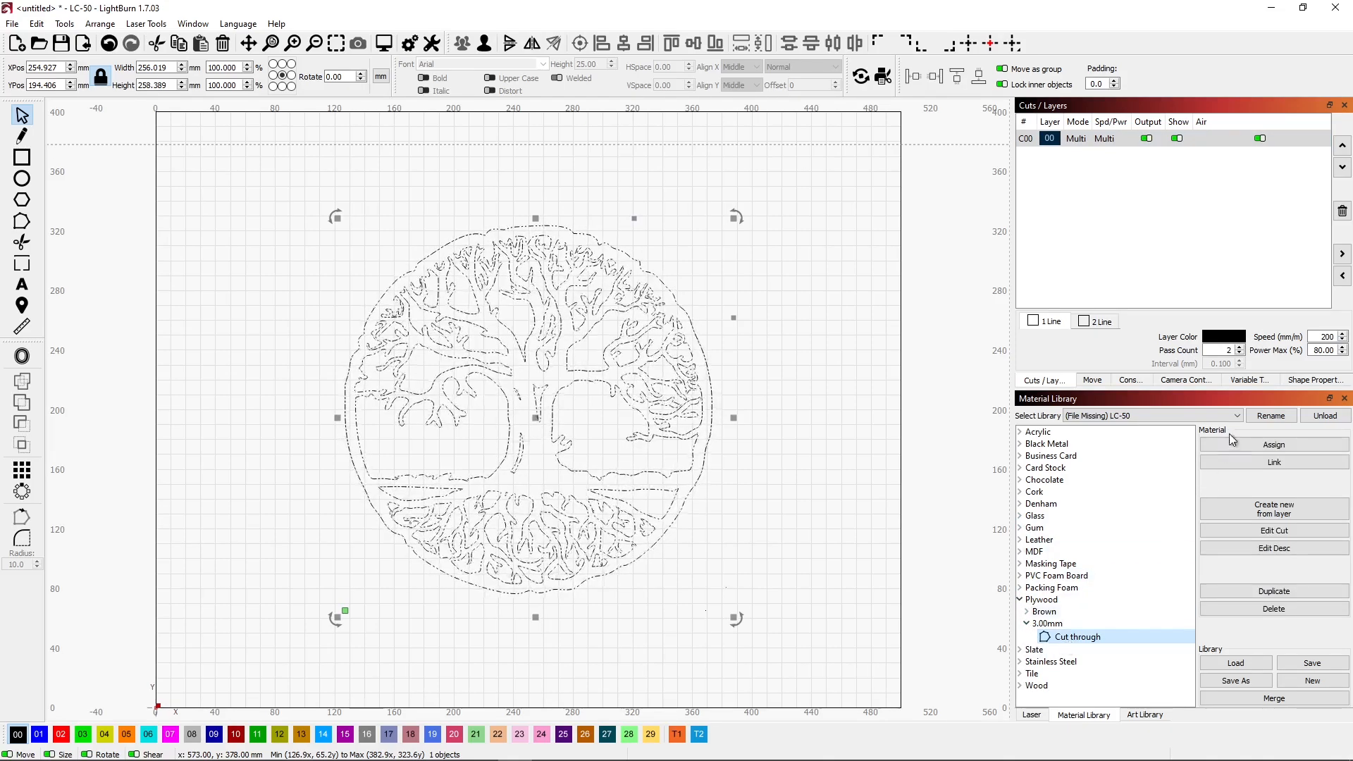
left_click(1274, 444)
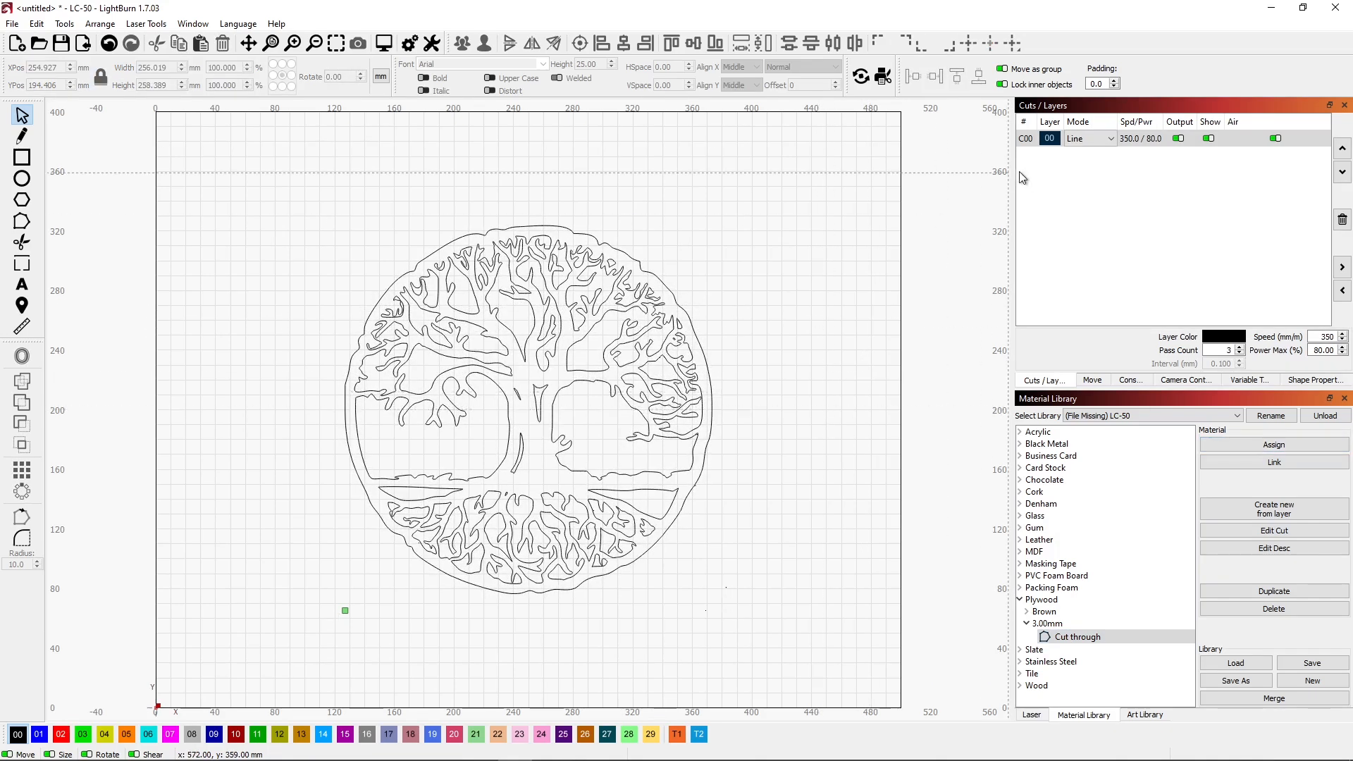
left_click(1089, 139)
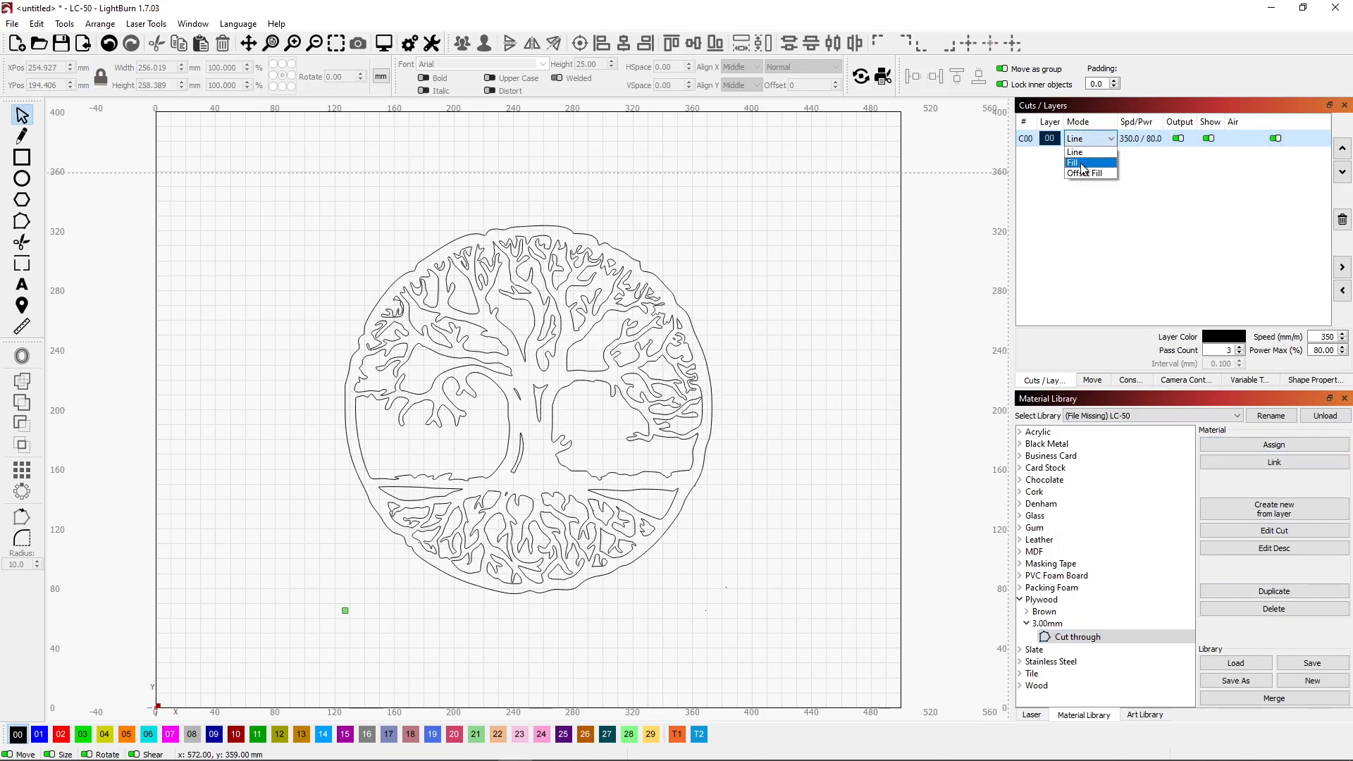
left_click(1081, 162)
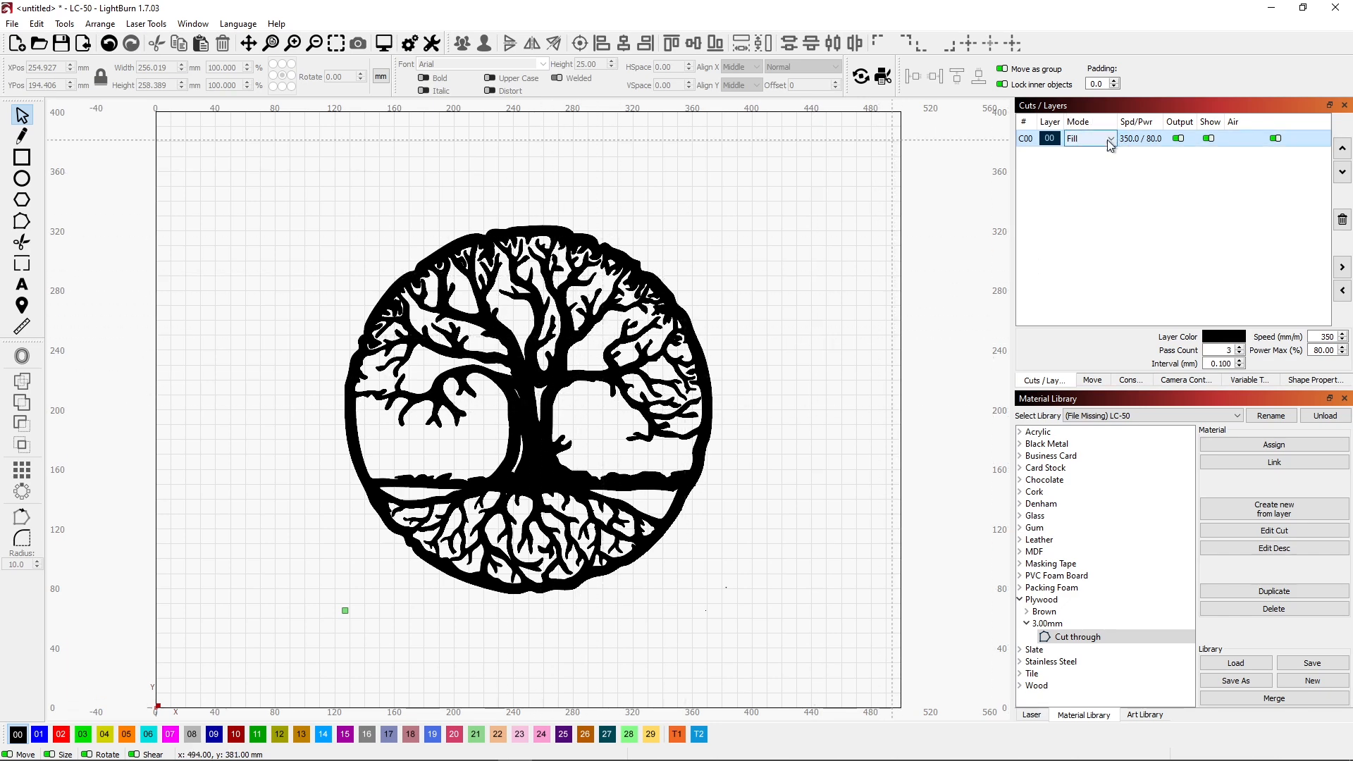
left_click(1108, 138)
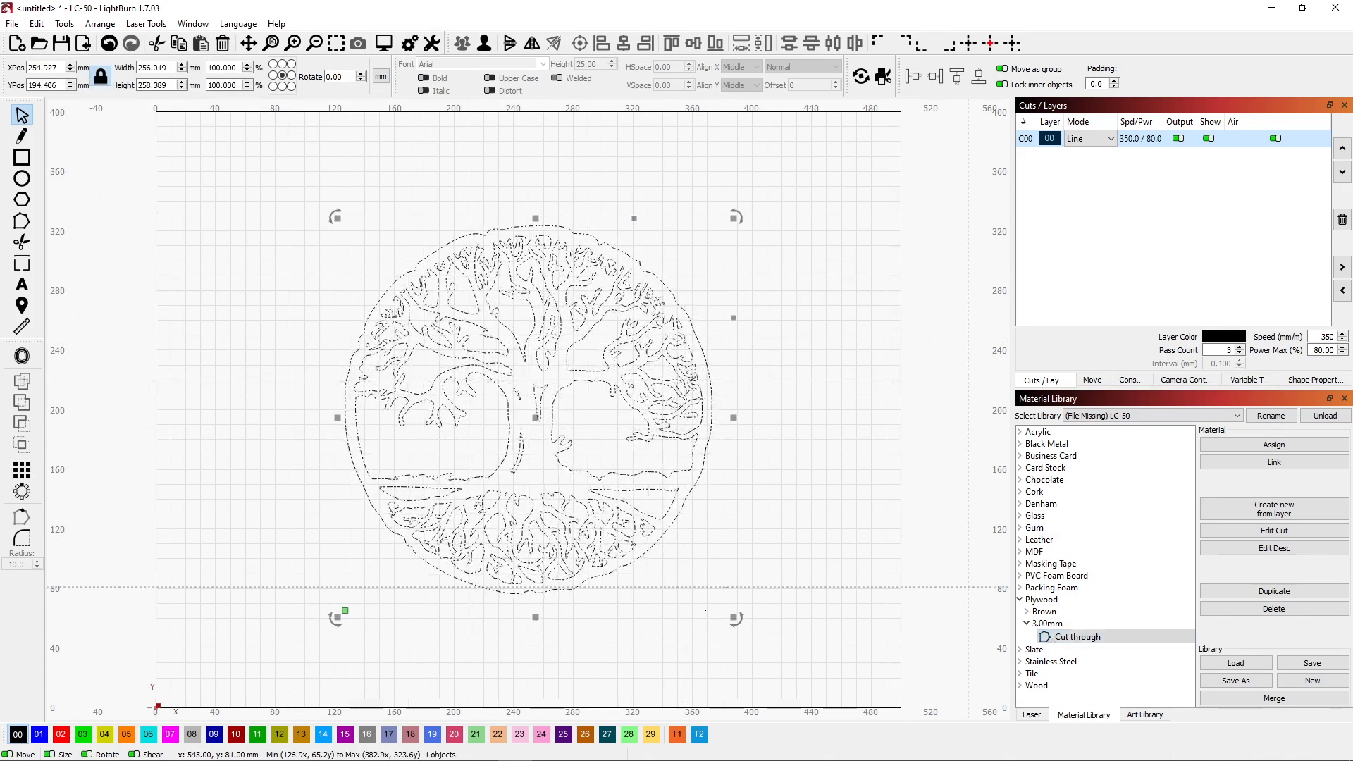
- Add the traced outline to the Tree art library named 'Round Tree Vector'
left_click(1145, 714)
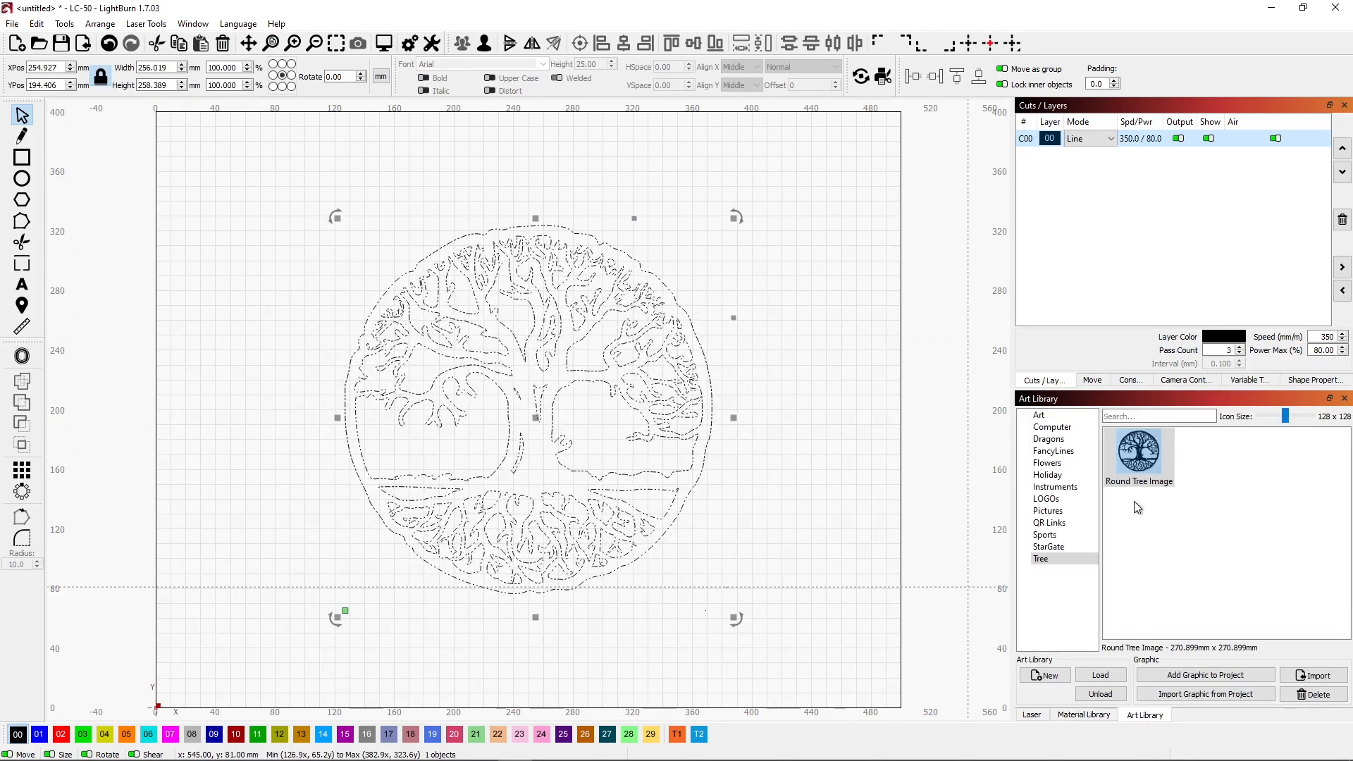
mouse_move(1173, 698)
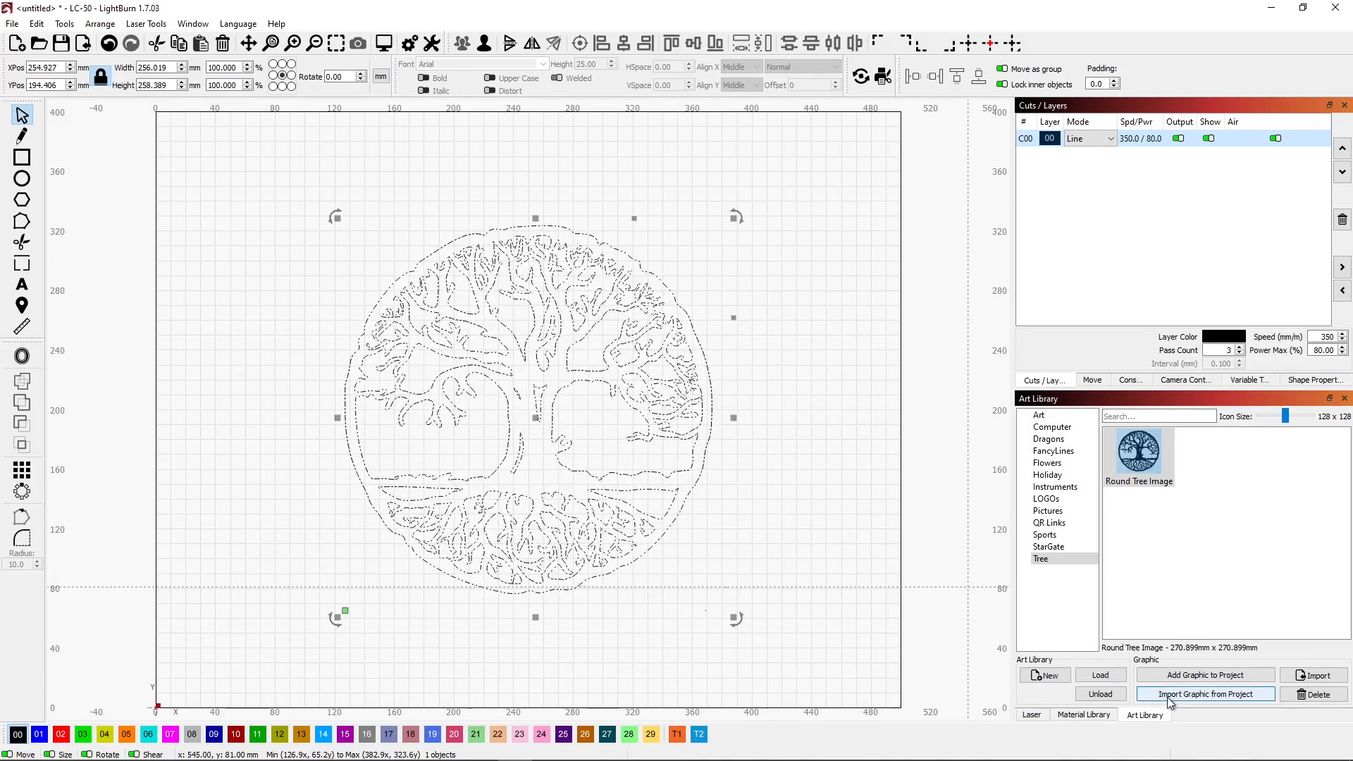
left_click(1206, 674)
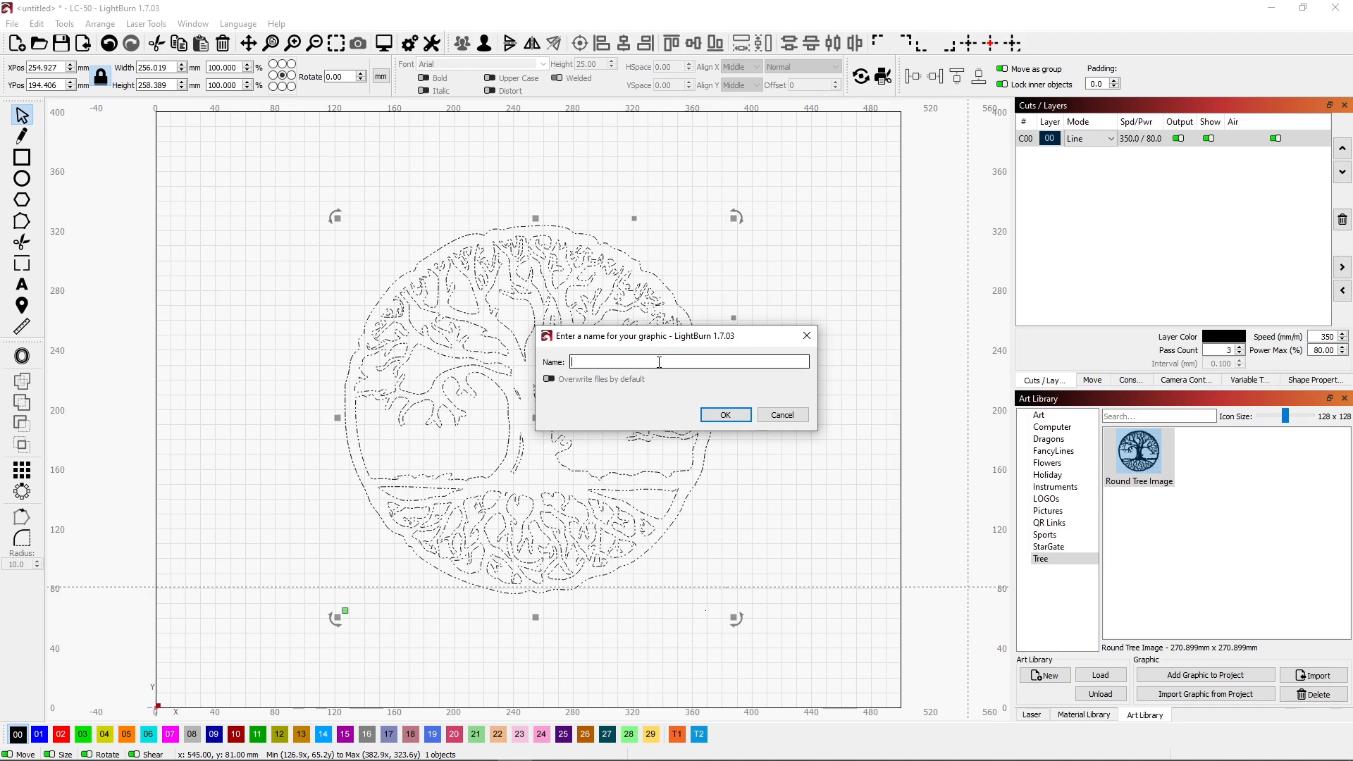
type("R")
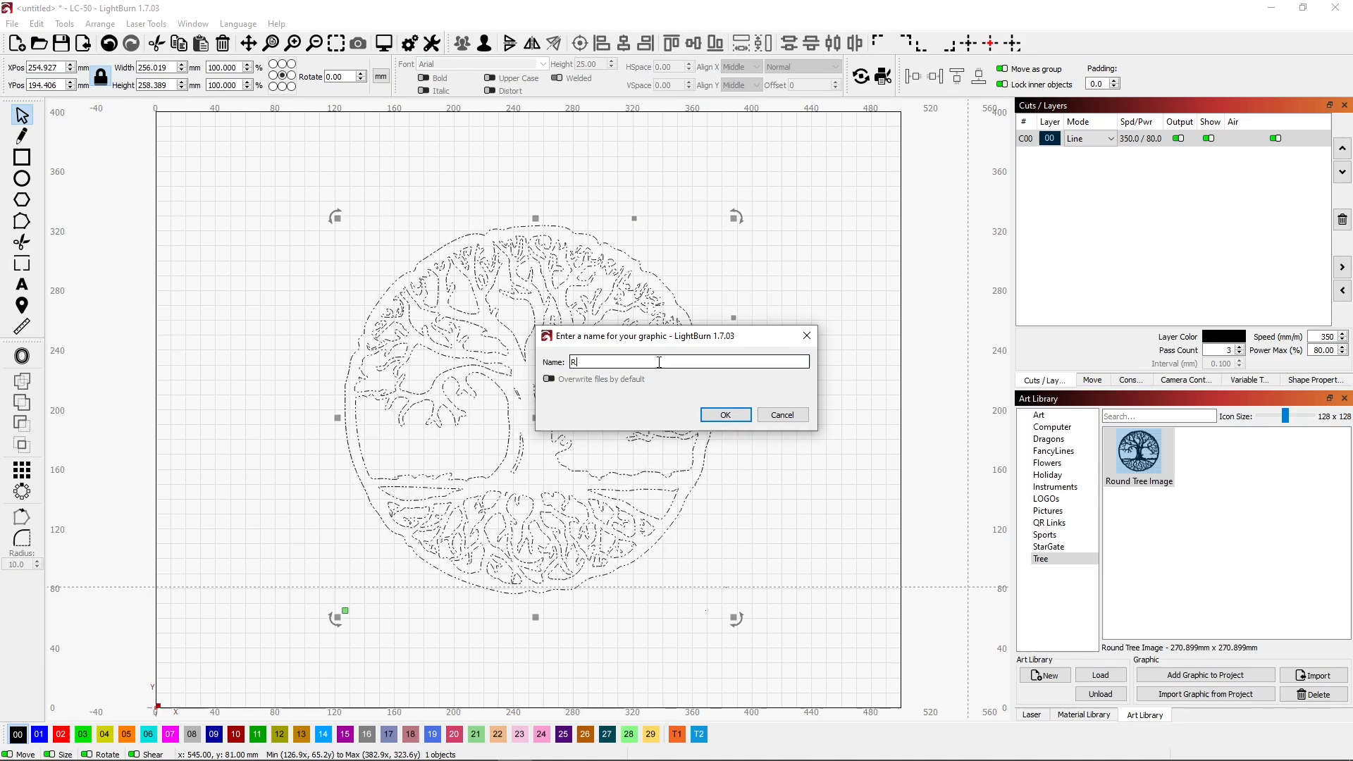
type("ound Tree")
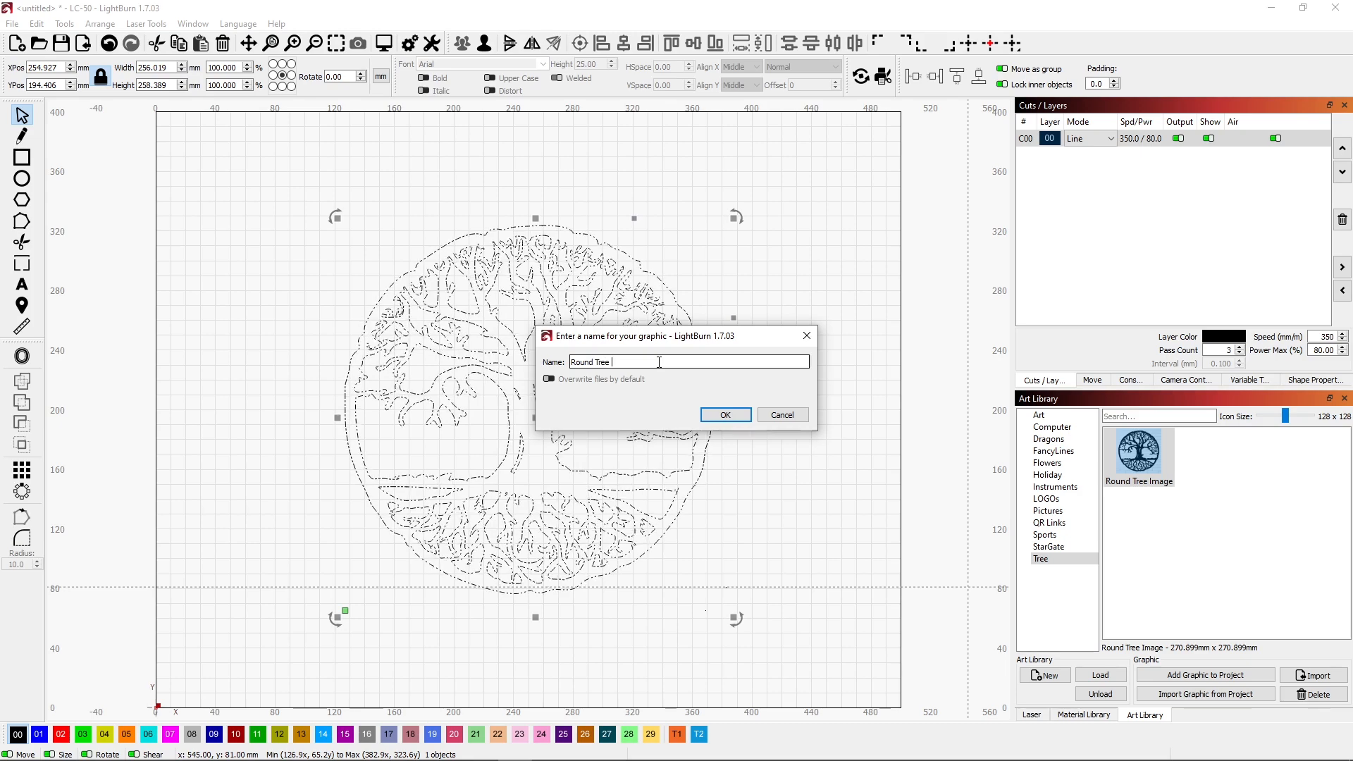
type("Vector")
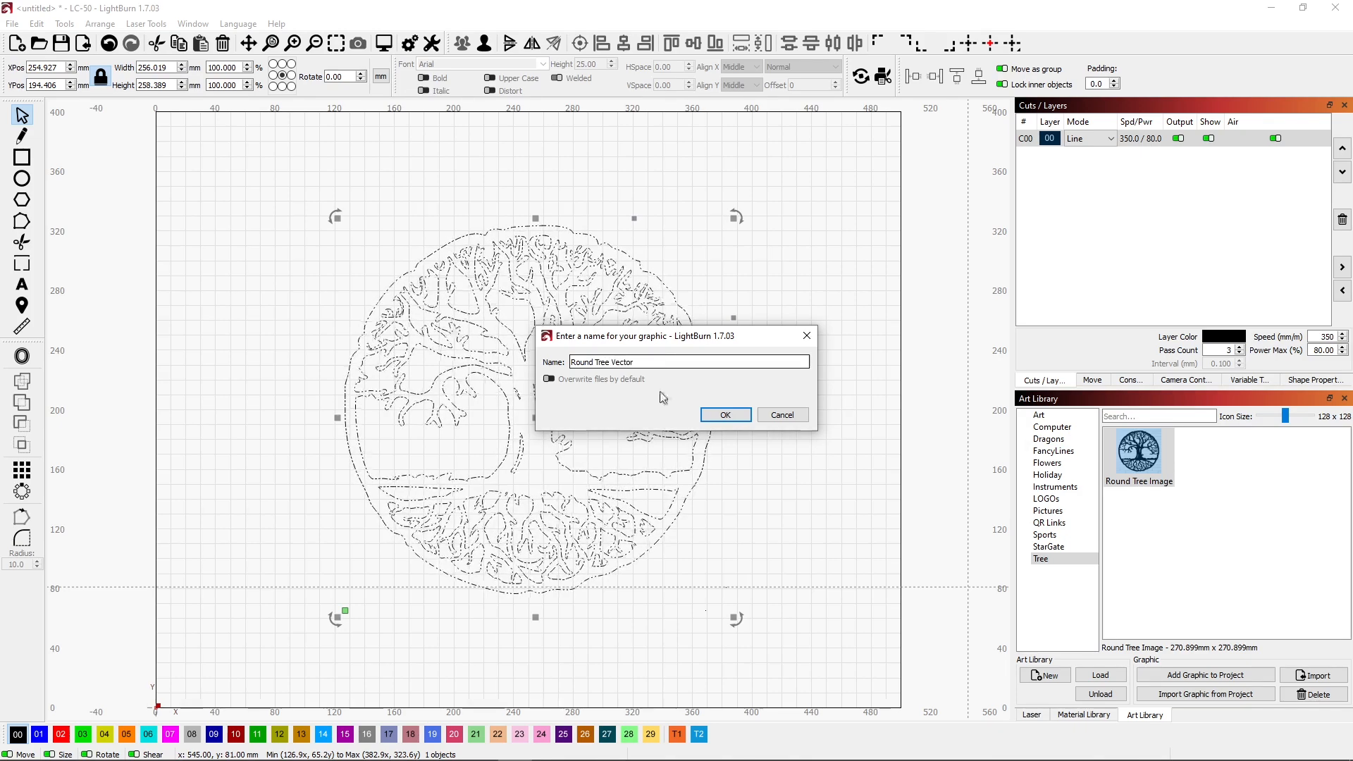
left_click(725, 414)
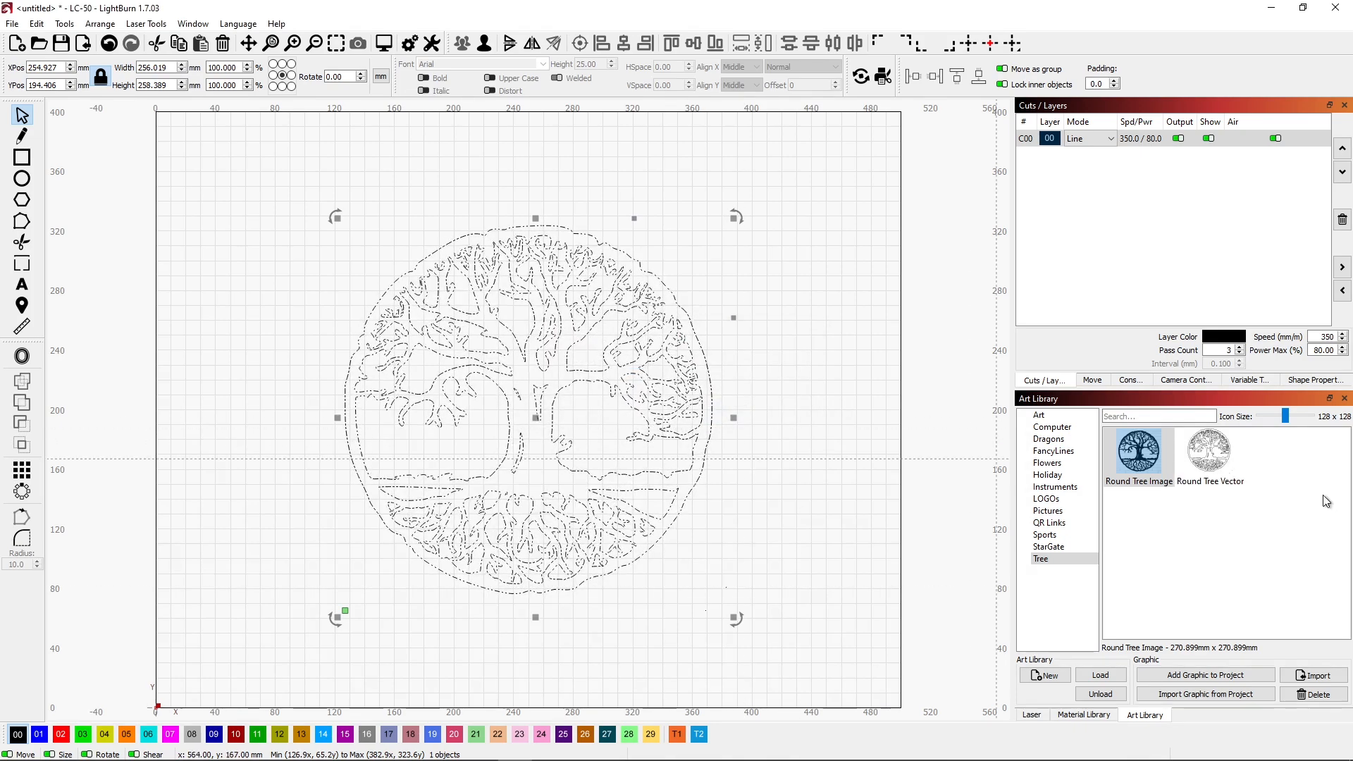
mouse_move(1157, 529)
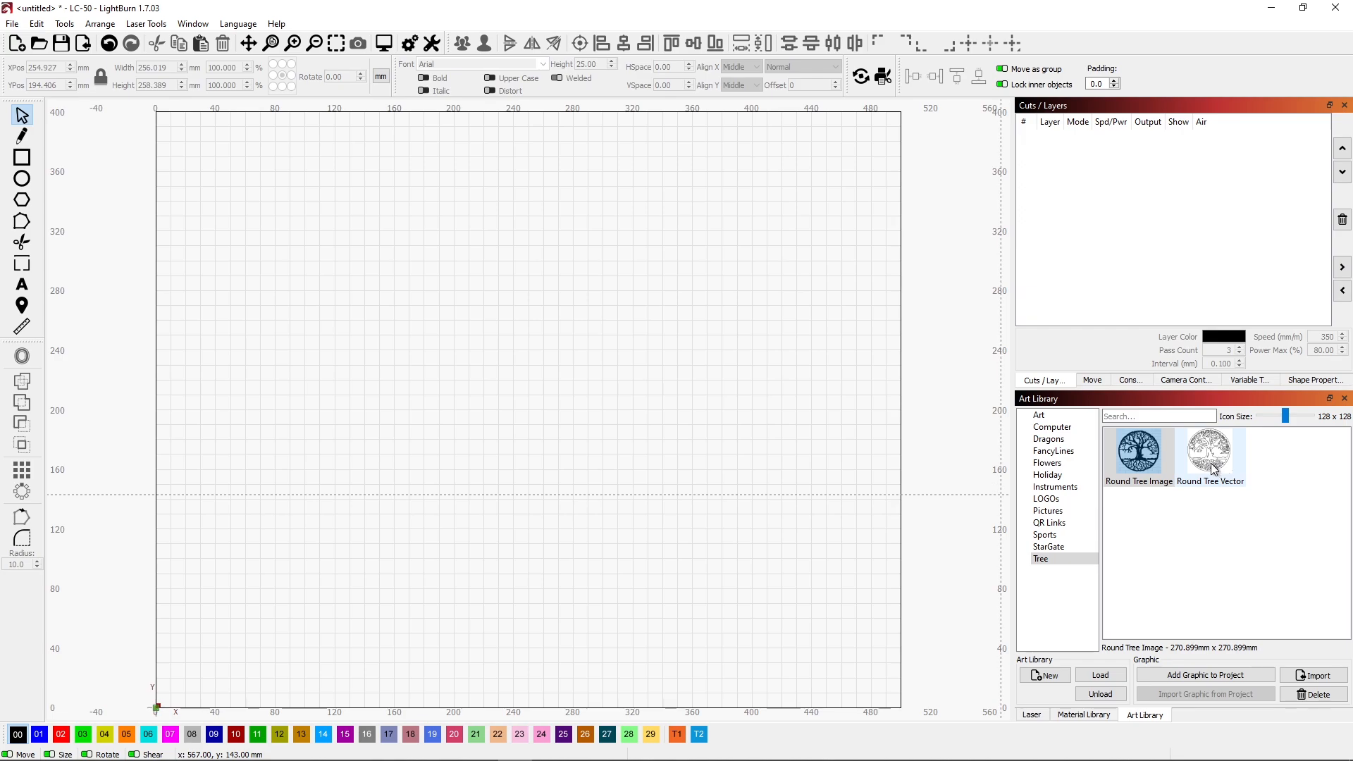
double_click(1210, 451)
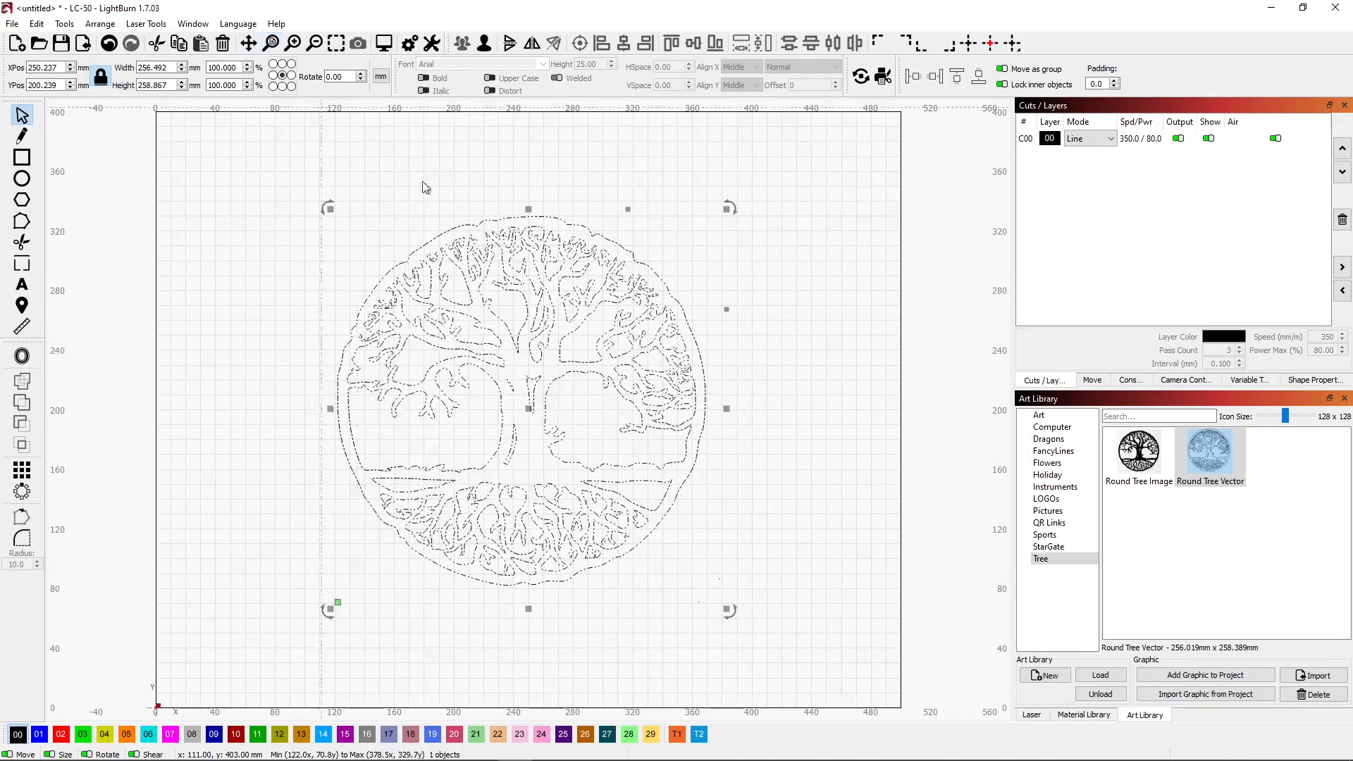
left_click(1138, 452)
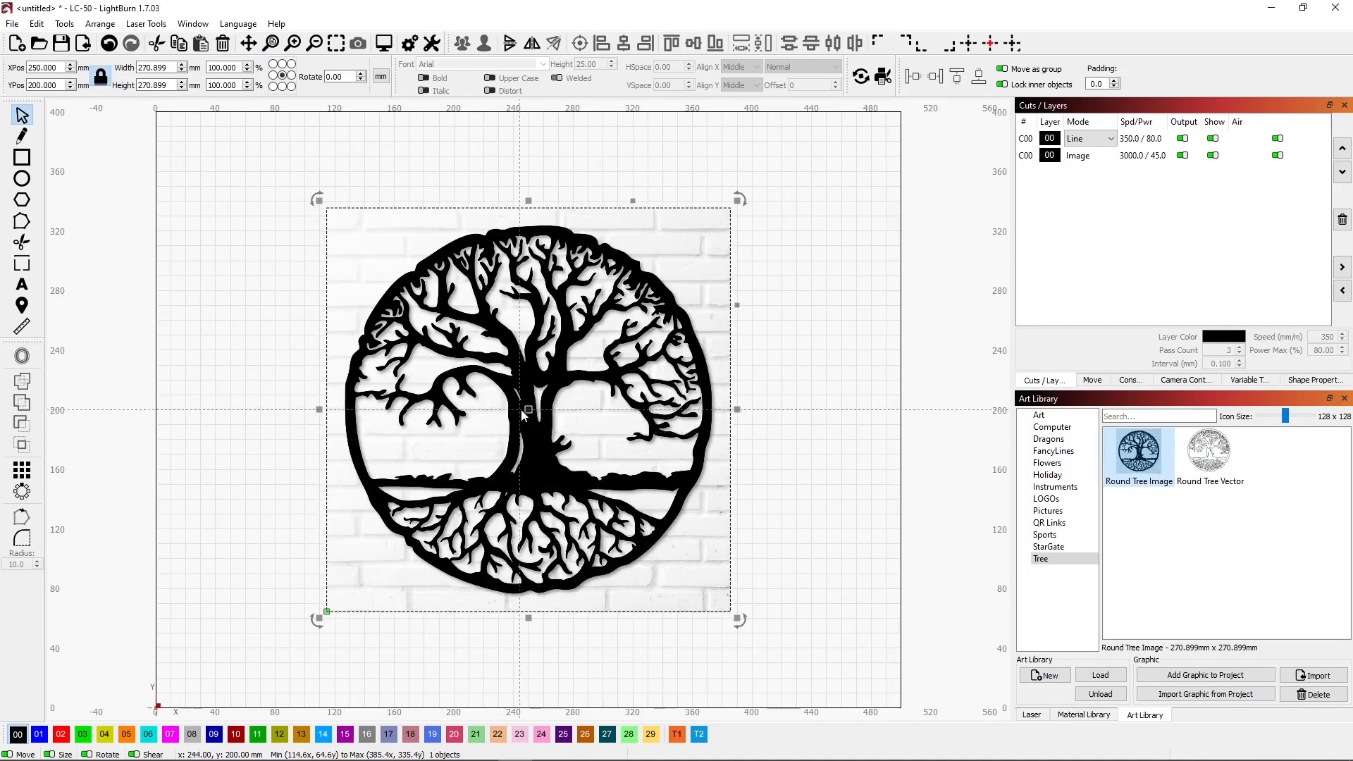
left_click_drag(527, 410, 389, 431)
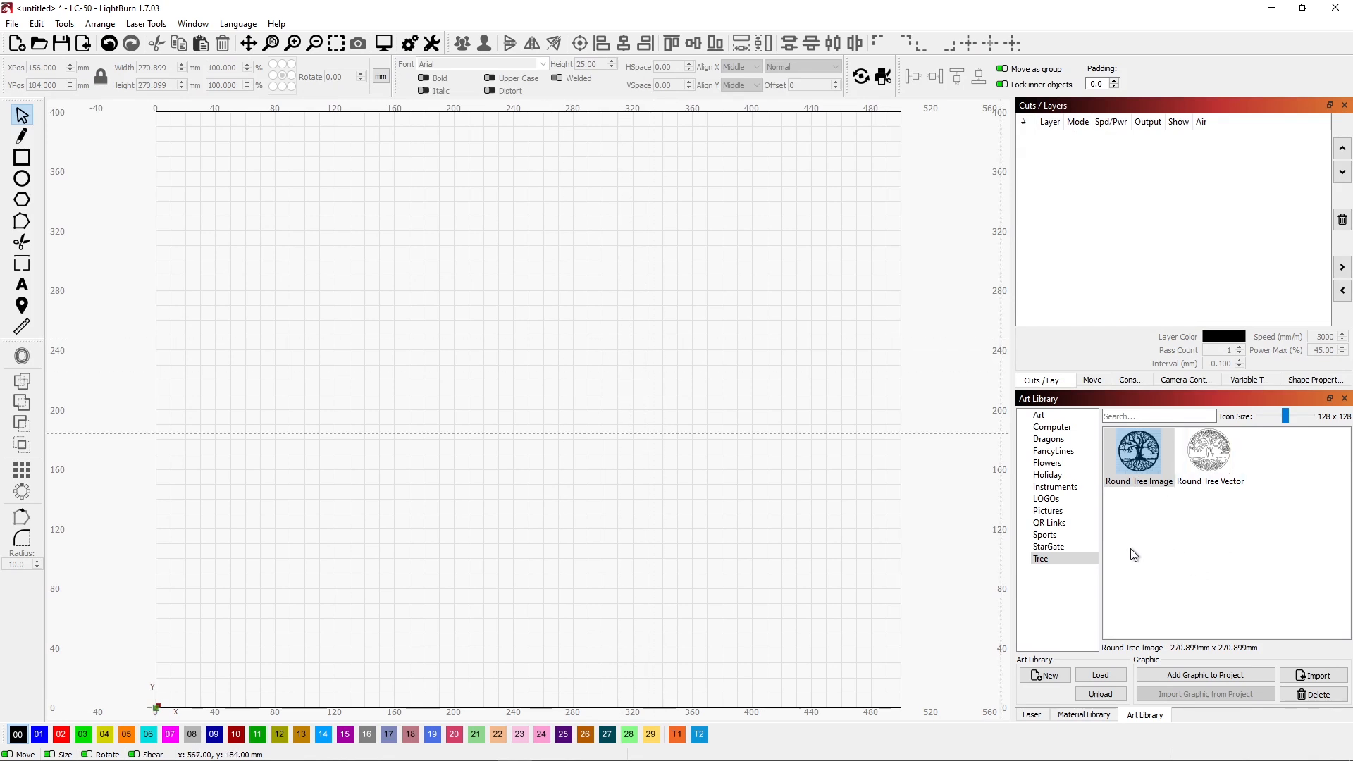
- Browse the Pictures, Dragons, FancyLines, Computer and Sports categories, ending on LOGOs
left_click(1047, 510)
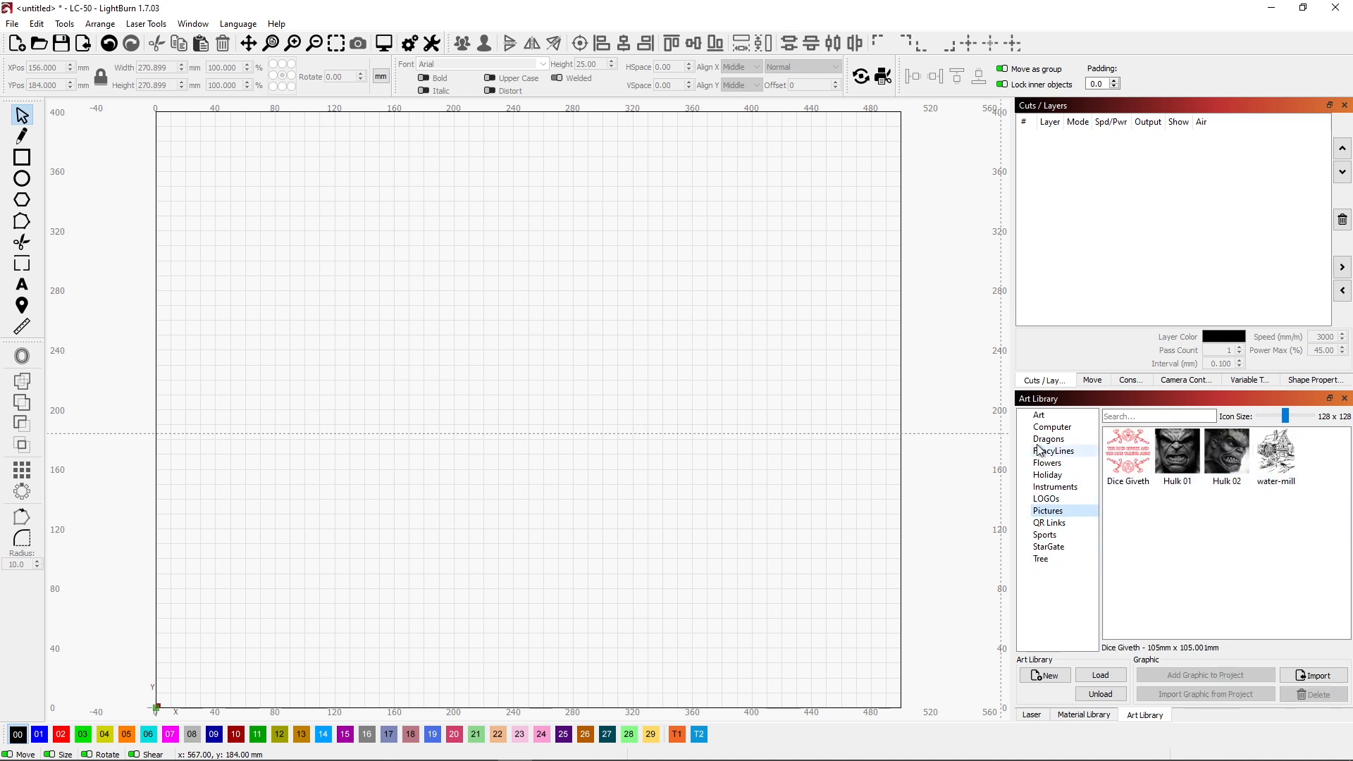
left_click(1047, 439)
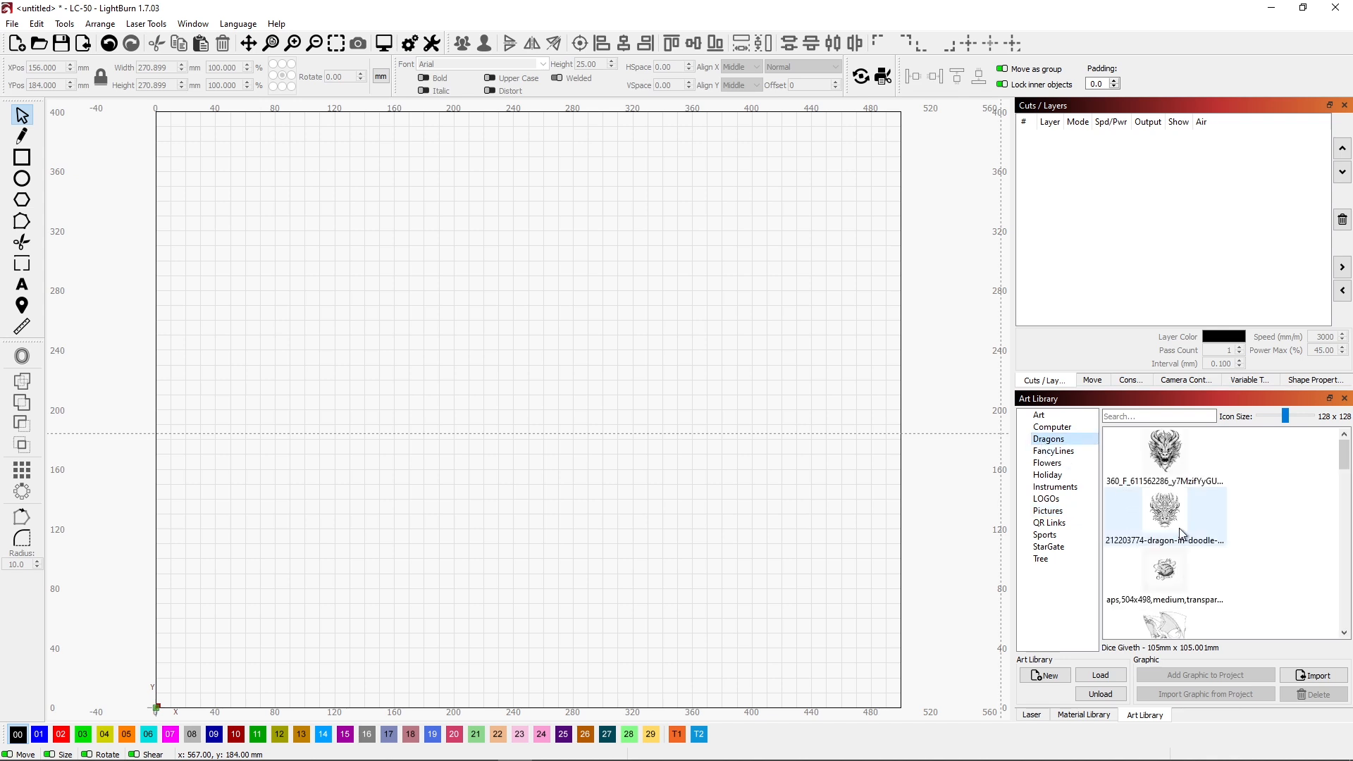
scroll("down", 3)
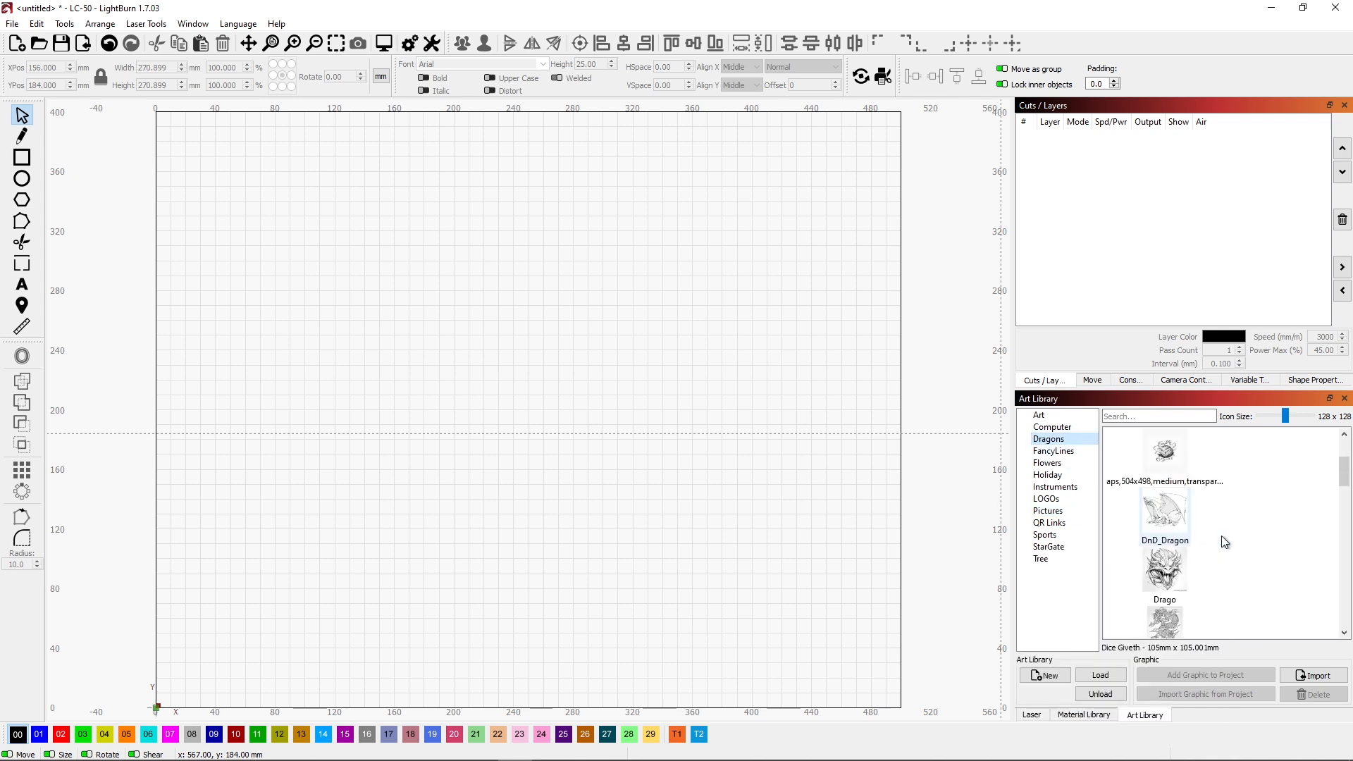
scroll("down", 3)
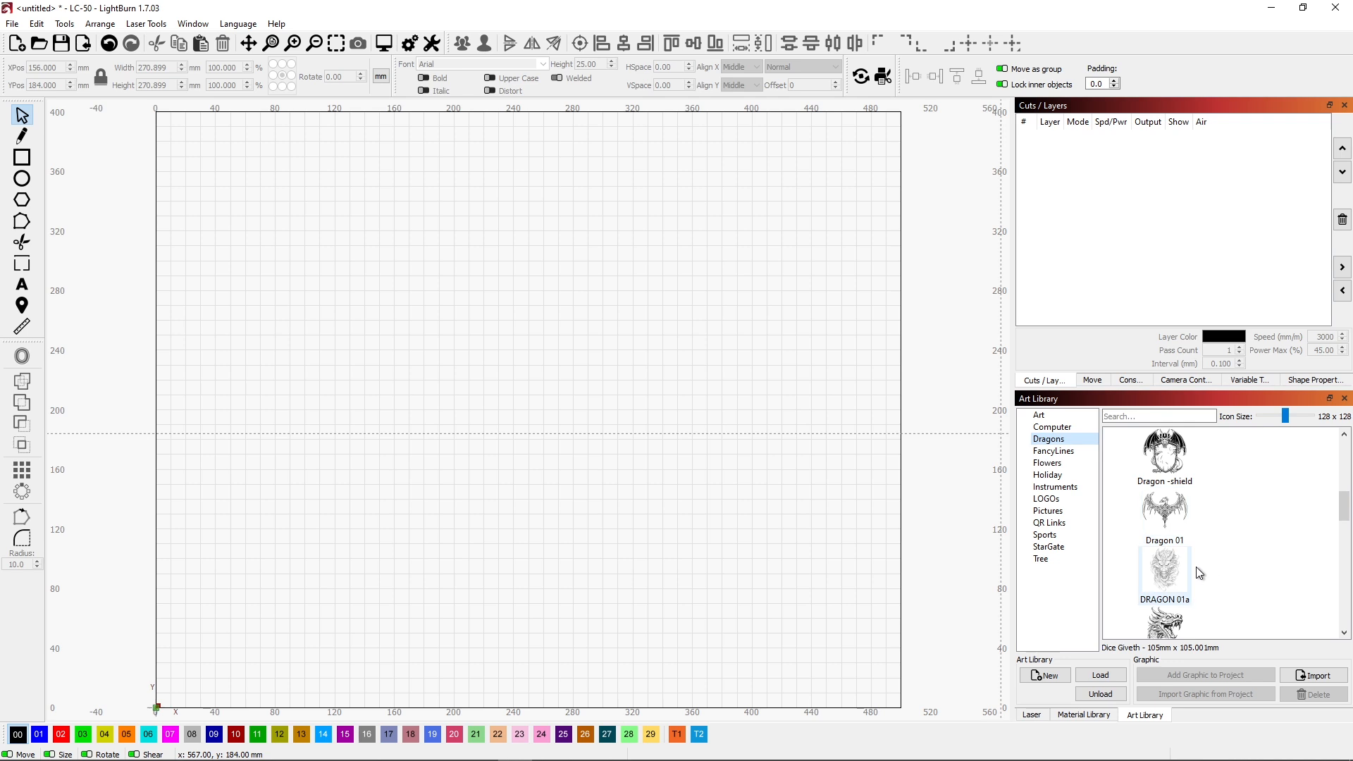
mouse_move(1176, 576)
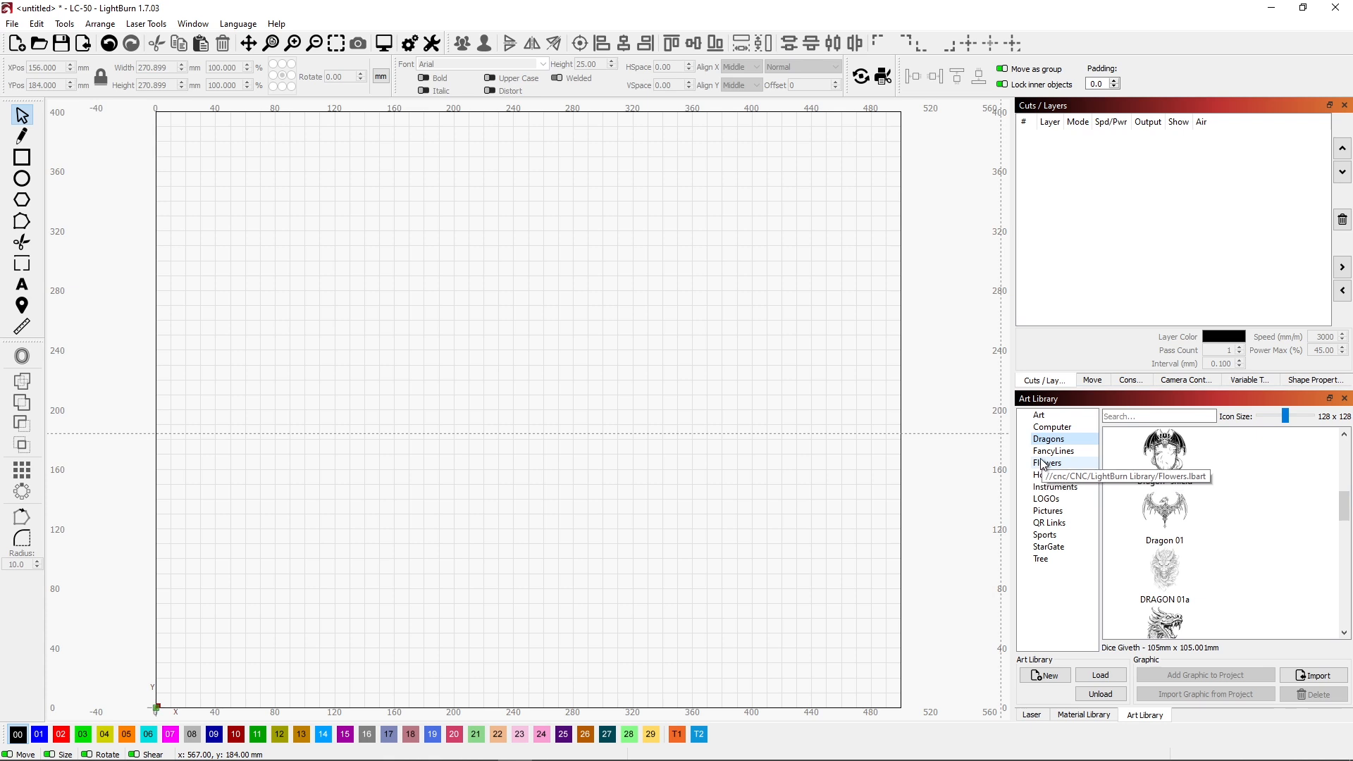
left_click(1053, 451)
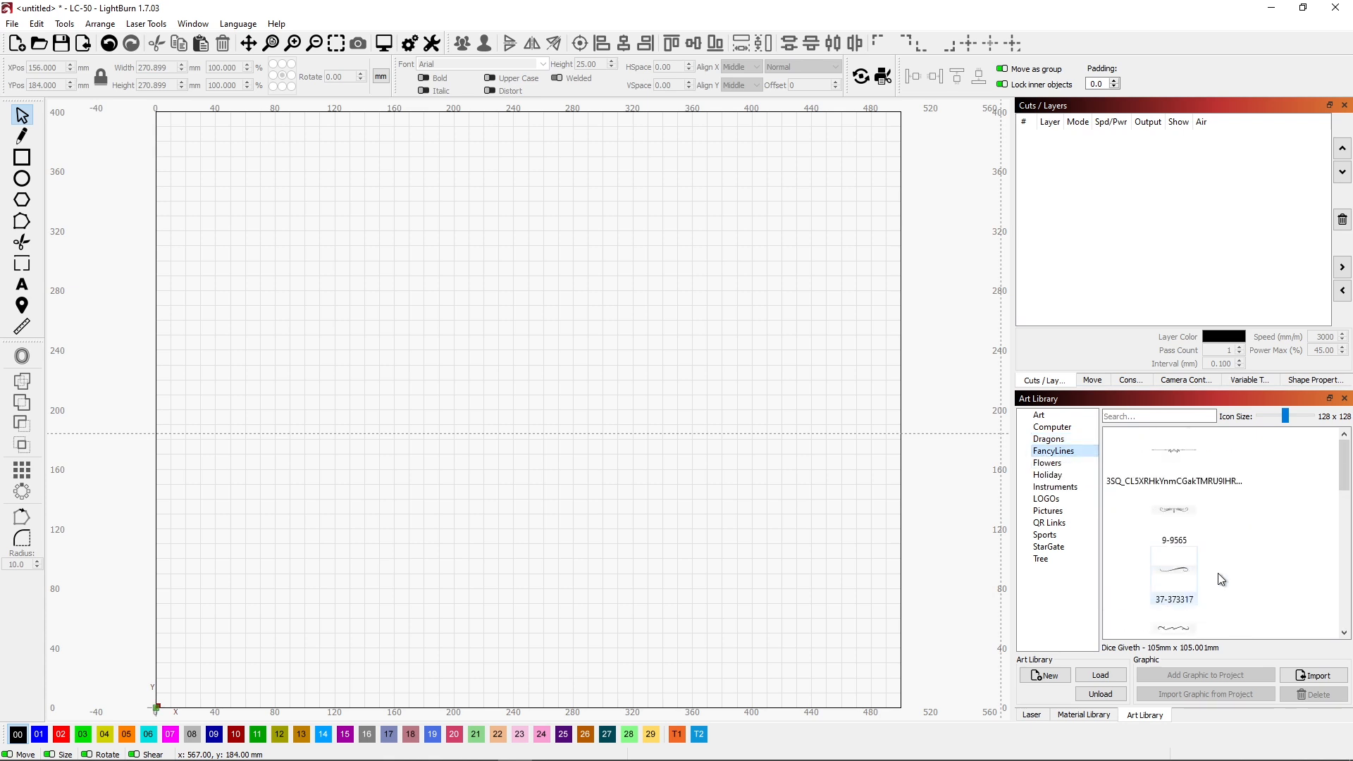
left_click(1052, 426)
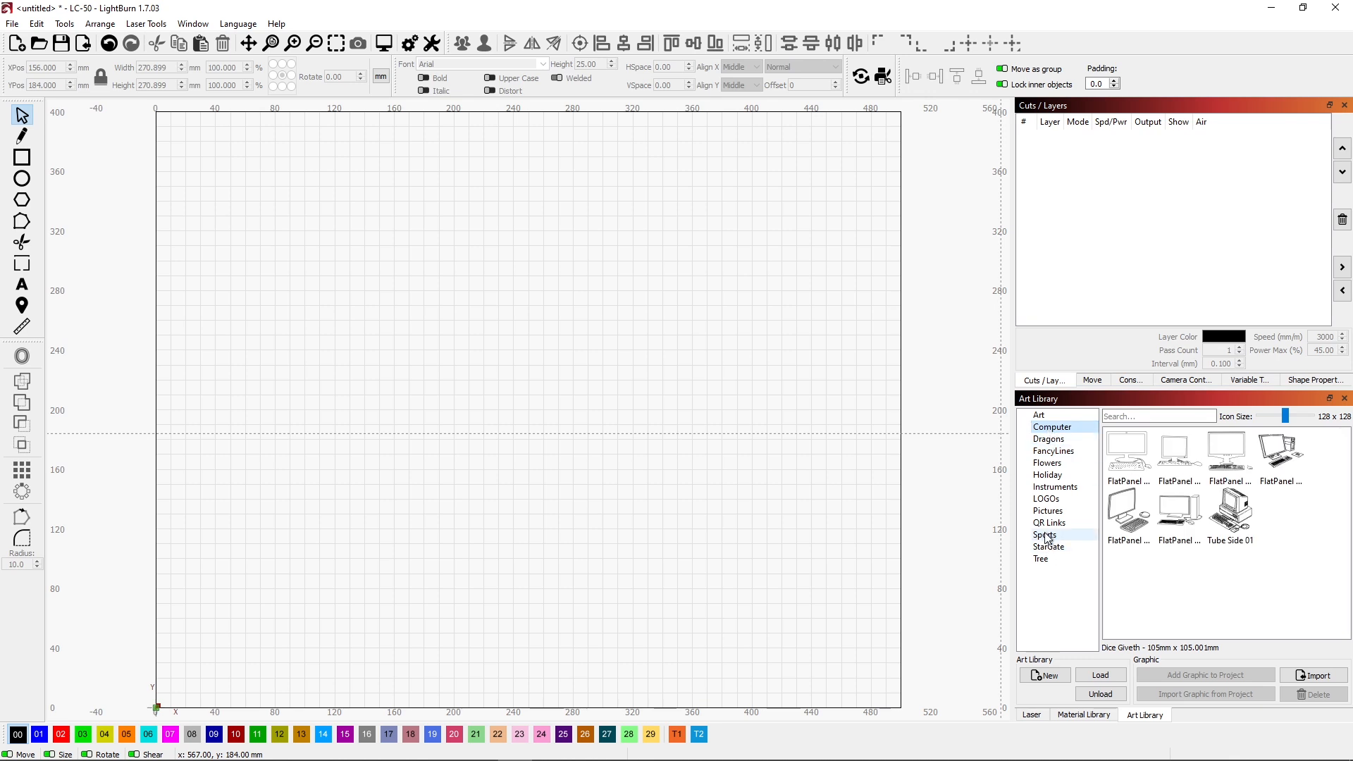
left_click(1044, 535)
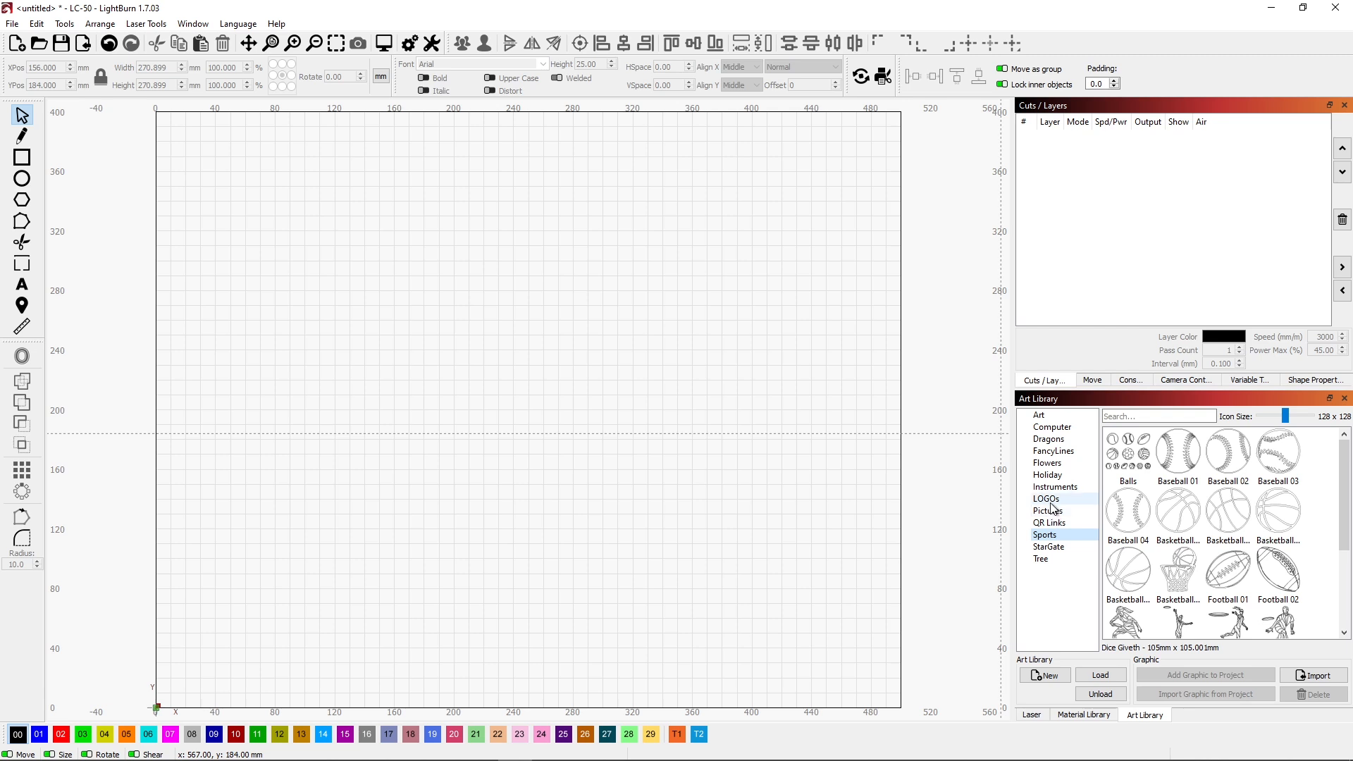
left_click(1045, 498)
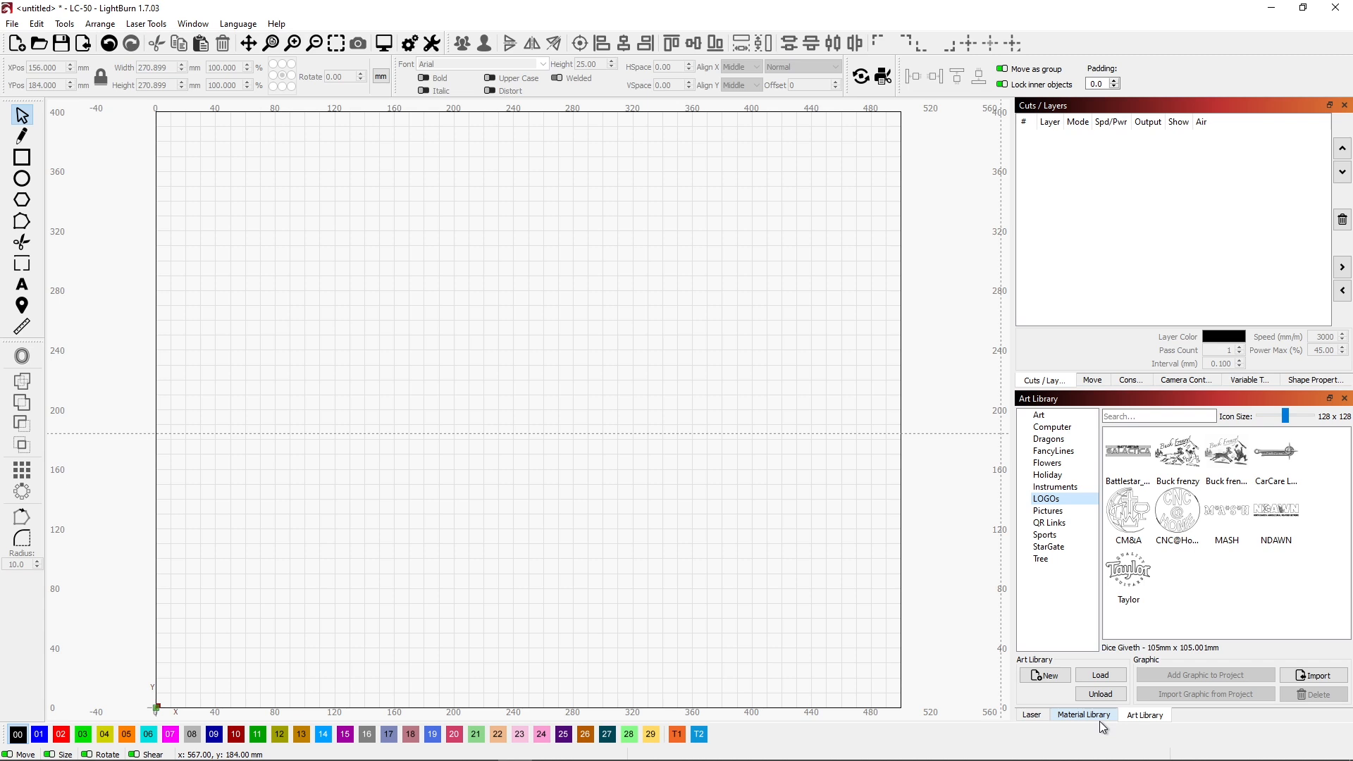
mouse_move(1092, 729)
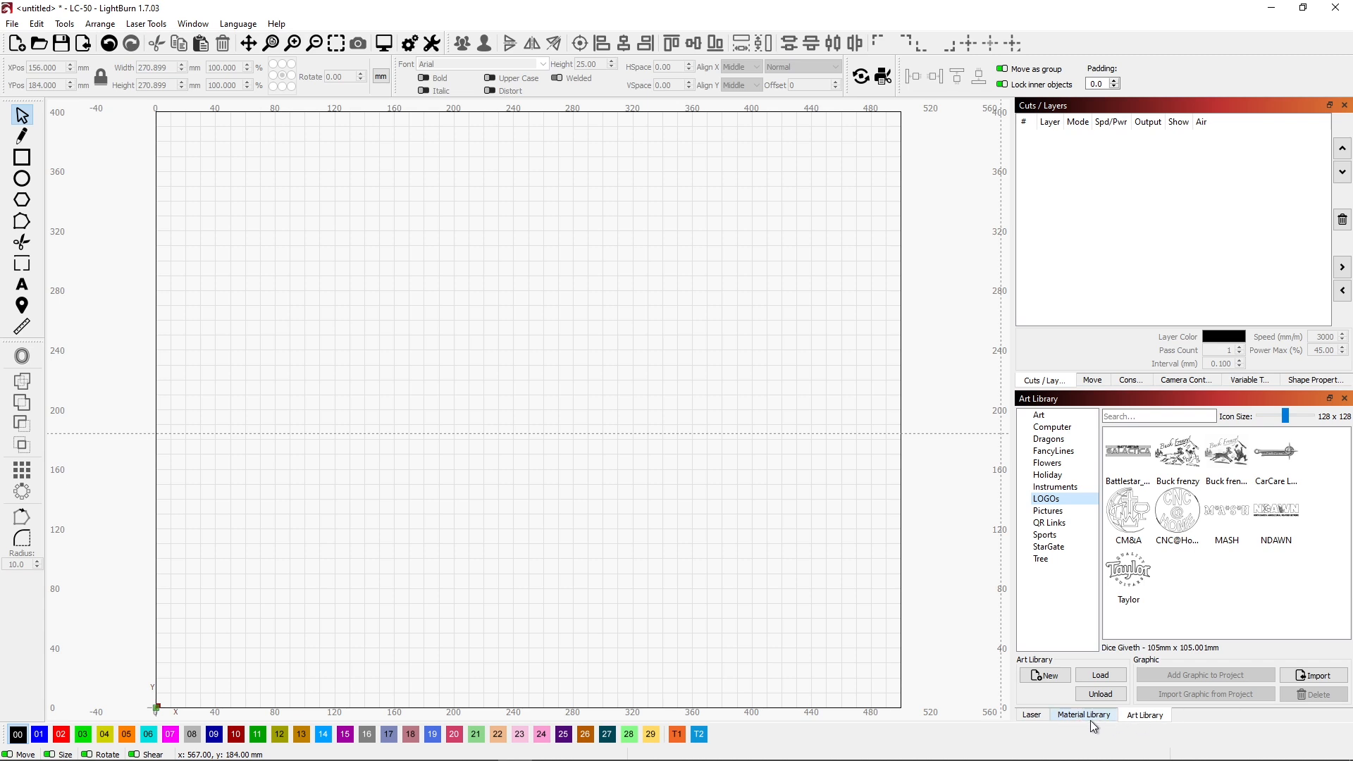
mouse_move(1196, 582)
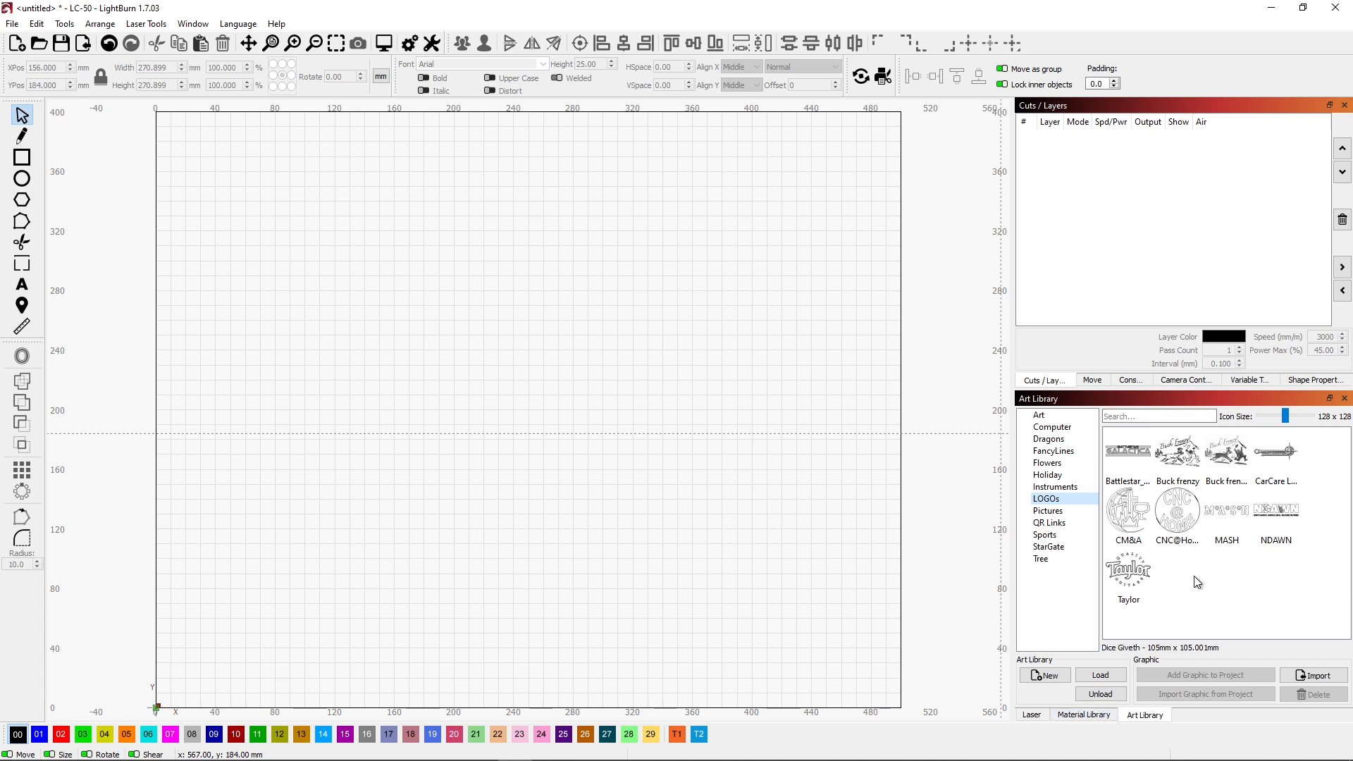
mouse_move(1216, 598)
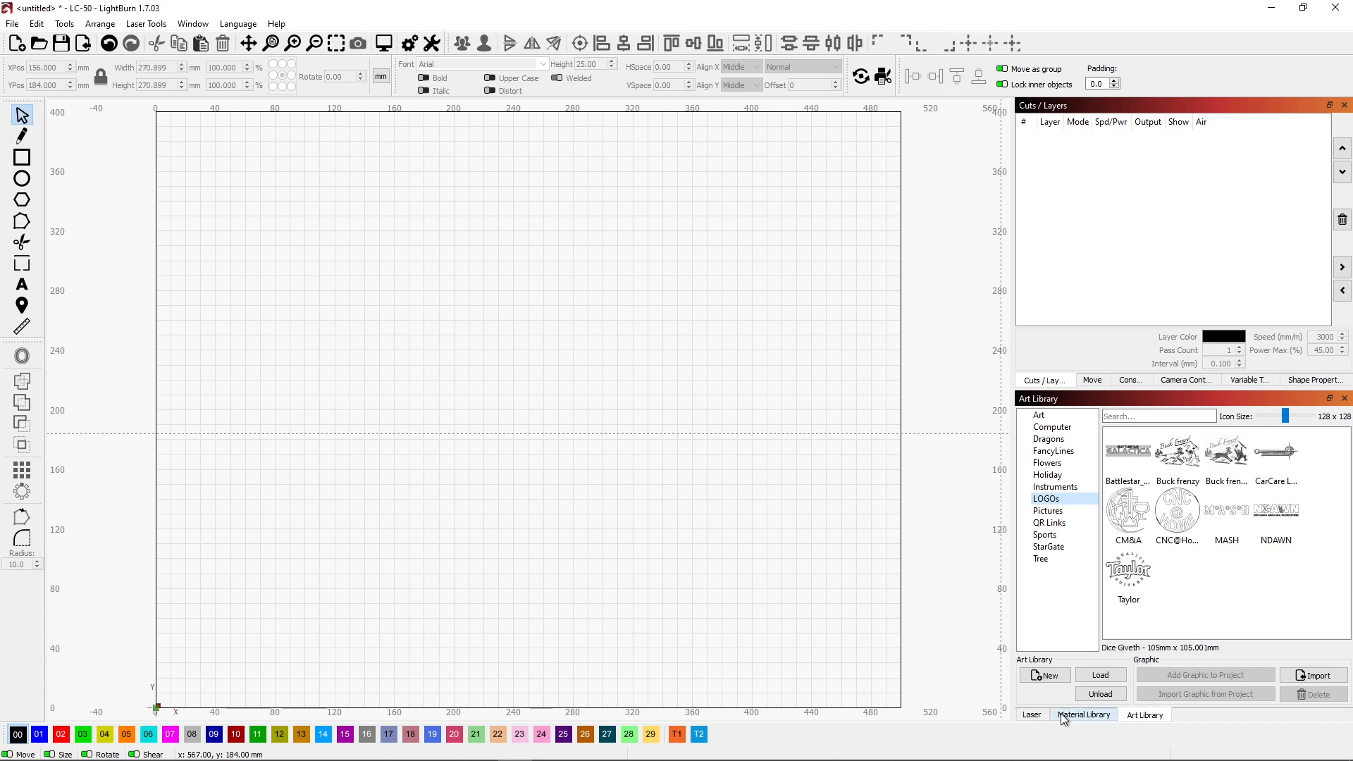
- Collapse Plywood and expand Chocolate > Etch to reveal the Thin mints presets
left_click(1084, 714)
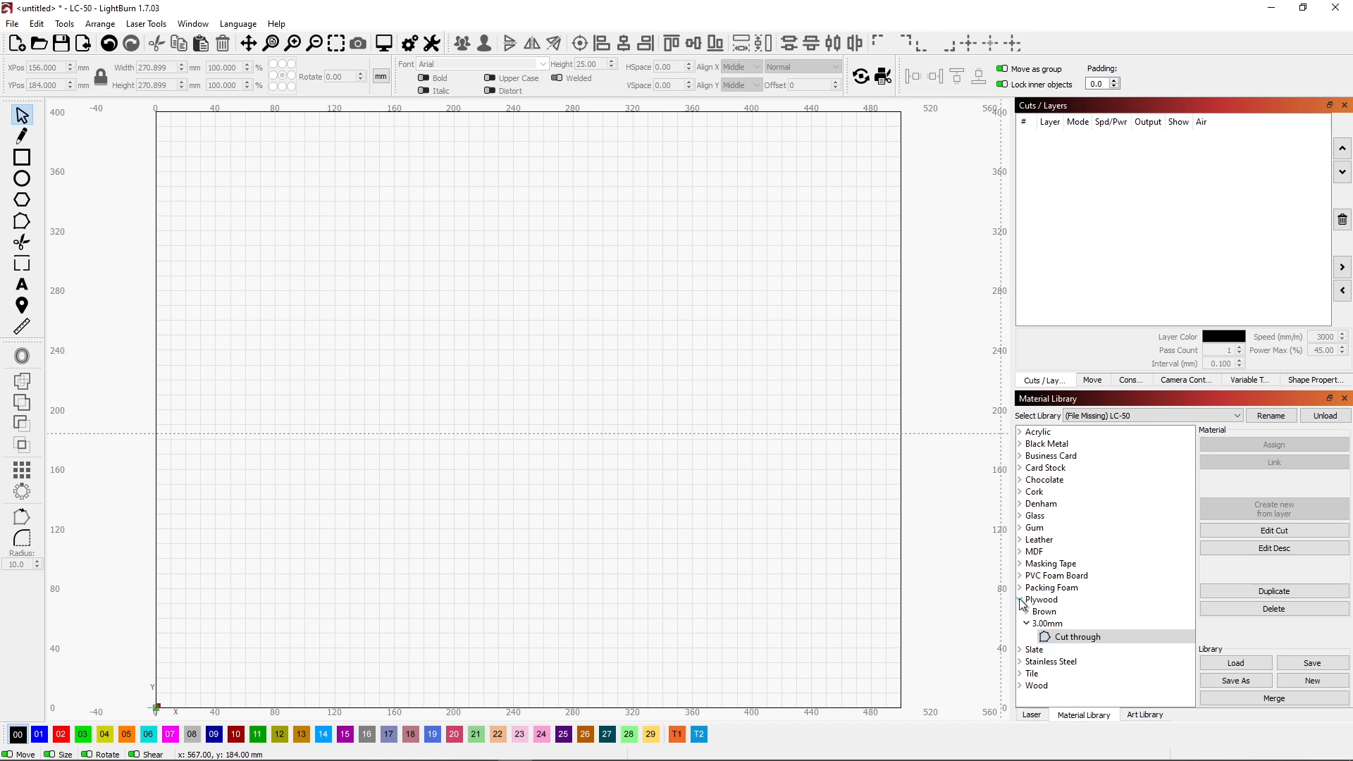
left_click(1021, 600)
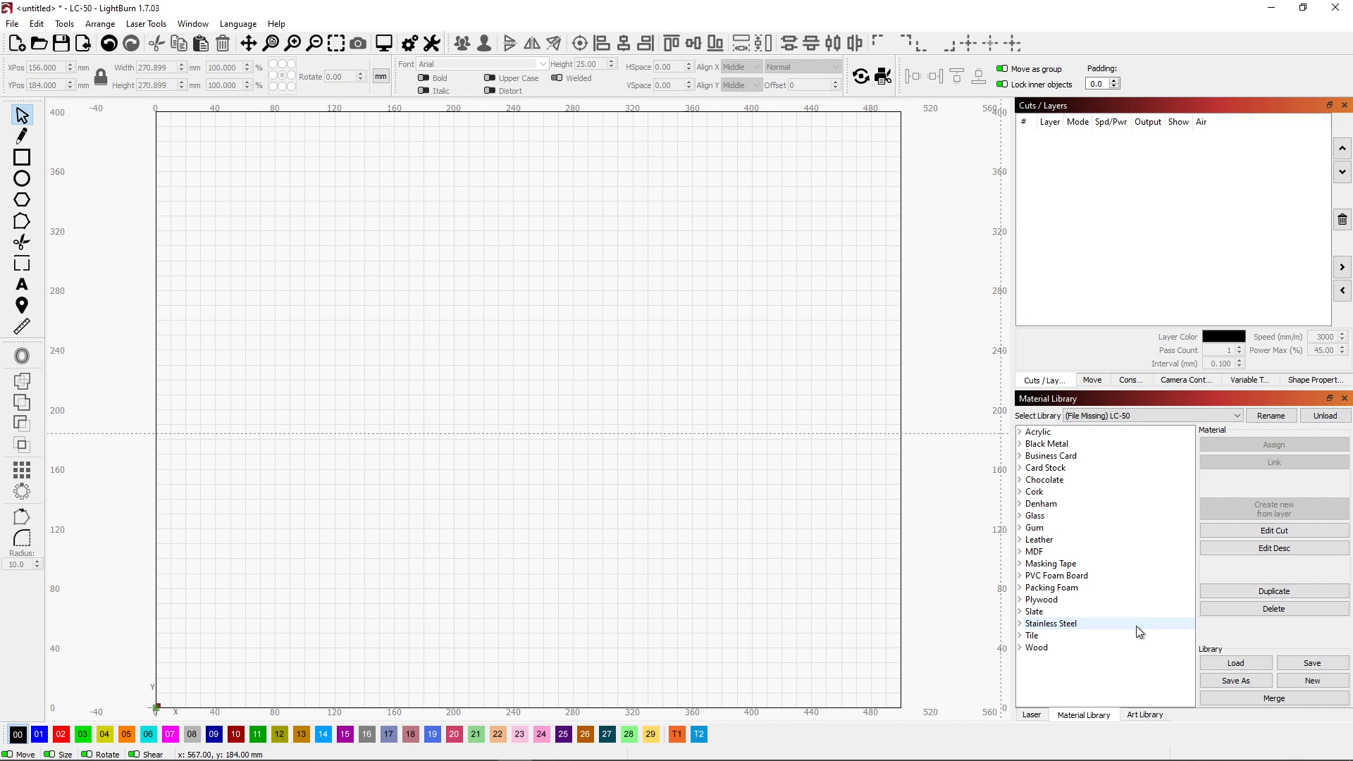
mouse_move(1135, 630)
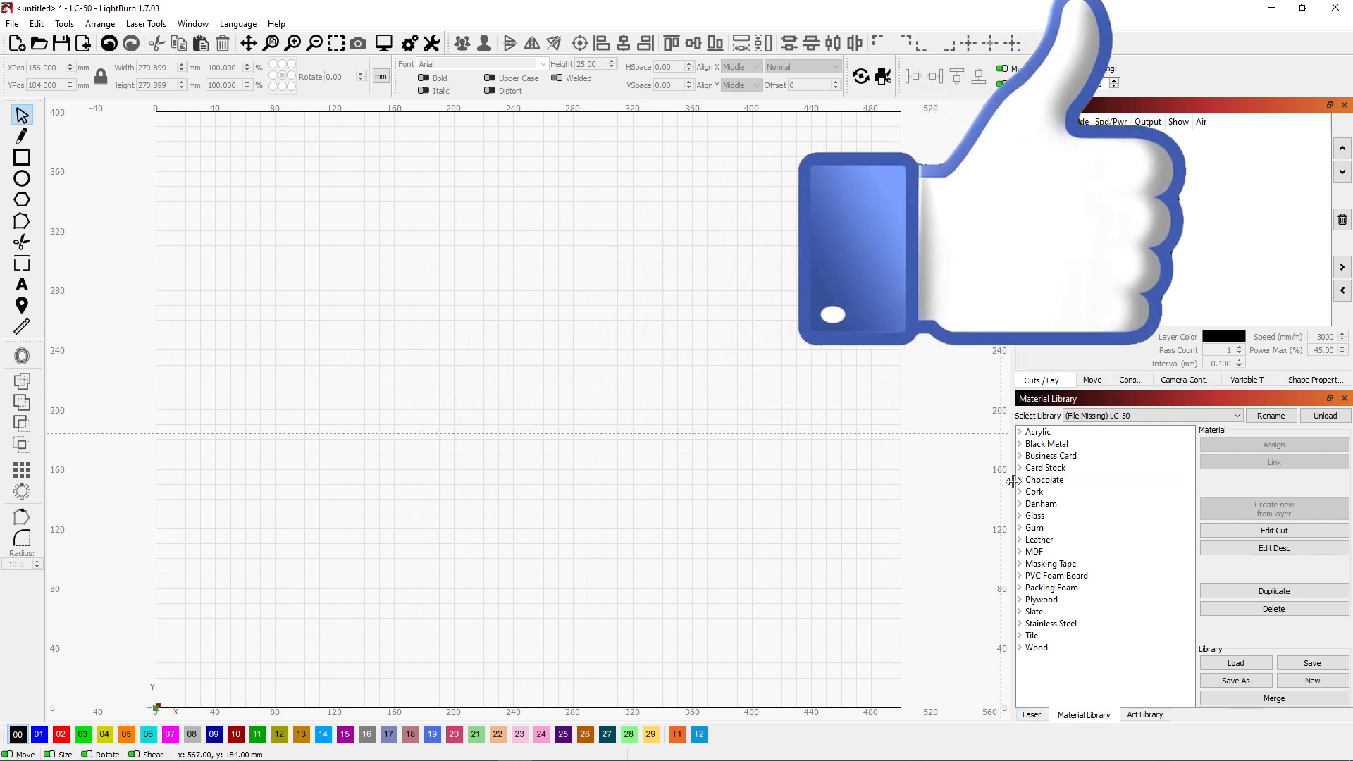
left_click(1020, 480)
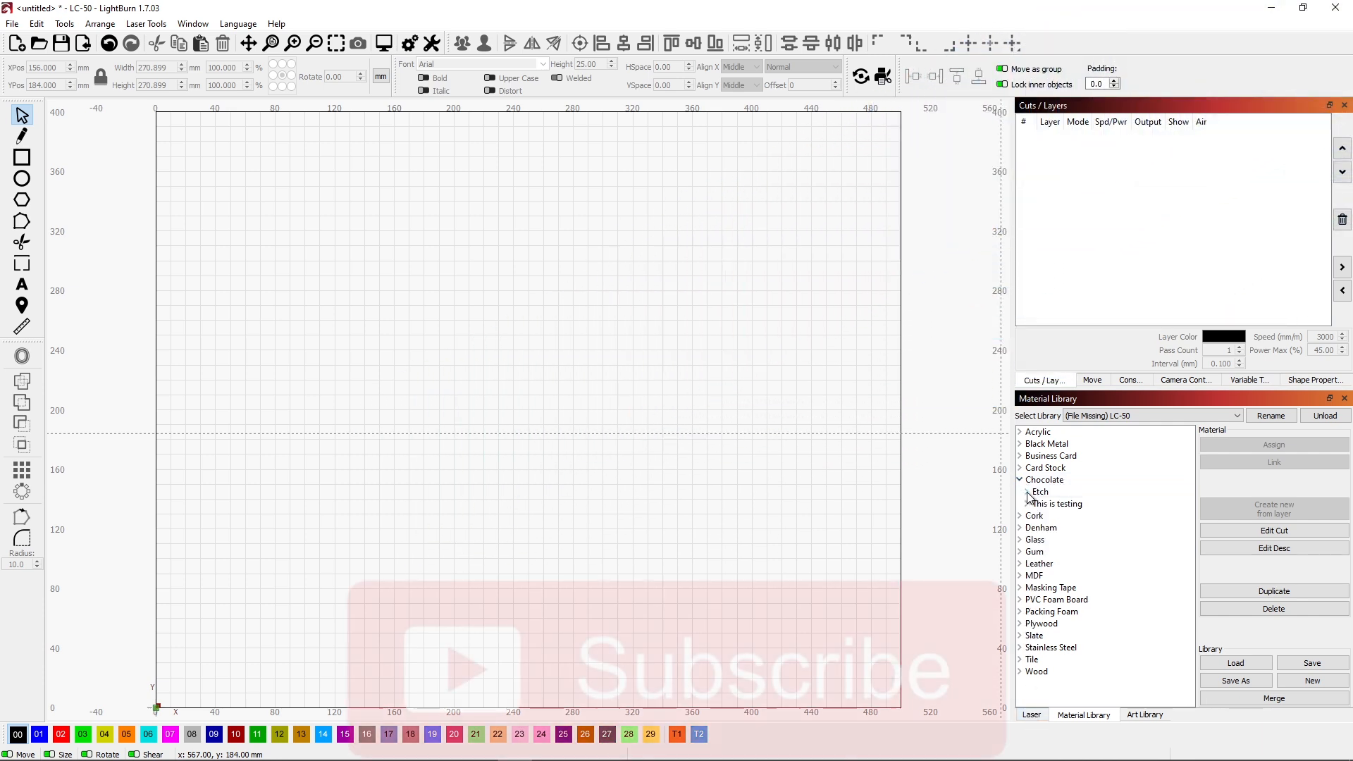
left_click(1020, 491)
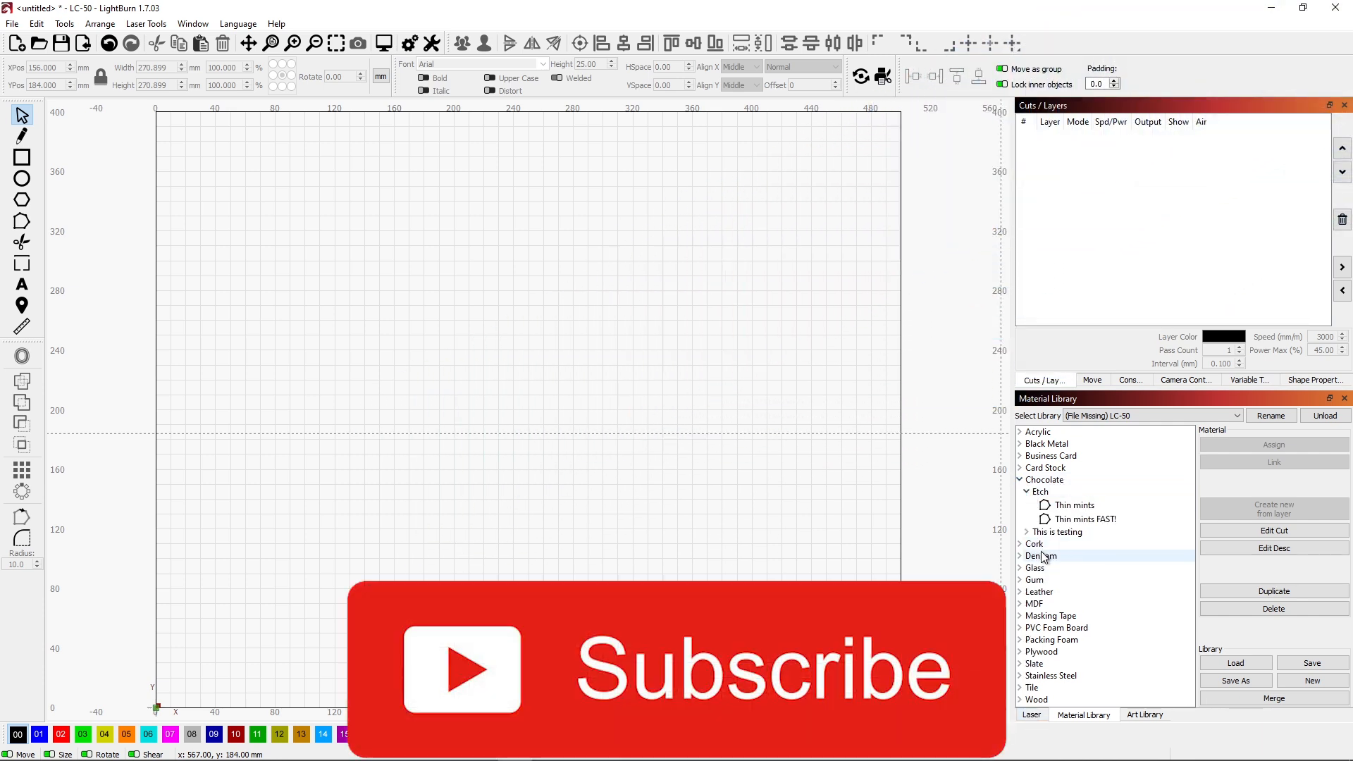